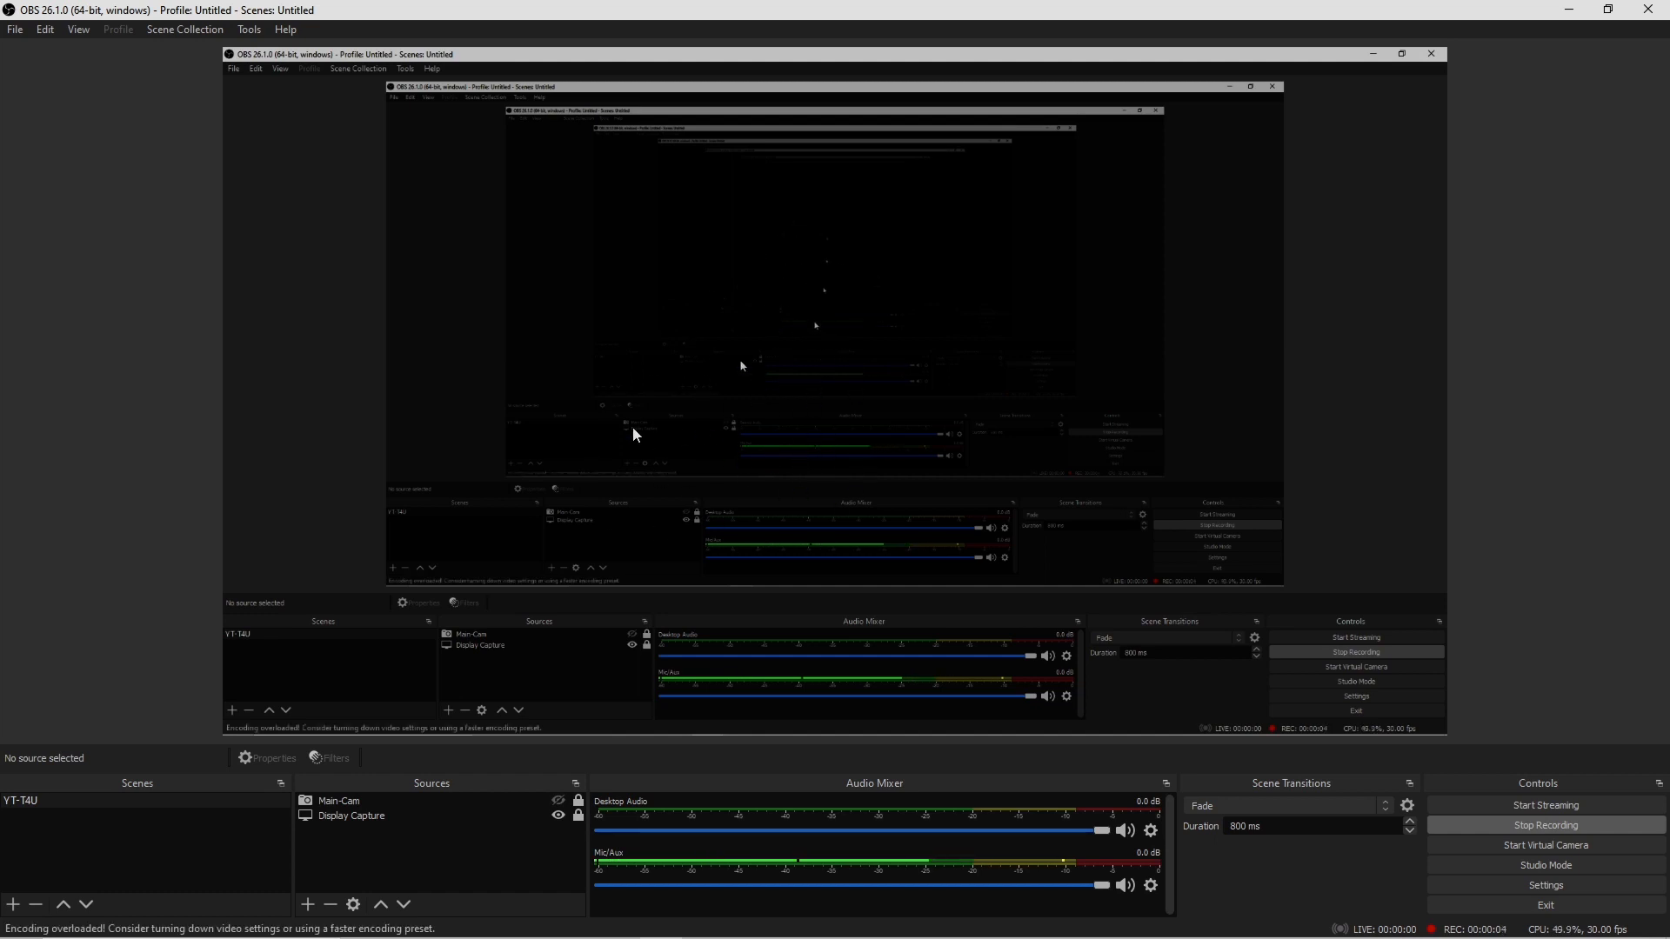
{"action": "mouse_move", "coordinate": [765, 395]}
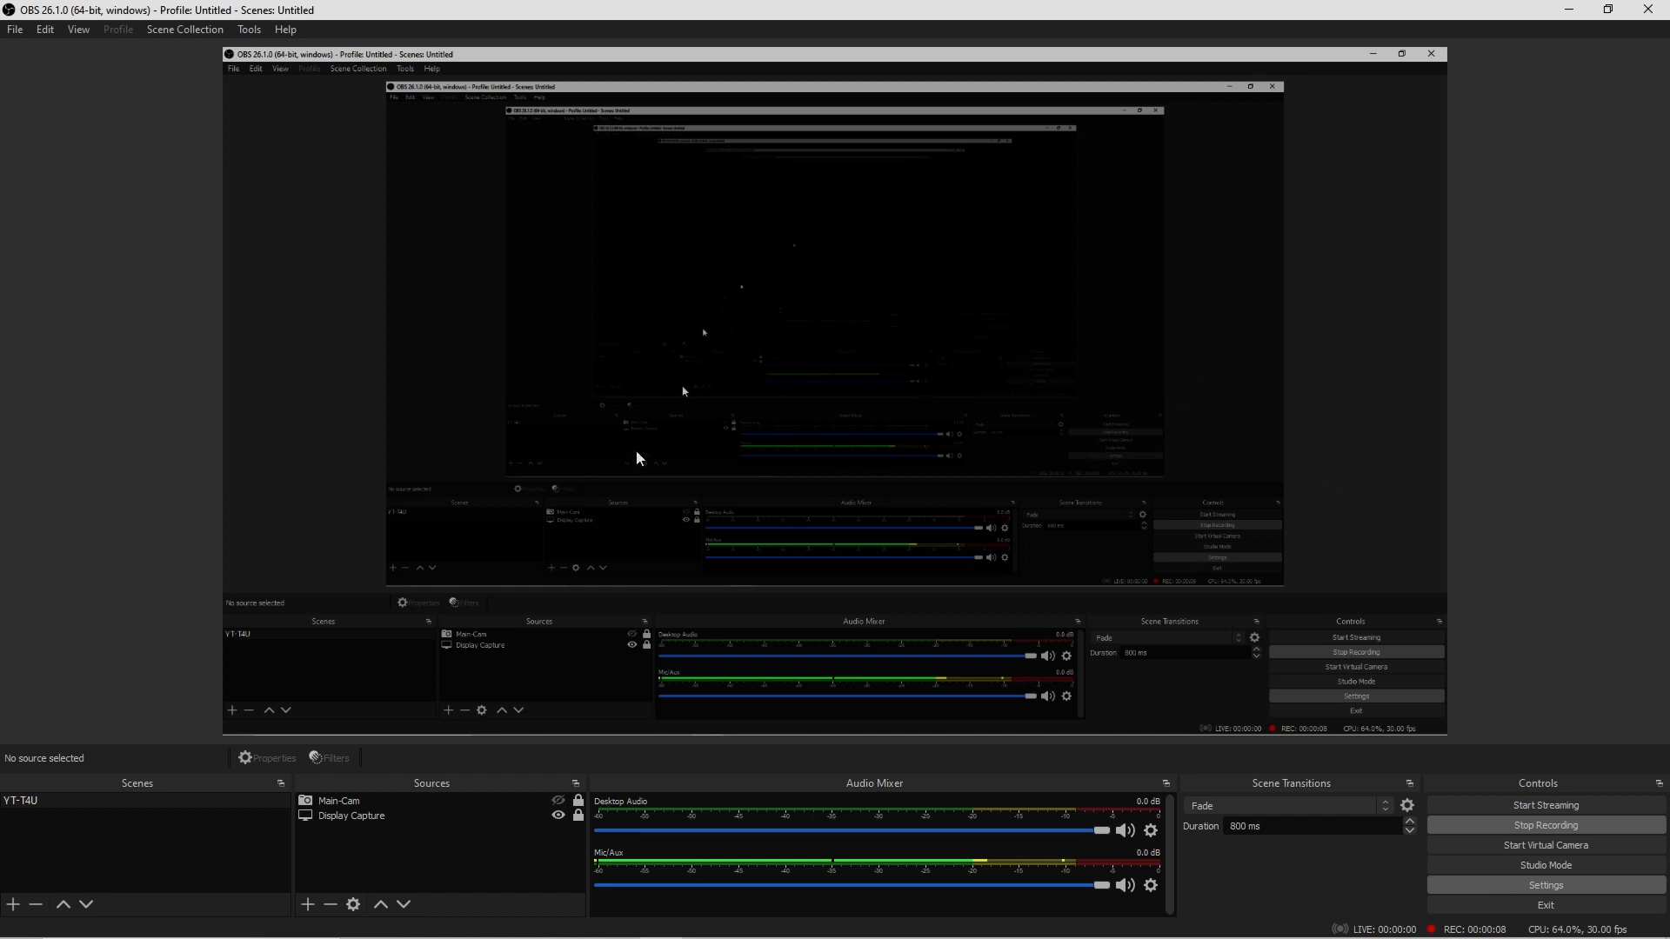
{"action": "mouse_move", "coordinate": [688, 612]}
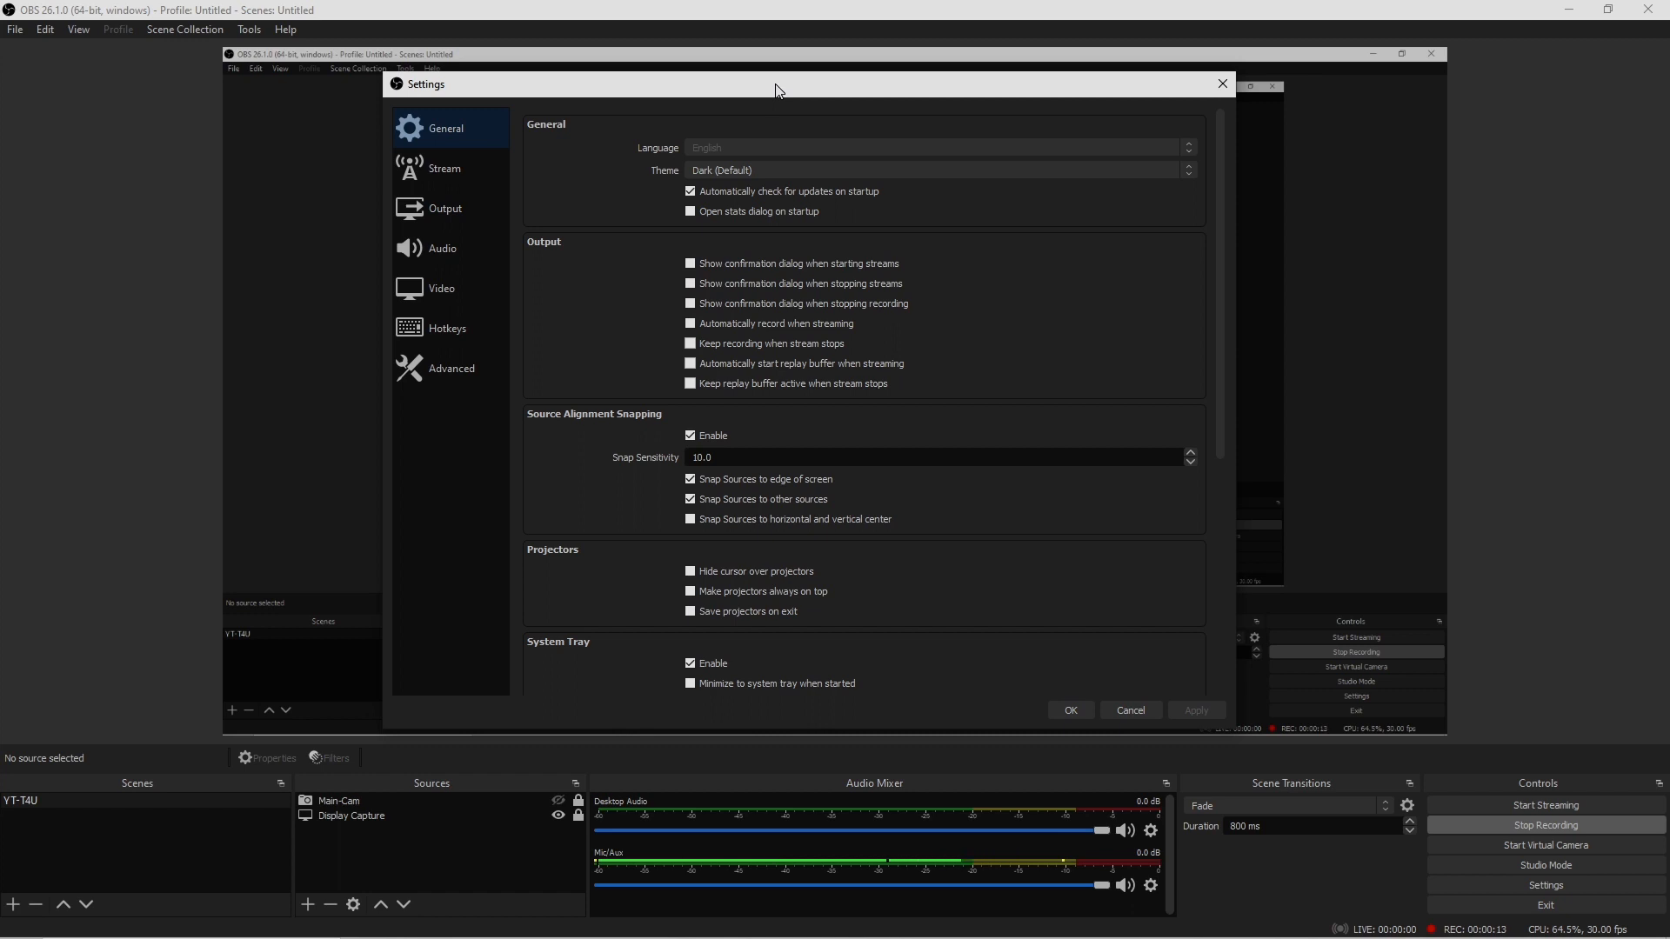
{"action": "mouse_move", "coordinate": [691, 91]}
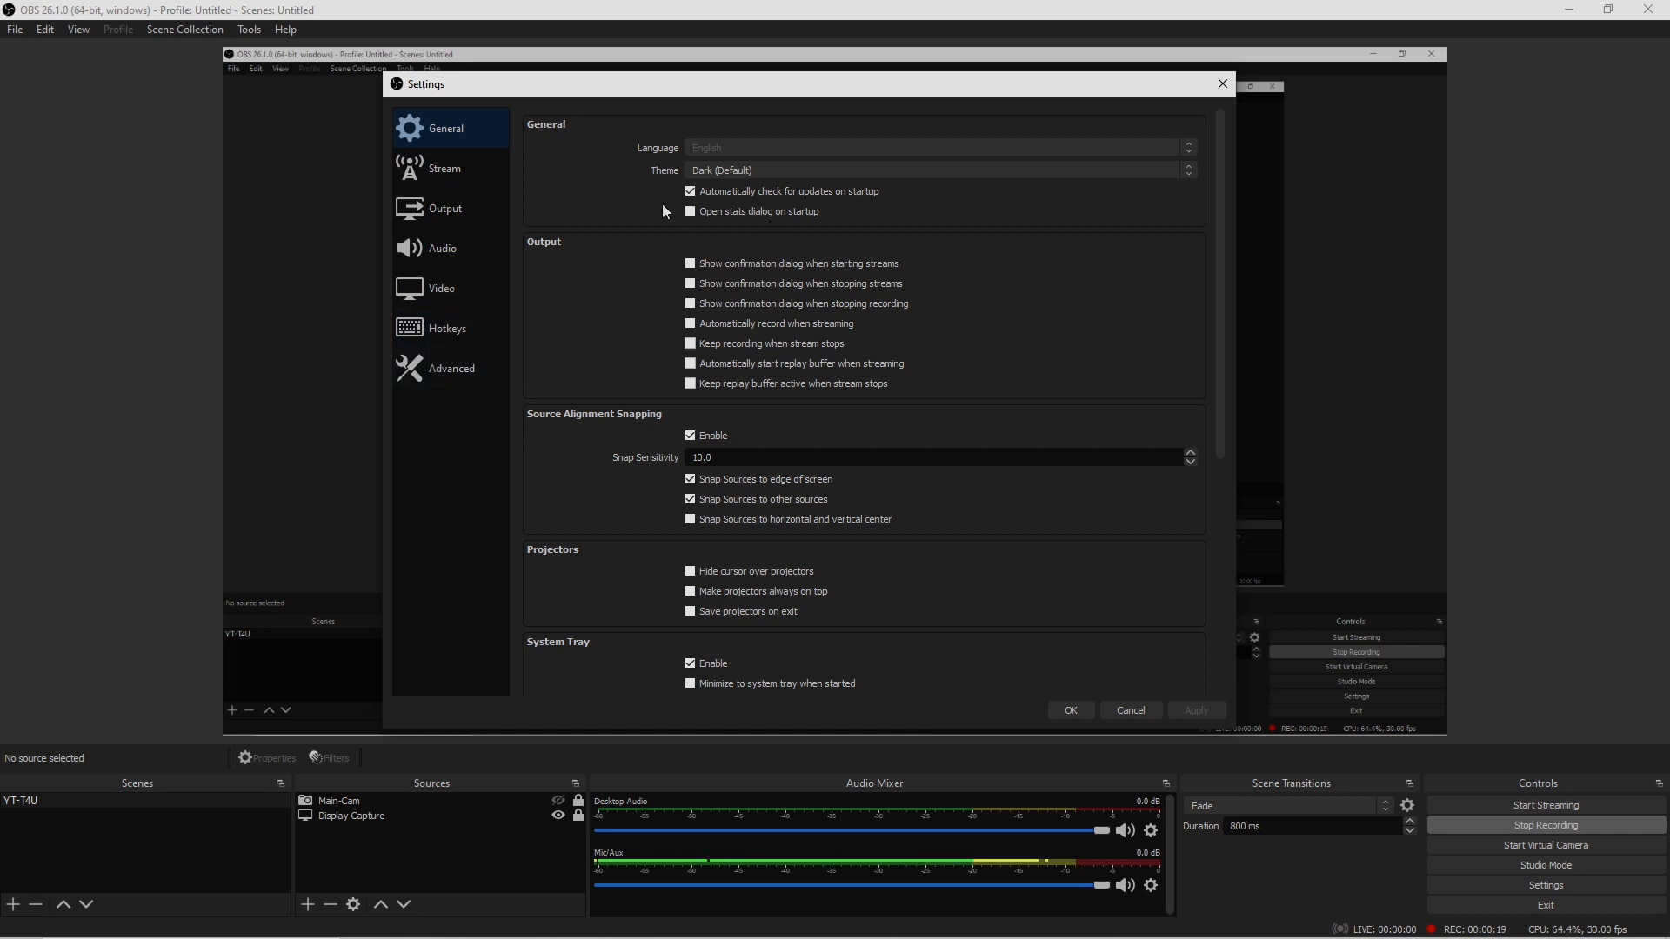
{"action": "mouse_move", "coordinate": [621, 241]}
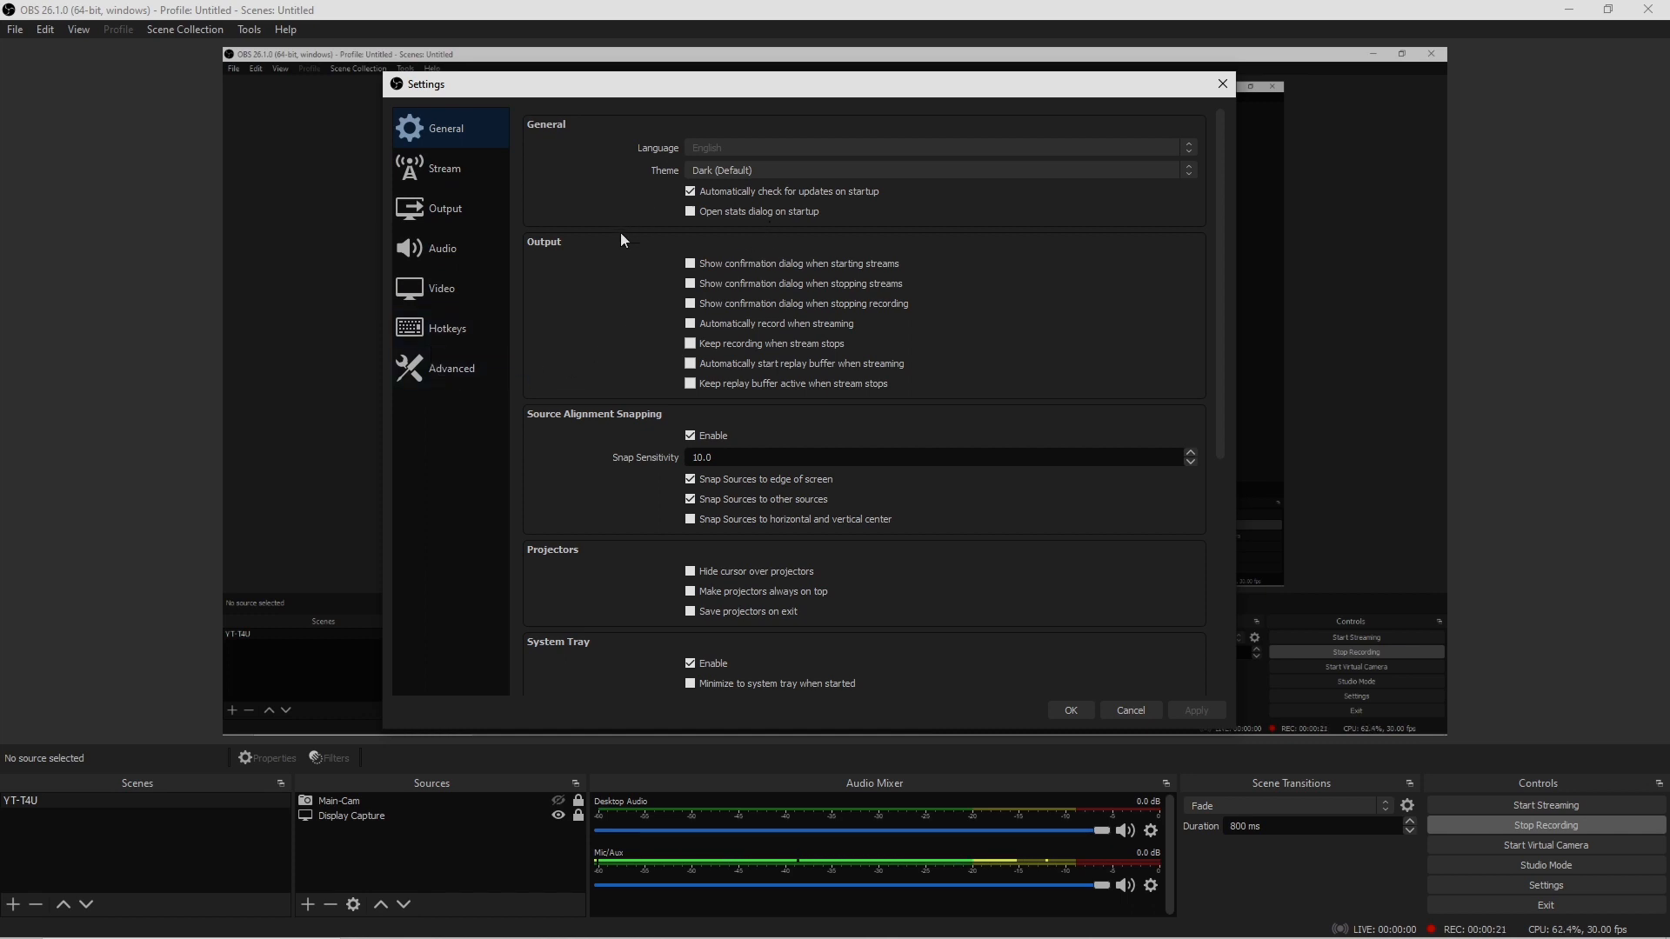
{"action": "mouse_move", "coordinate": [582, 201]}
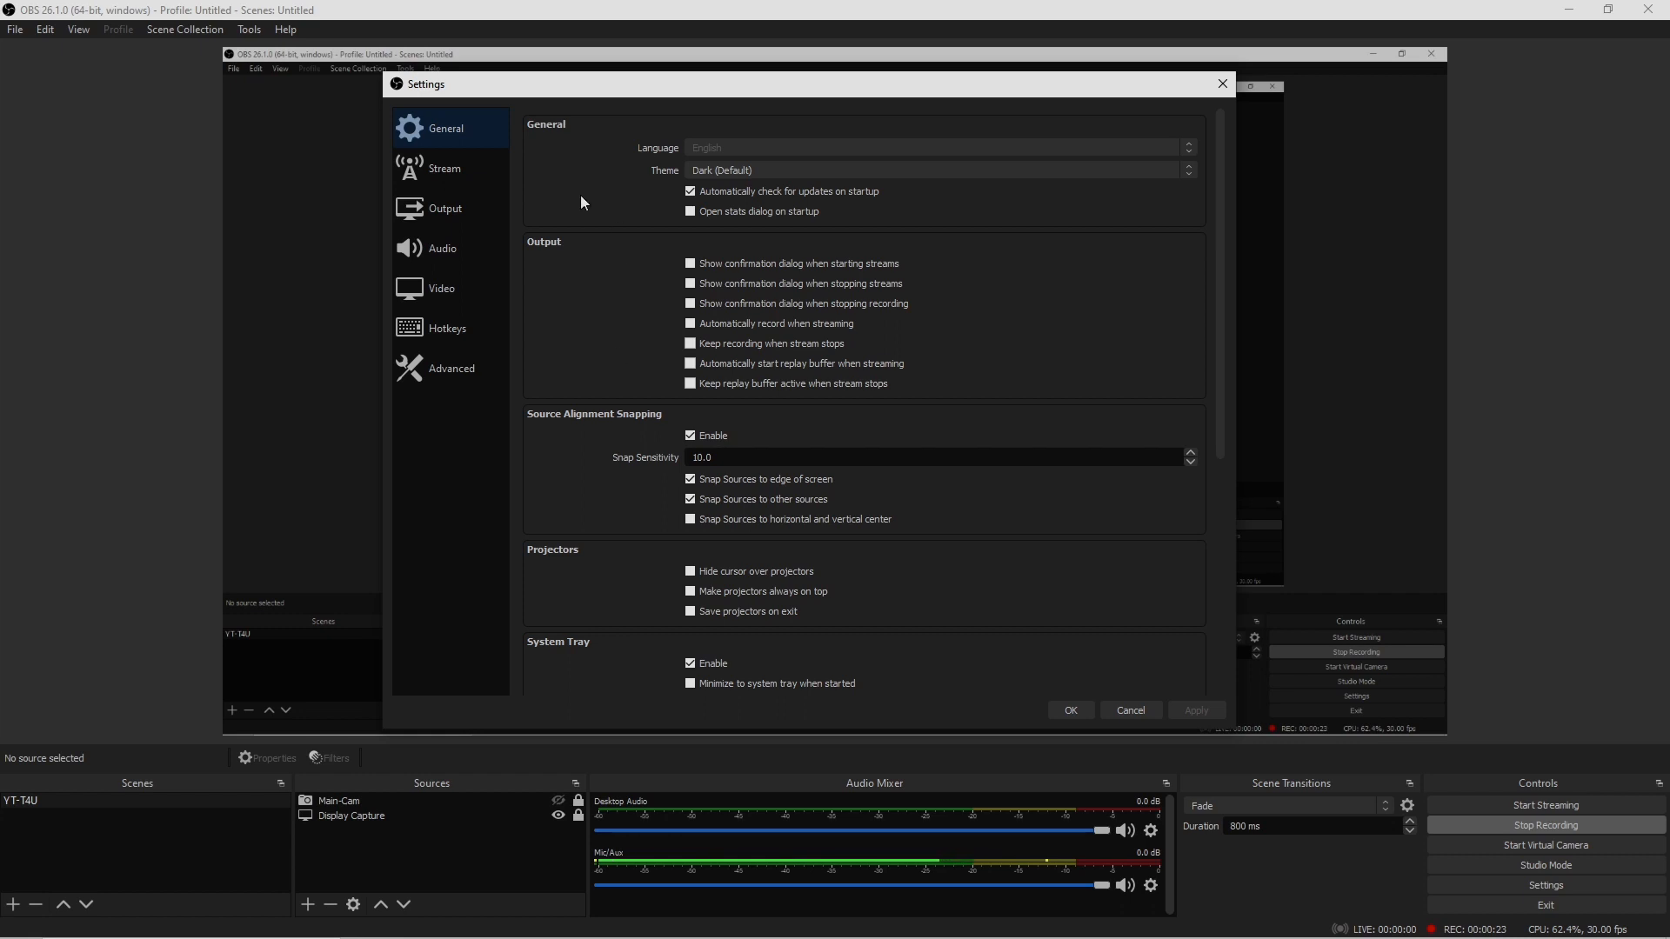
{"action": "mouse_move", "coordinate": [552, 273]}
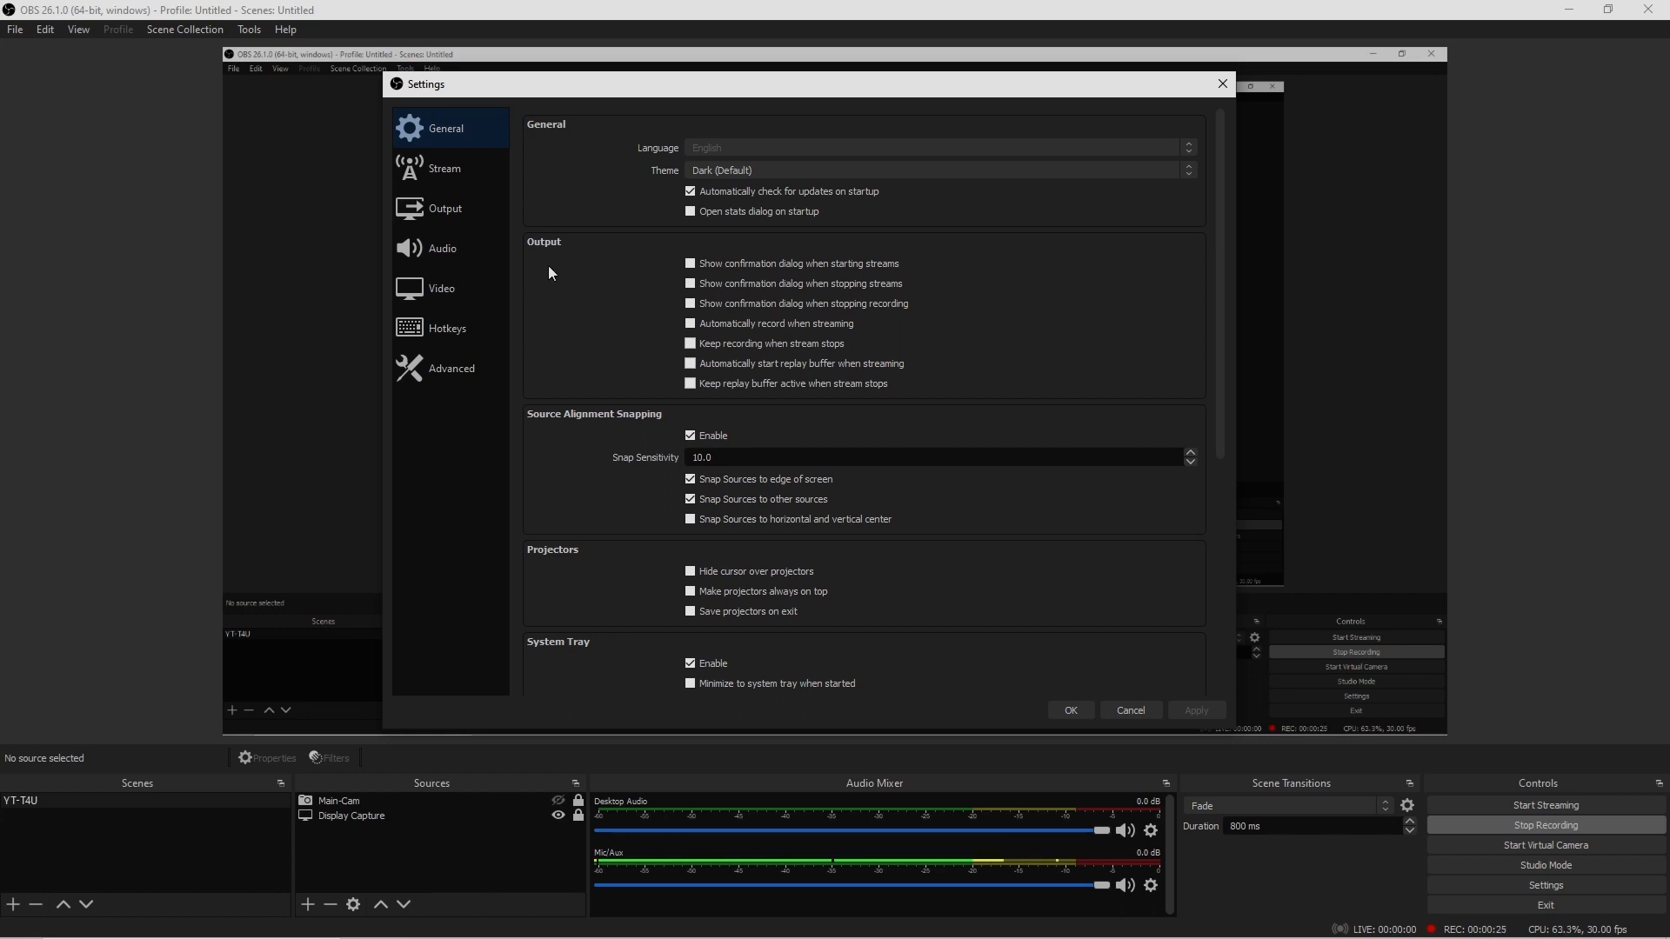
{"action": "mouse_move", "coordinate": [564, 253]}
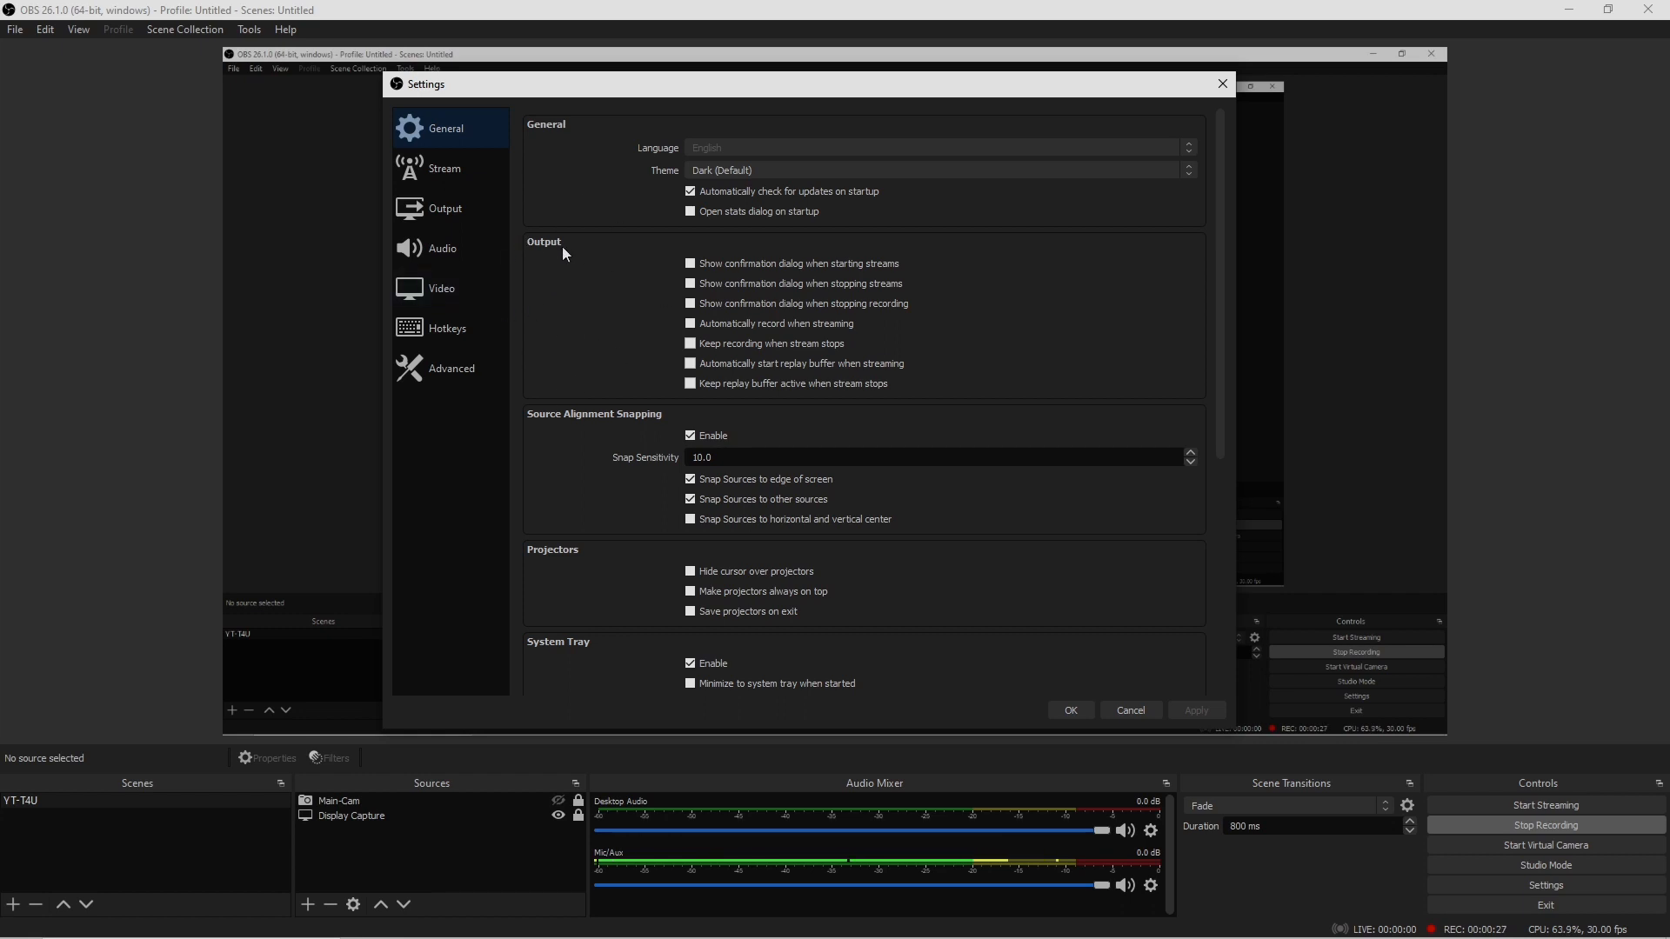
{"action": "mouse_move", "coordinate": [564, 305]}
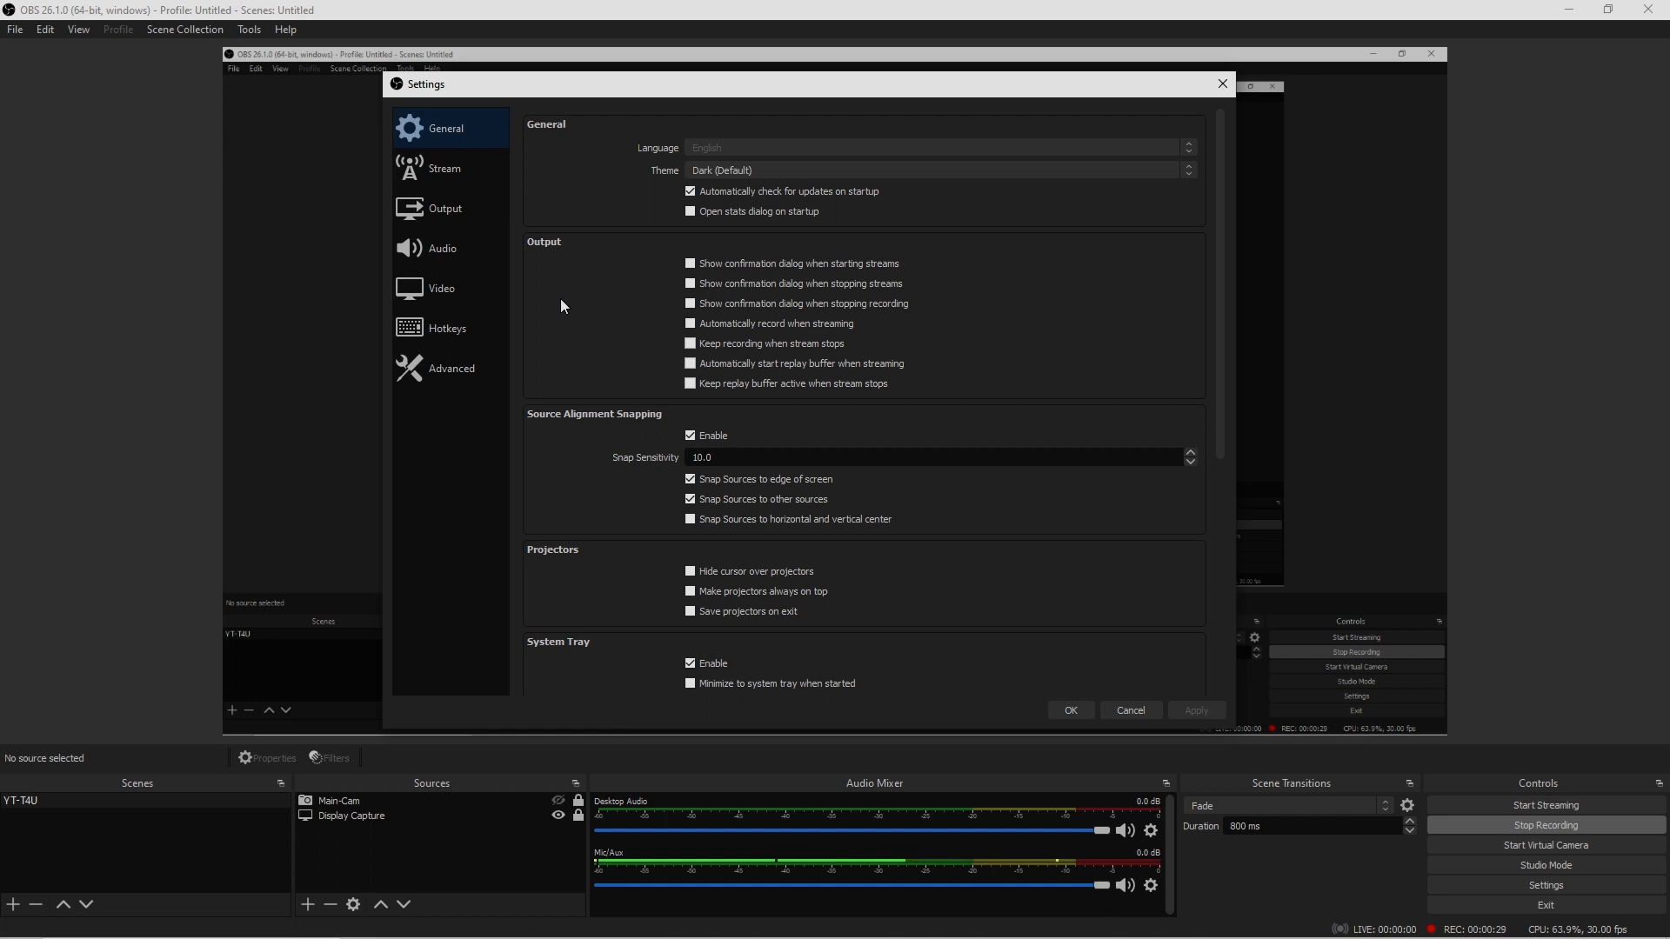
{"action": "mouse_move", "coordinate": [536, 103]}
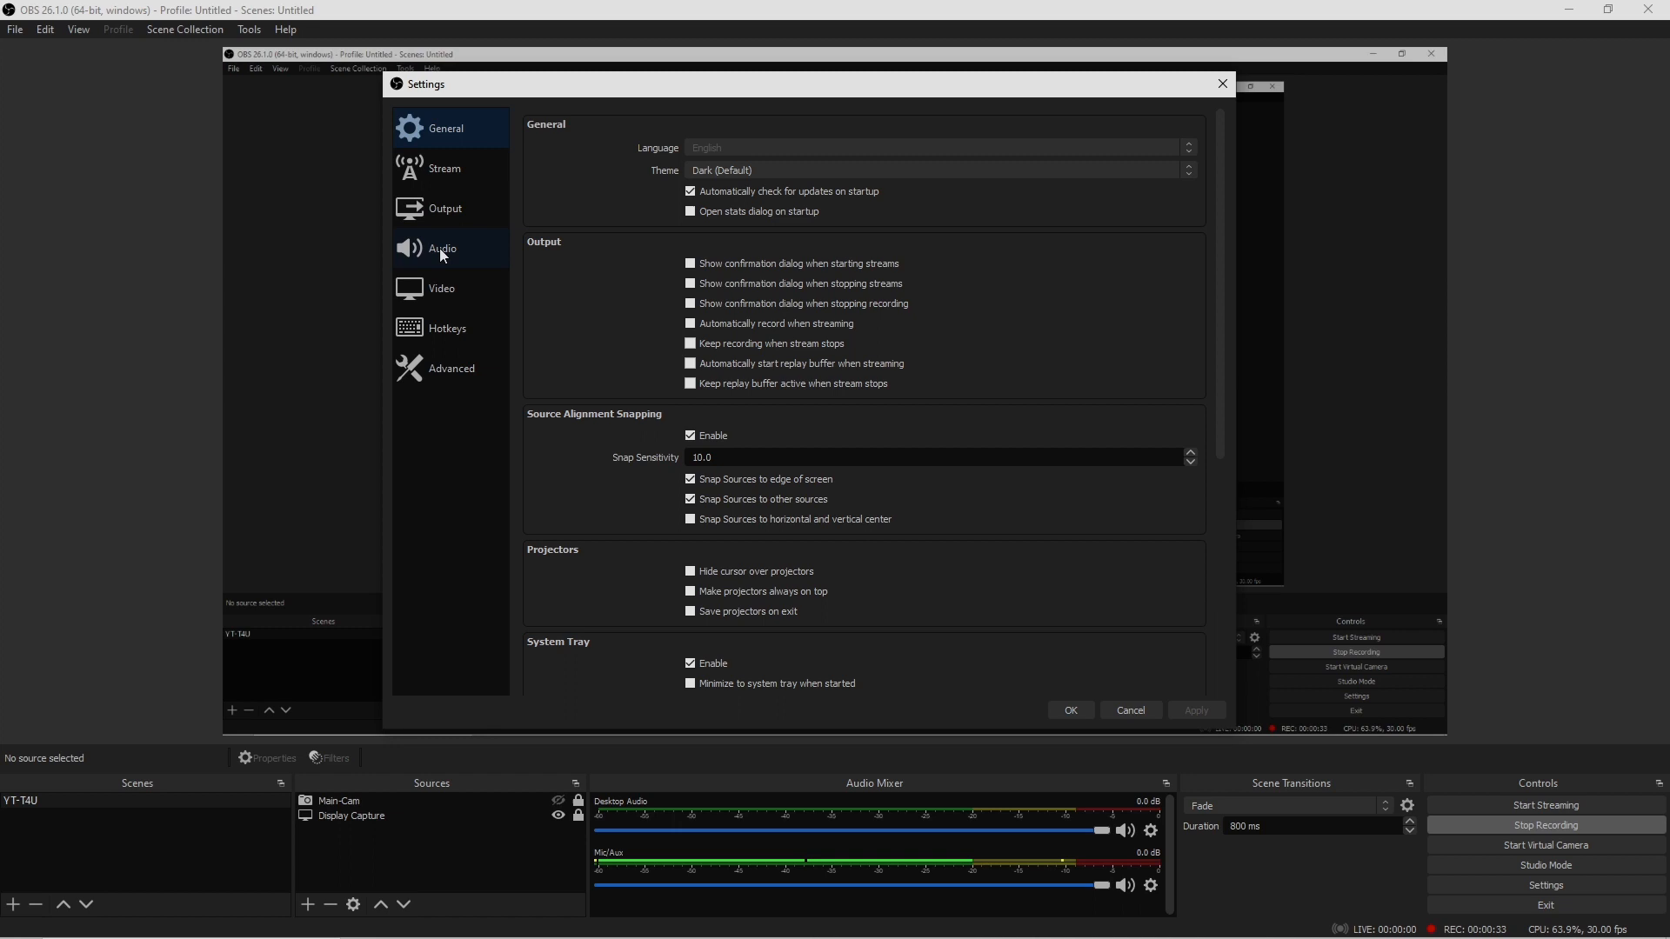
Open the Audio settings page showing desktop and mic audio on the Behringer interface.
{"action": "left_click", "coordinate": [443, 249]}
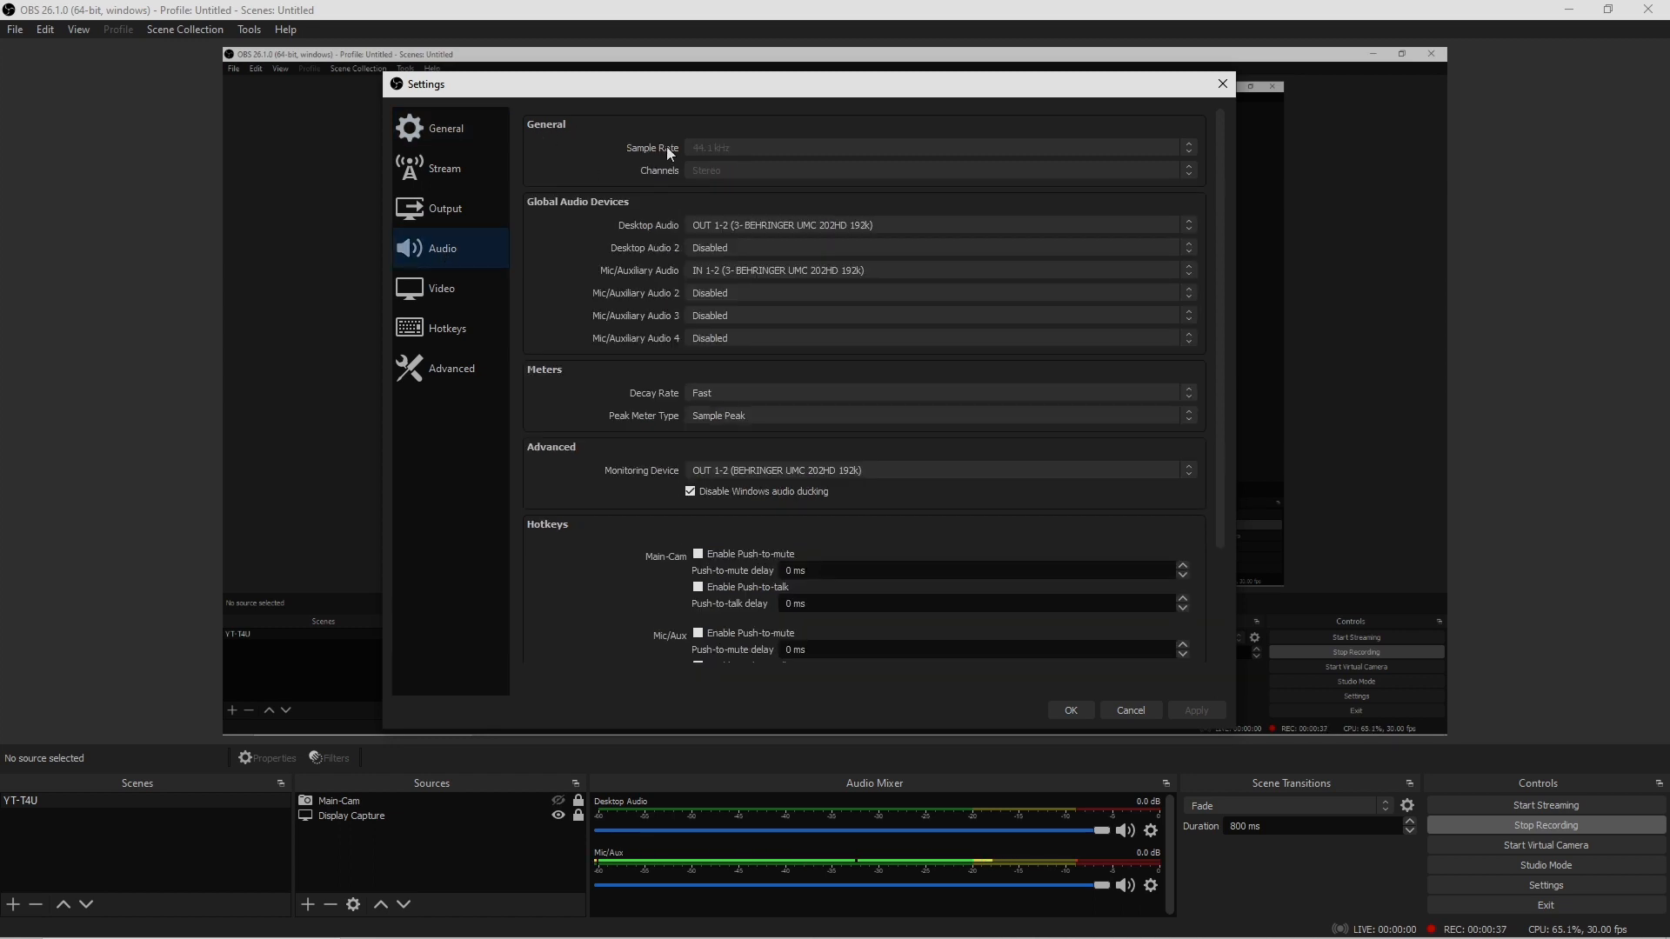
{"action": "mouse_move", "coordinate": [639, 156]}
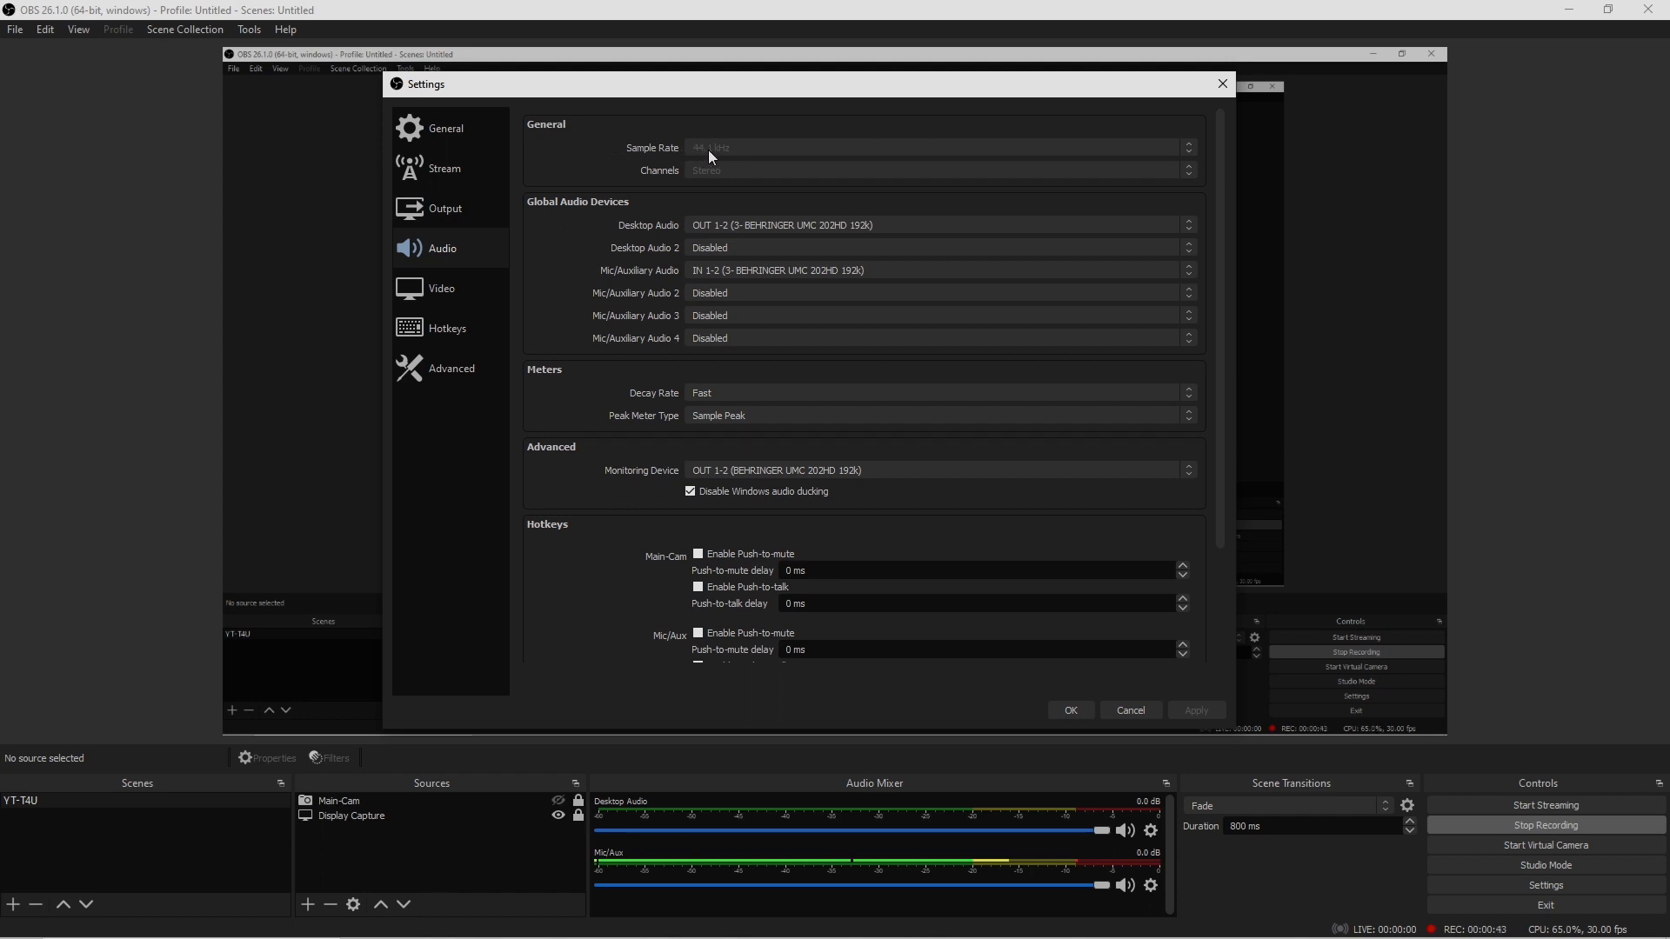
{"action": "mouse_move", "coordinate": [669, 161]}
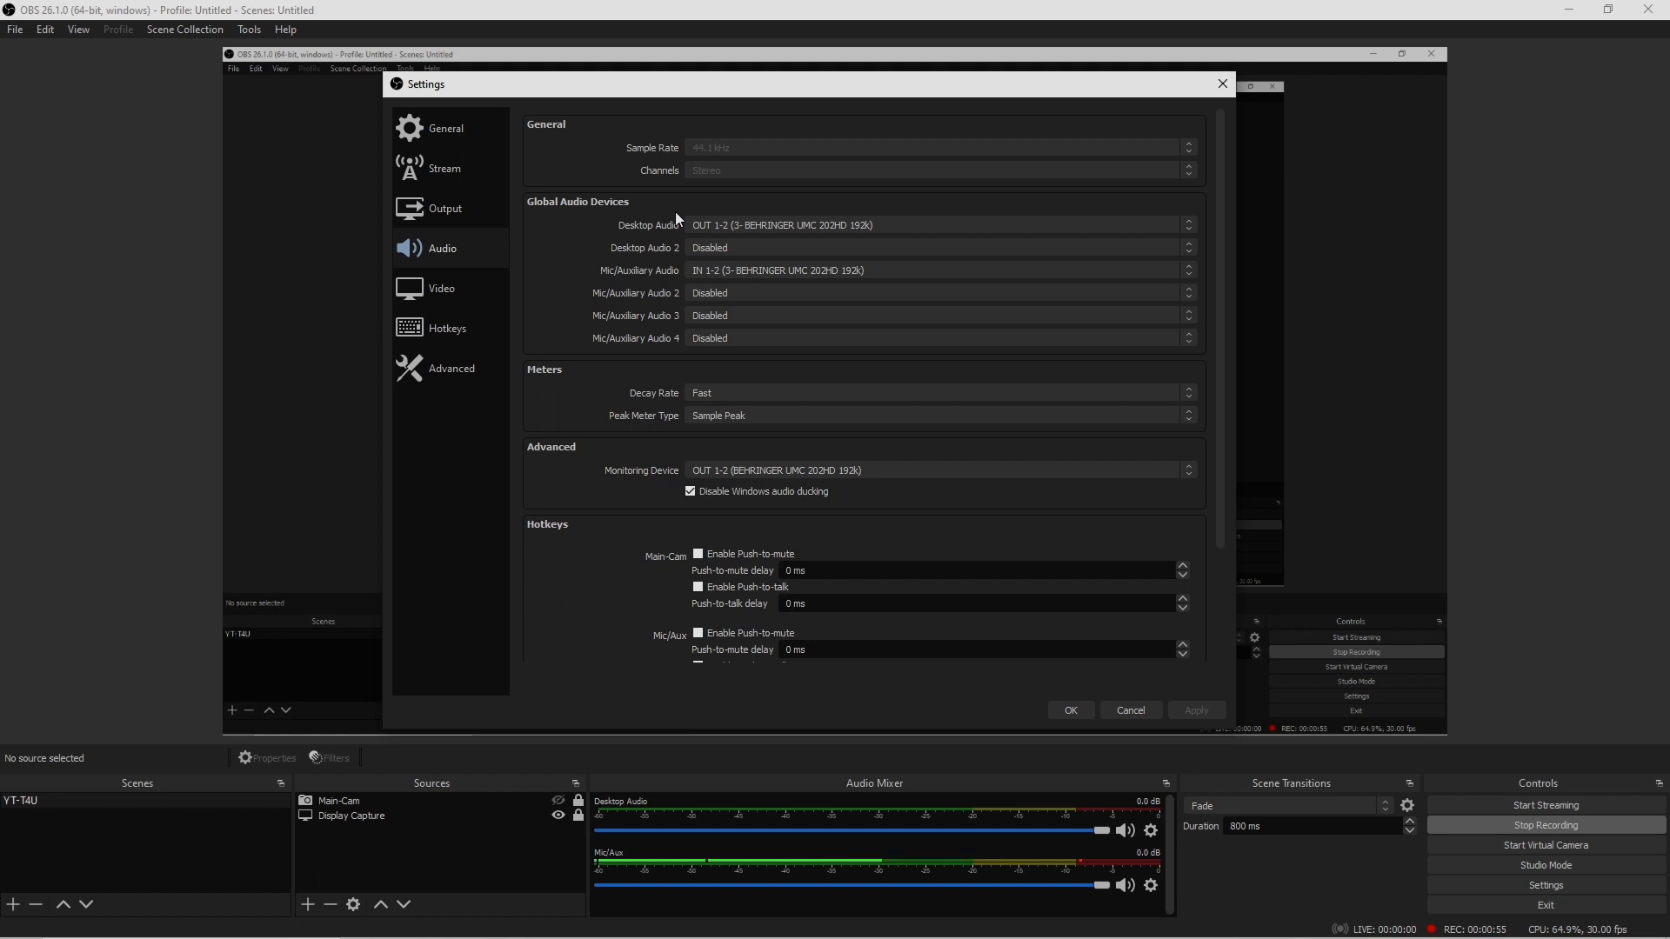
{"action": "mouse_move", "coordinate": [680, 189]}
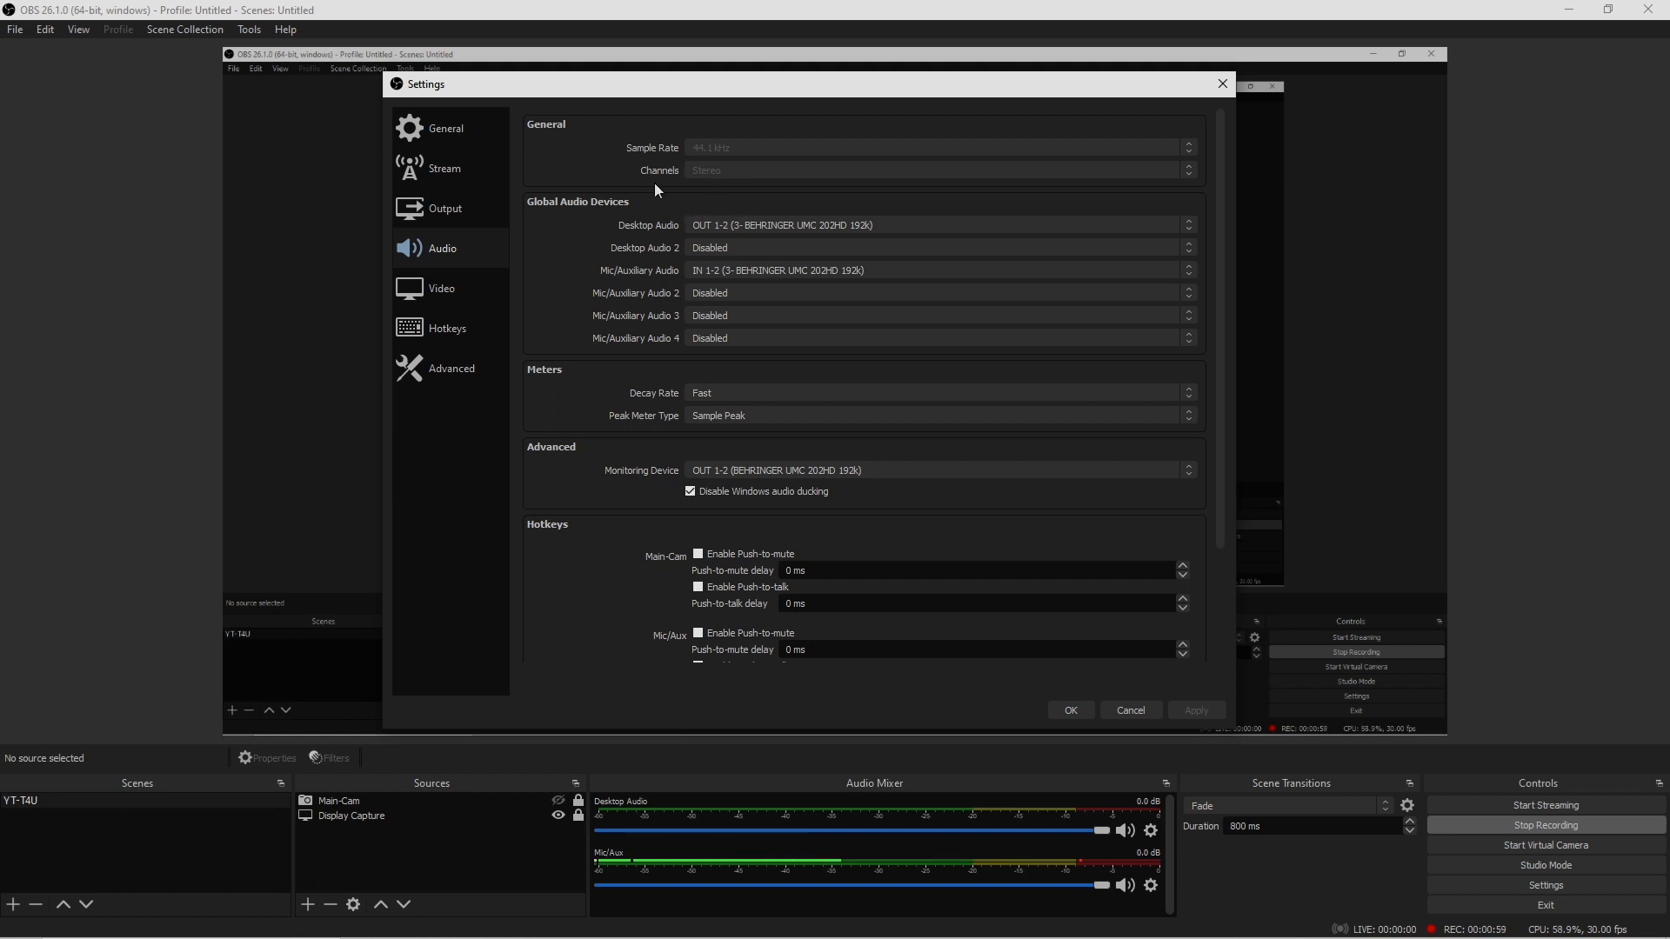
{"action": "mouse_move", "coordinate": [730, 159]}
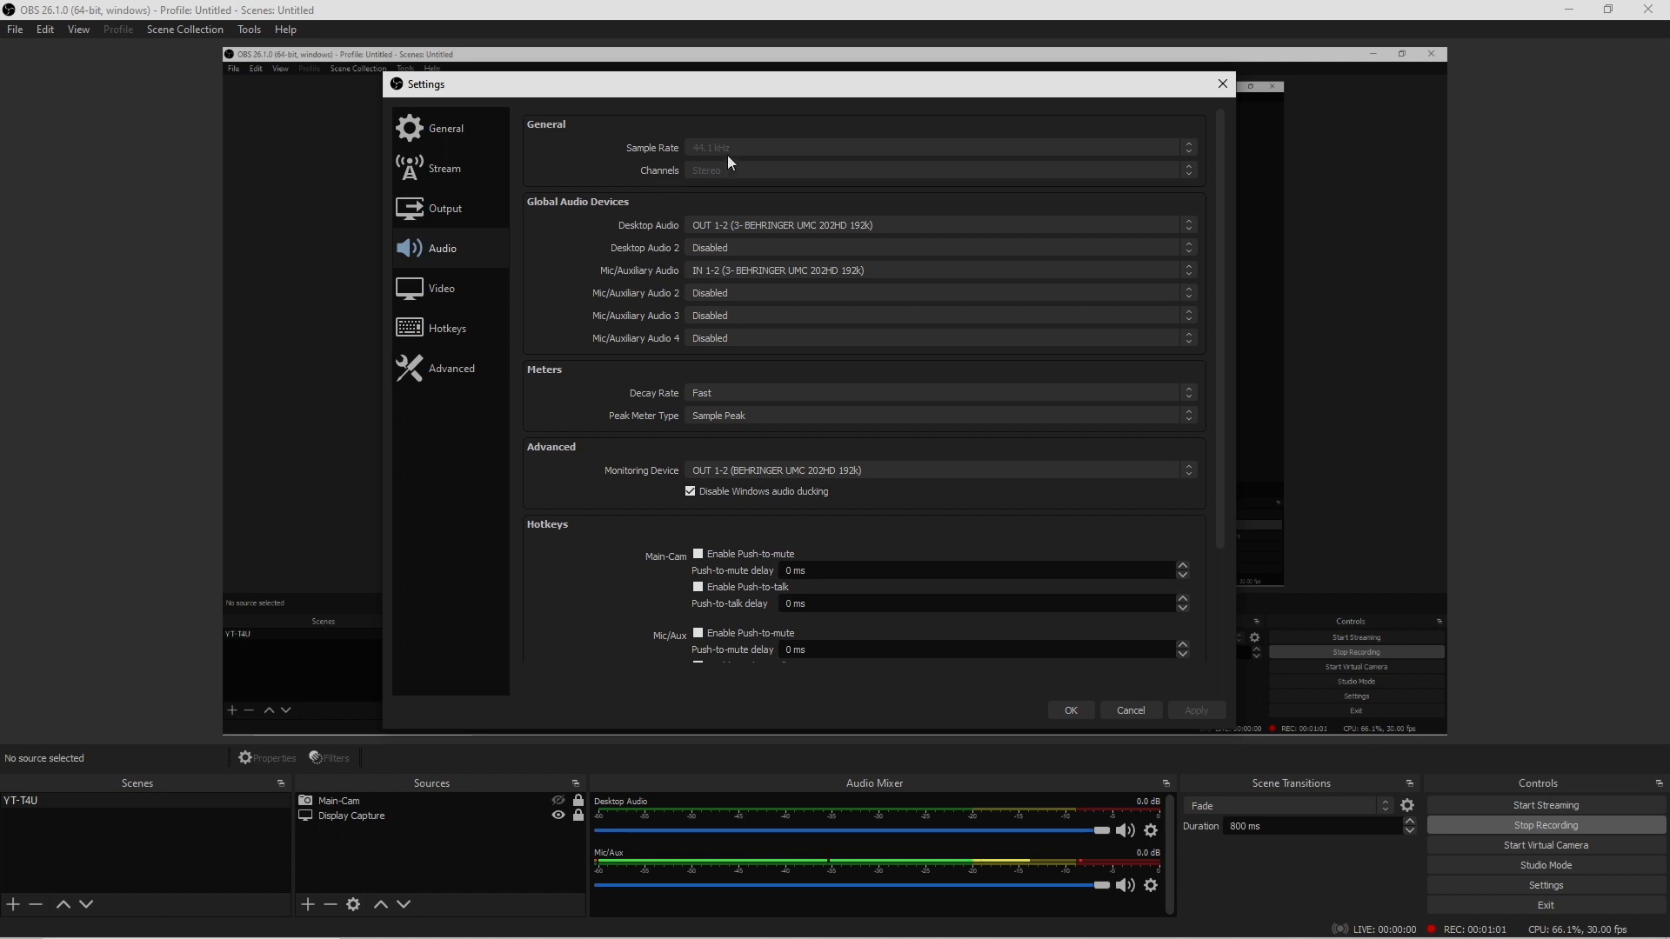
{"action": "mouse_move", "coordinate": [1187, 116]}
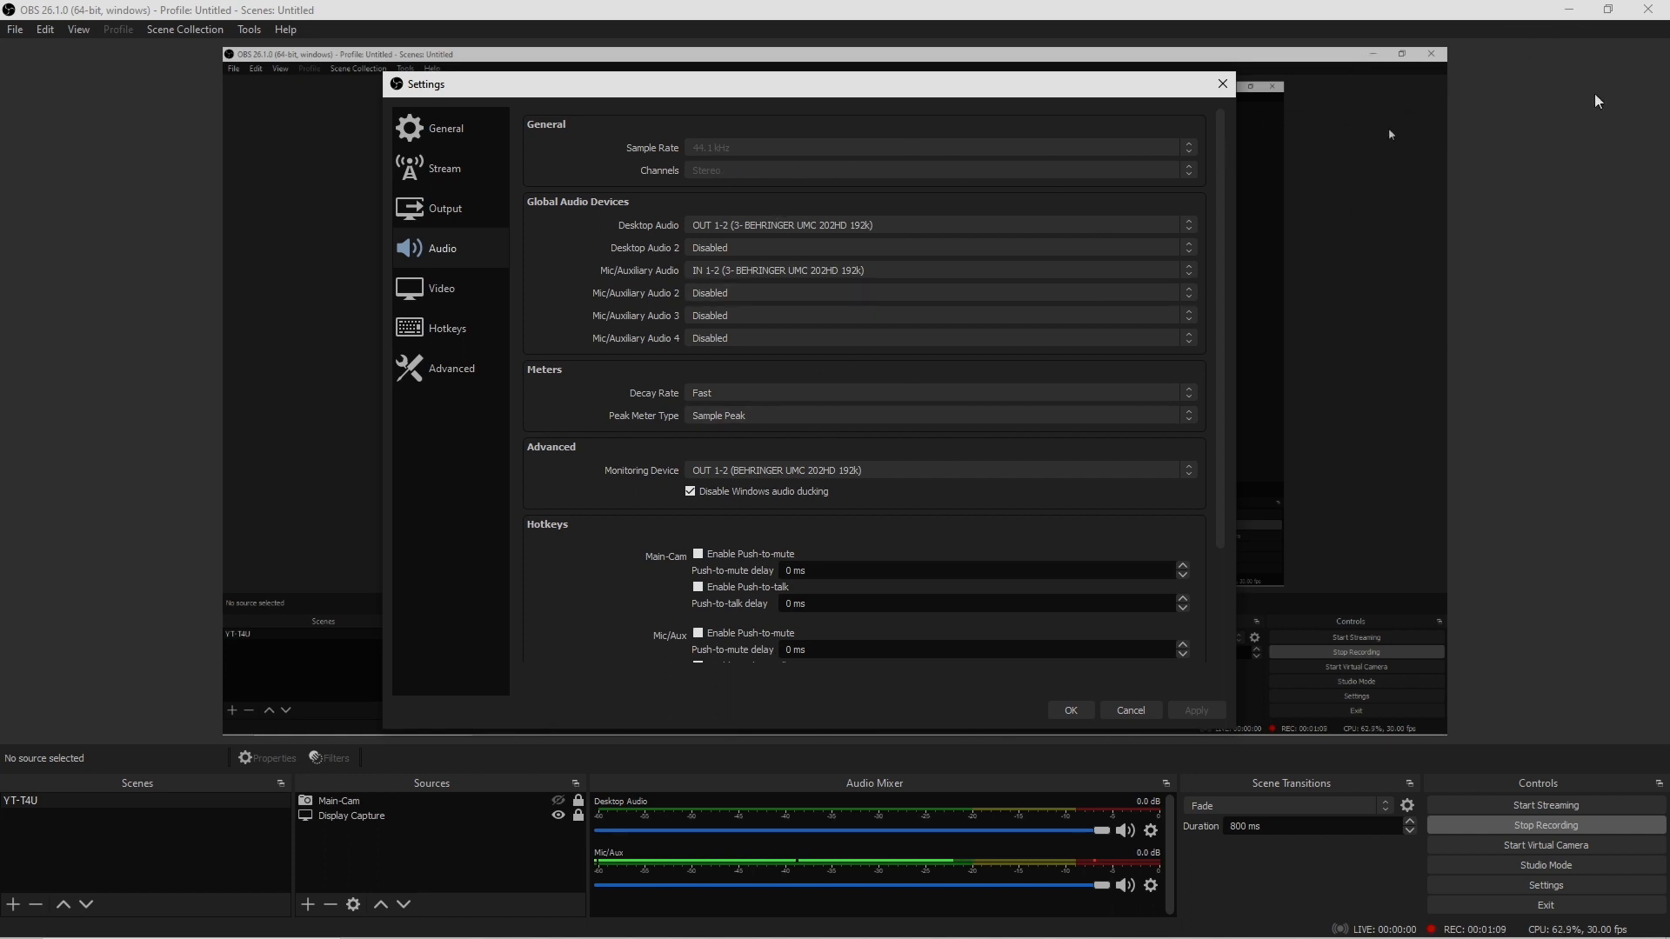
{"action": "mouse_move", "coordinate": [863, 601]}
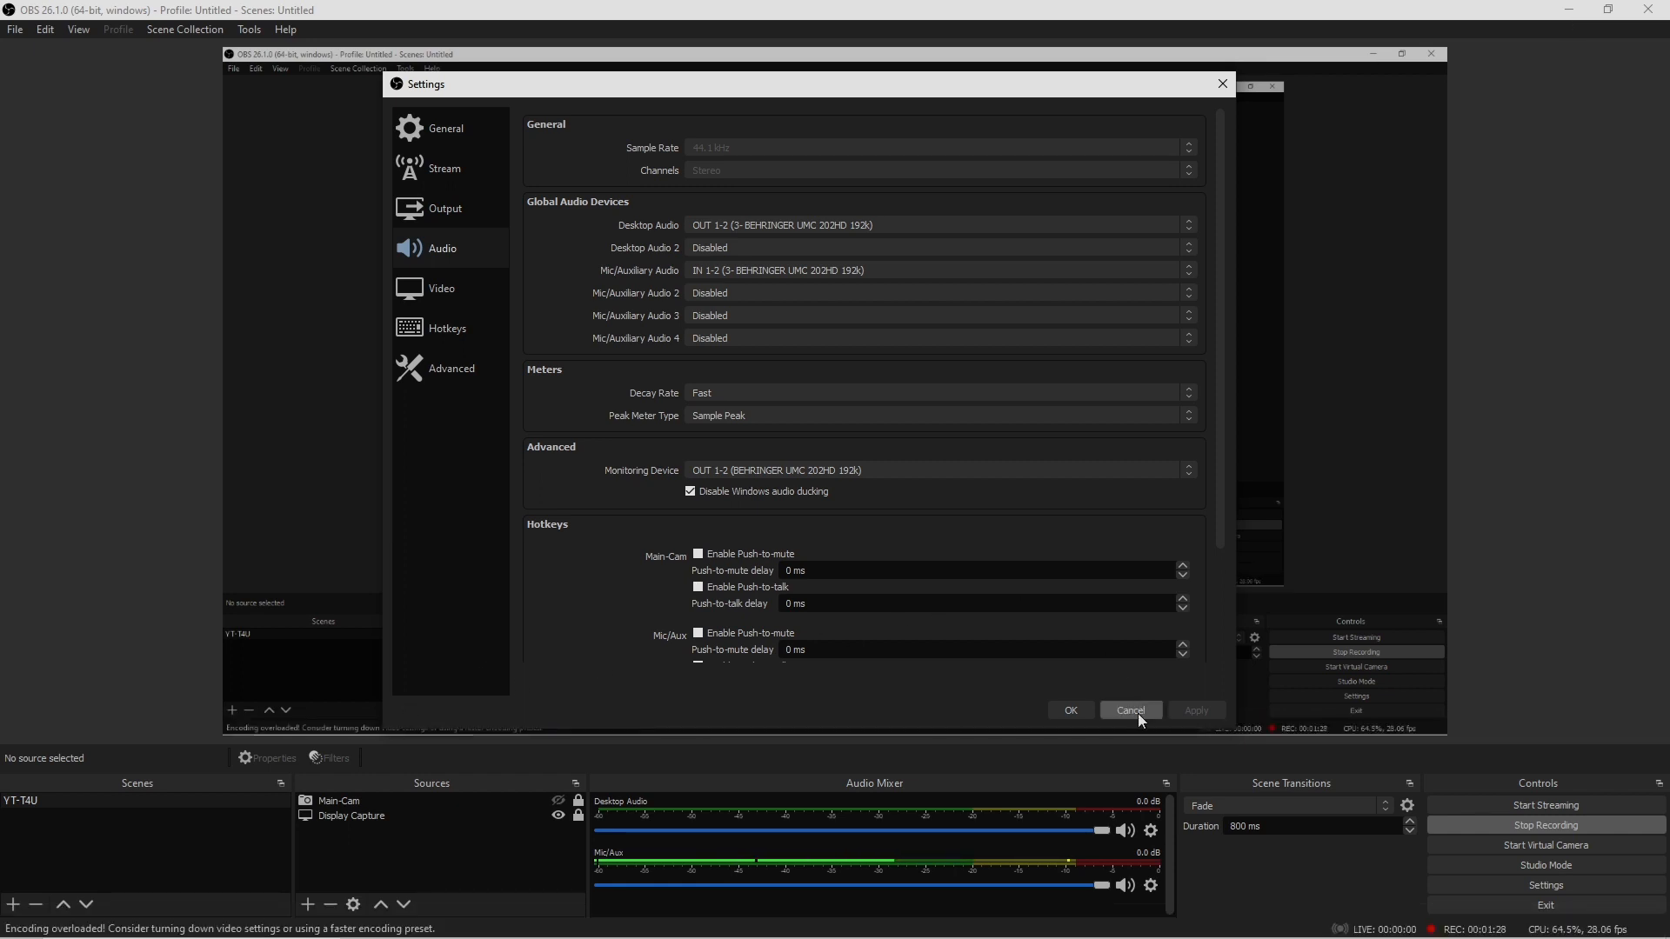
Cancel the OBS Settings window without saving changes.
{"action": "left_click", "coordinate": [1130, 710]}
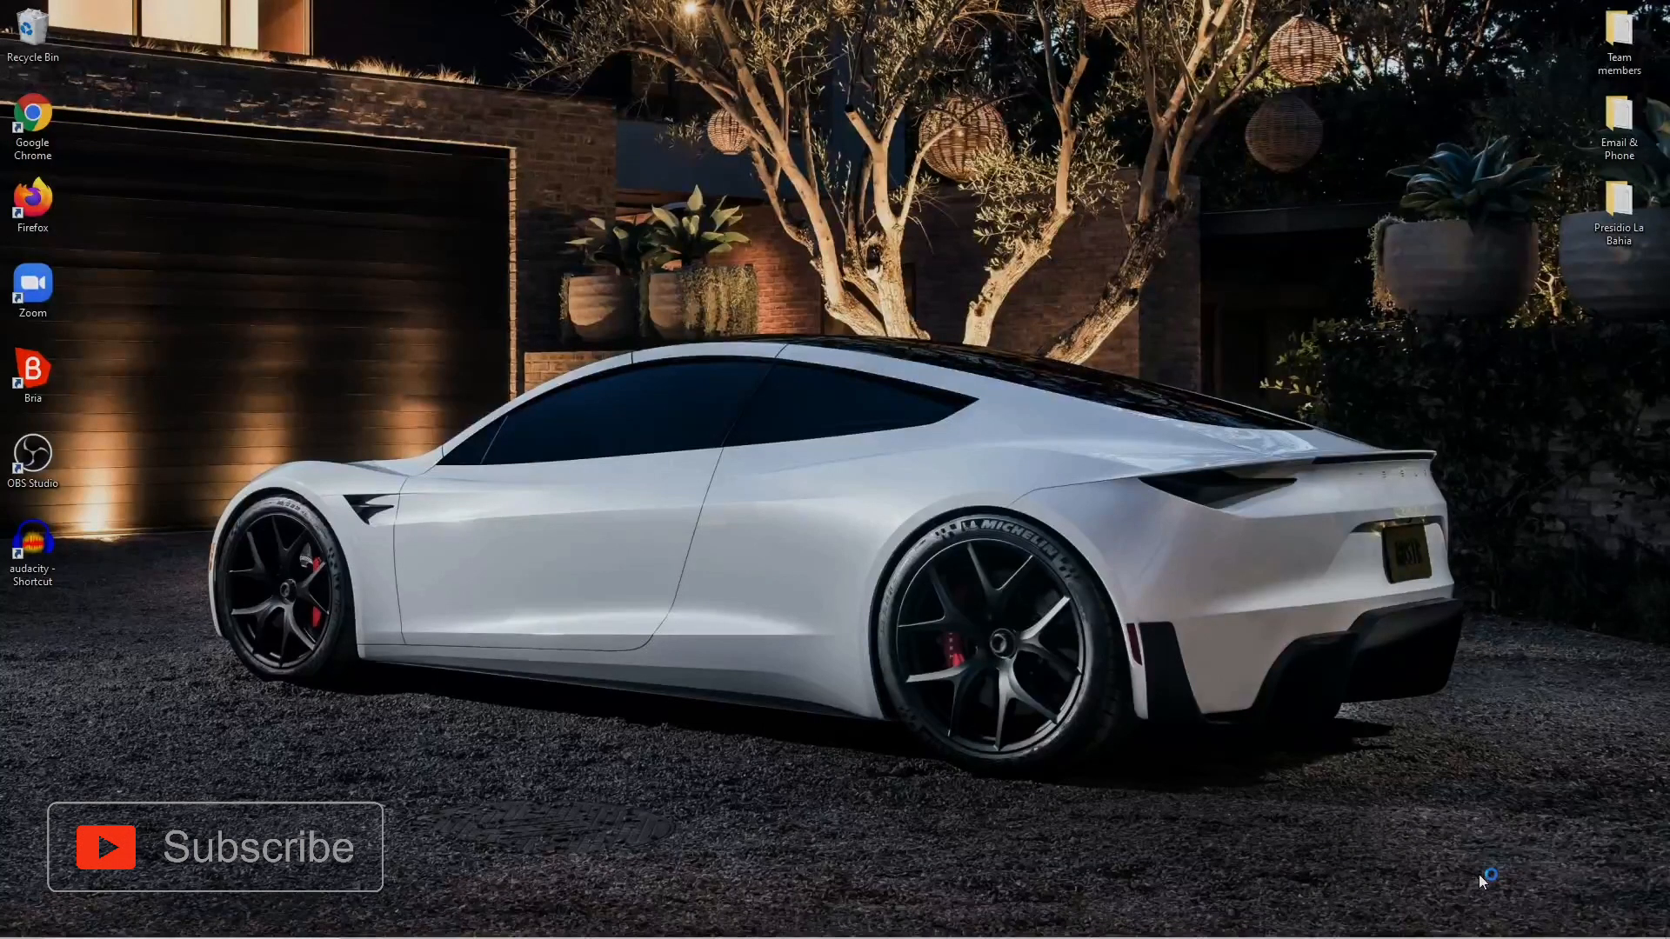
{"action": "mouse_move", "coordinate": [639, 318]}
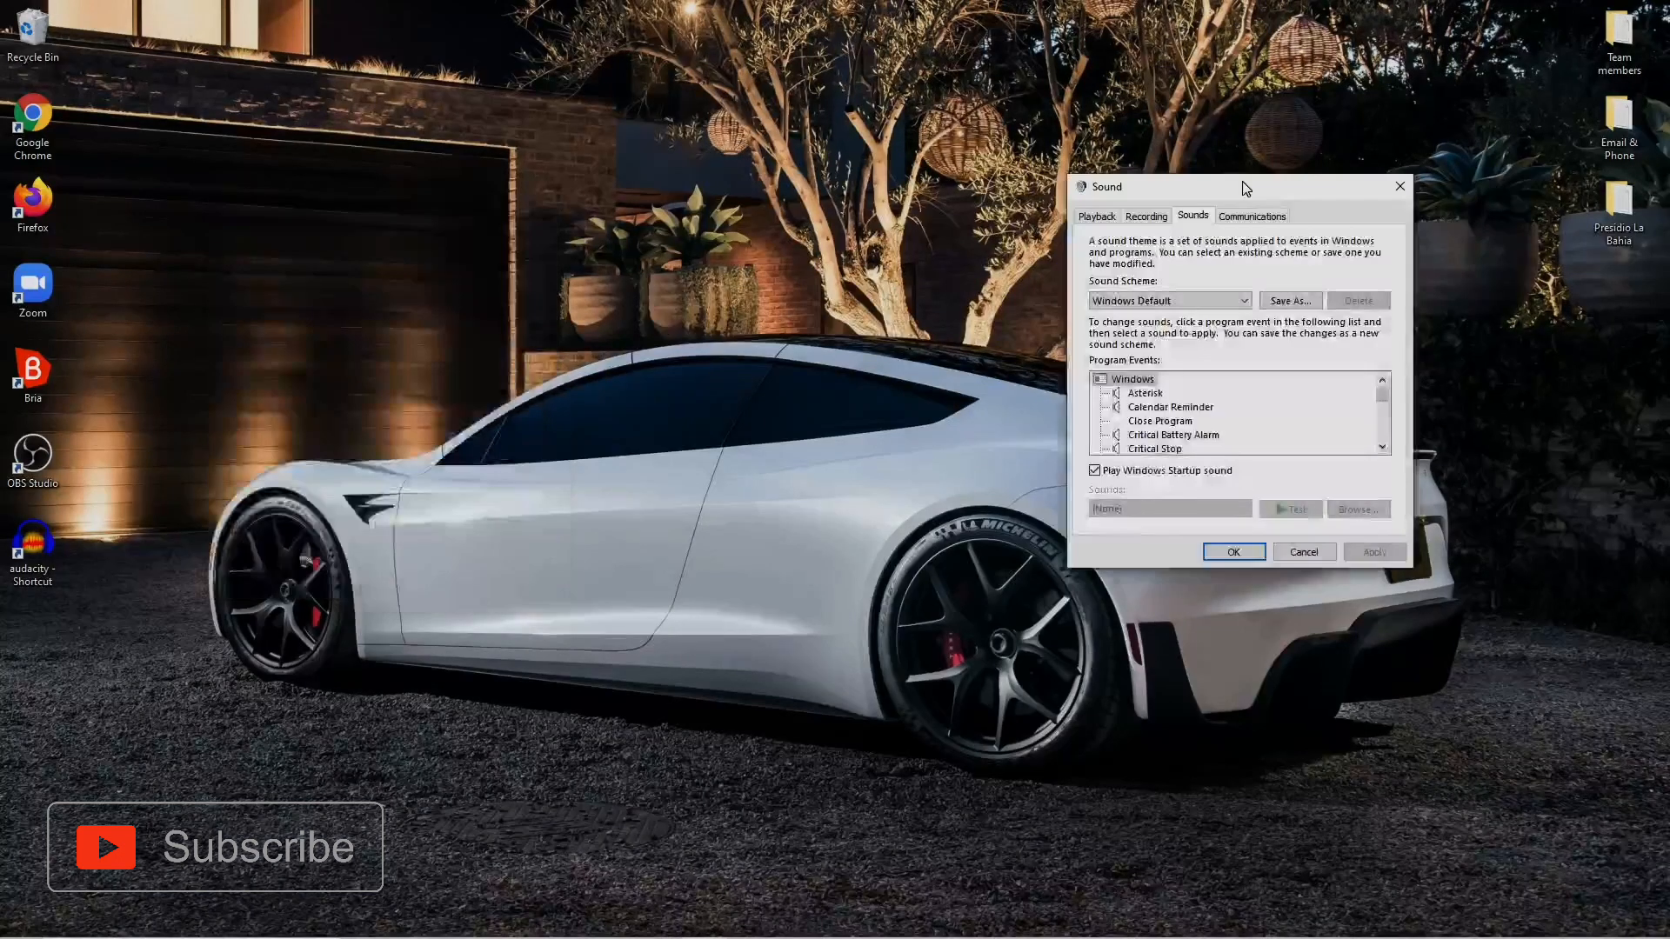
Center the Sound window, review its tabs, and select the OUT 1-2 playback device.
{"action": "left_click_drag", "start_coordinate": [1238, 186], "coordinate": [961, 175]}
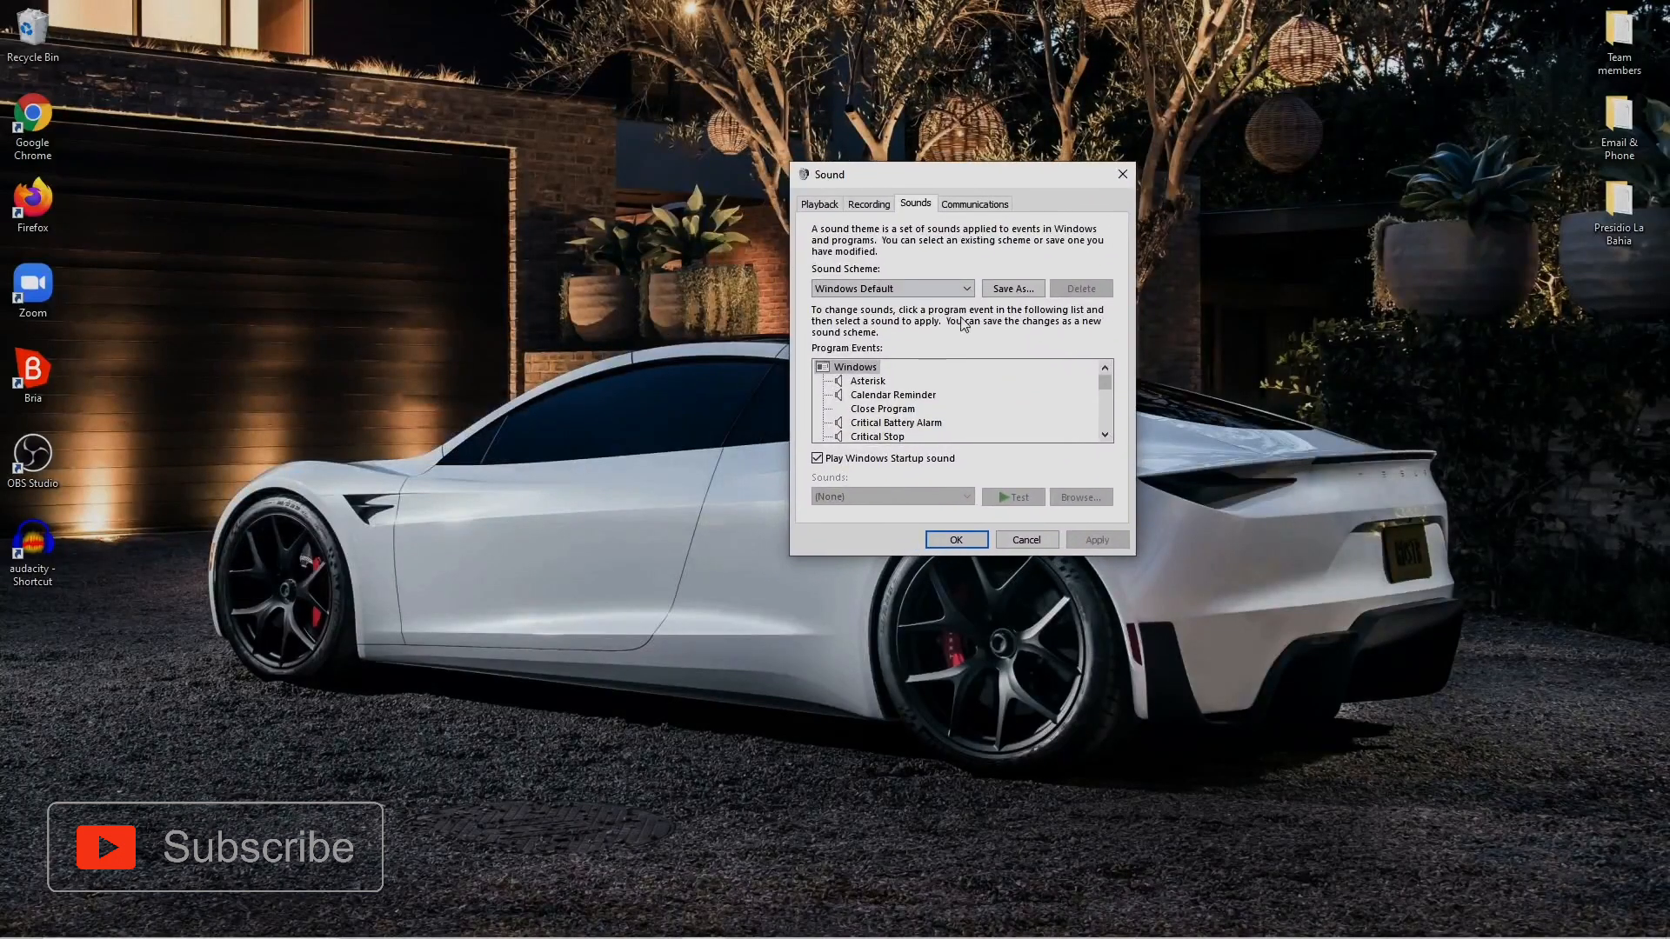
{"action": "left_click", "coordinate": [974, 203]}
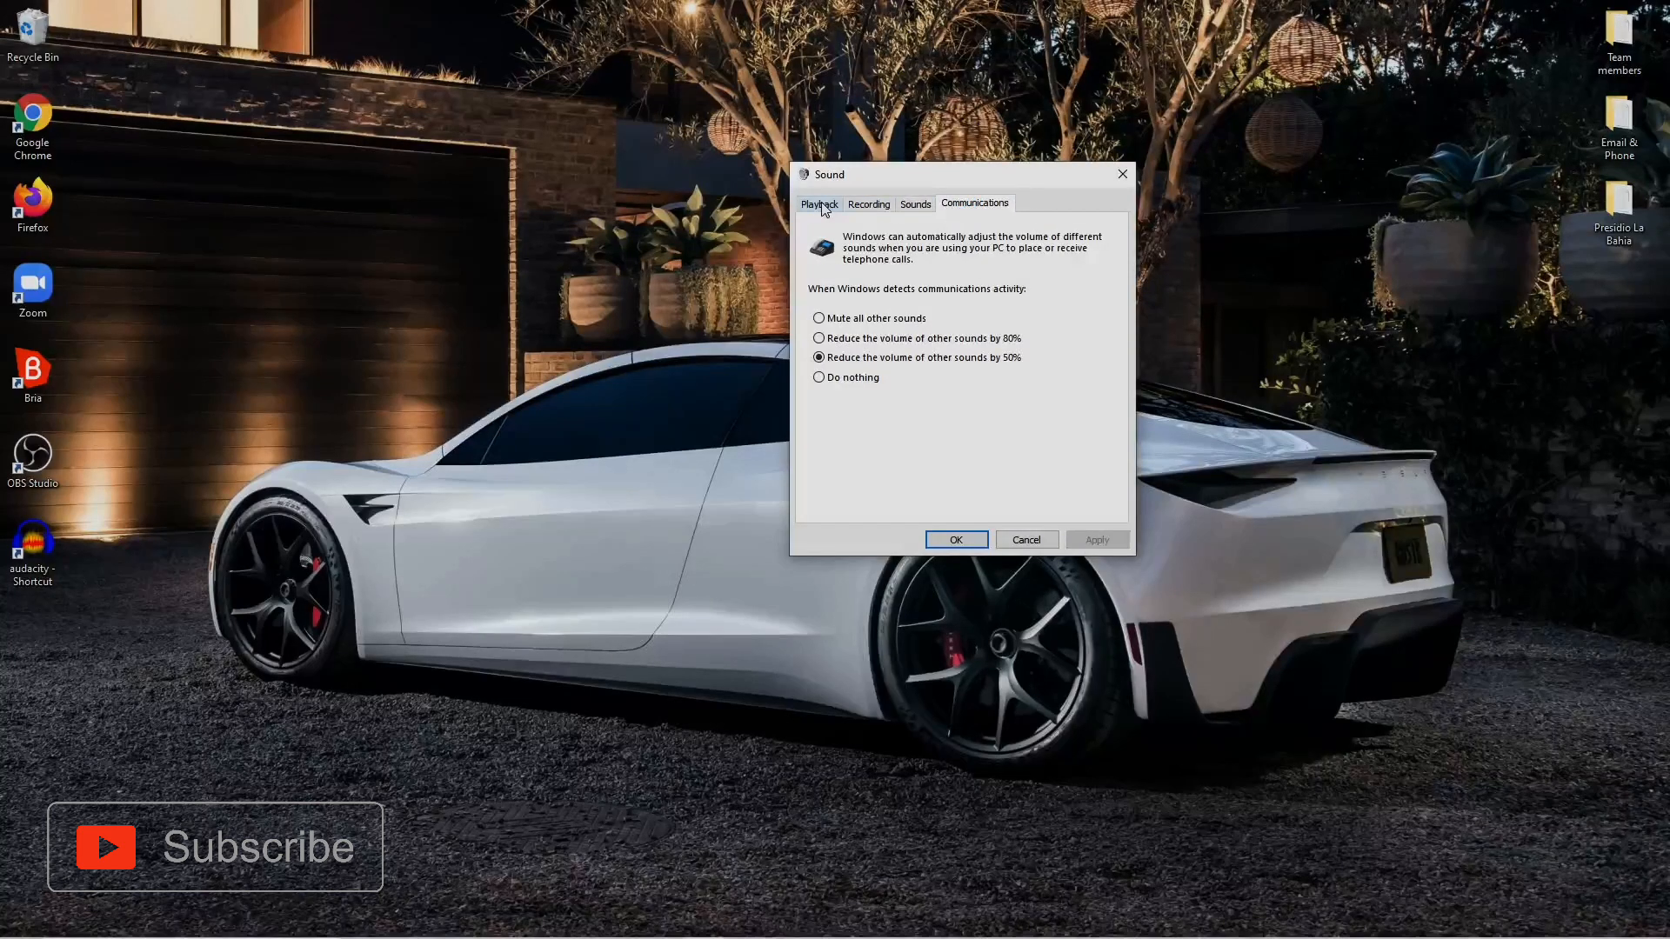
{"action": "left_click", "coordinate": [820, 203]}
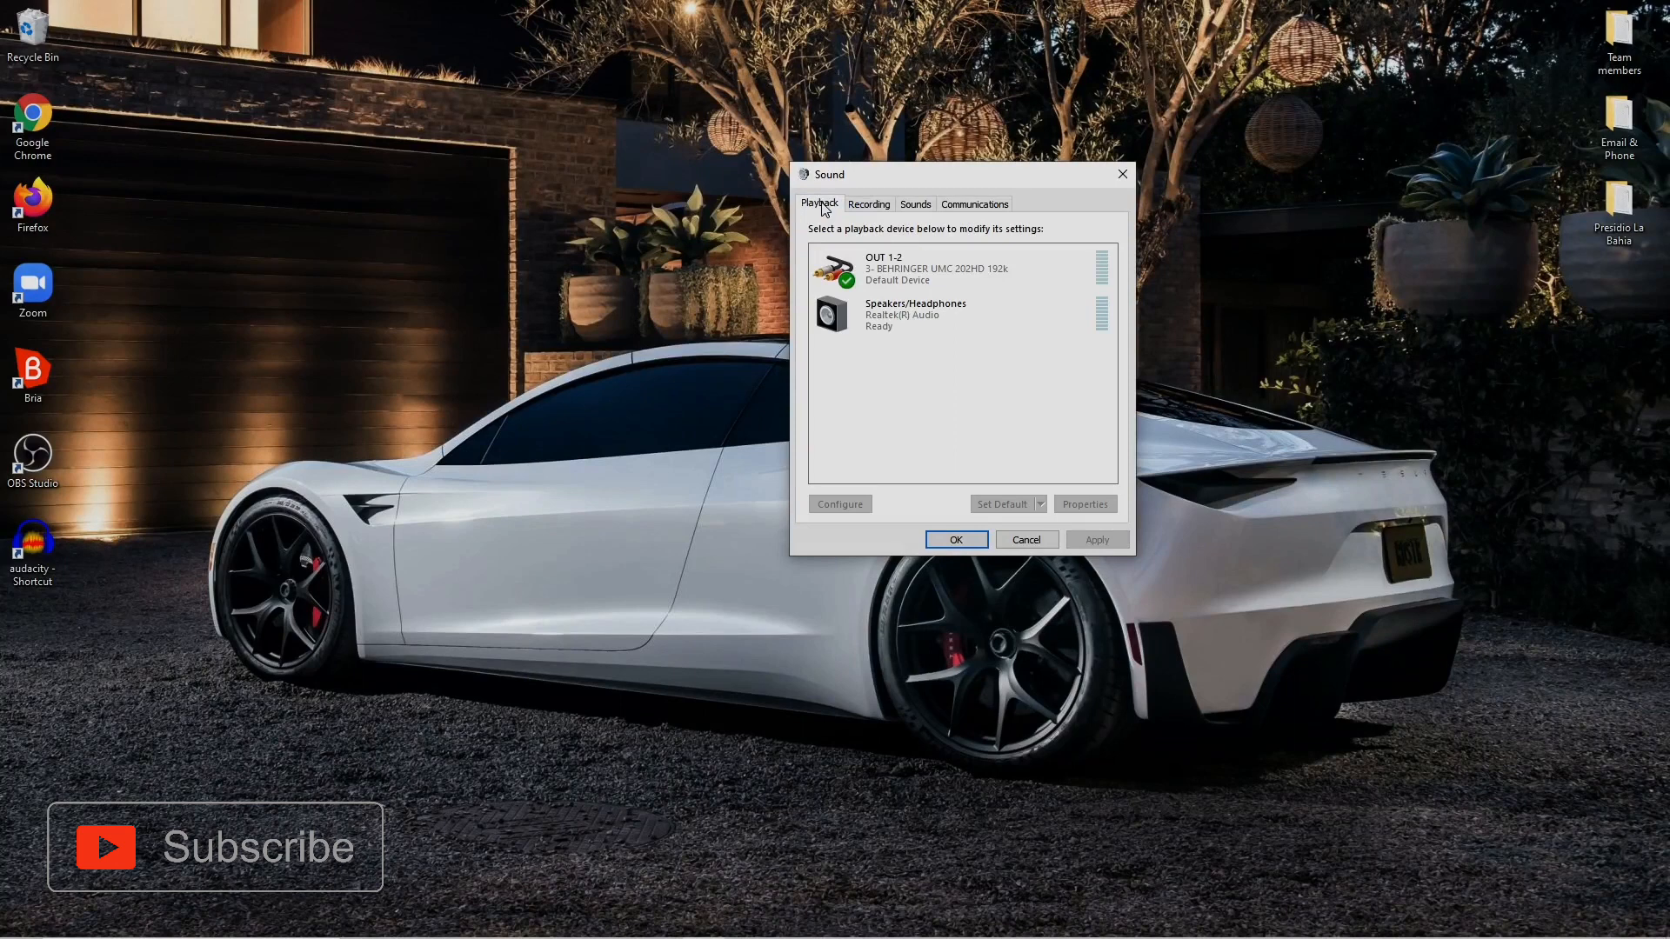
{"action": "left_click", "coordinate": [869, 203]}
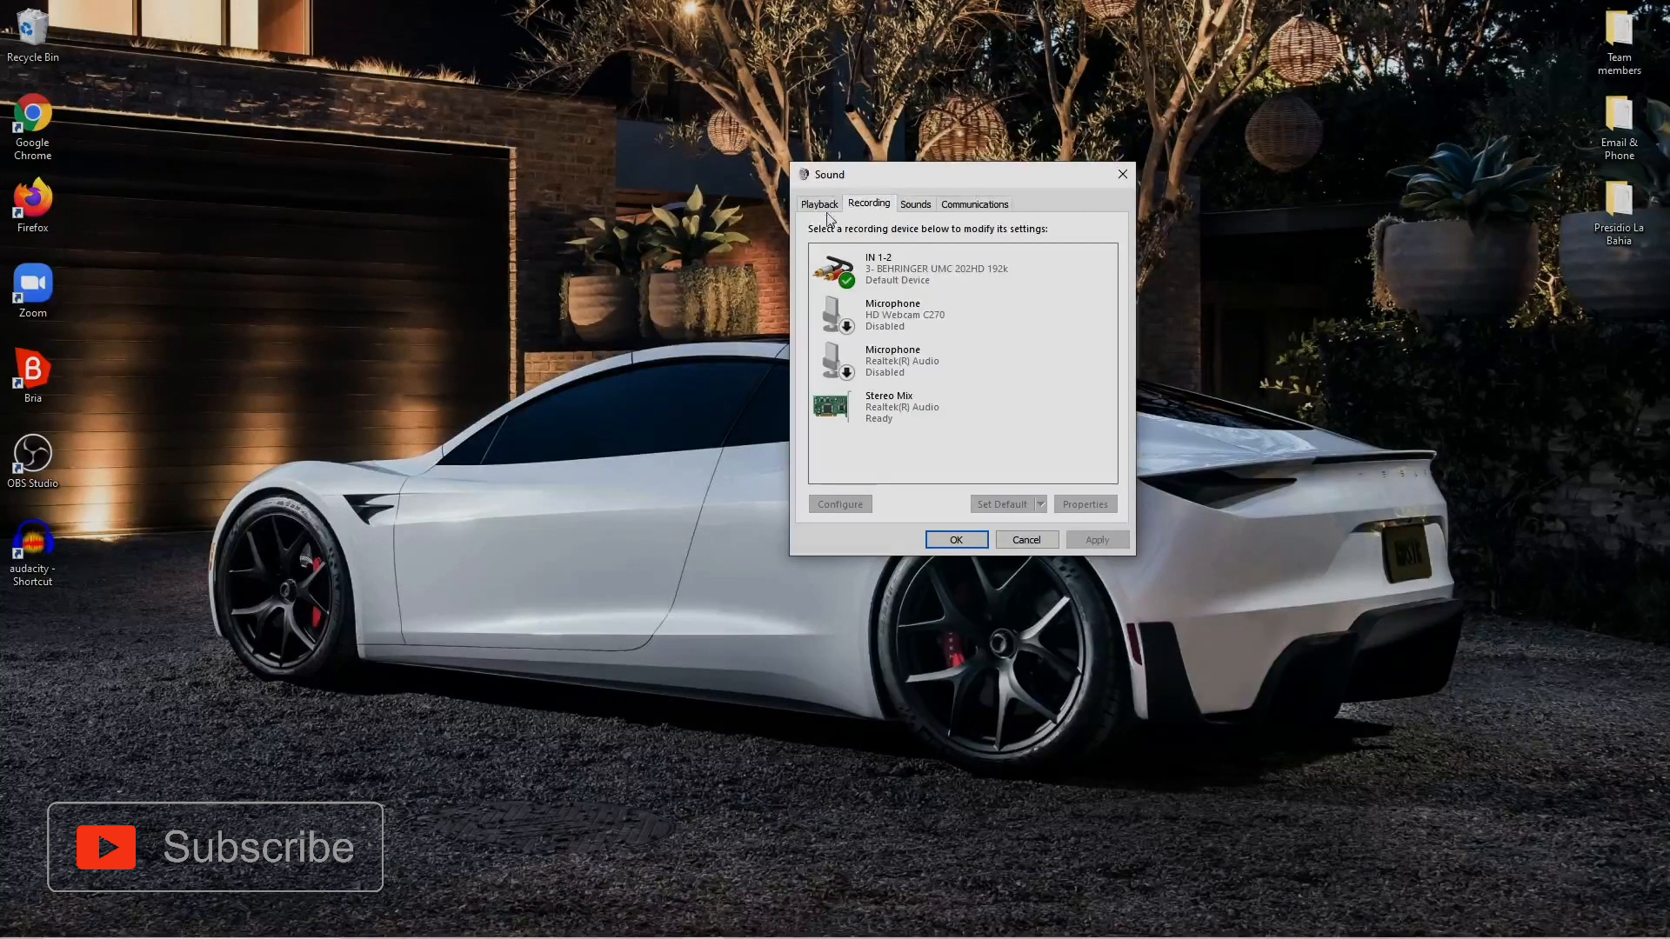
{"action": "left_click", "coordinate": [819, 204]}
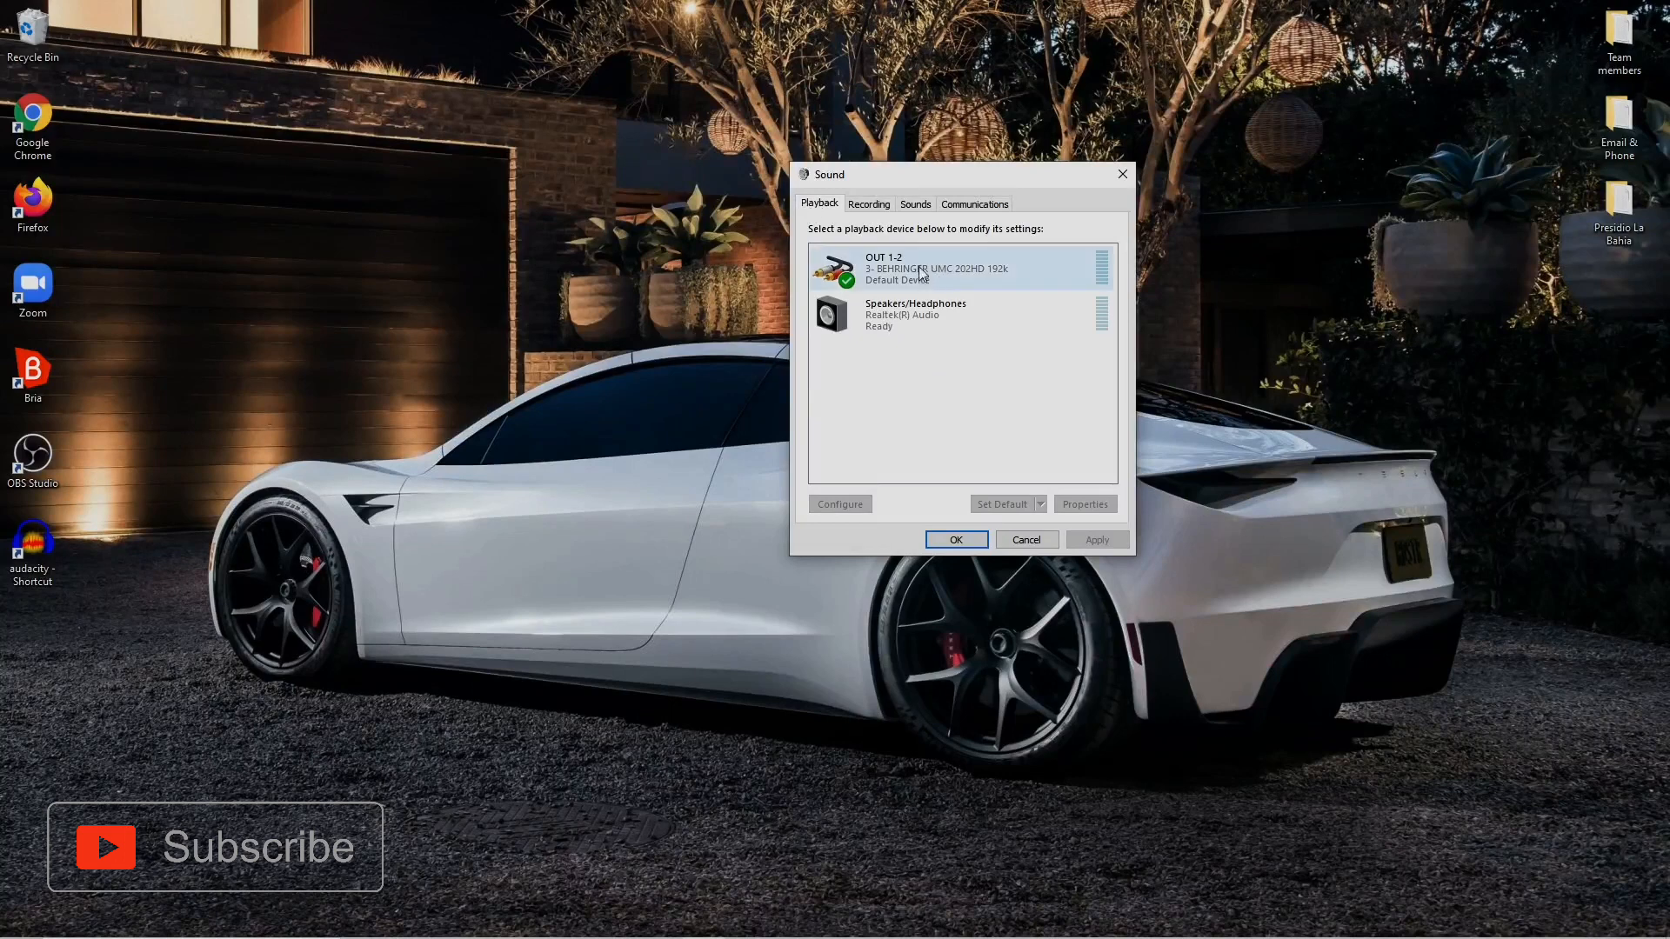
{"action": "right_click", "coordinate": [920, 268]}
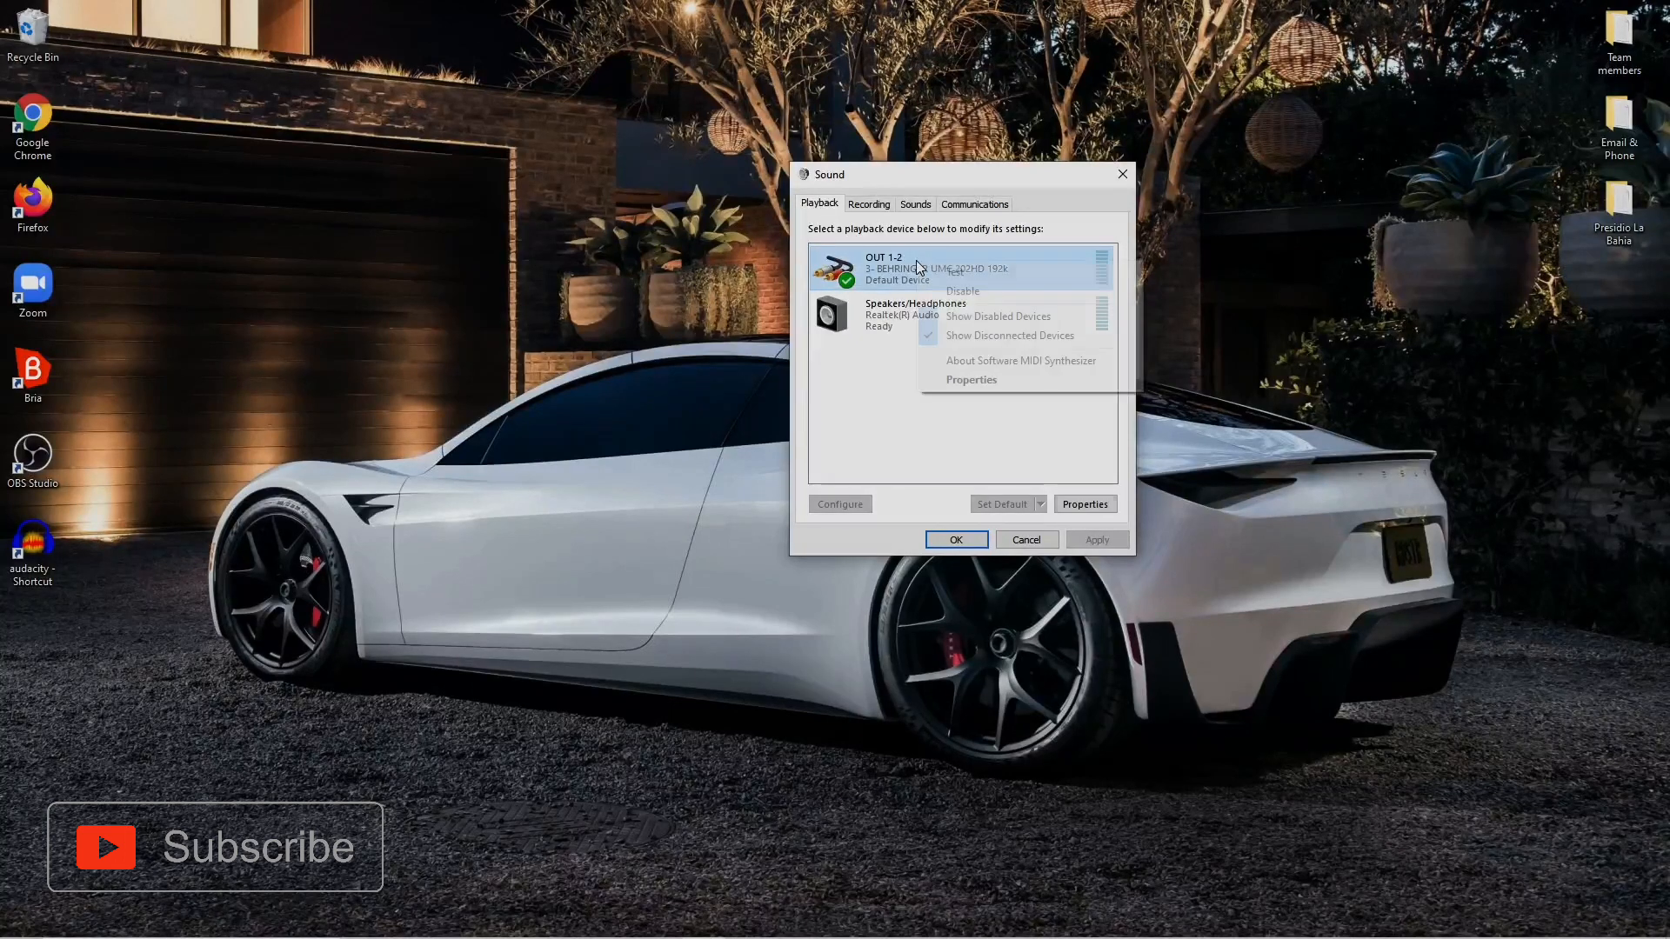
{"action": "left_click", "coordinate": [975, 392]}
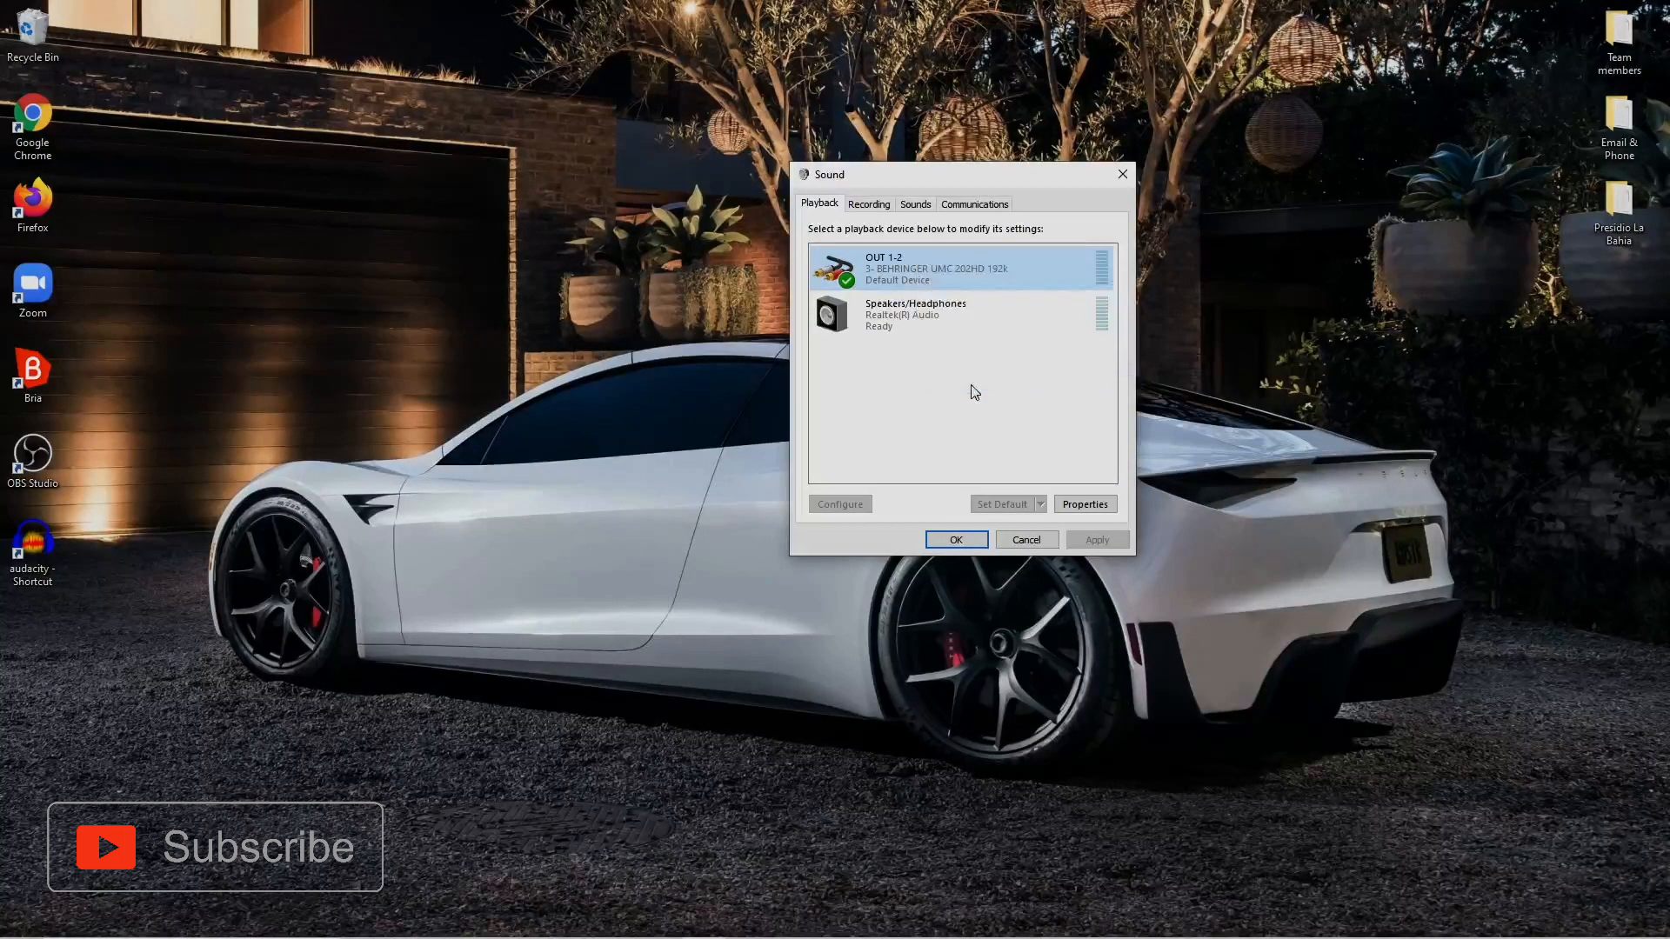
Confirm OUT 1-2's default format is 2 channel, 24 bit, 48000 Hz, then close its properties.
{"action": "left_click", "coordinate": [1085, 504]}
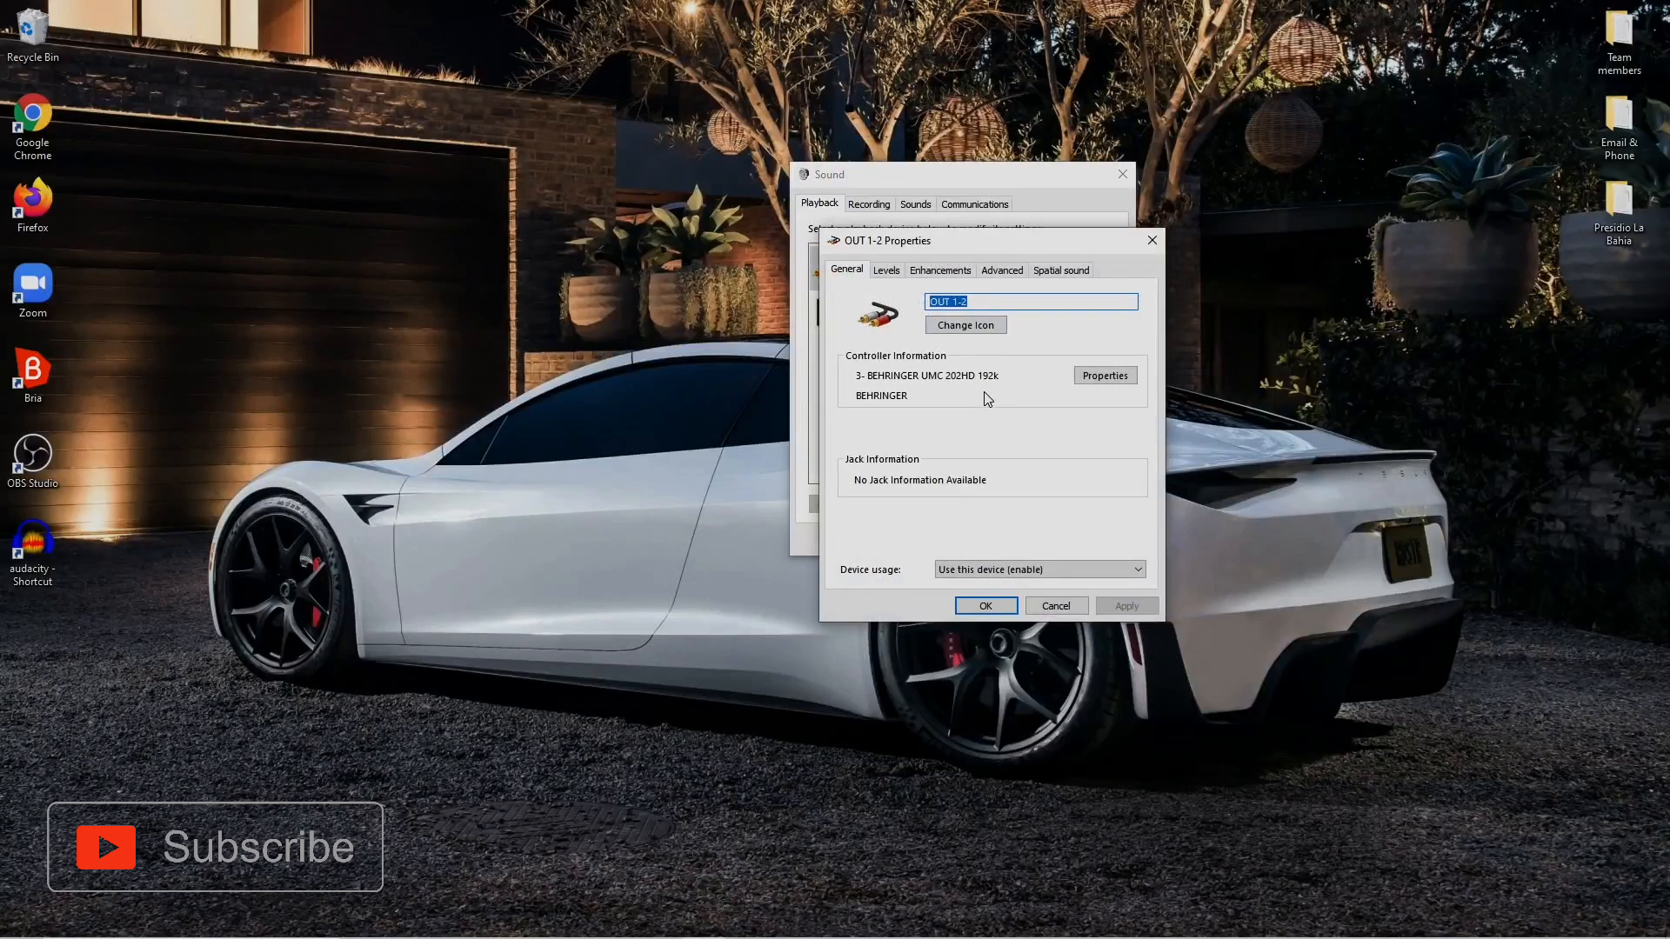
{"action": "left_click", "coordinate": [1002, 270]}
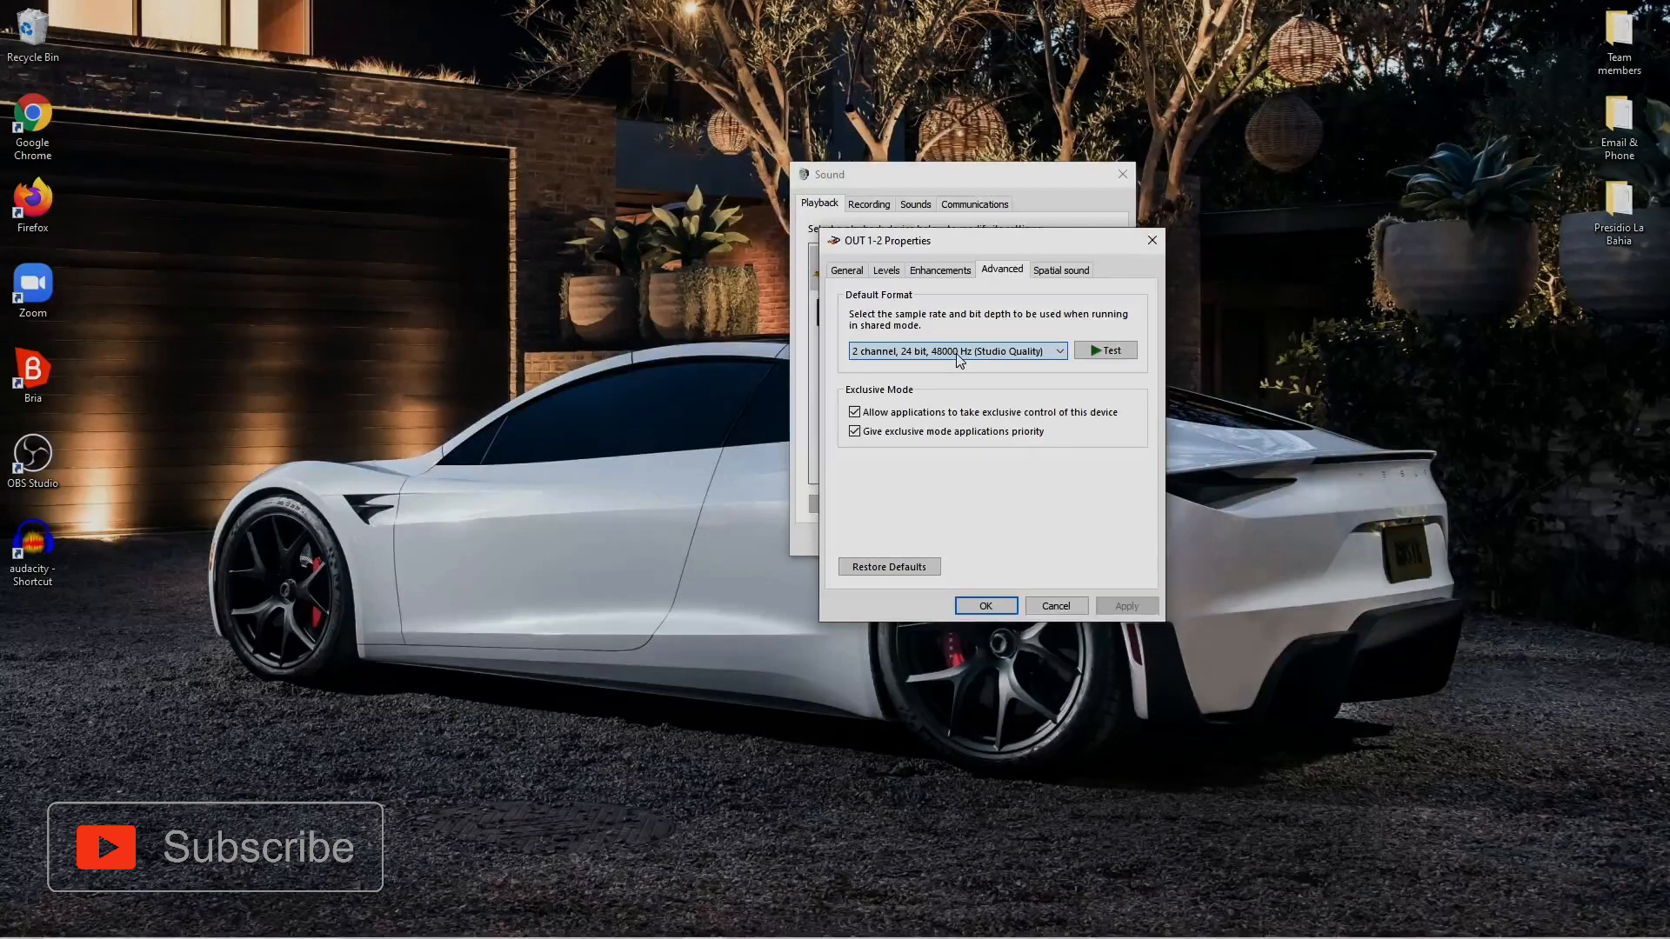
{"action": "mouse_move", "coordinate": [1151, 241]}
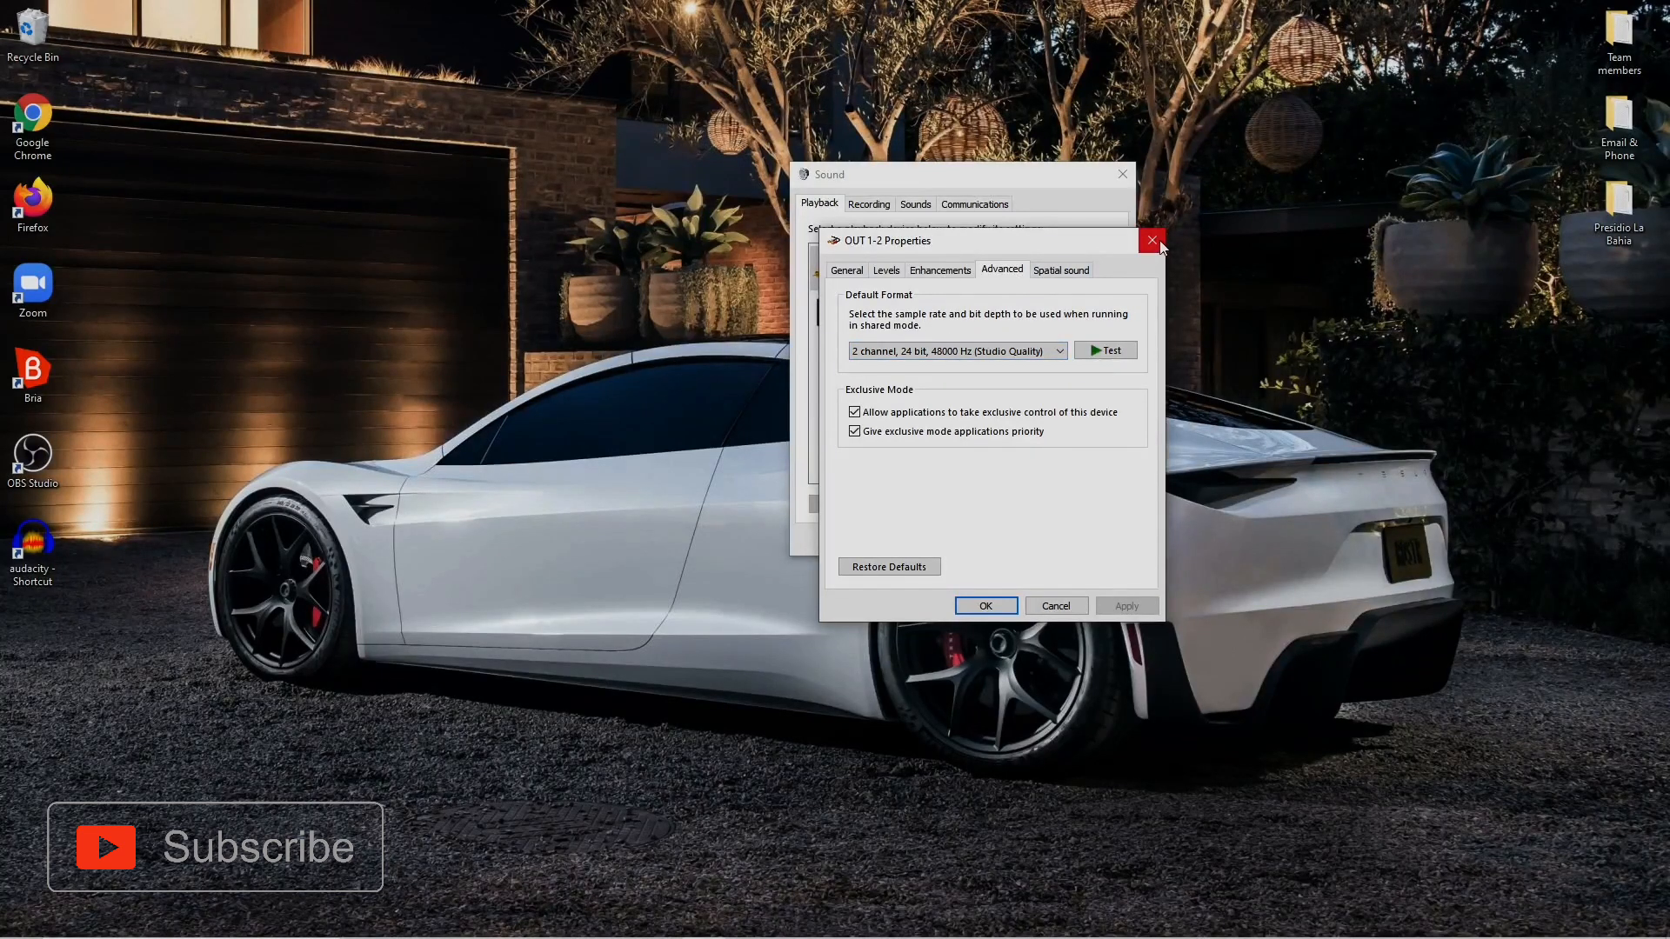
{"action": "left_click", "coordinate": [1151, 240]}
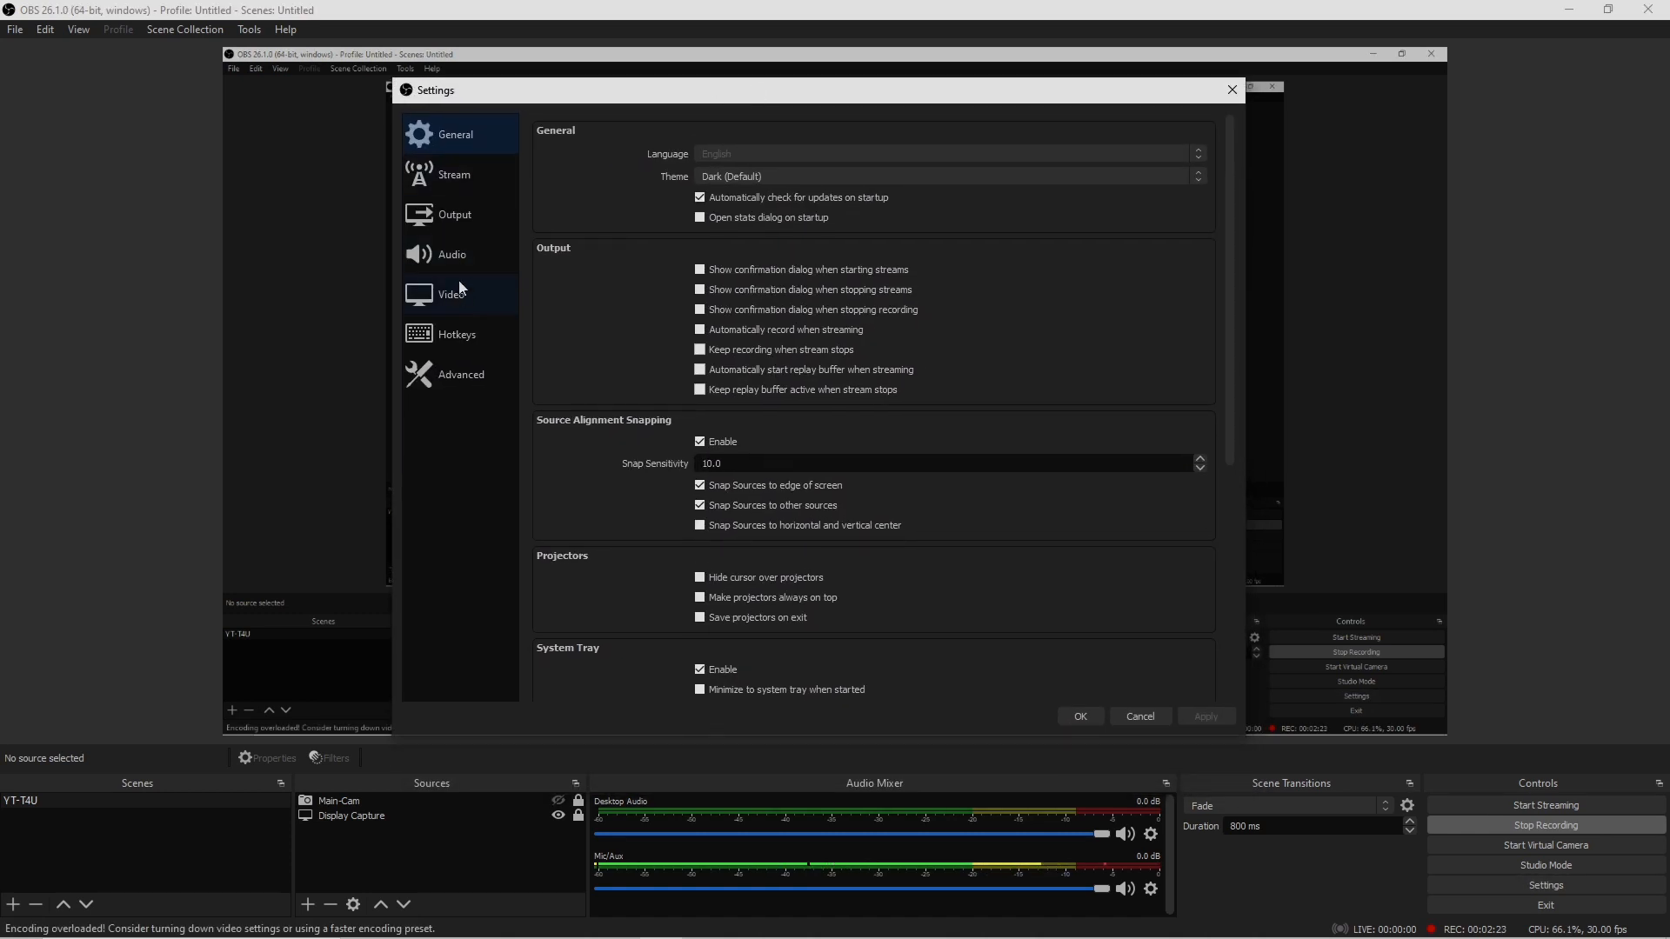
Return to the OBS Audio settings page listing the Behringer desktop and mic devices.
{"action": "left_click", "coordinate": [451, 254]}
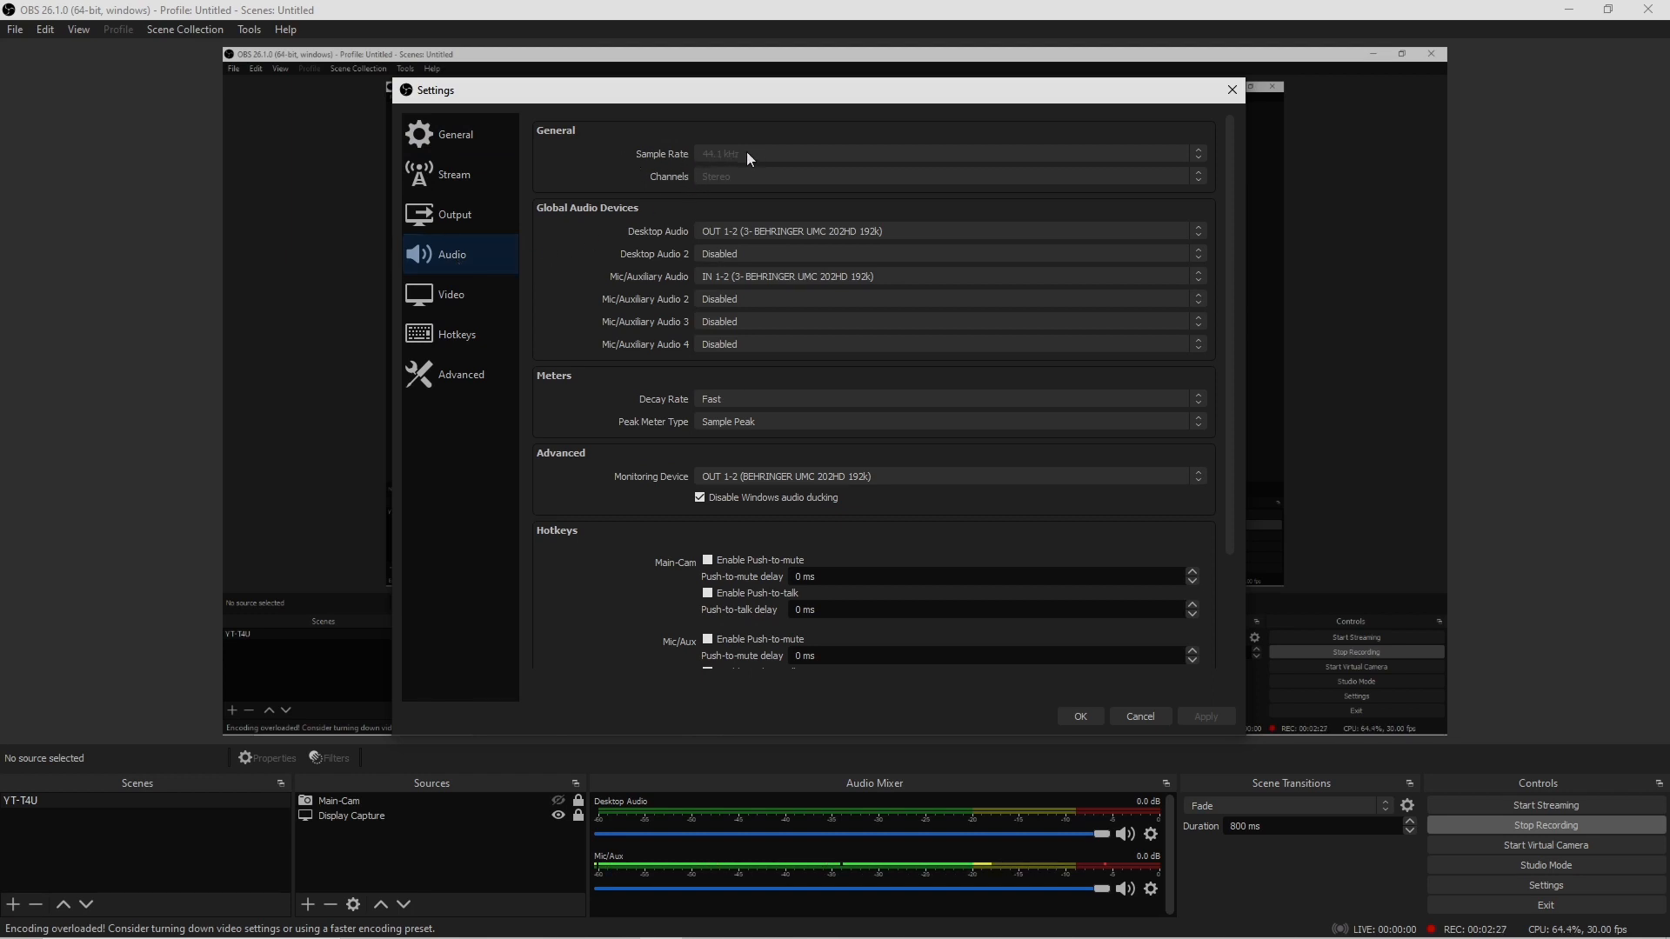
{"action": "mouse_move", "coordinate": [740, 167]}
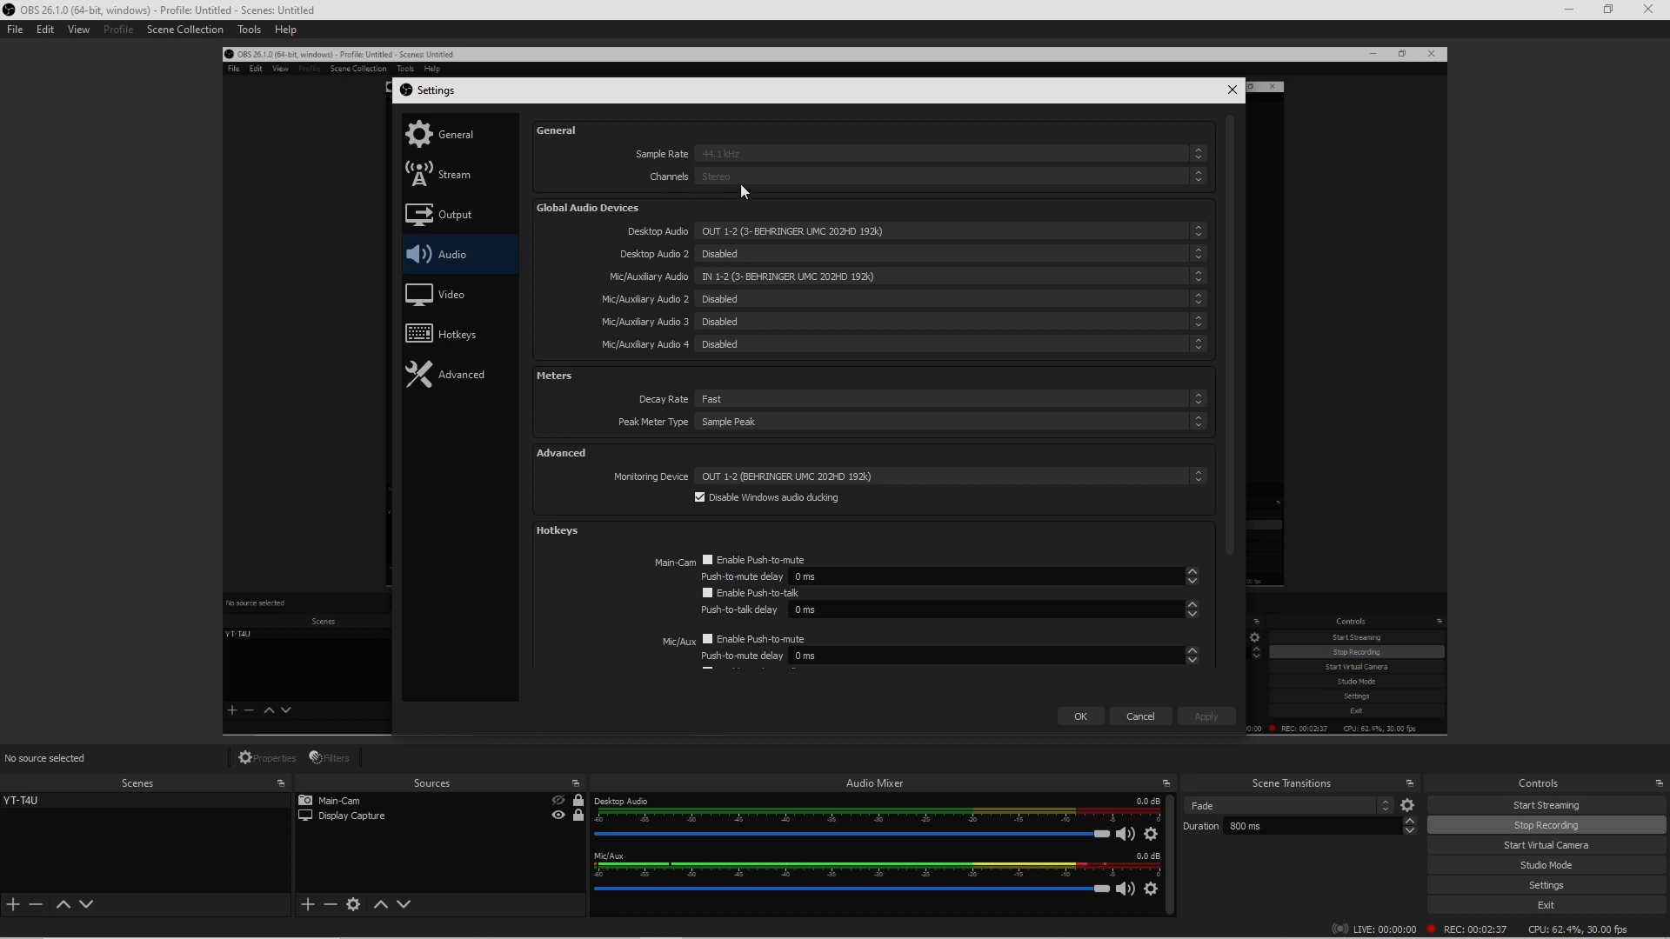
{"action": "mouse_move", "coordinate": [735, 182]}
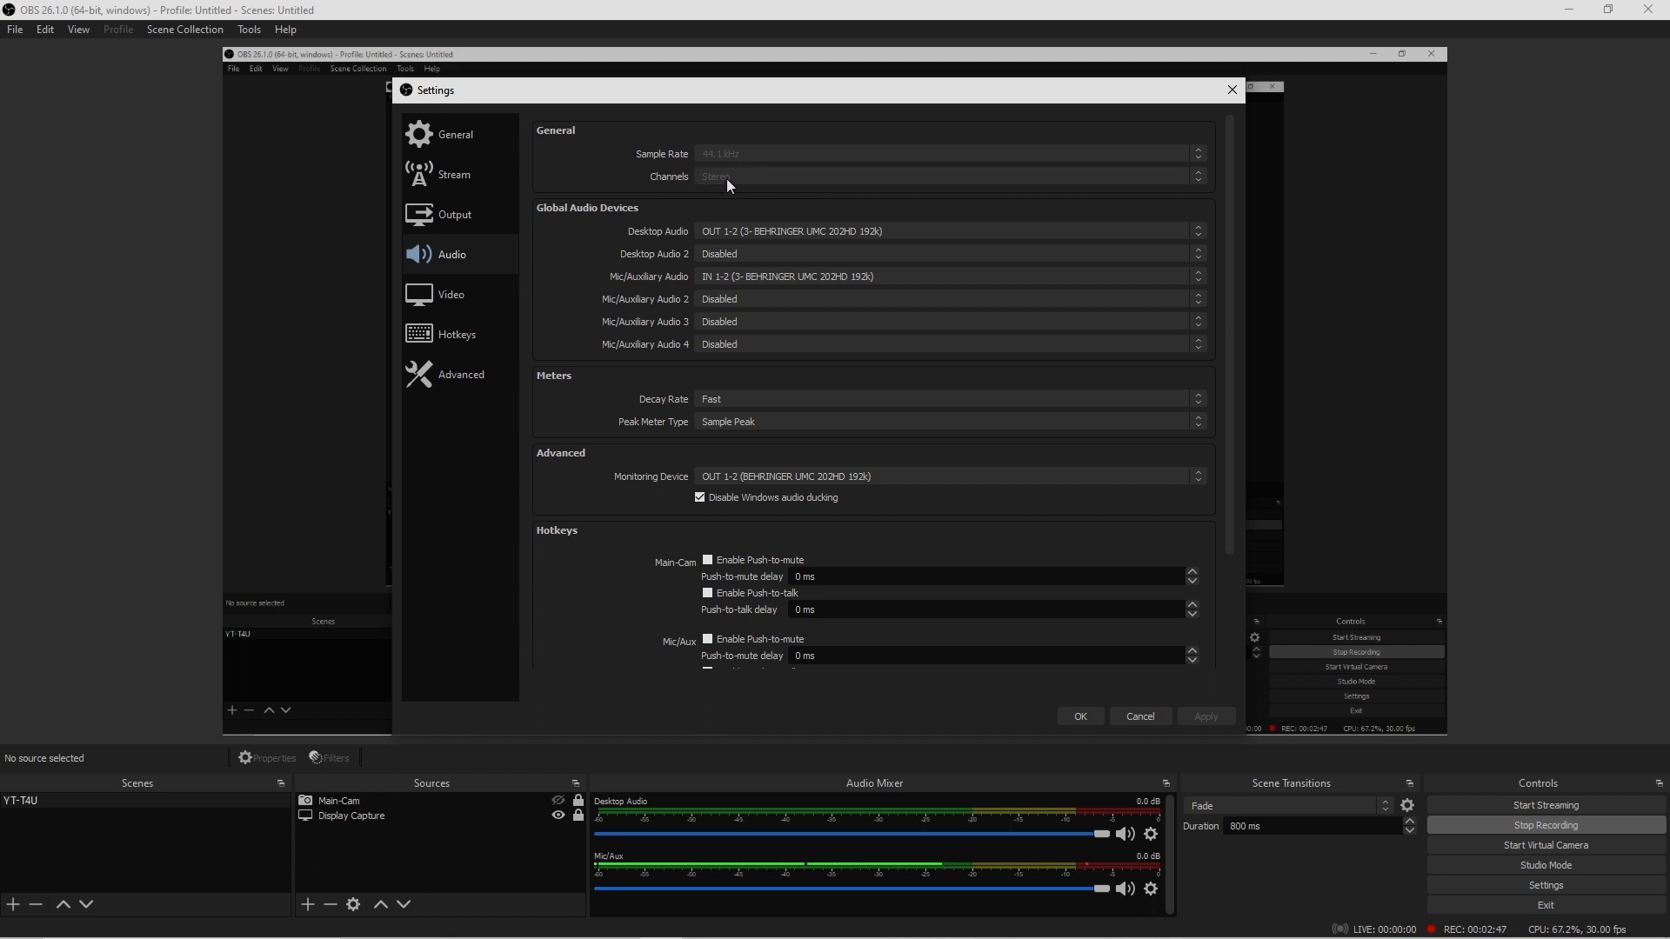
{"action": "mouse_move", "coordinate": [715, 225]}
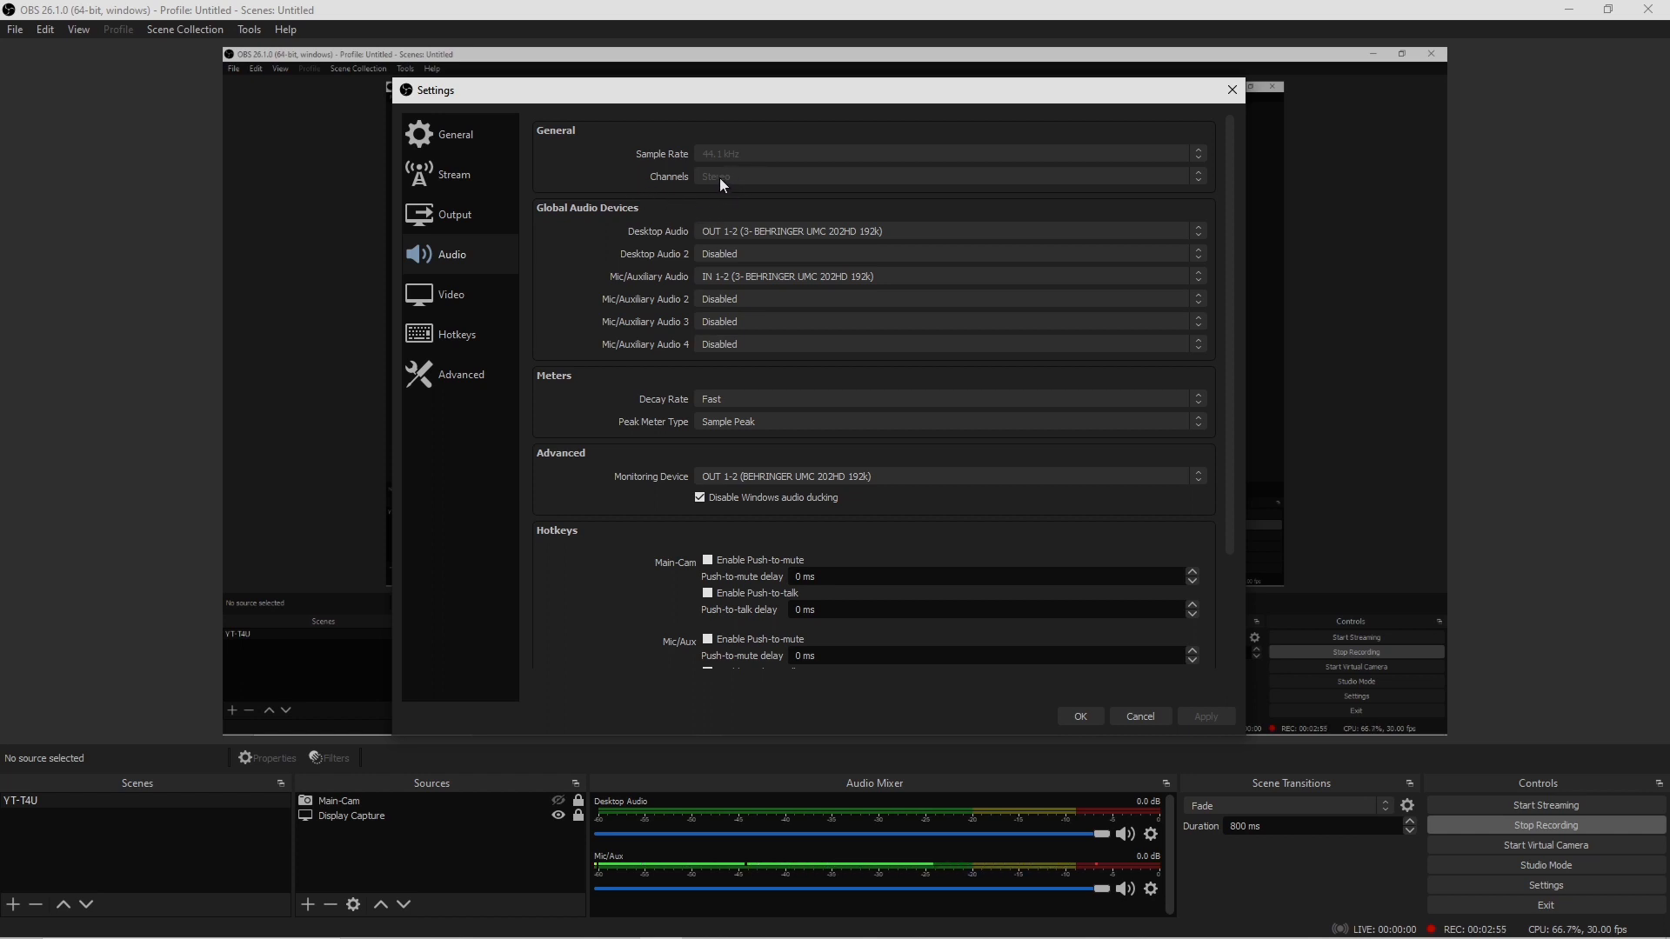
{"action": "mouse_move", "coordinate": [542, 224]}
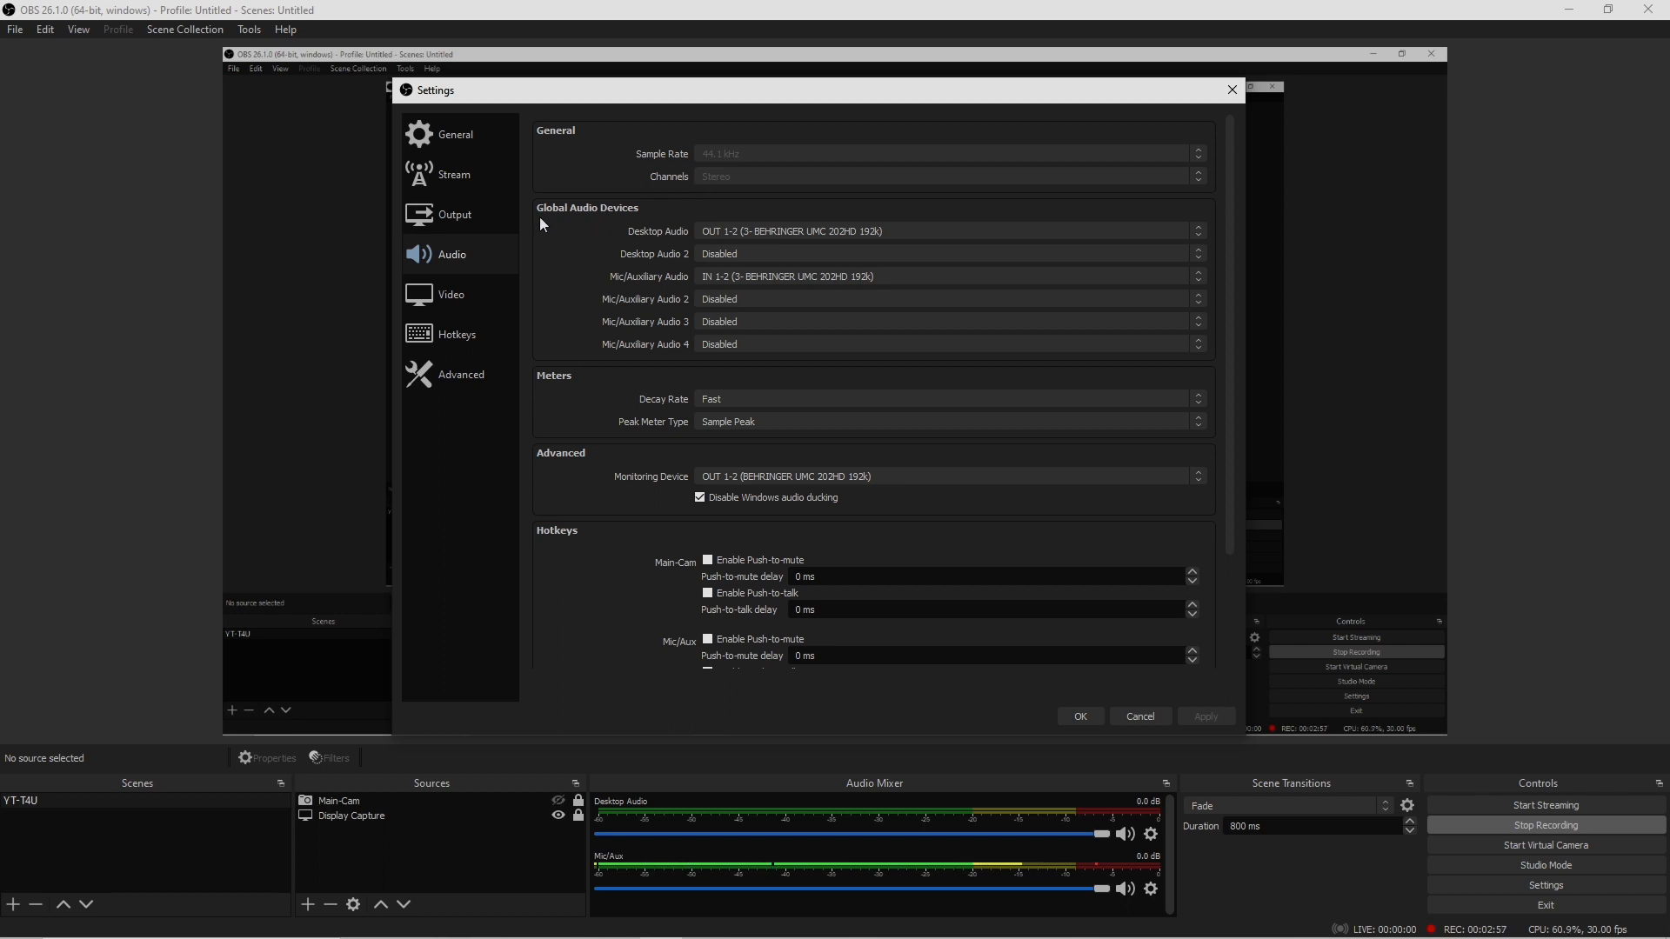
{"action": "mouse_move", "coordinate": [668, 246]}
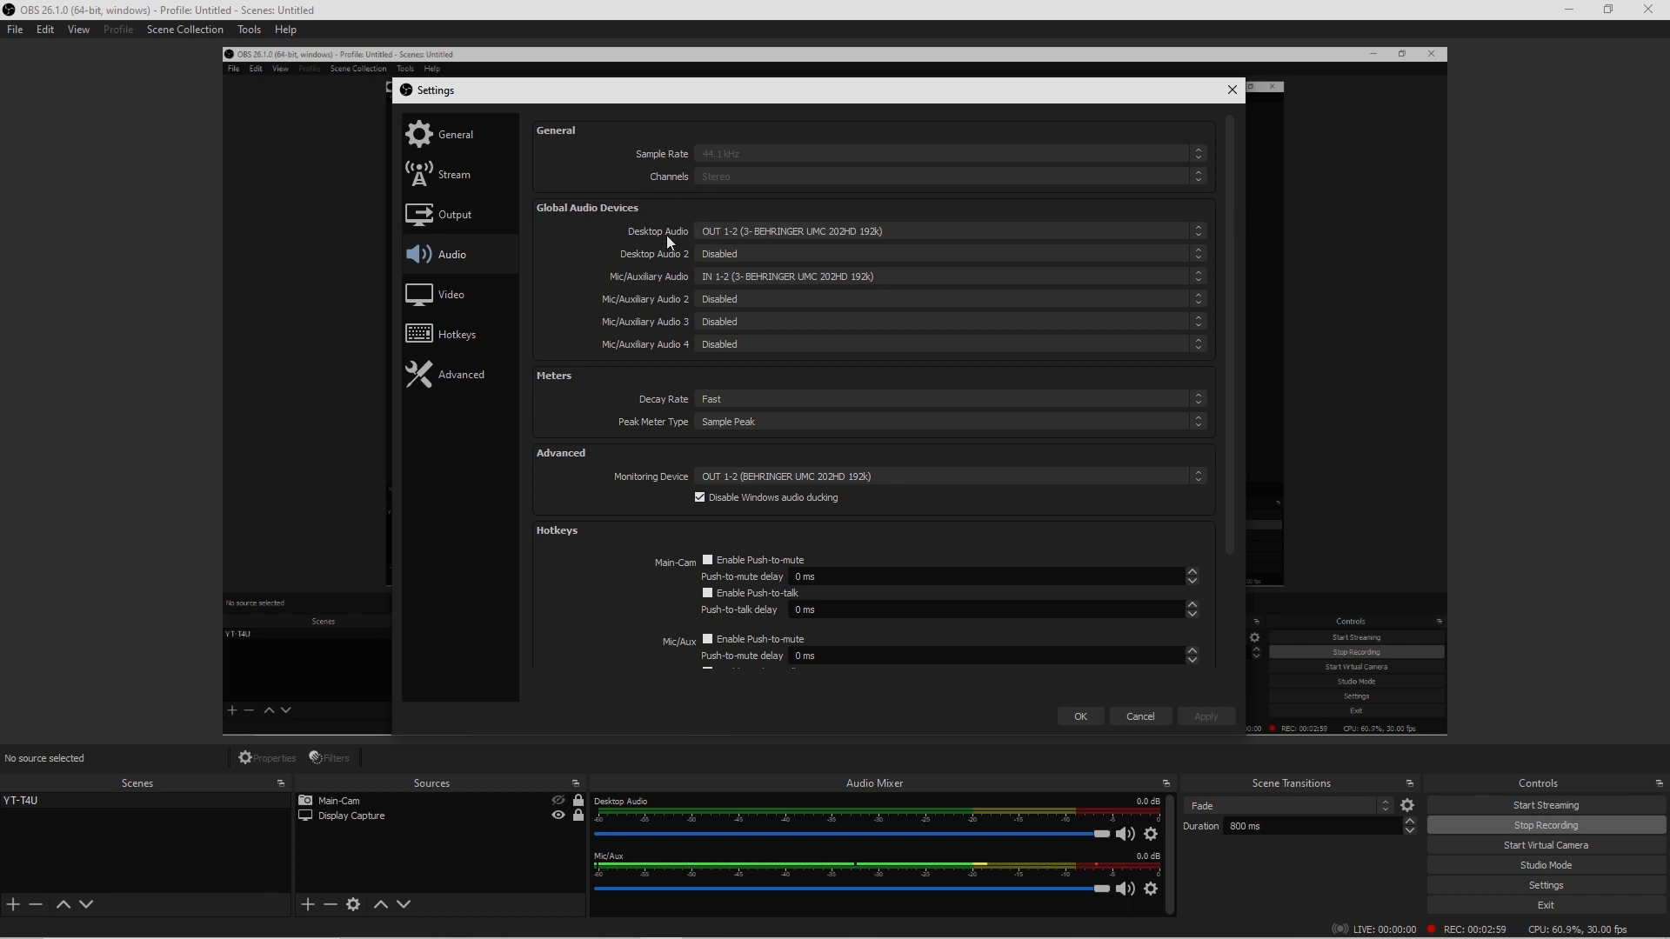
{"action": "mouse_move", "coordinate": [830, 242]}
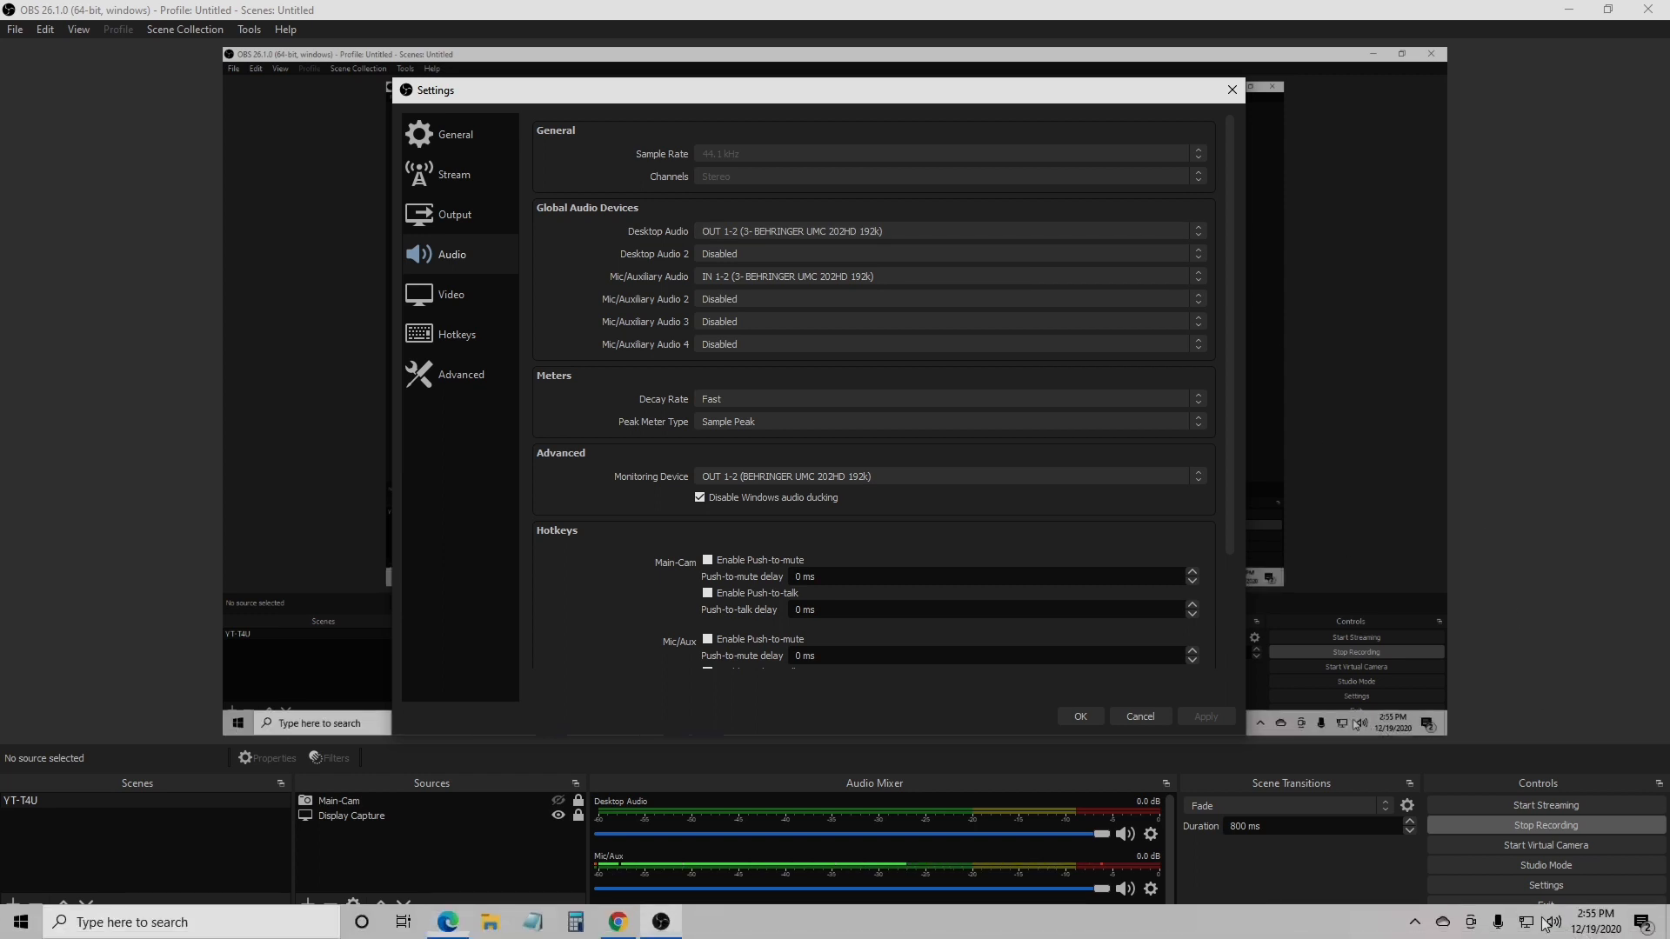
{"action": "mouse_move", "coordinate": [1549, 923]}
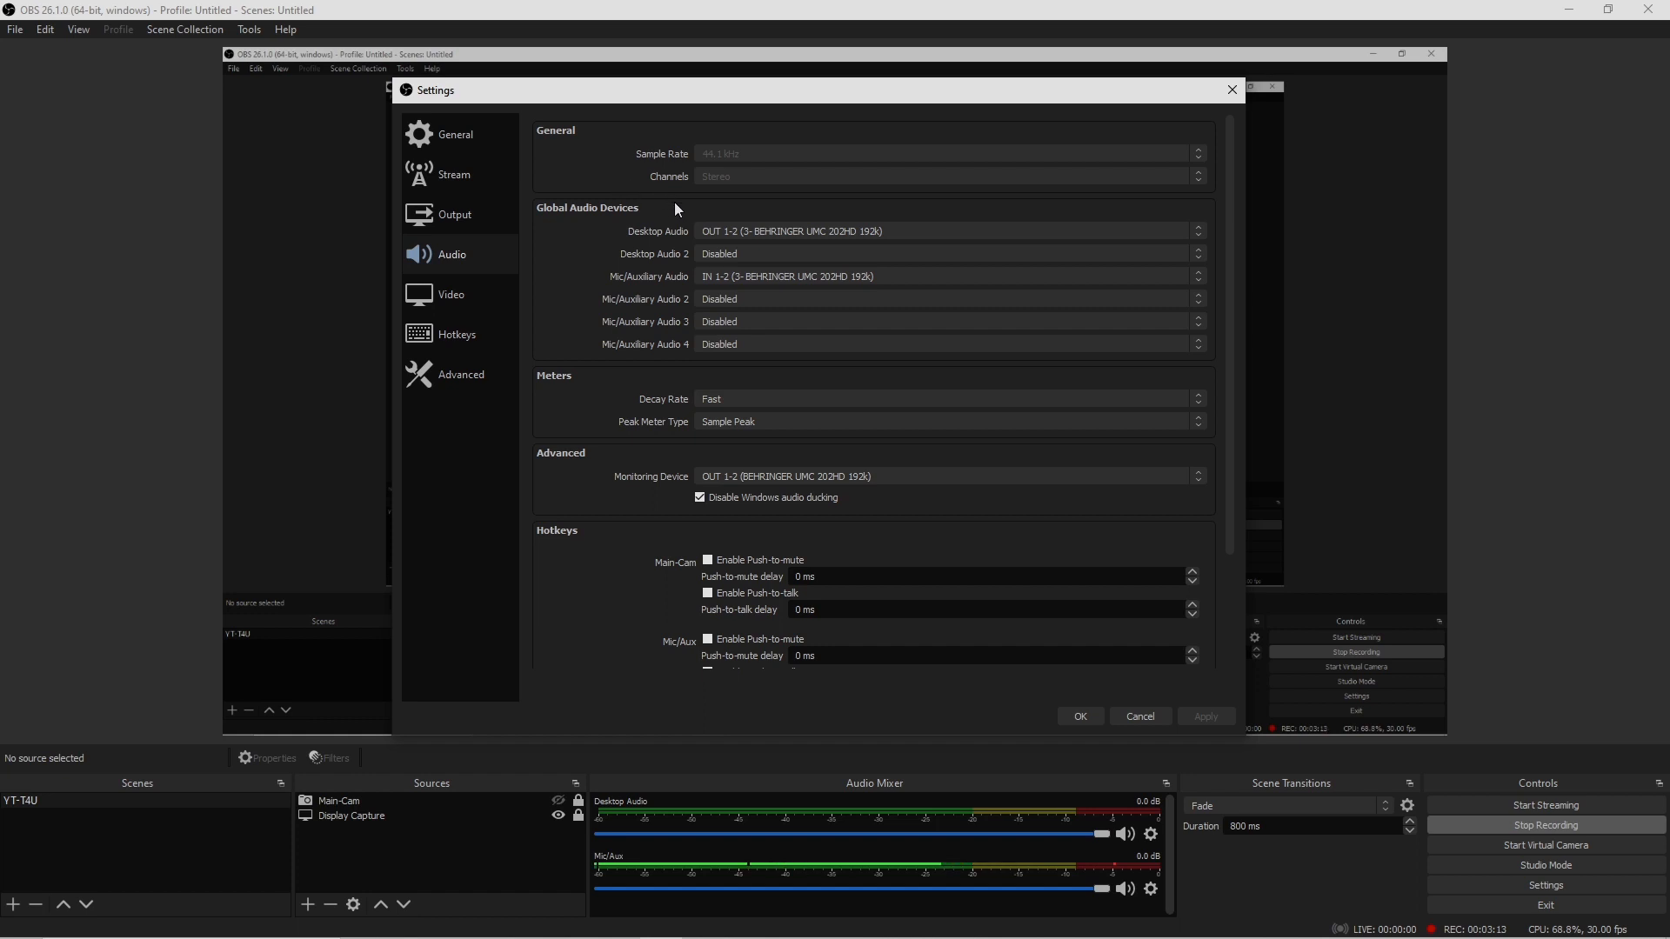
{"action": "mouse_move", "coordinate": [735, 241]}
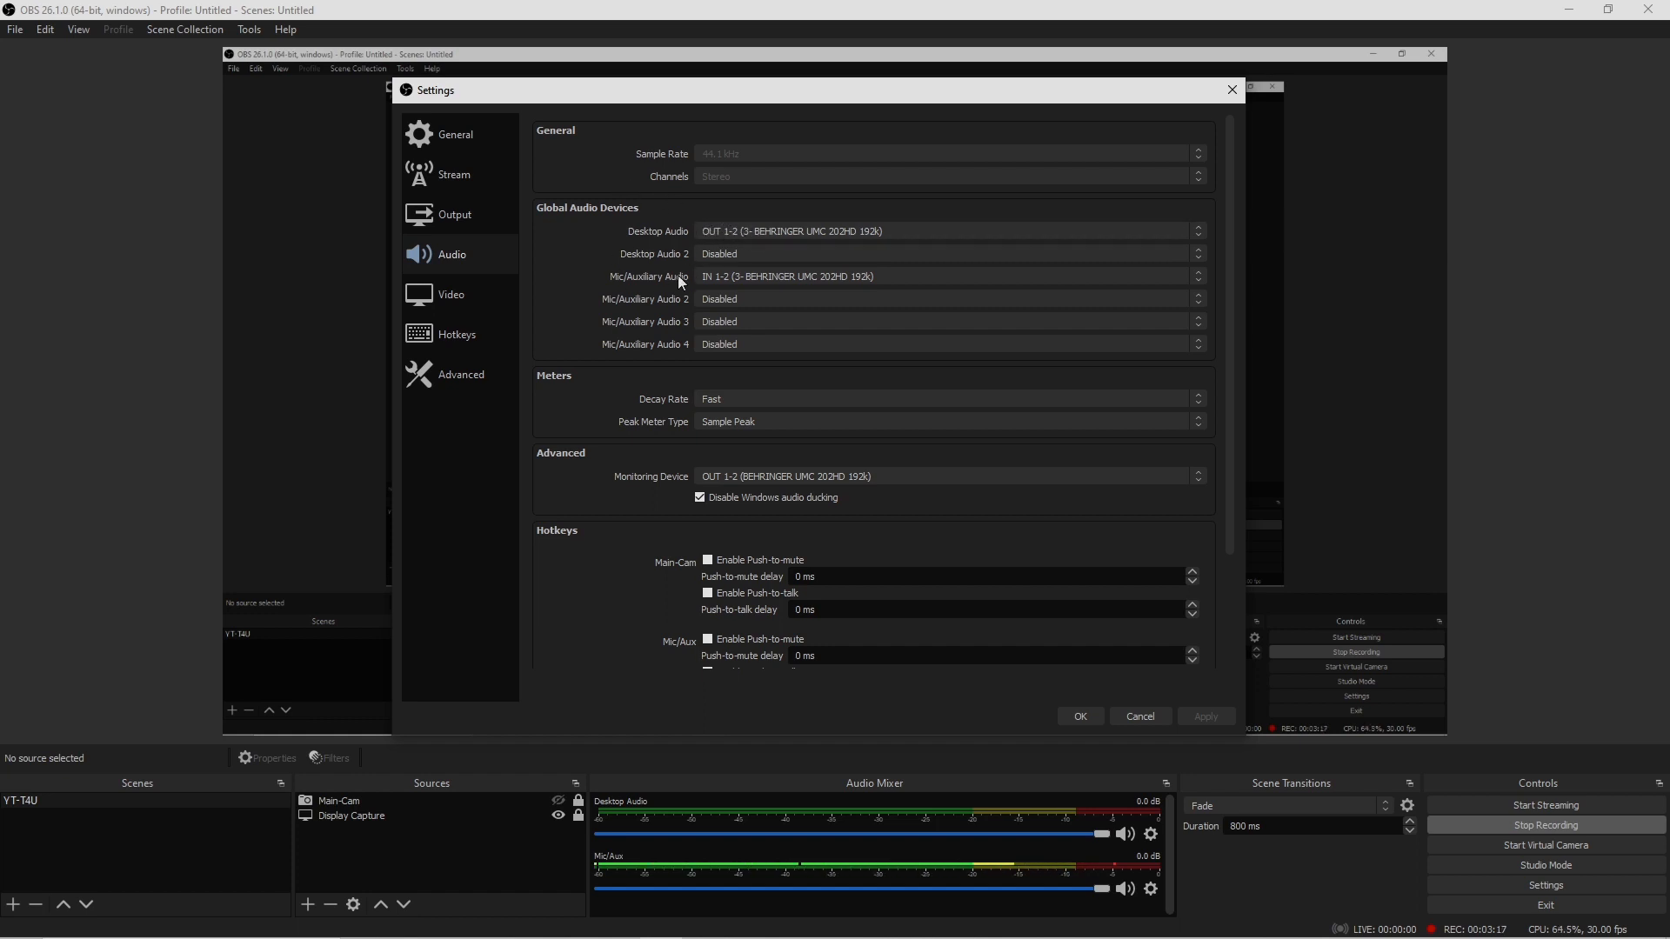
{"action": "mouse_move", "coordinate": [623, 245]}
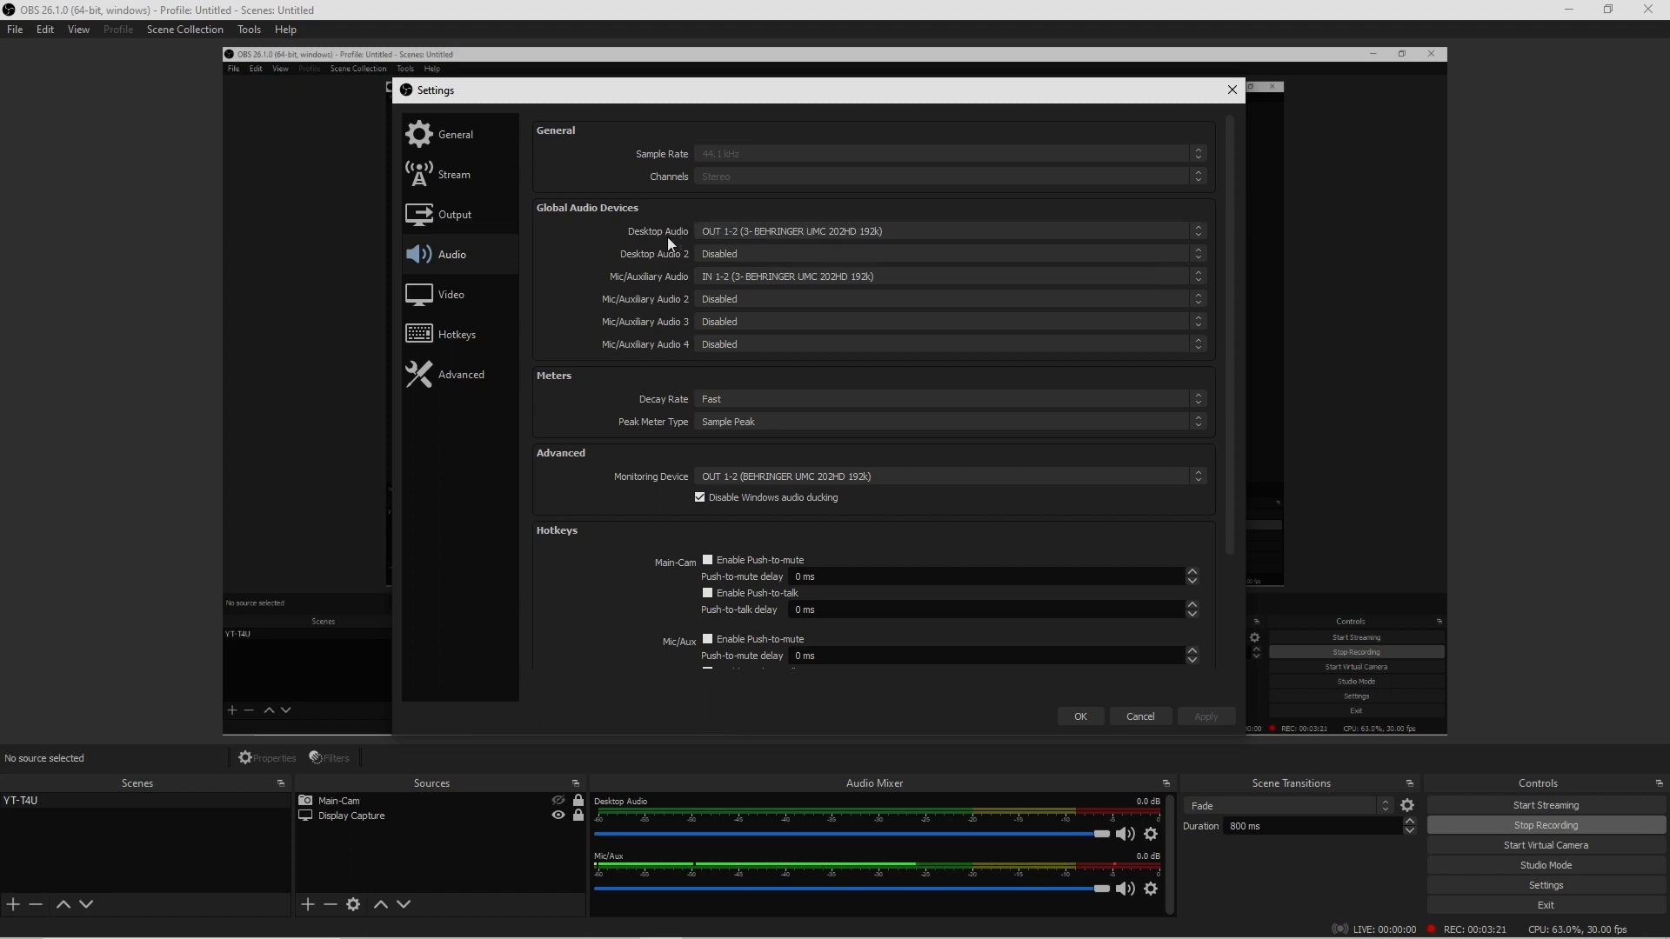
{"action": "mouse_move", "coordinate": [858, 242]}
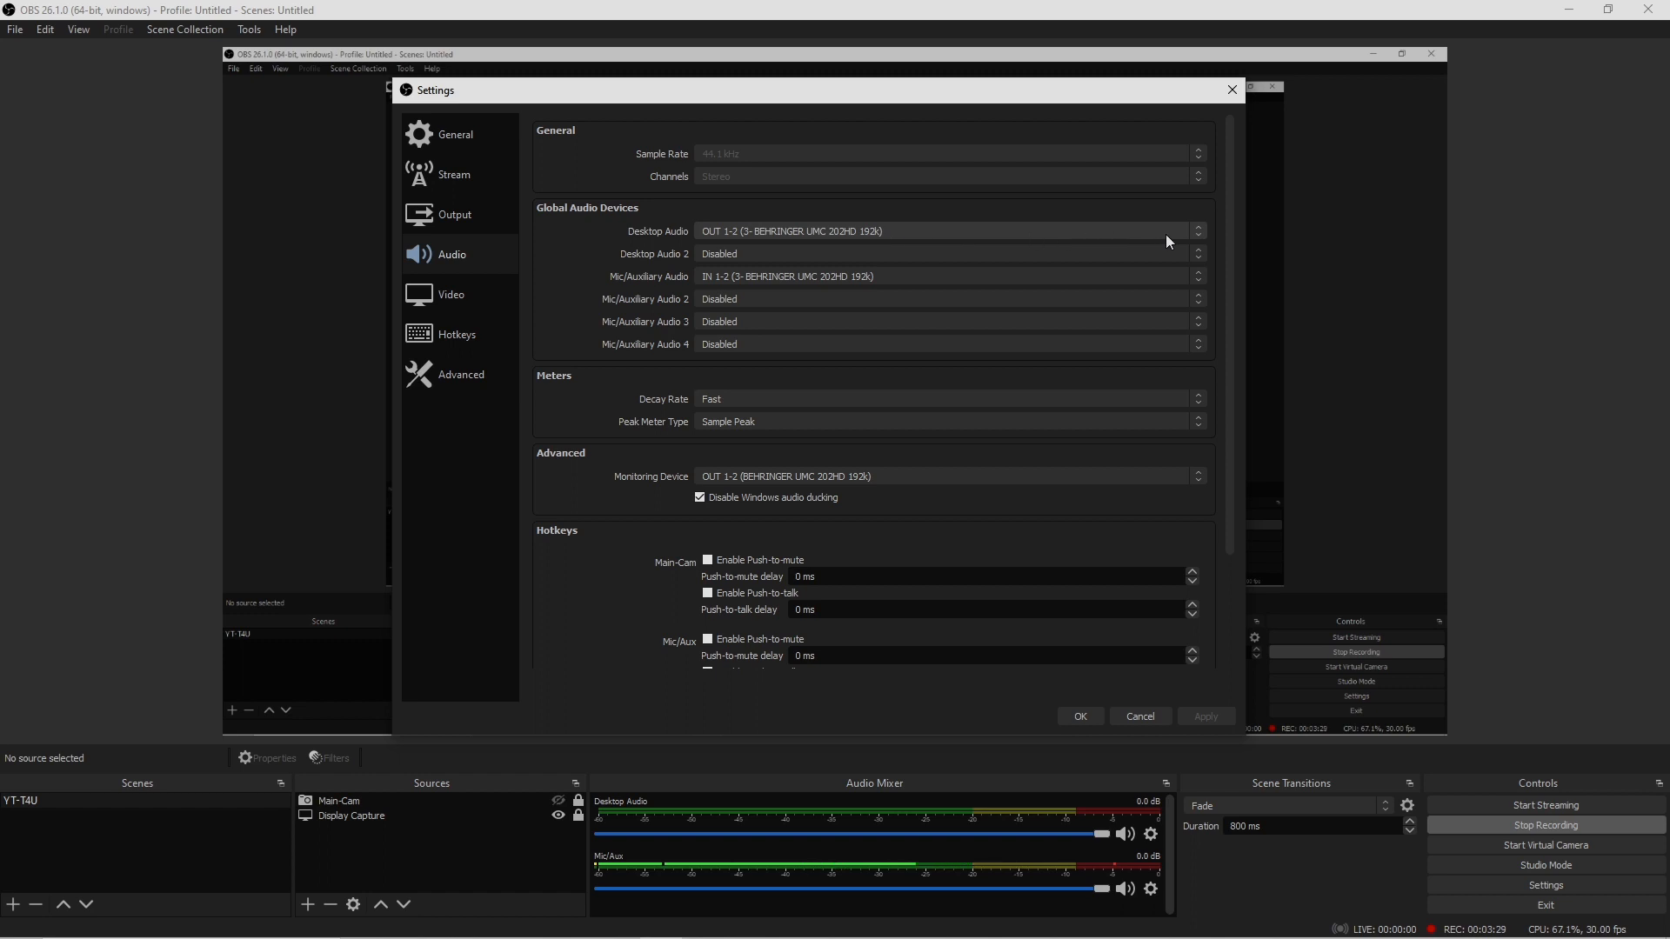
{"action": "left_click", "coordinate": [946, 254]}
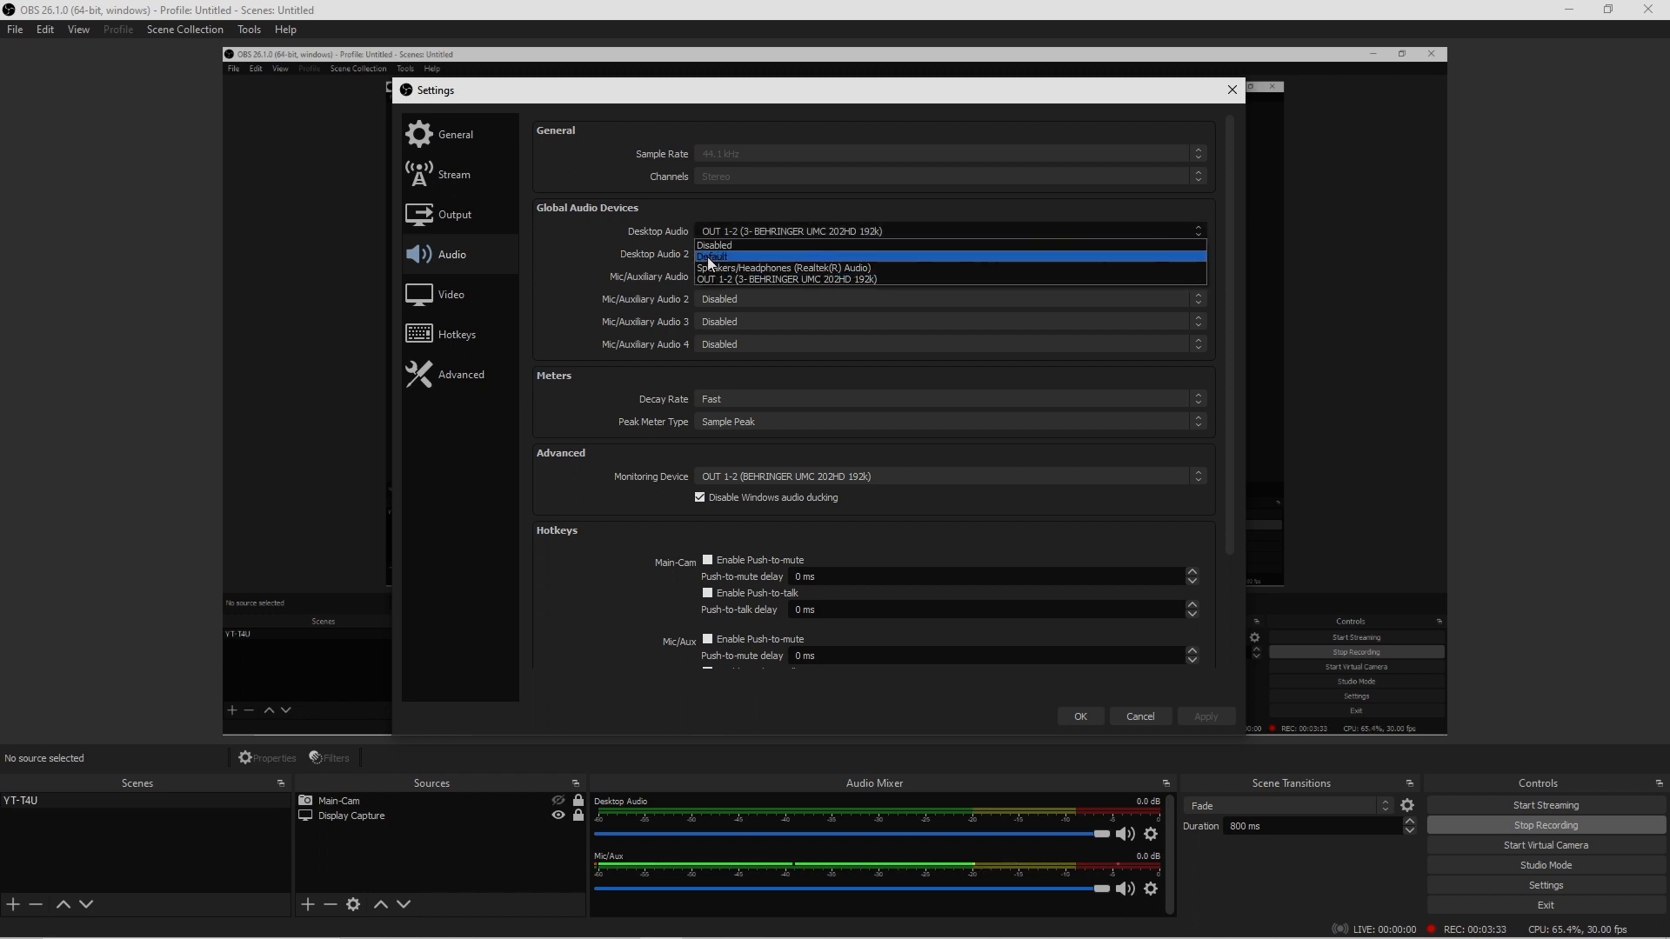
{"action": "mouse_move", "coordinate": [710, 247]}
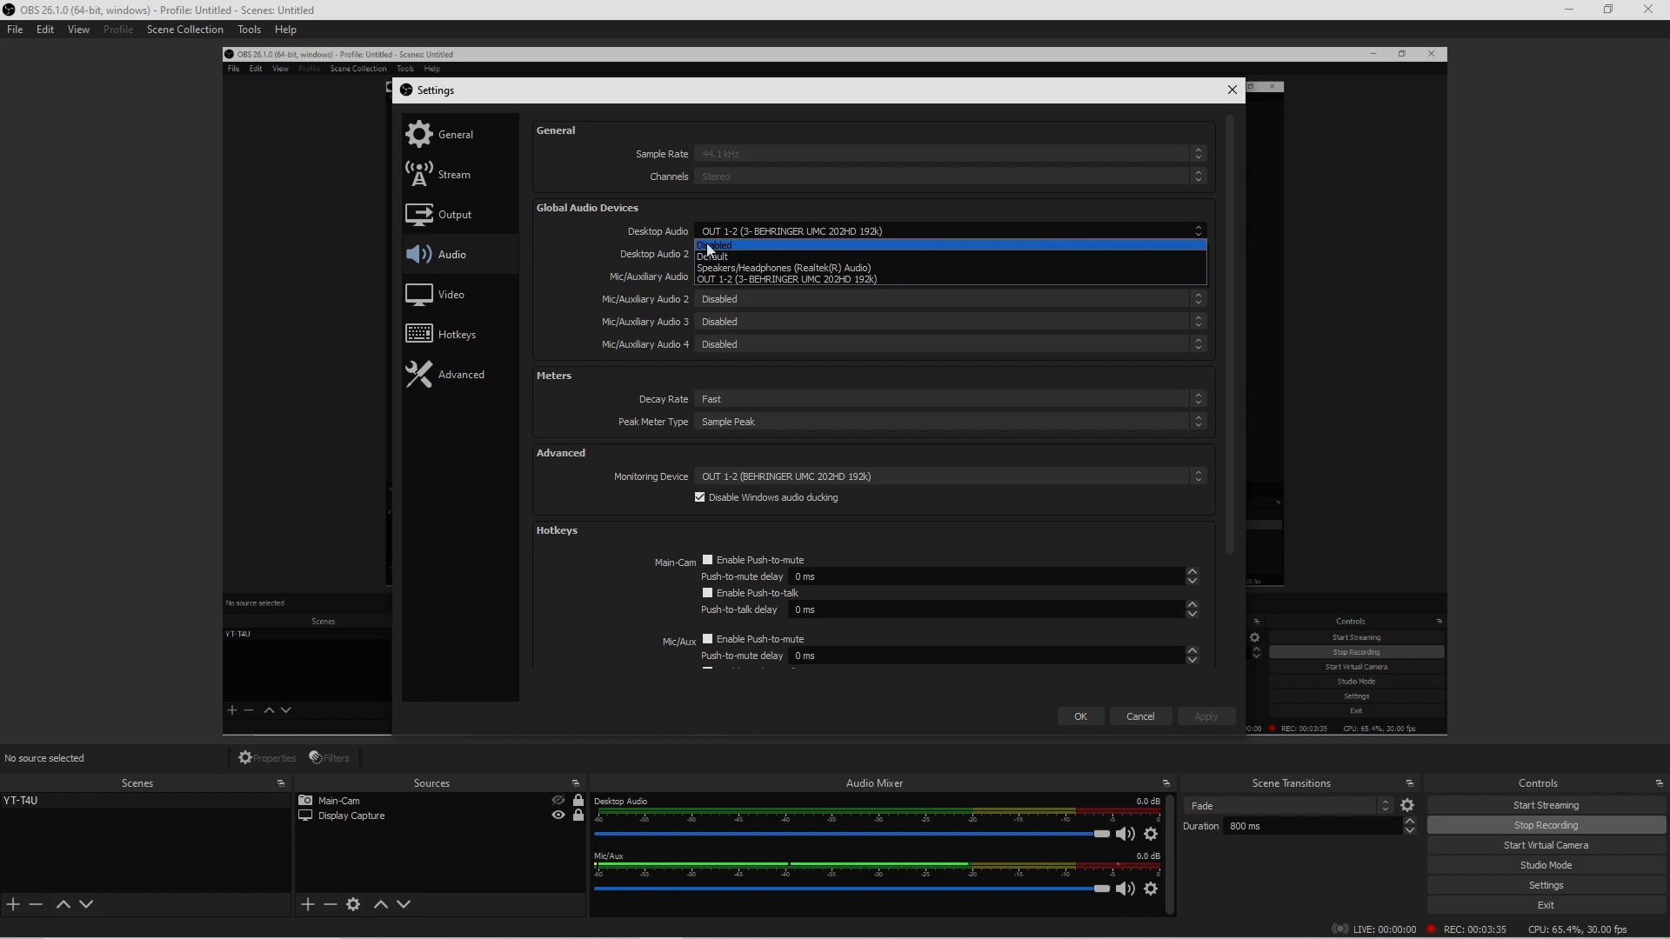
{"action": "mouse_move", "coordinate": [725, 279]}
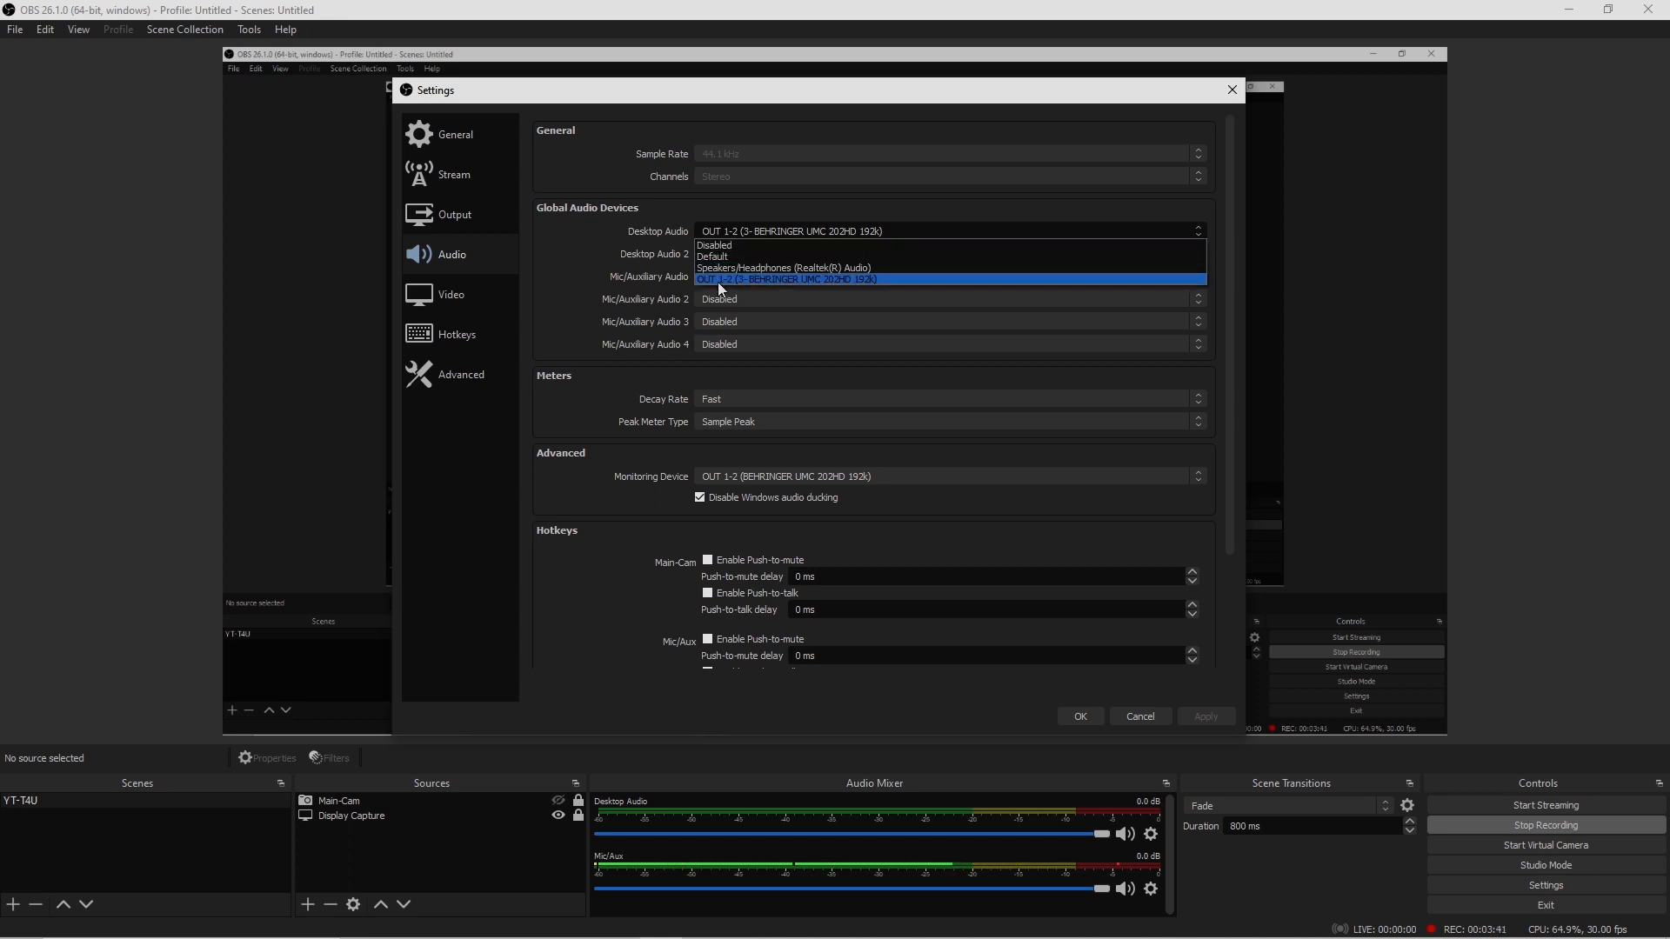
{"action": "left_click", "coordinate": [783, 280]}
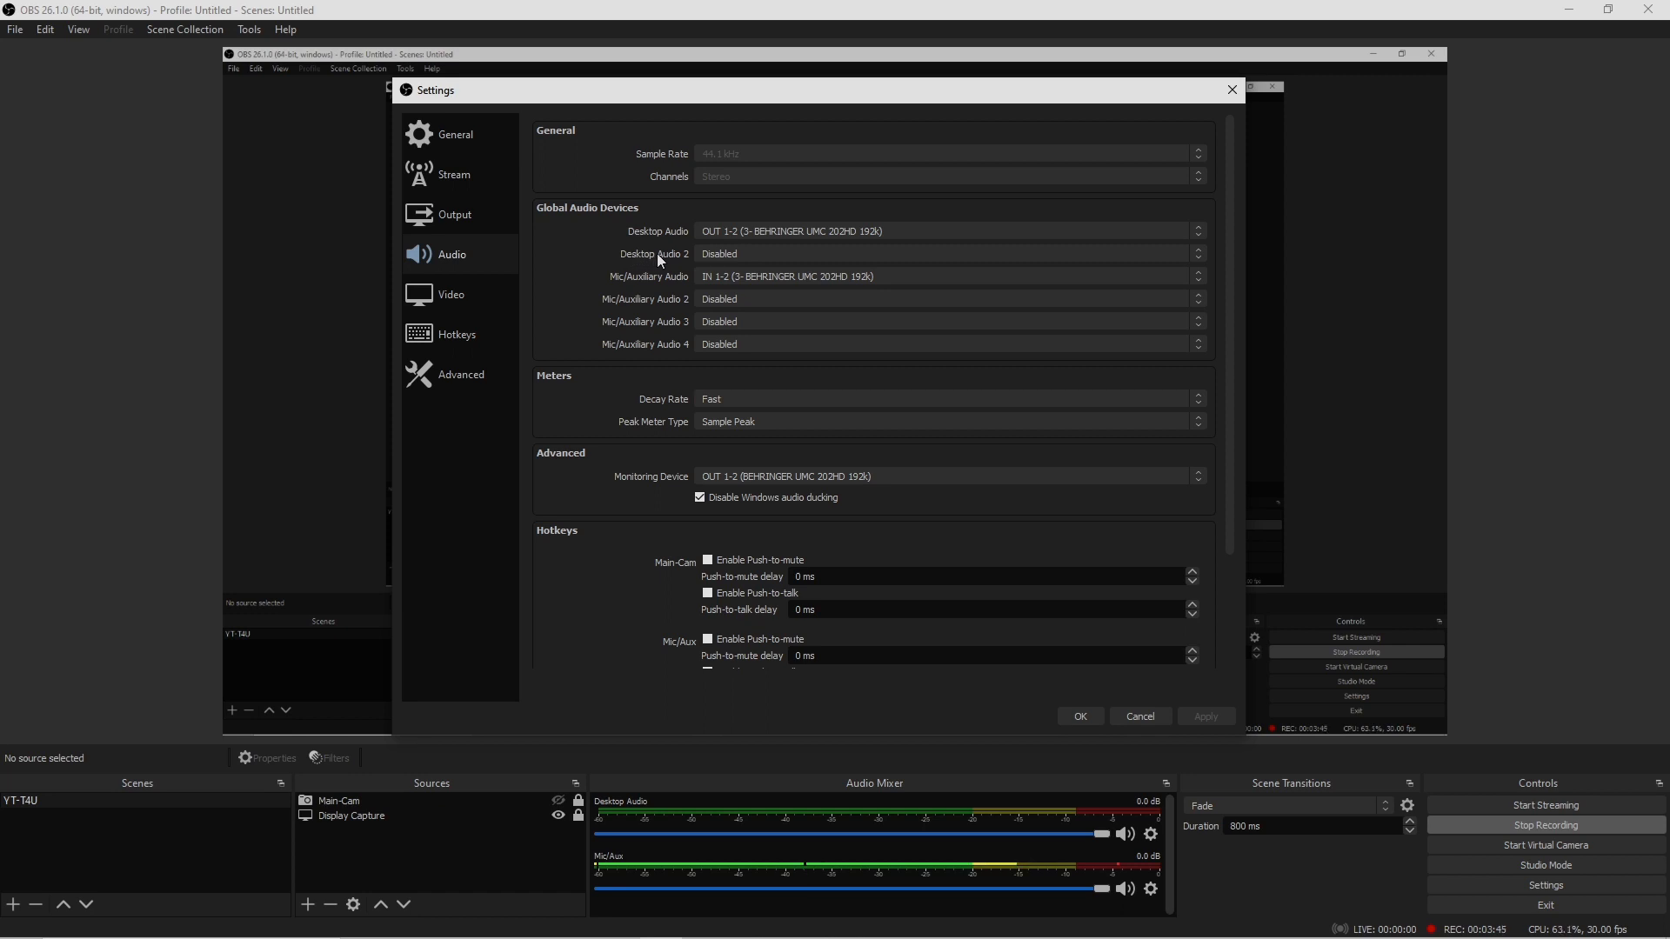
{"action": "mouse_move", "coordinate": [614, 292]}
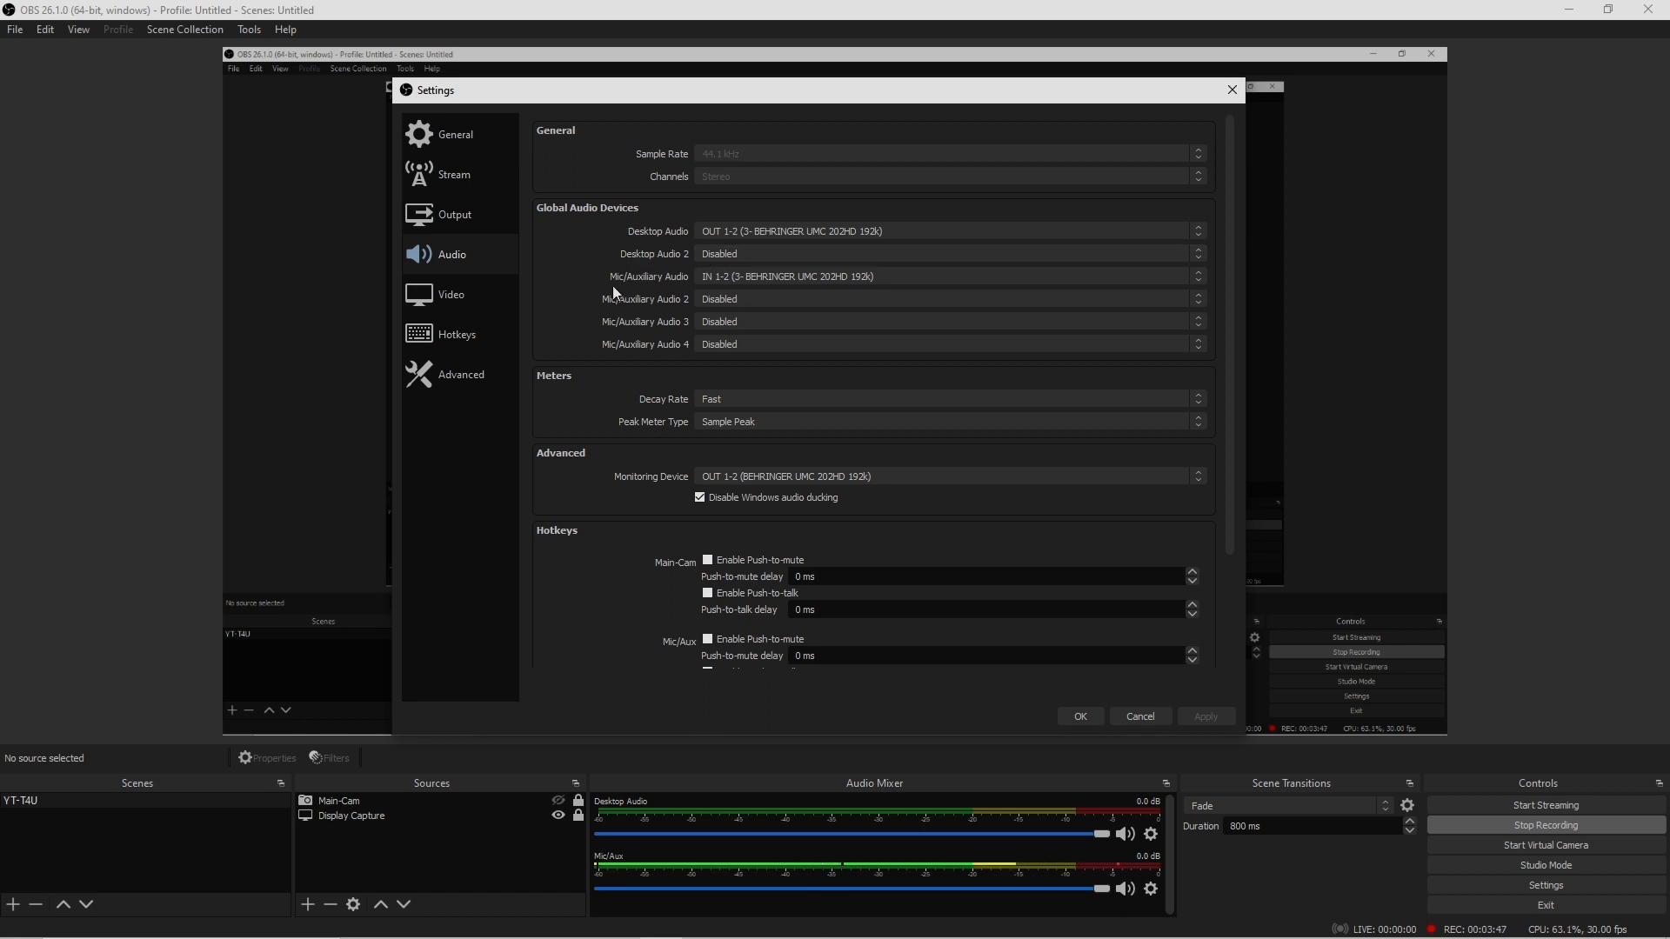
{"action": "mouse_move", "coordinate": [627, 289]}
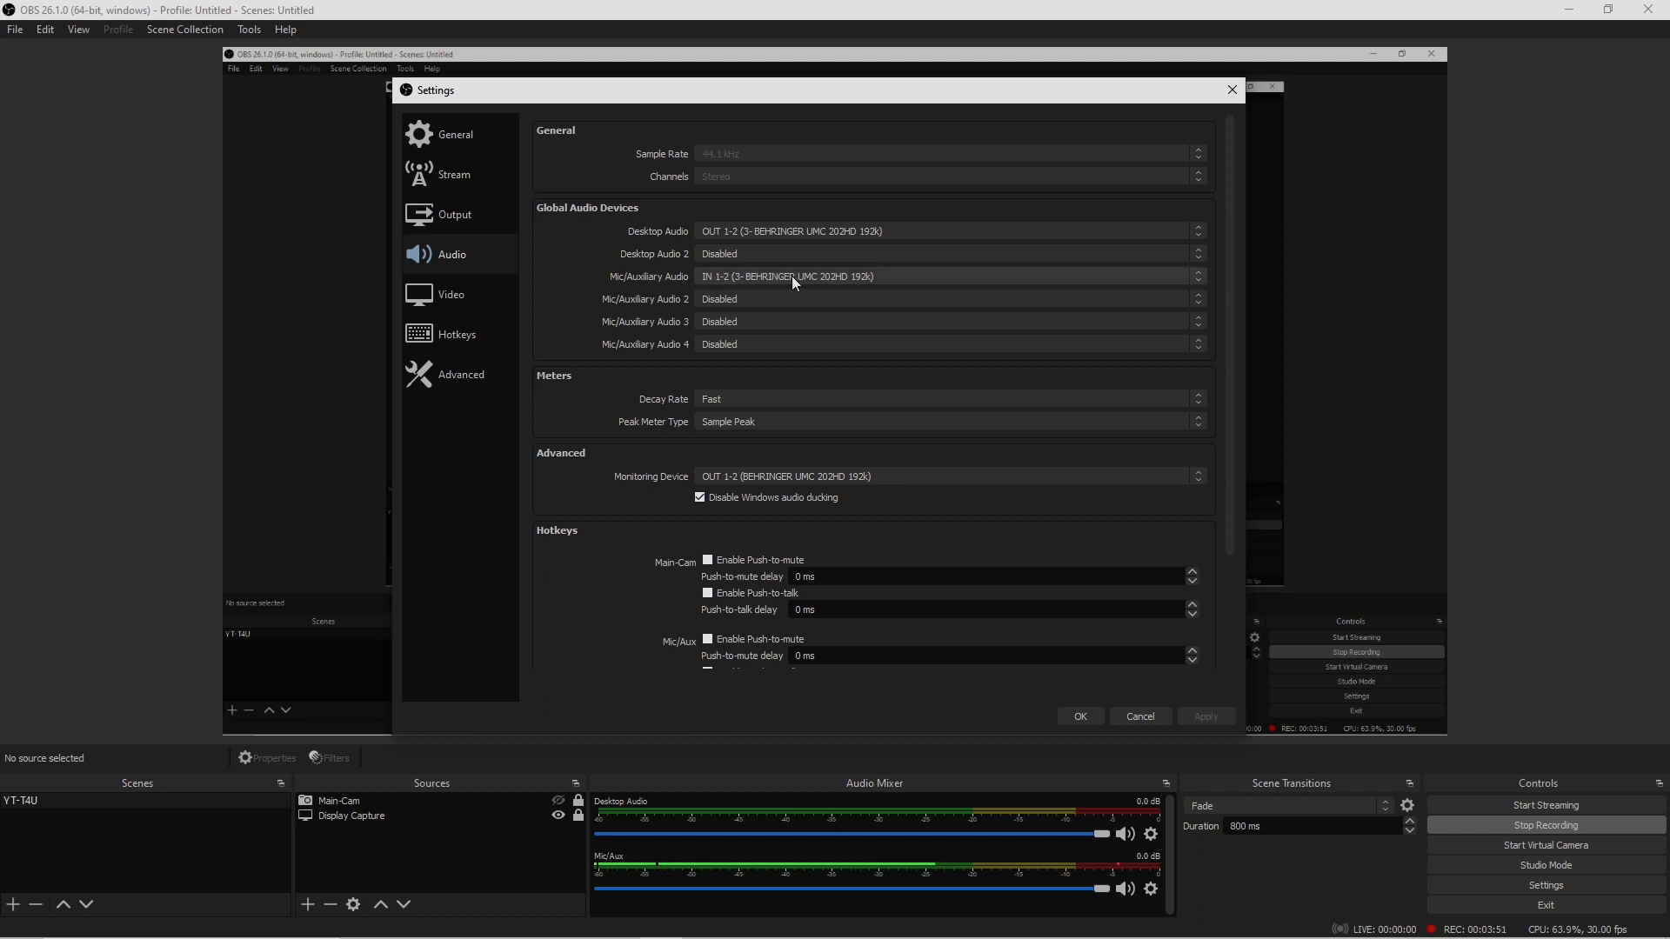
{"action": "left_click", "coordinate": [946, 276]}
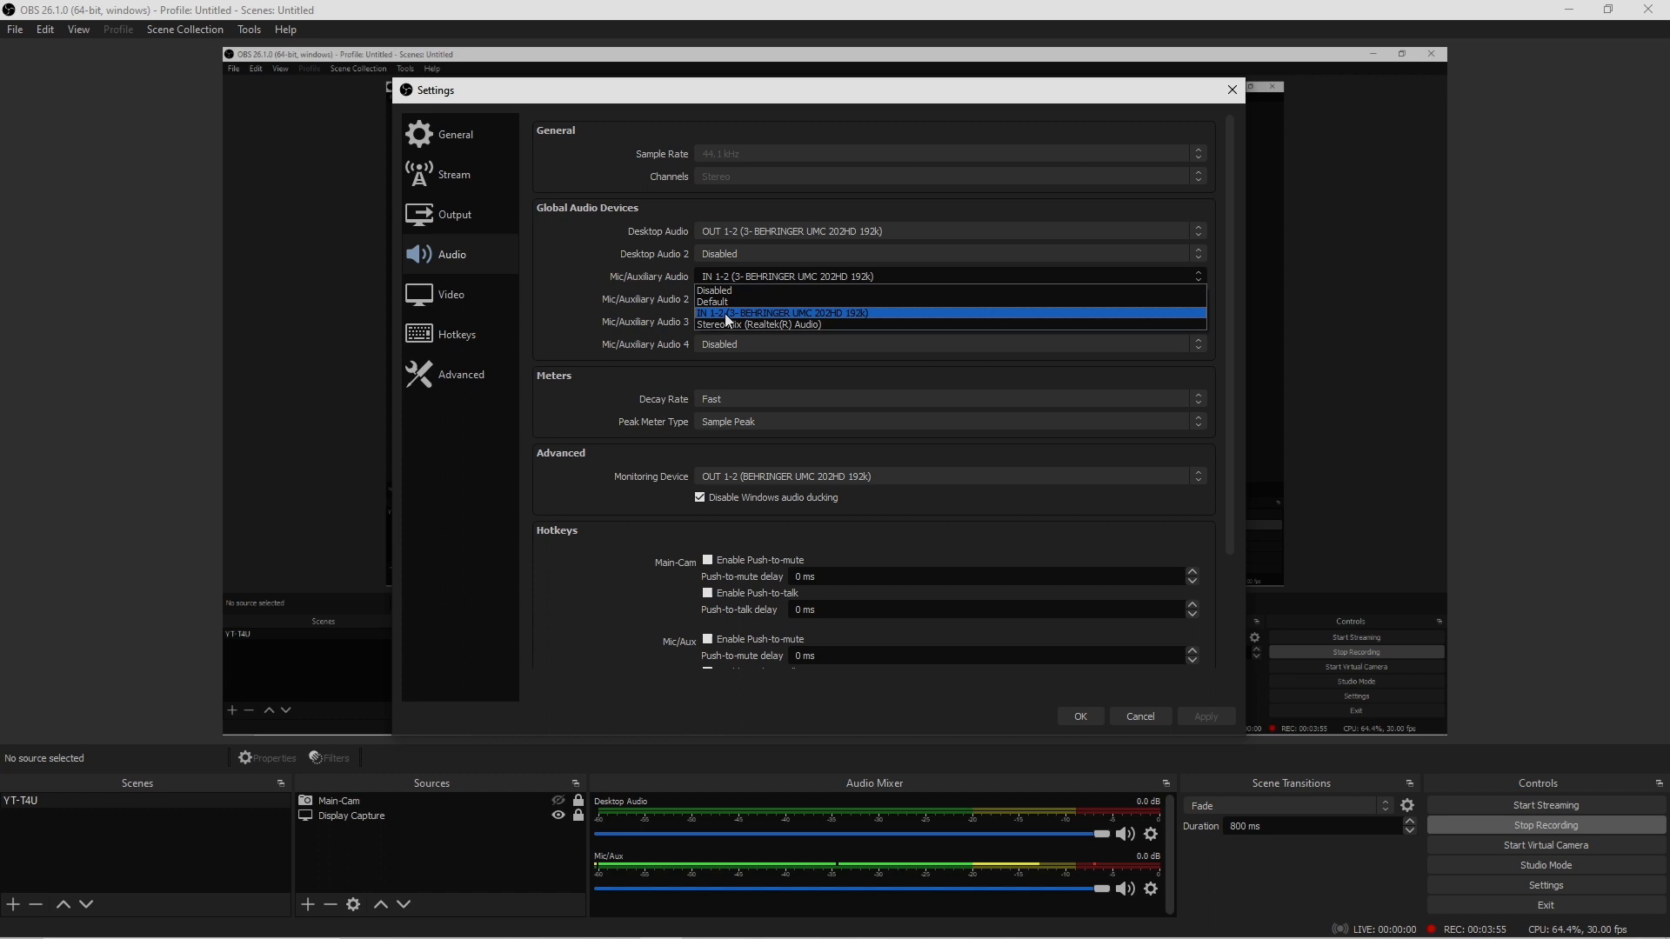
{"action": "mouse_move", "coordinate": [734, 329]}
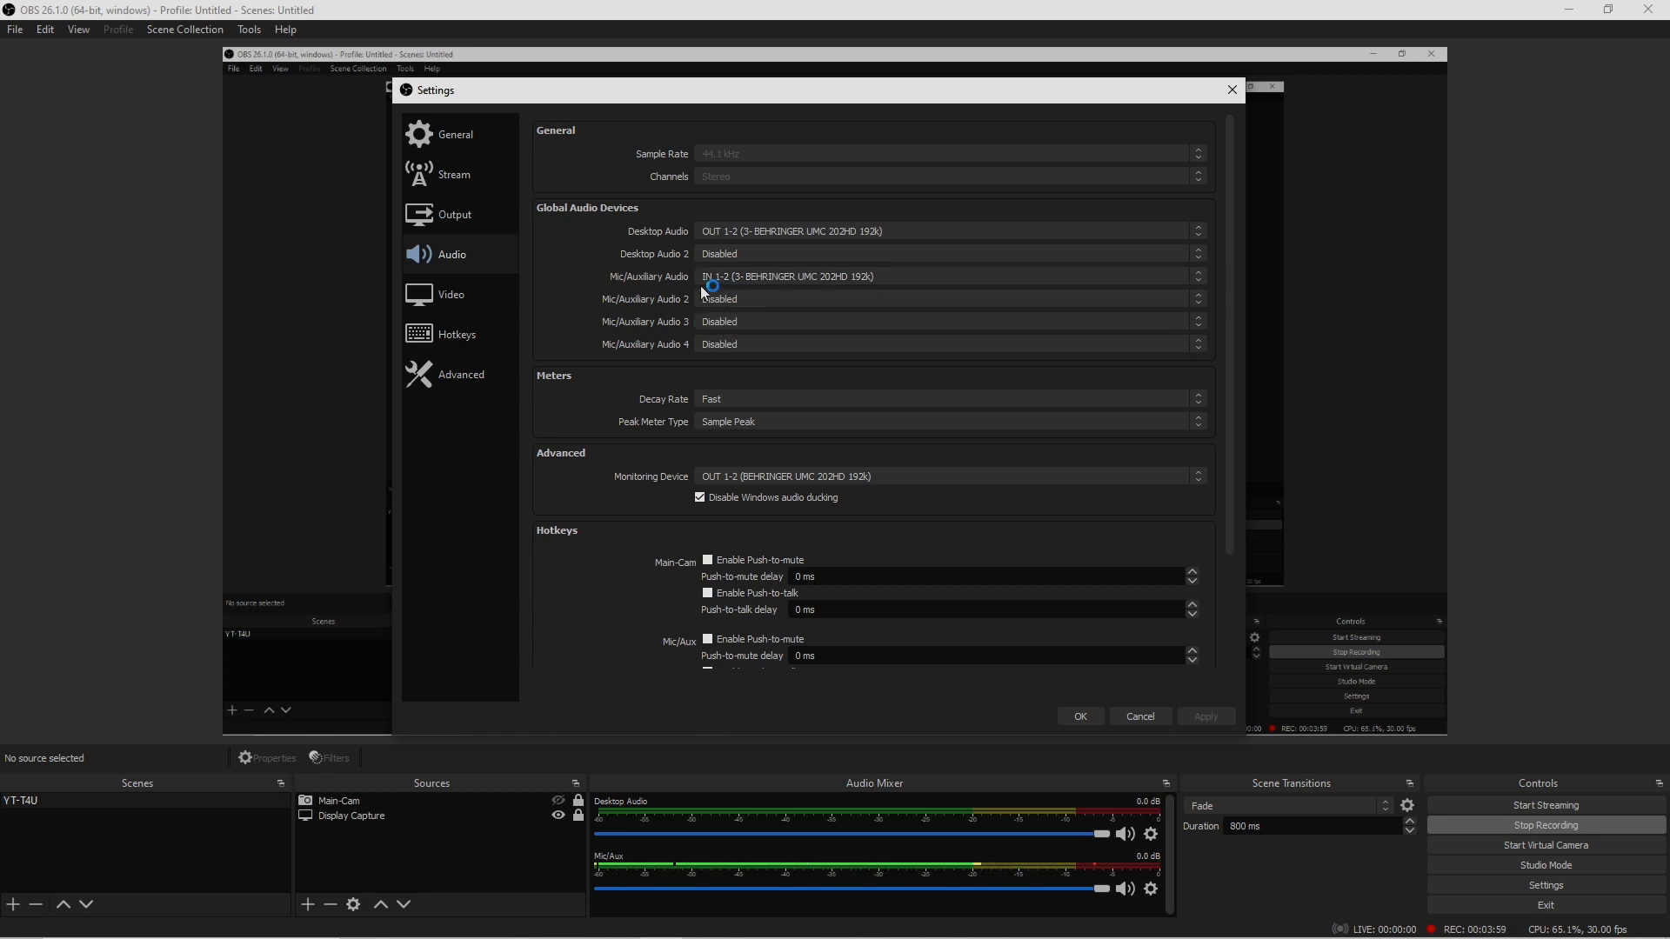
{"action": "mouse_move", "coordinate": [841, 293]}
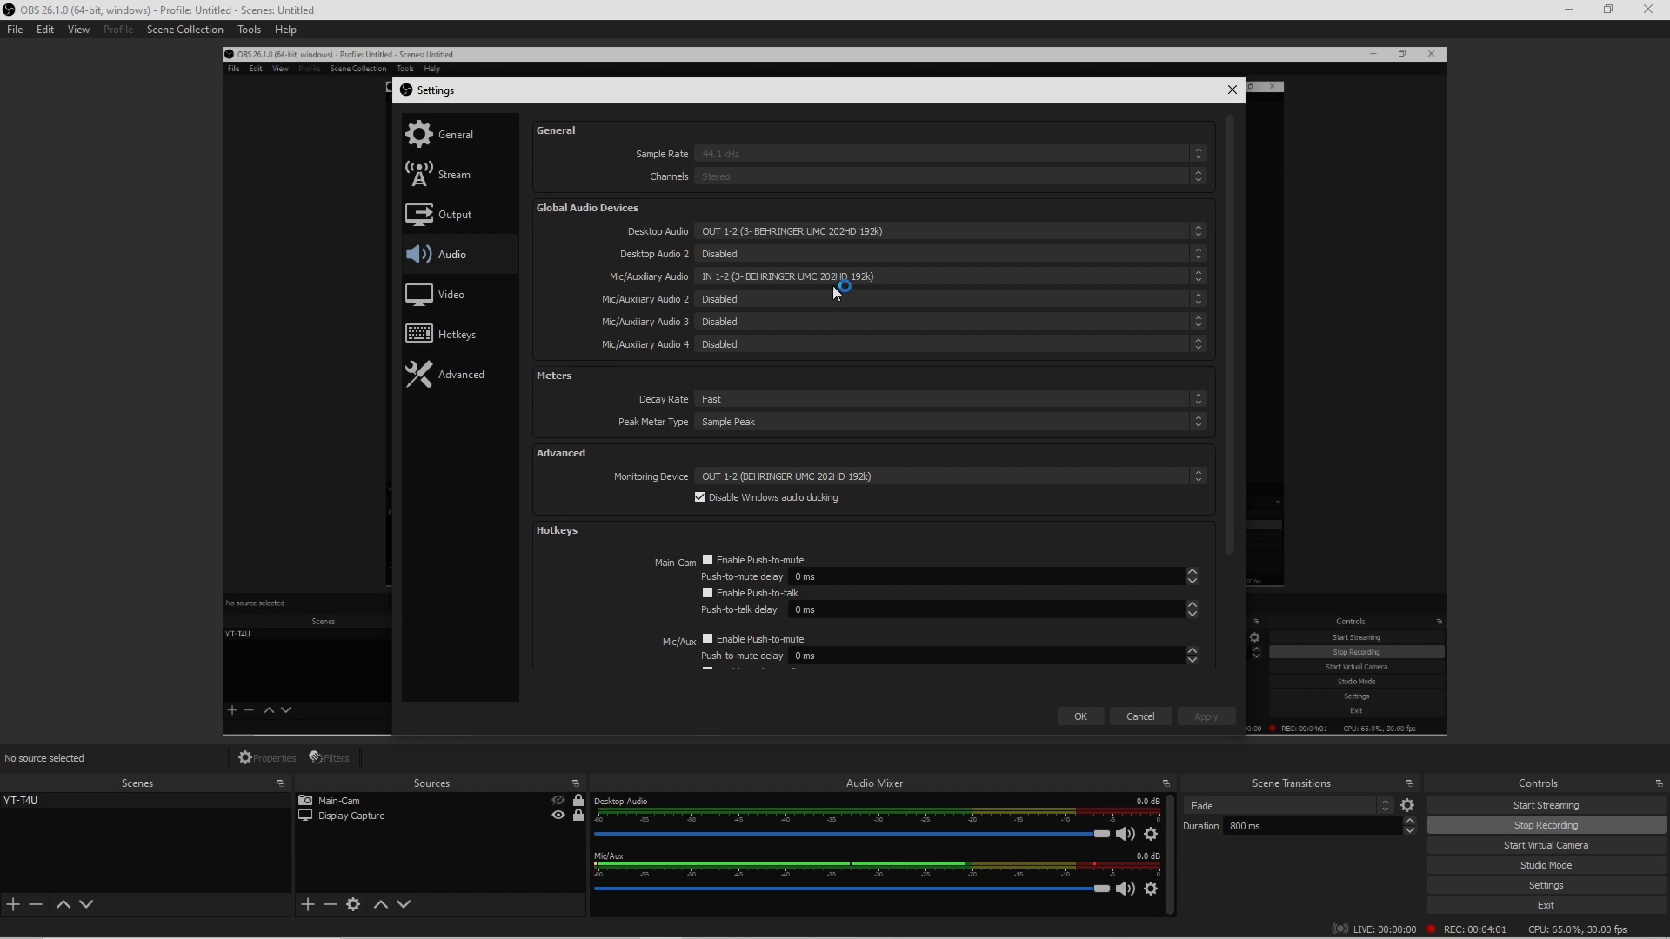
{"action": "mouse_move", "coordinate": [679, 283]}
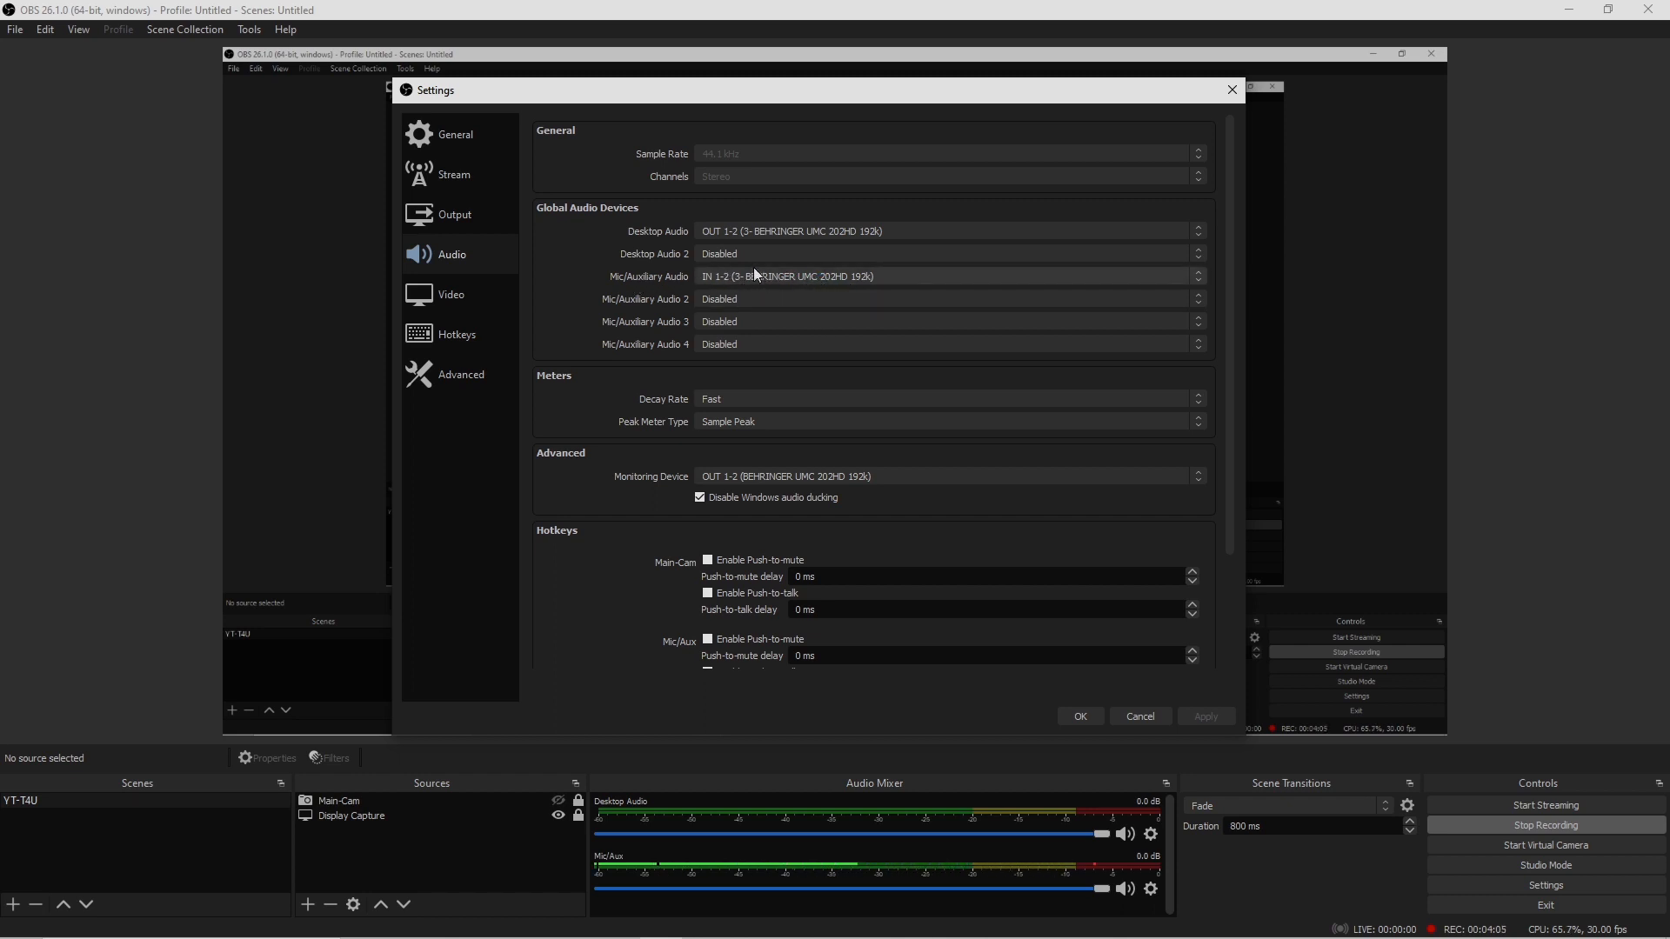
{"action": "mouse_move", "coordinate": [605, 386]}
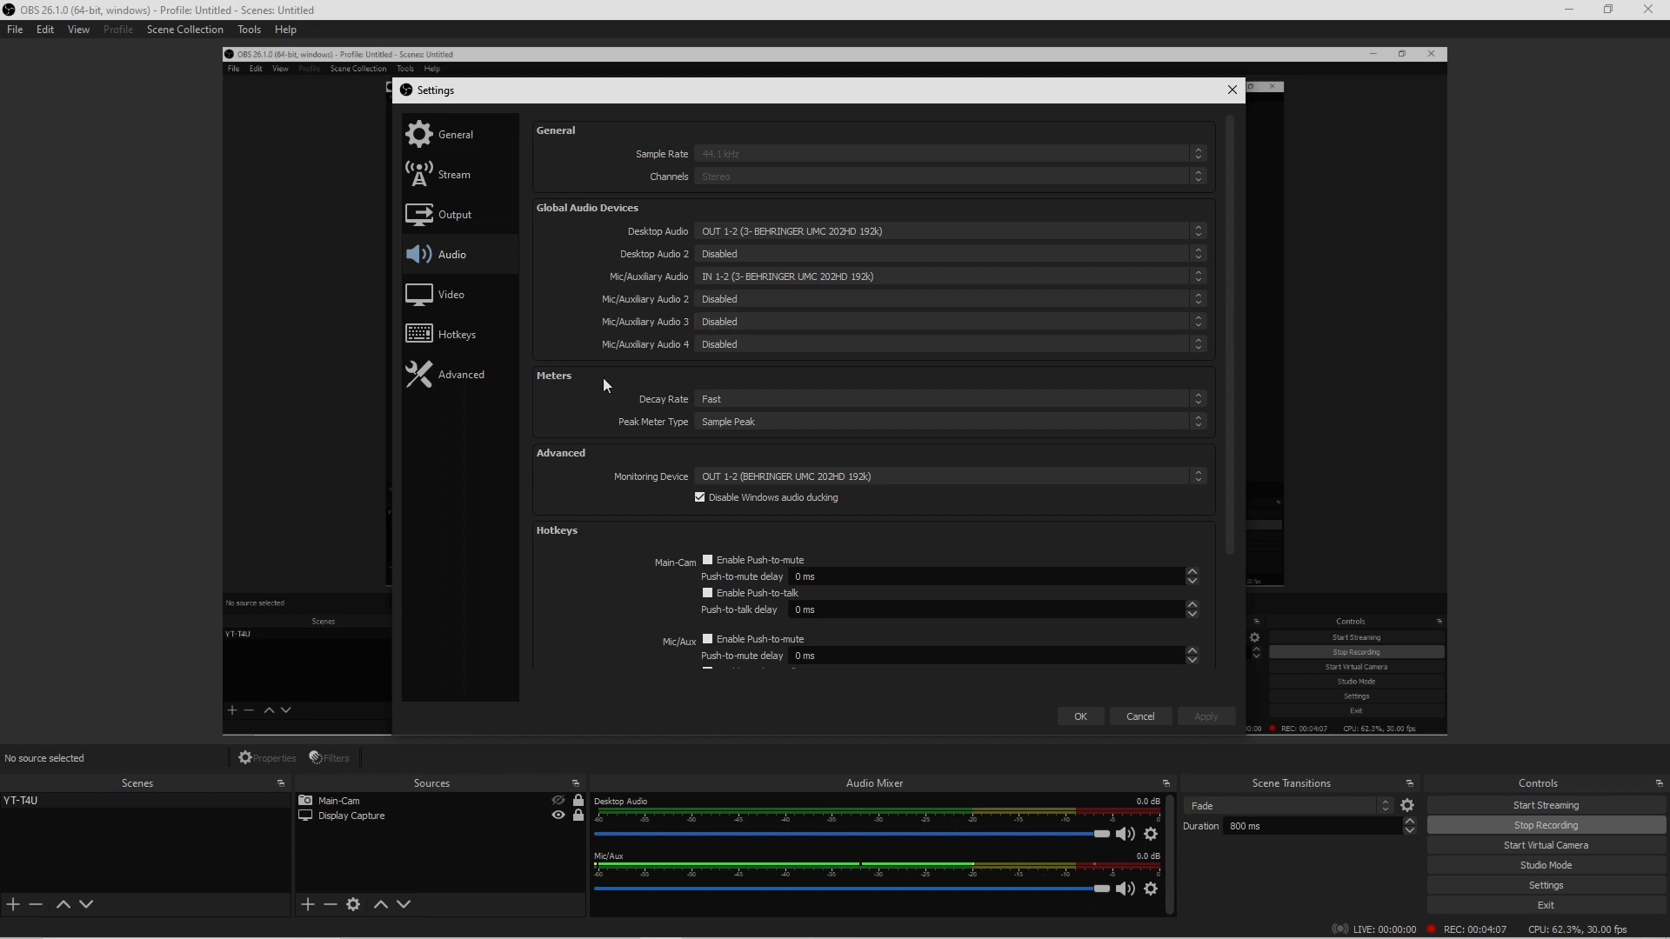
{"action": "mouse_move", "coordinate": [841, 407]}
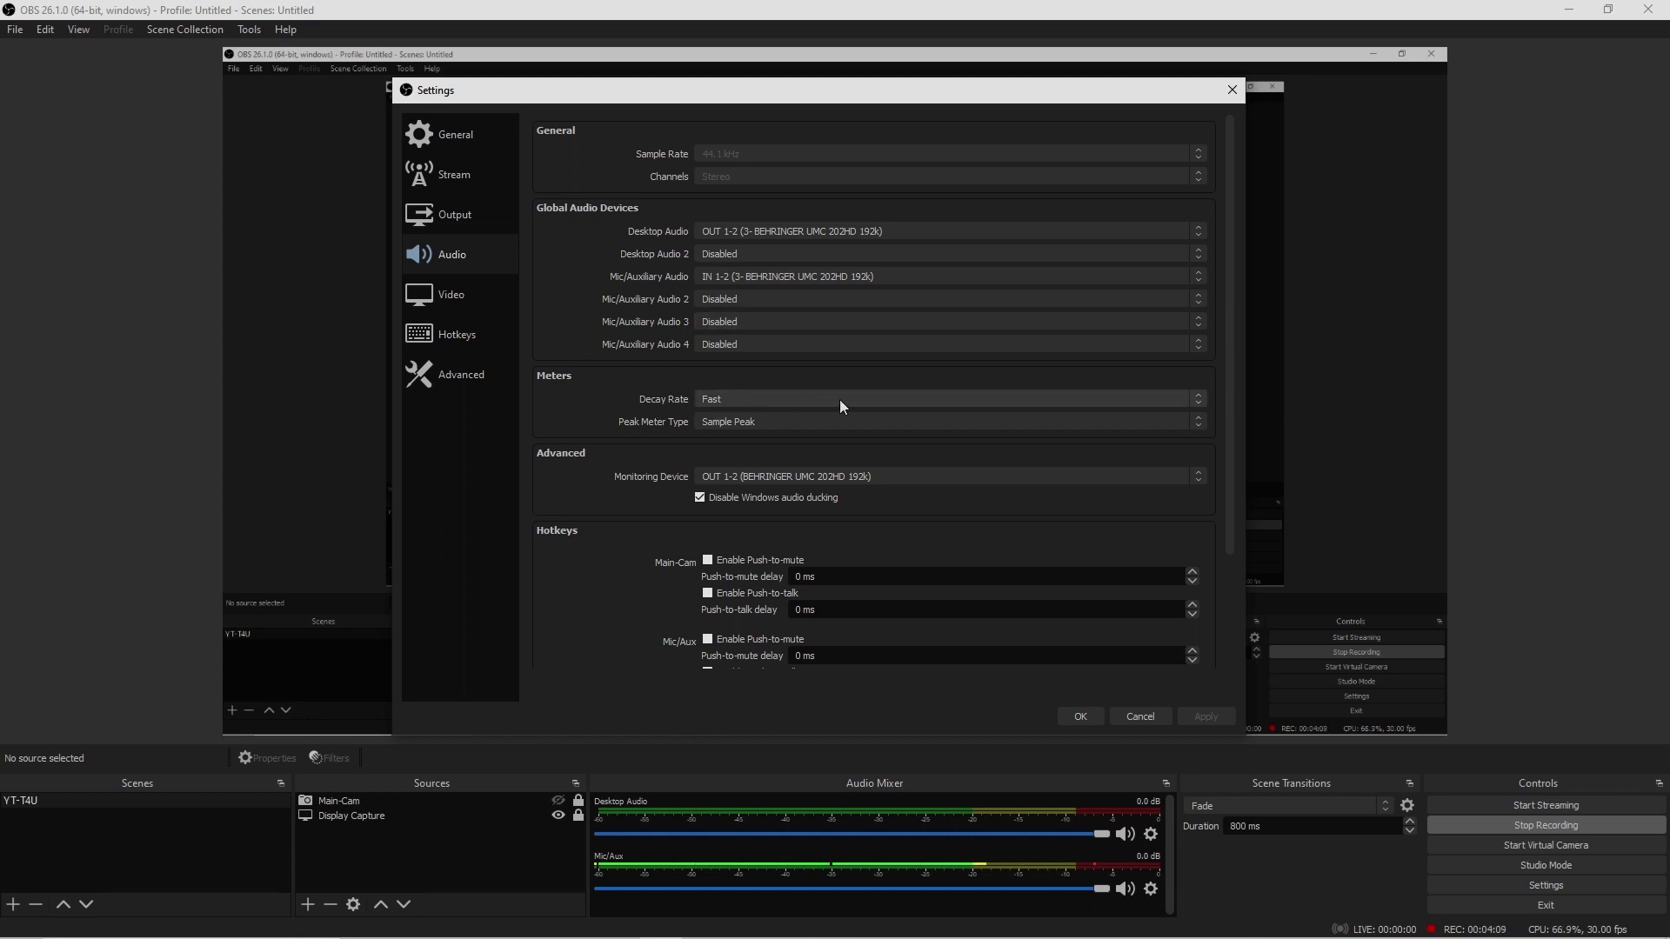
{"action": "left_click", "coordinate": [945, 398]}
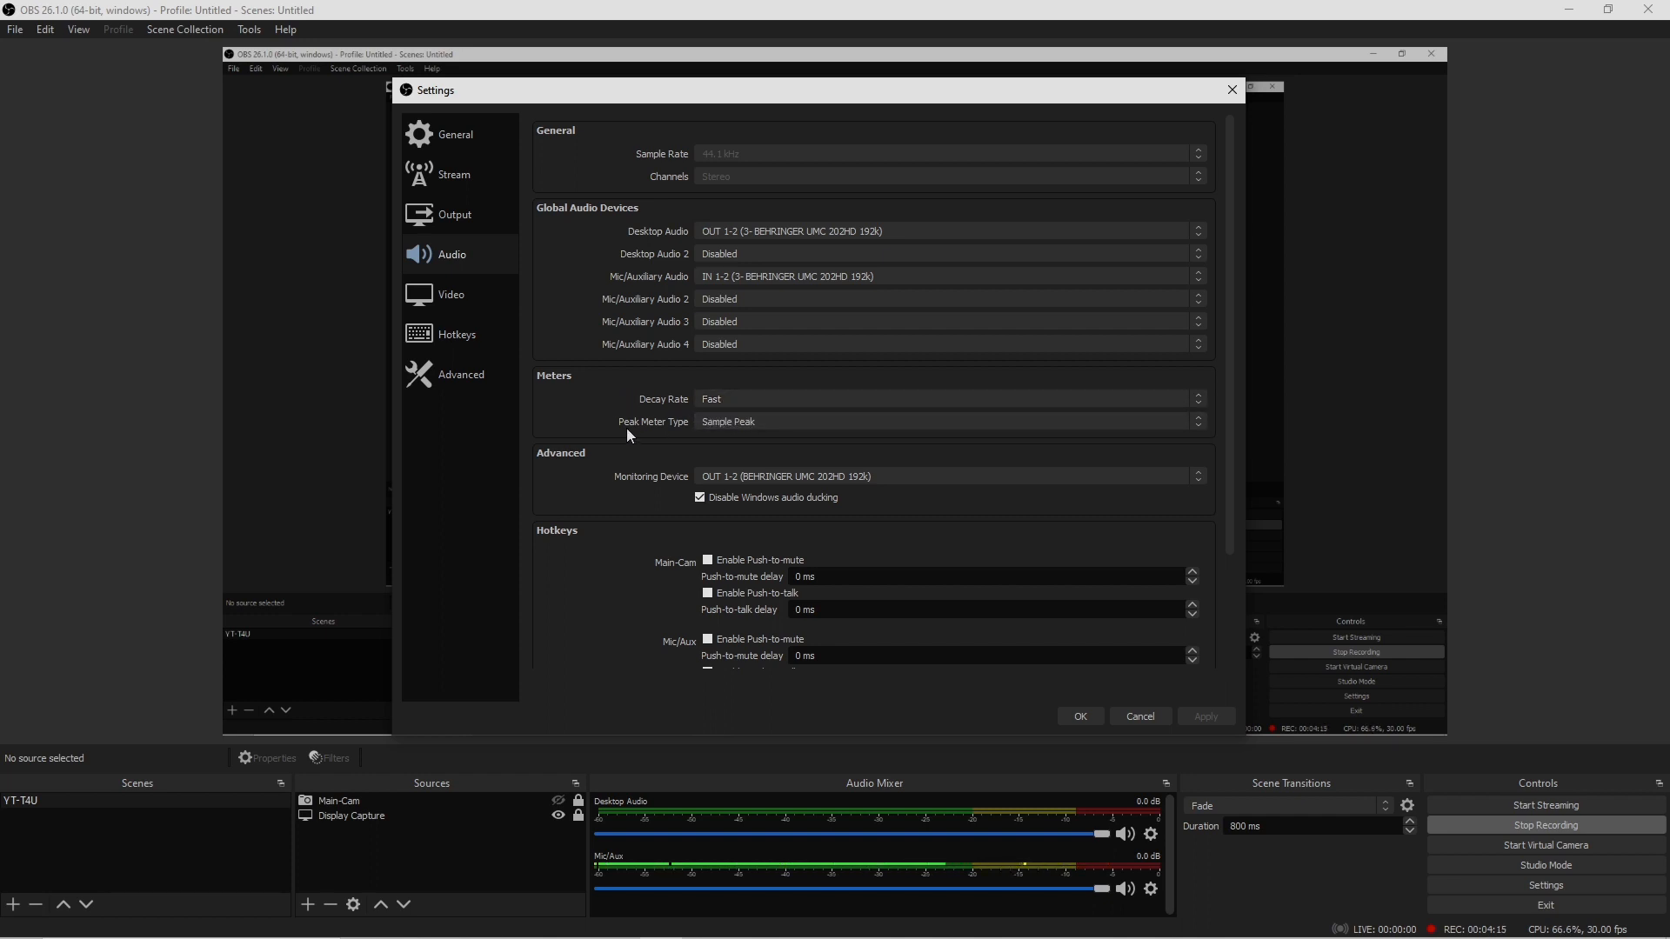
{"action": "mouse_move", "coordinate": [664, 445]}
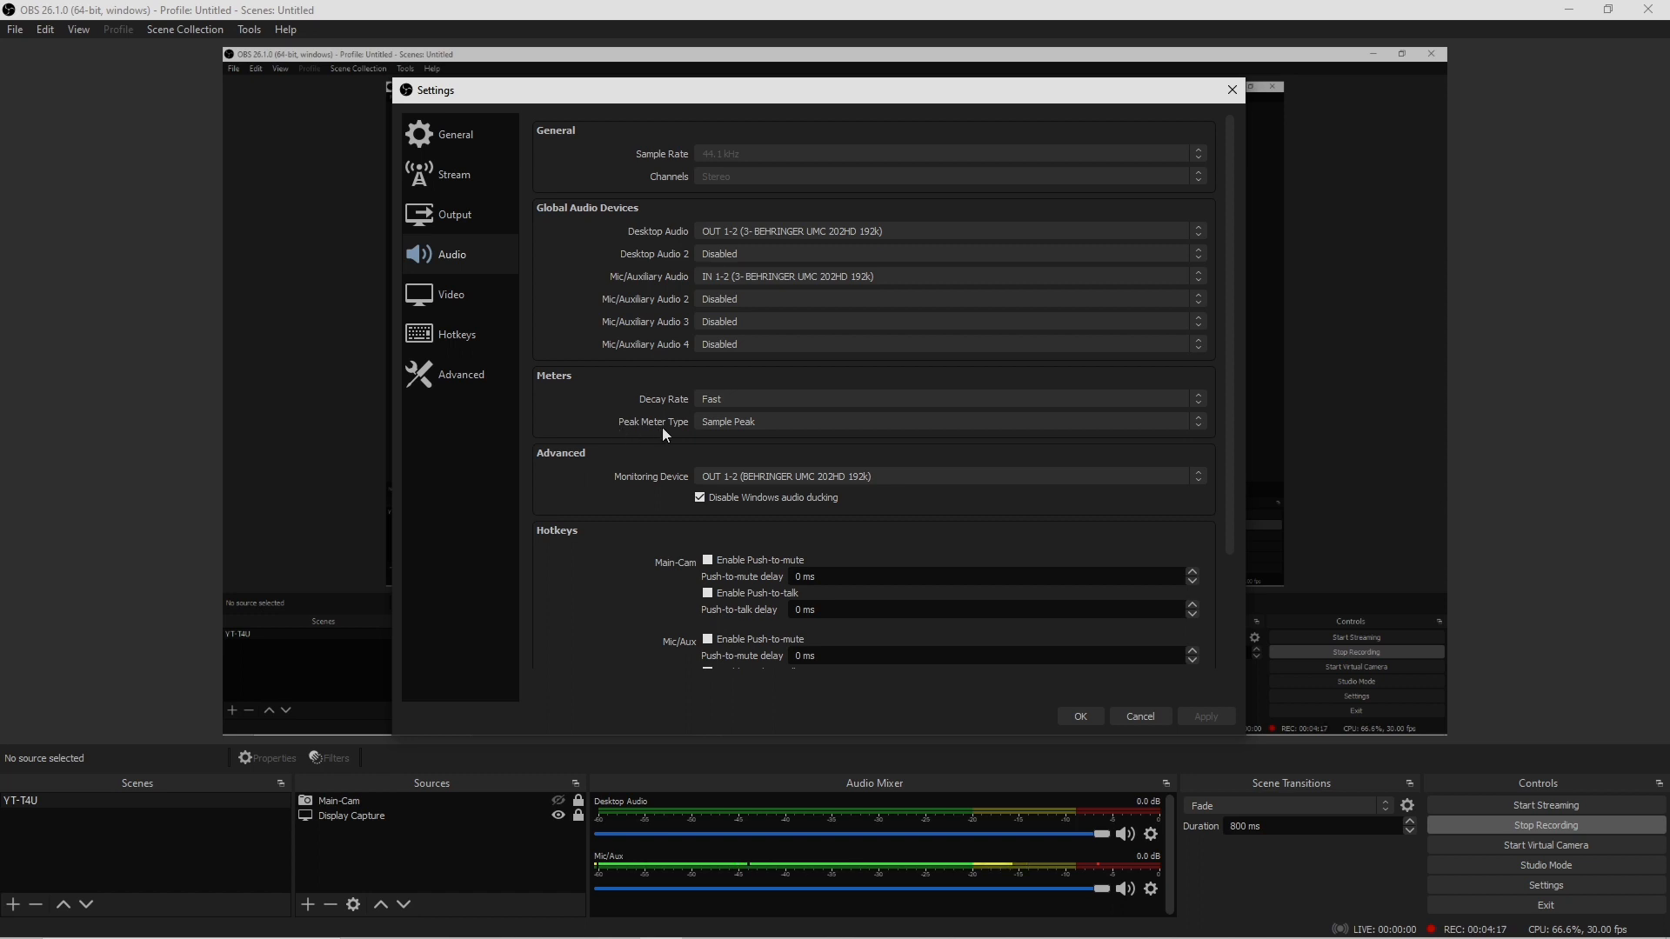
{"action": "mouse_move", "coordinate": [1087, 429]}
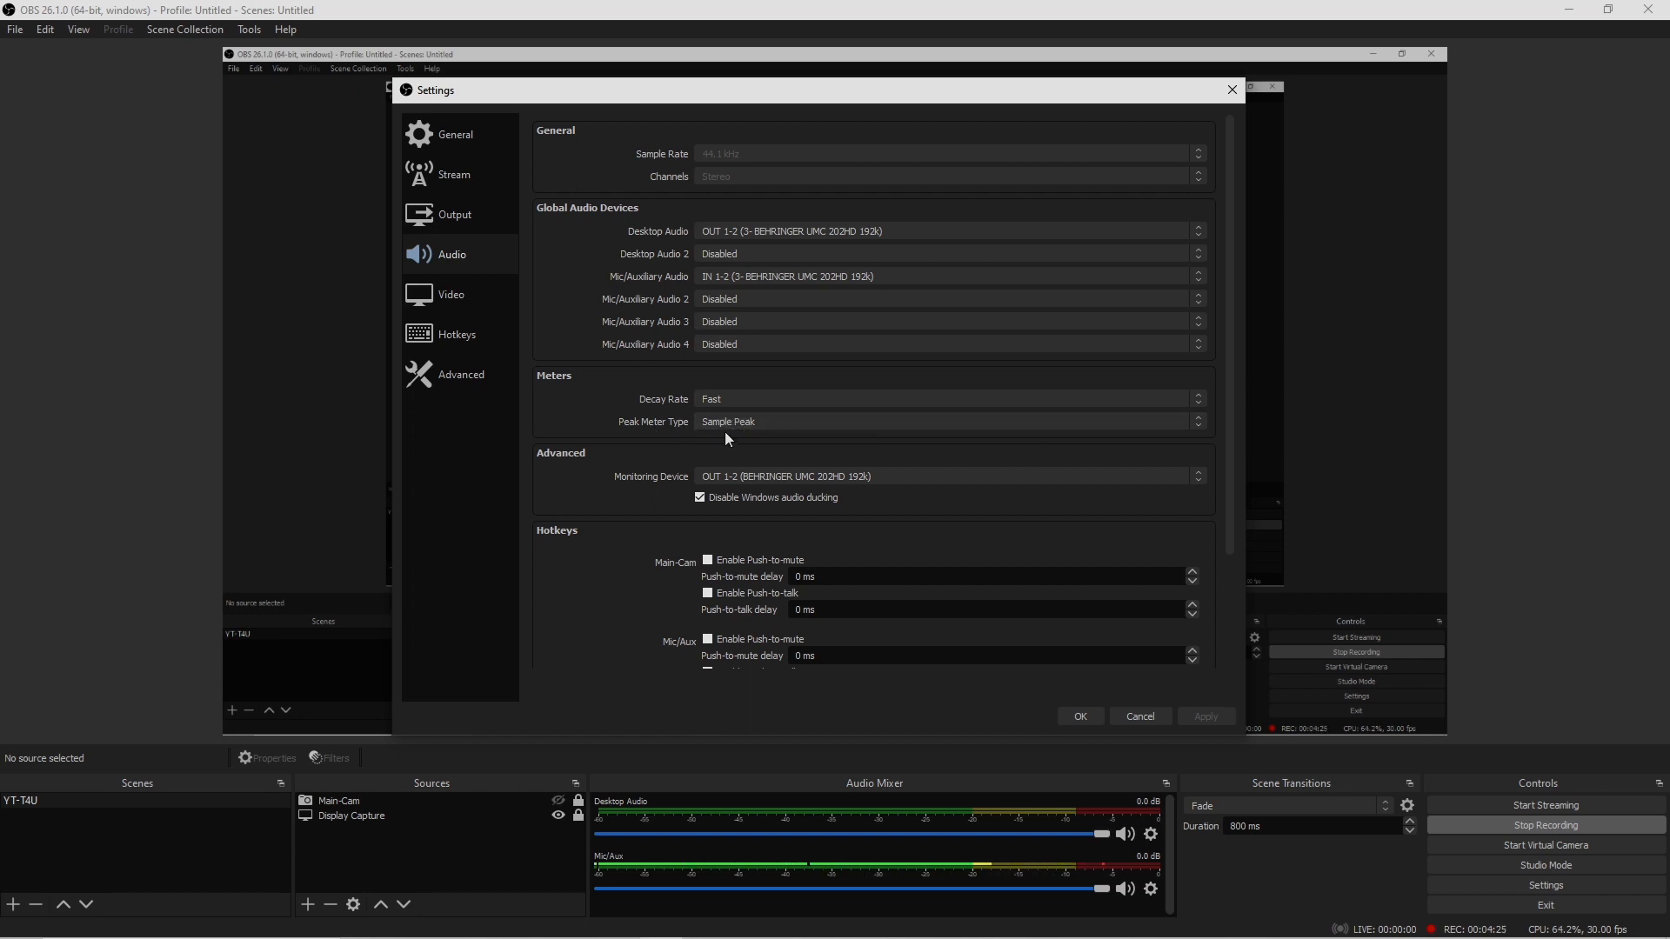
{"action": "left_click", "coordinate": [946, 421]}
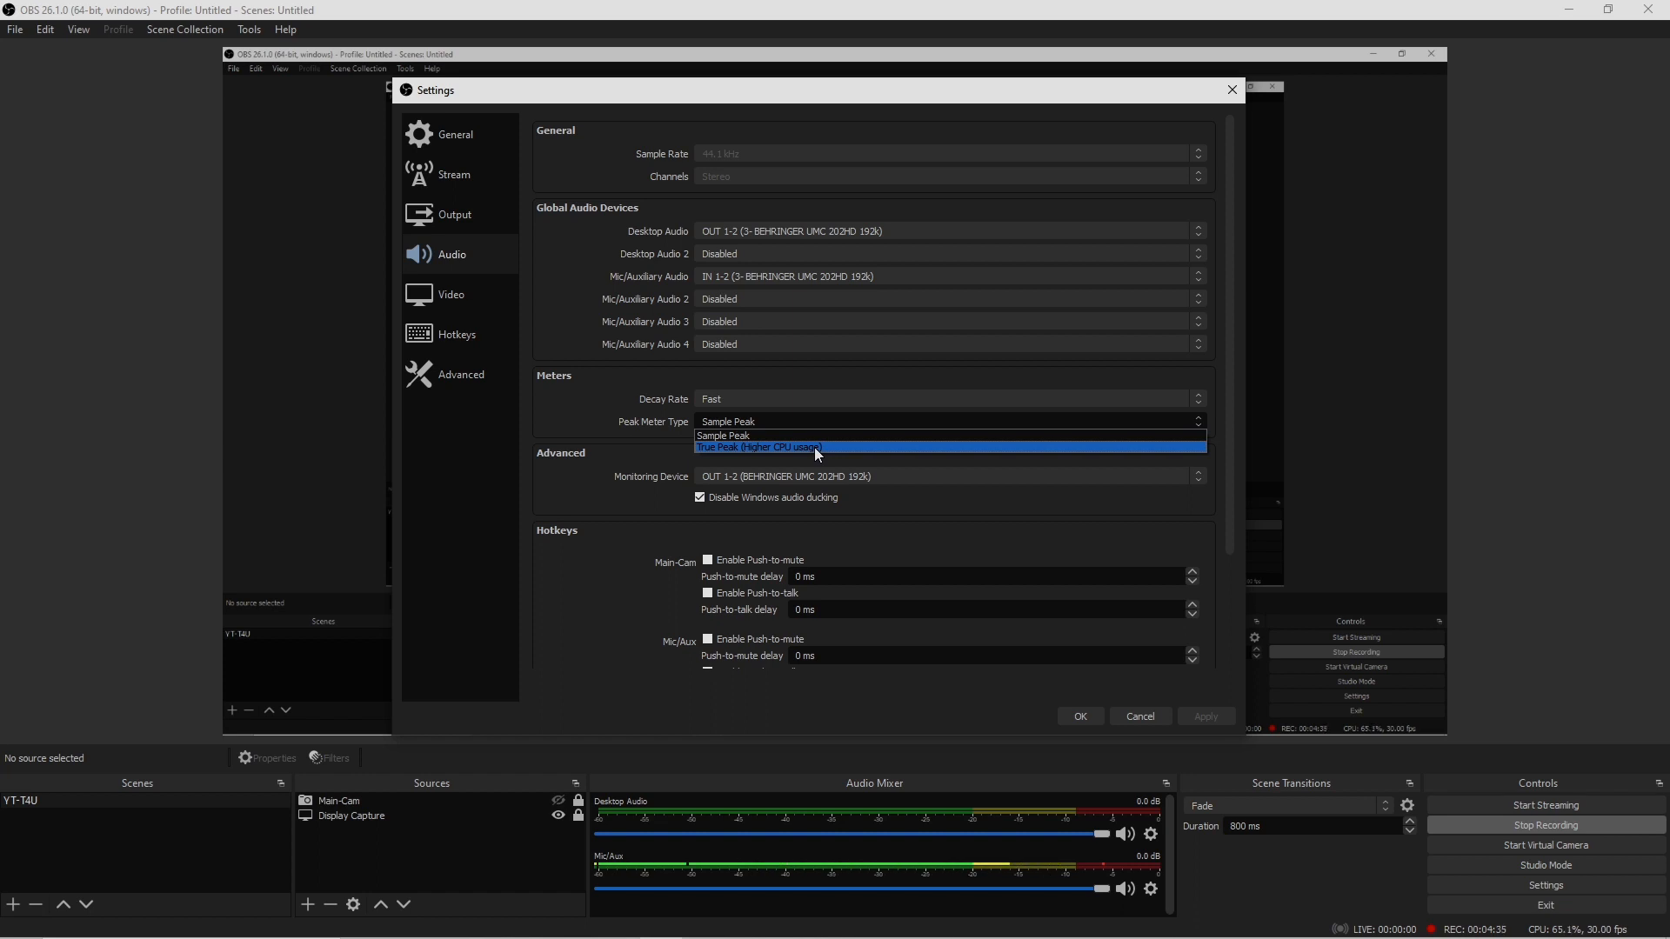
{"action": "mouse_move", "coordinate": [746, 435]}
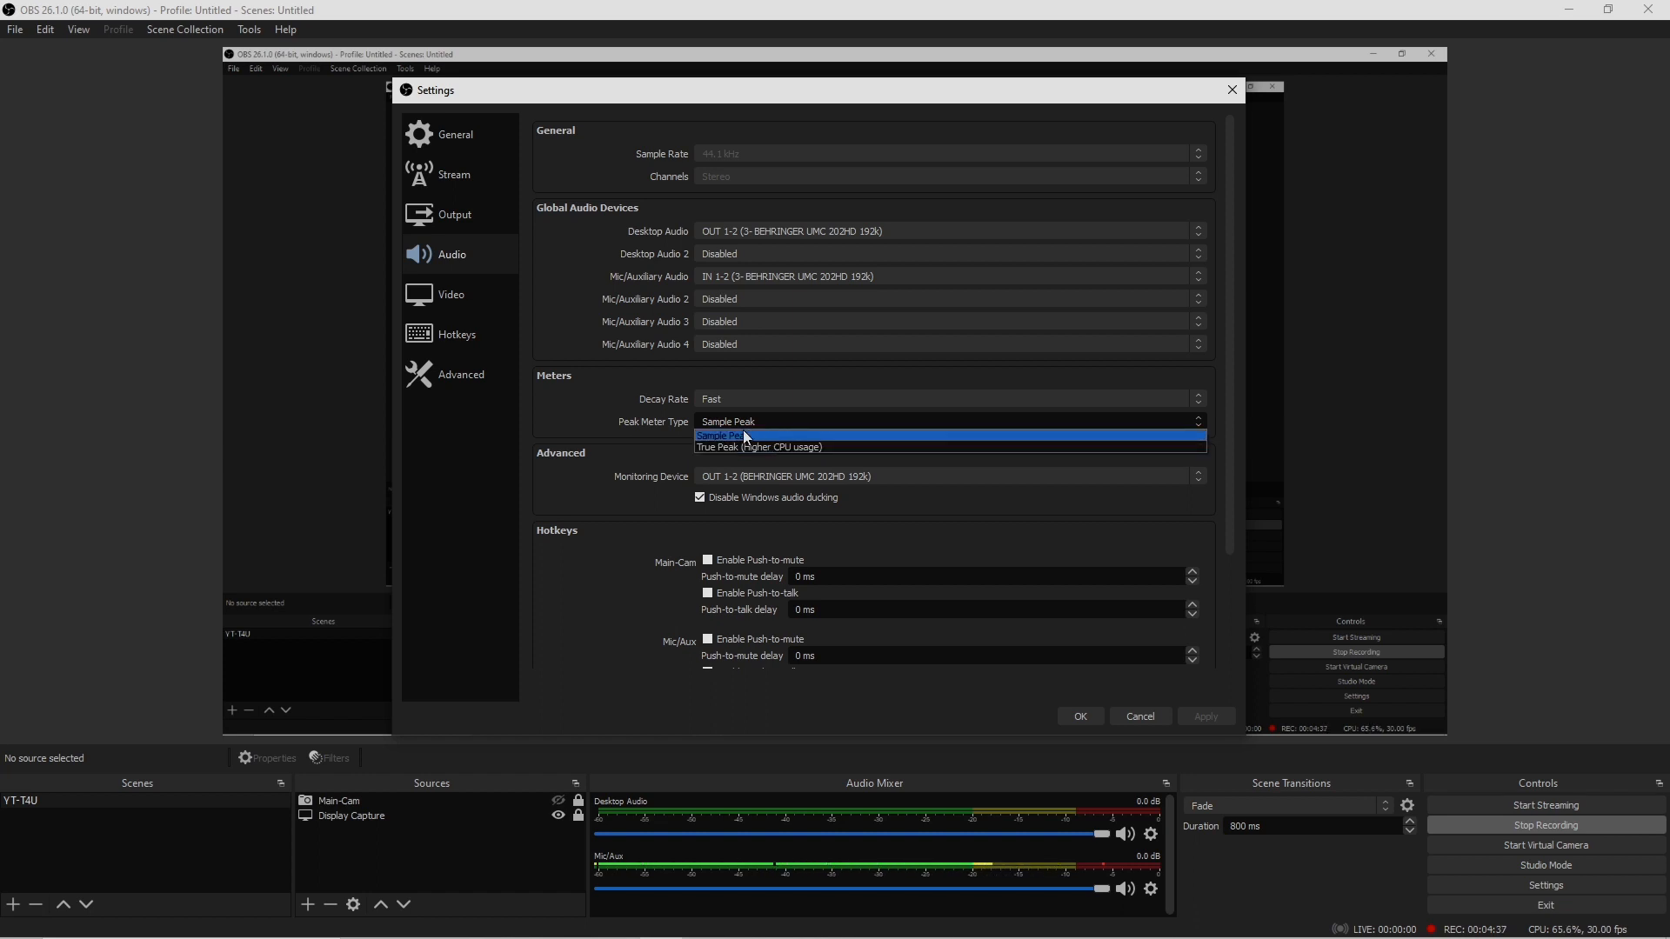
{"action": "left_click", "coordinate": [742, 435]}
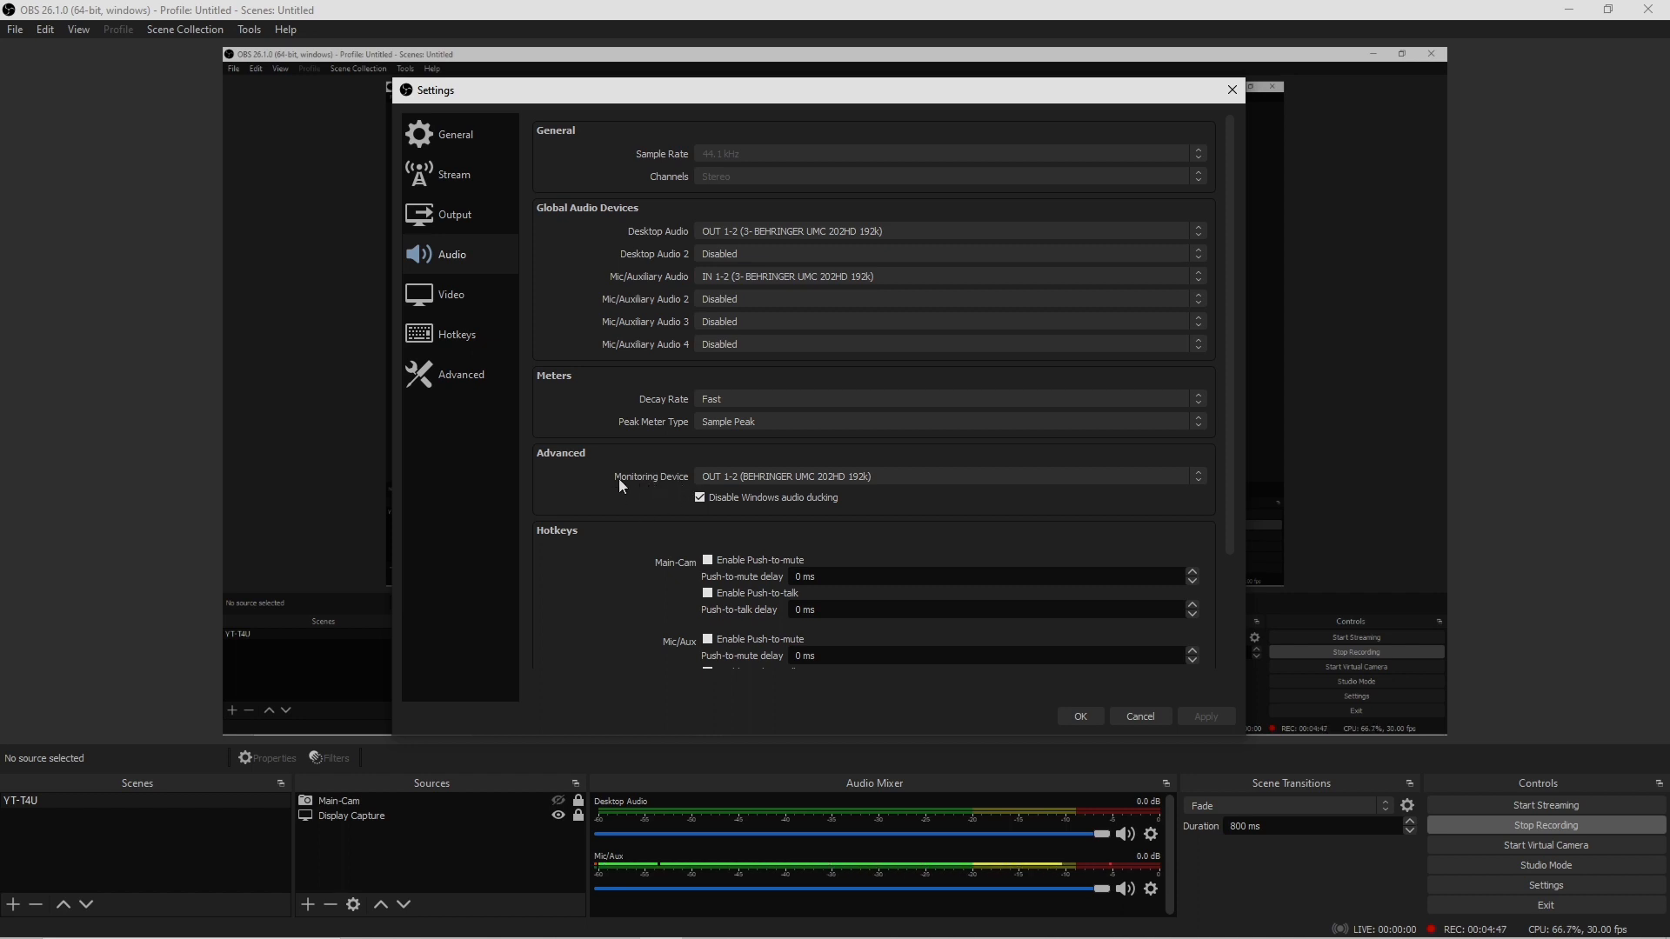
{"action": "mouse_move", "coordinate": [662, 500]}
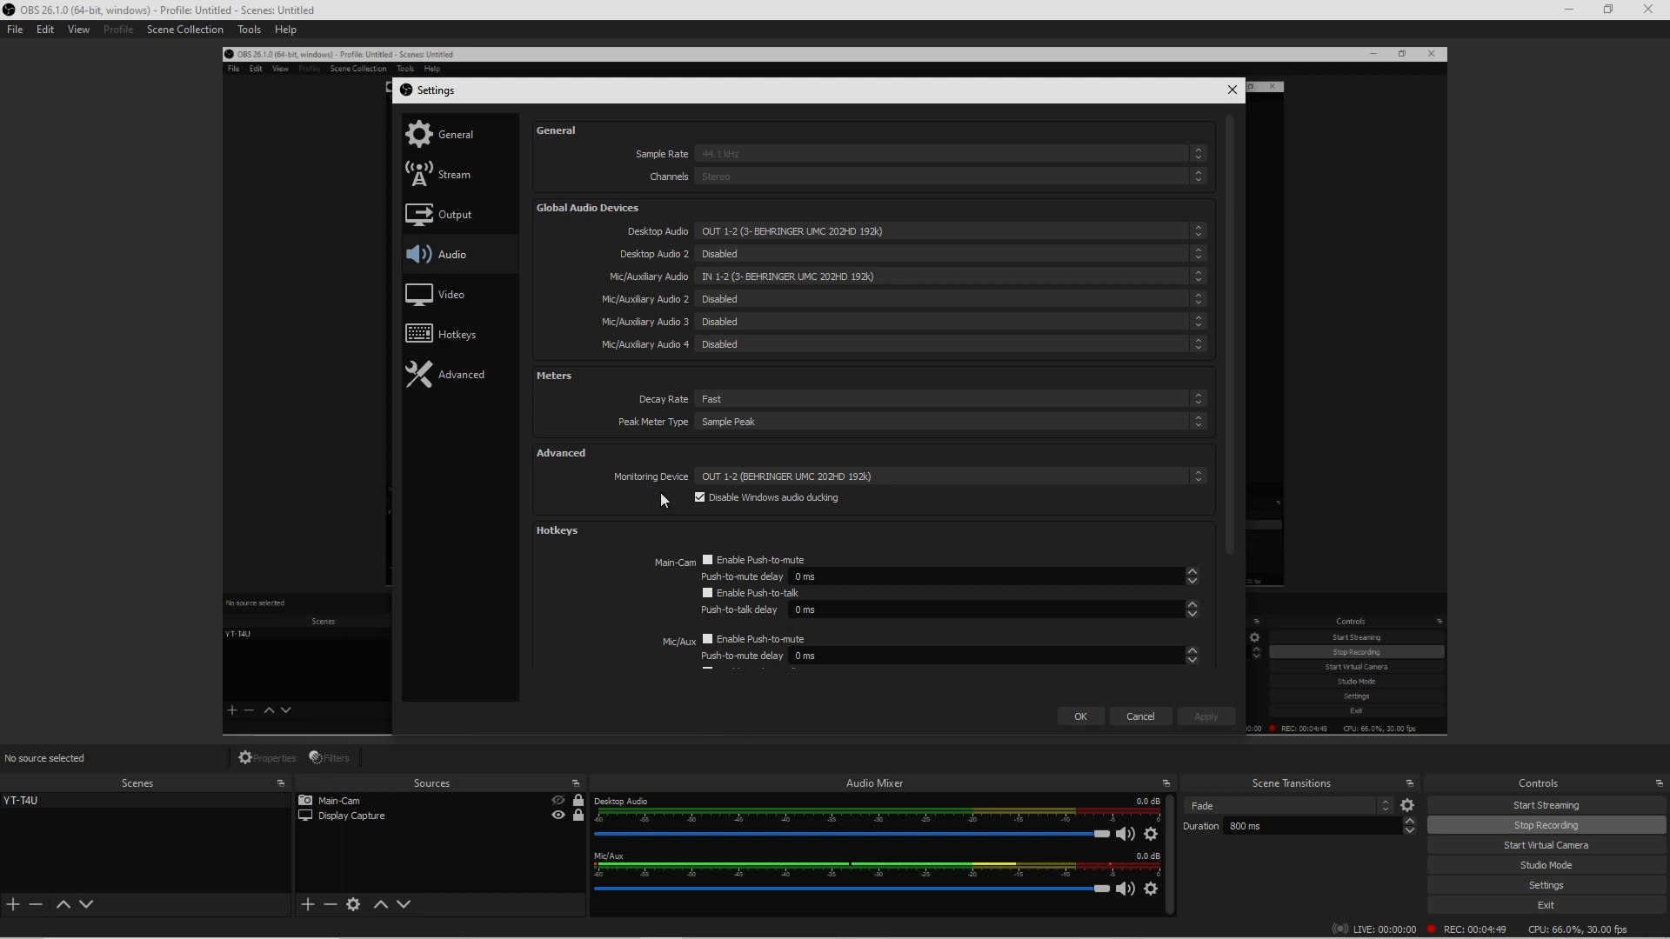
{"action": "mouse_move", "coordinate": [864, 795]}
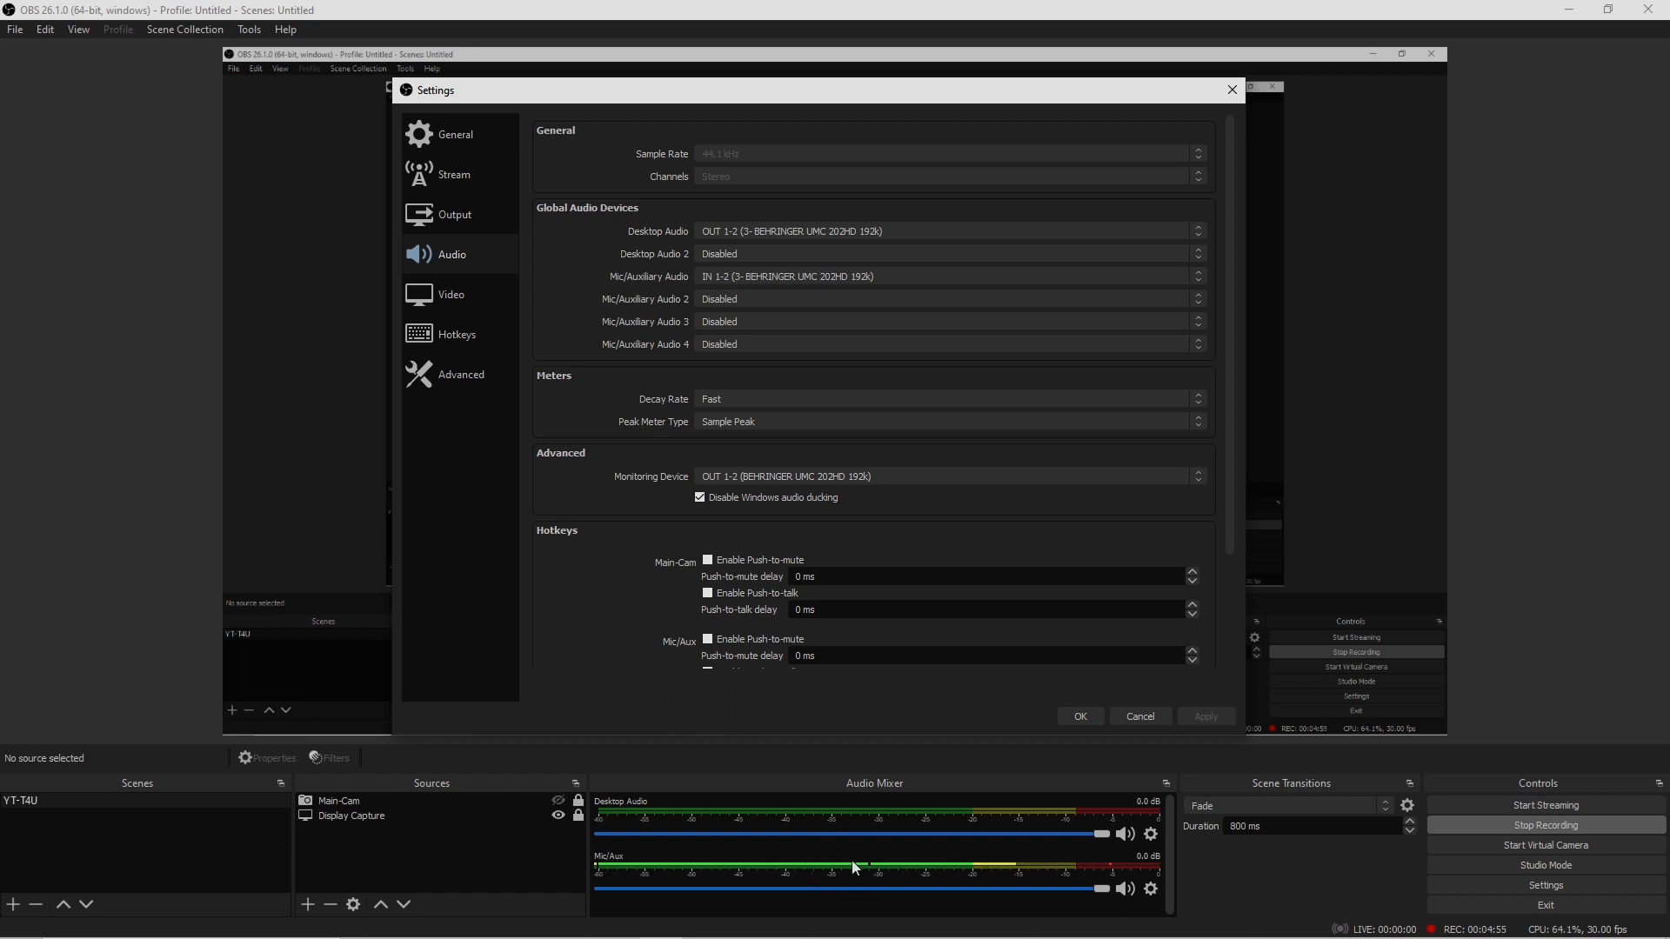
{"action": "mouse_move", "coordinate": [617, 872]}
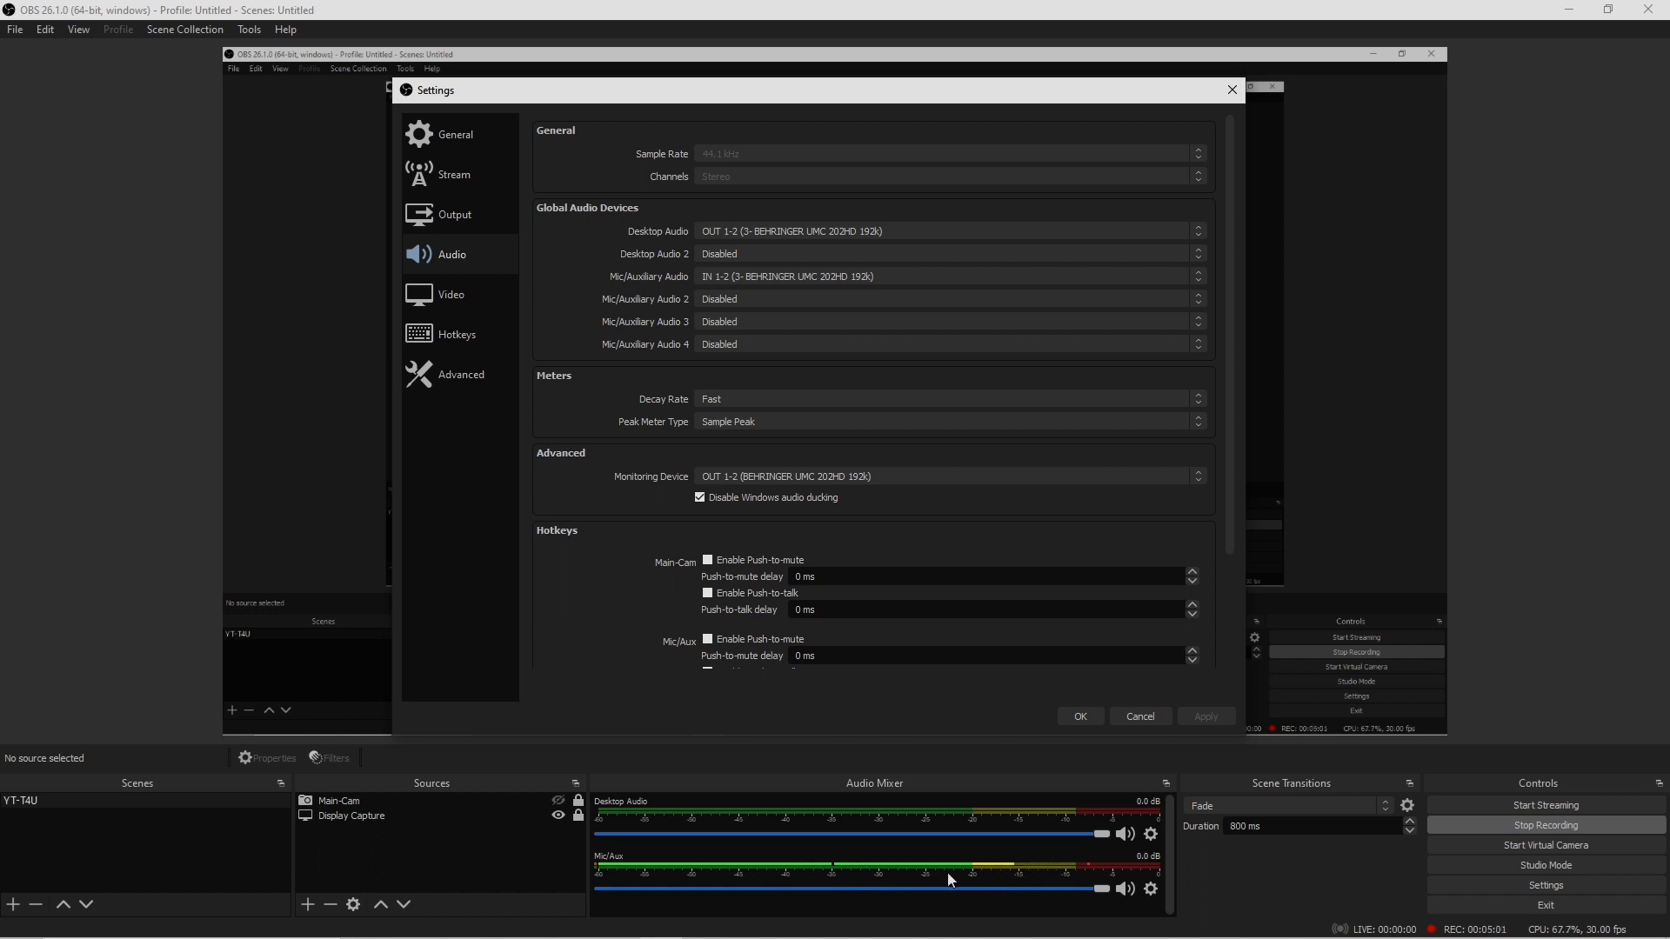
{"action": "mouse_move", "coordinate": [995, 898]}
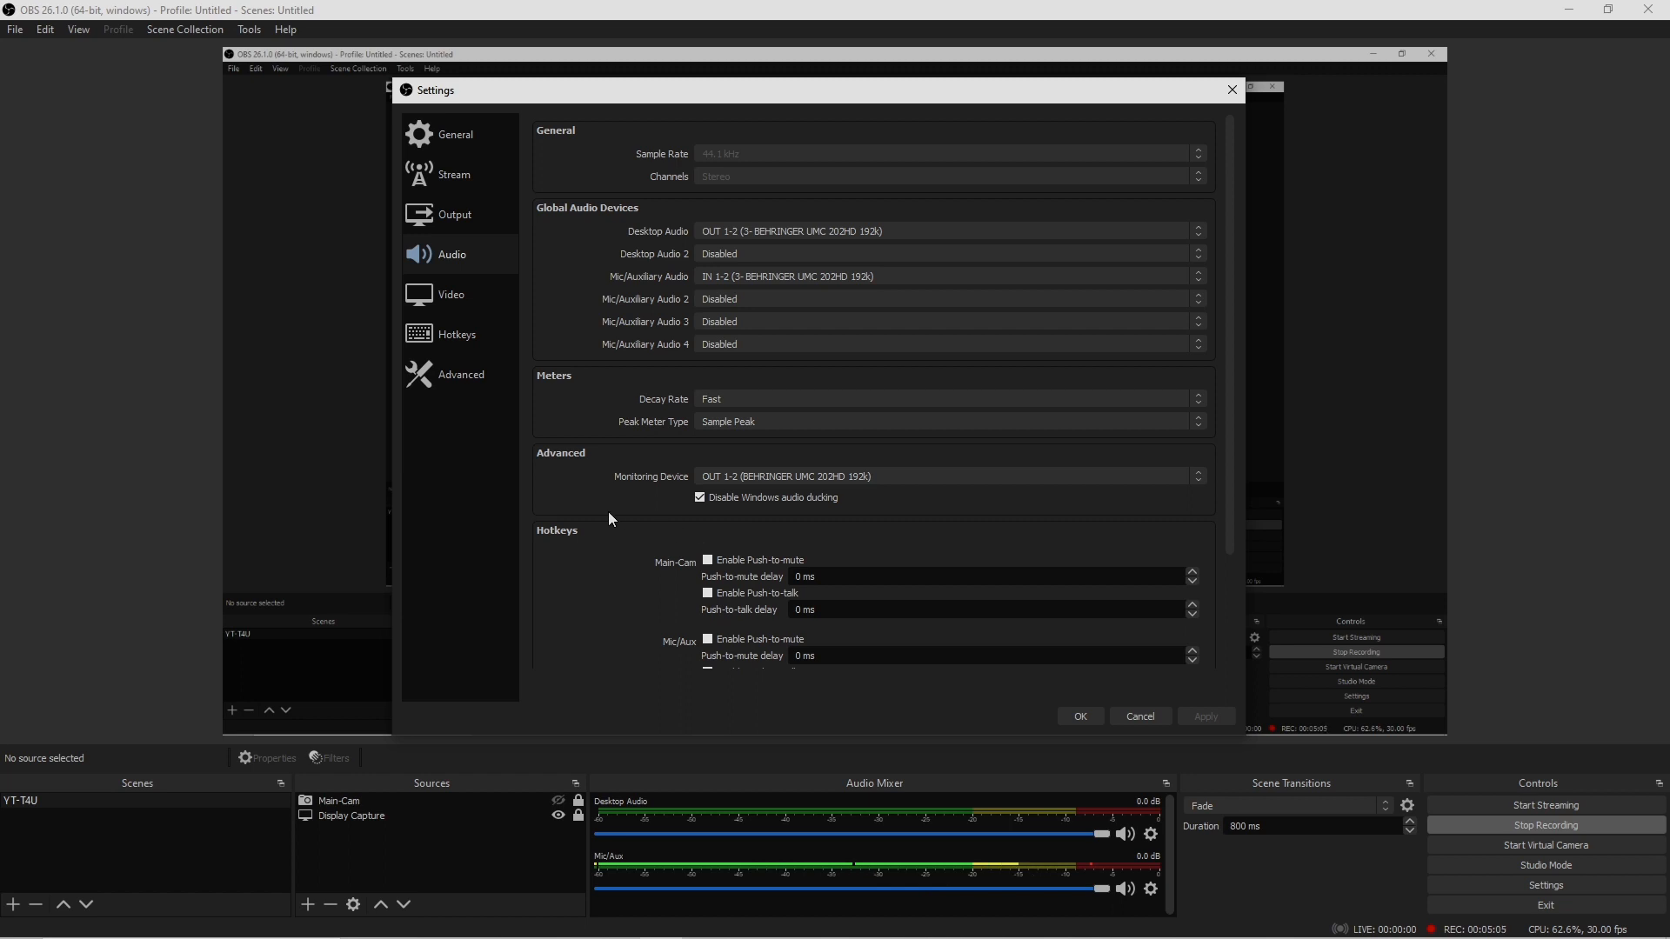
{"action": "mouse_move", "coordinate": [606, 566]}
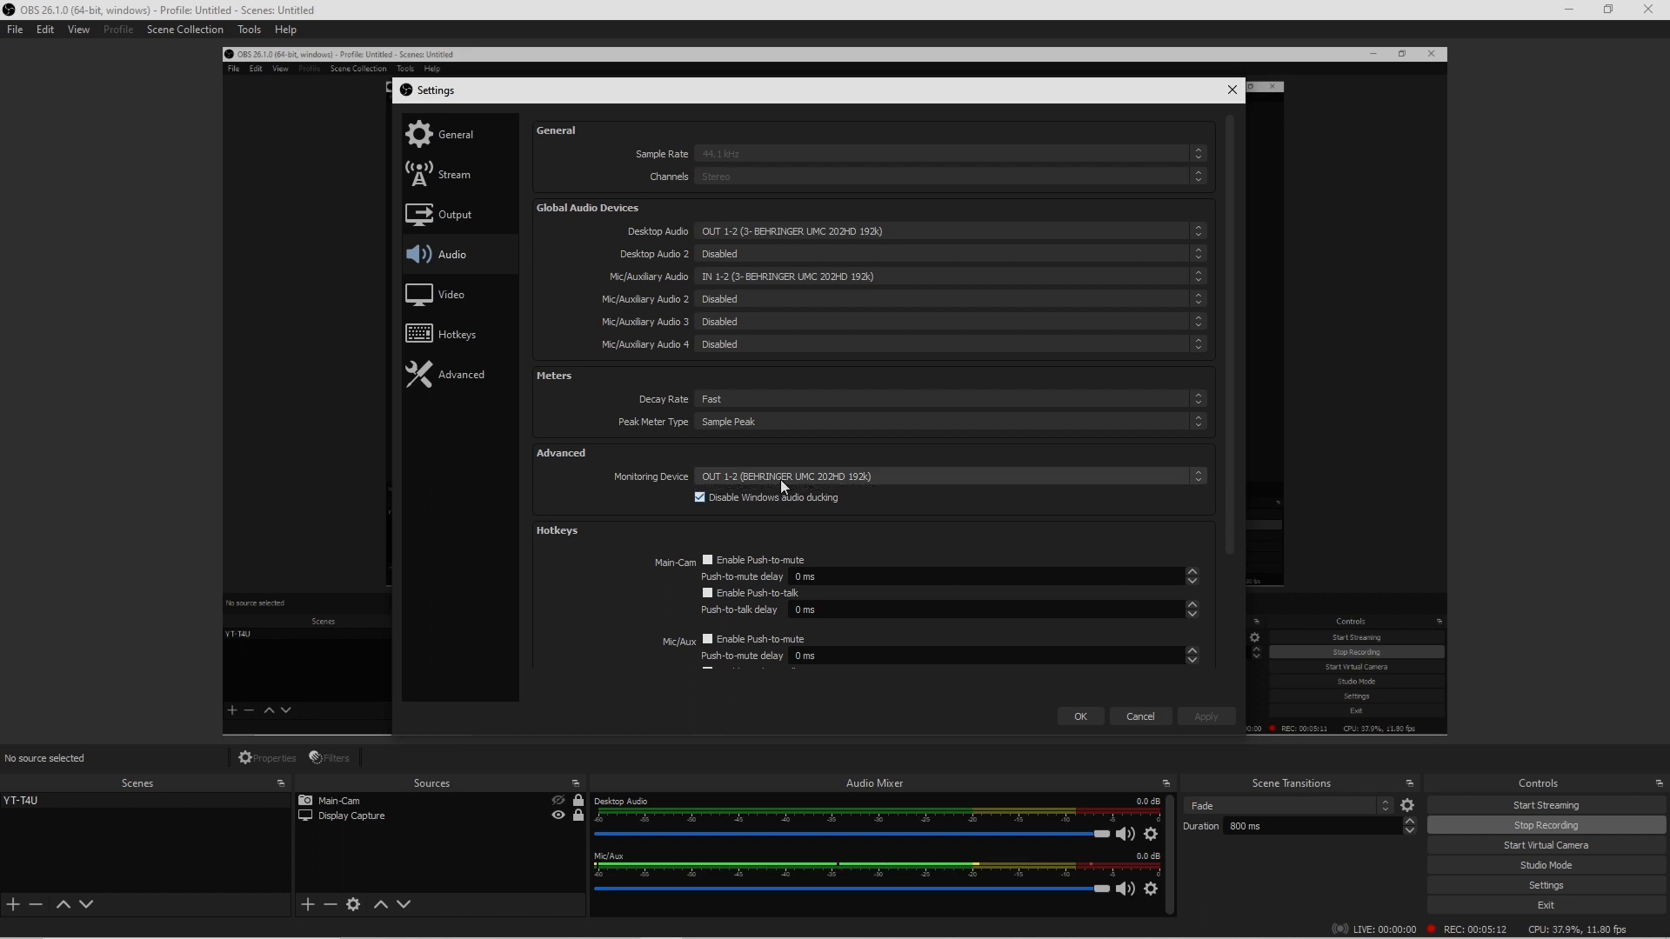
Keep OUT 1-2 (BEHRINGER) as the monitoring device and save the settings with OK.
{"action": "left_click", "coordinate": [950, 475]}
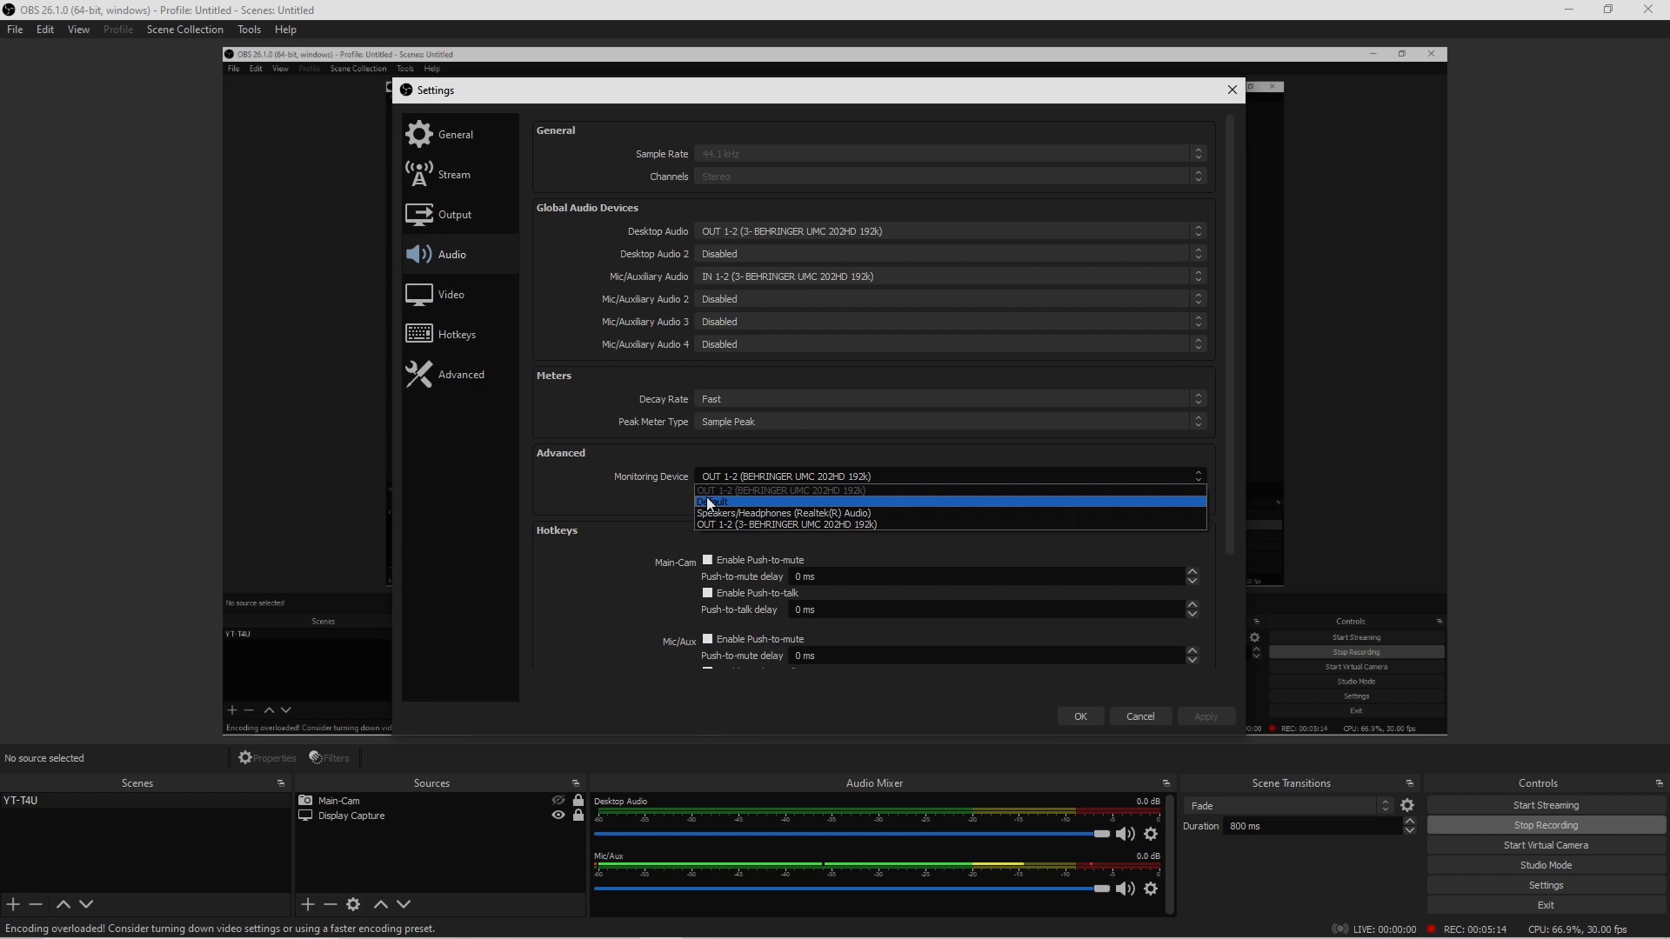
{"action": "mouse_move", "coordinate": [718, 513]}
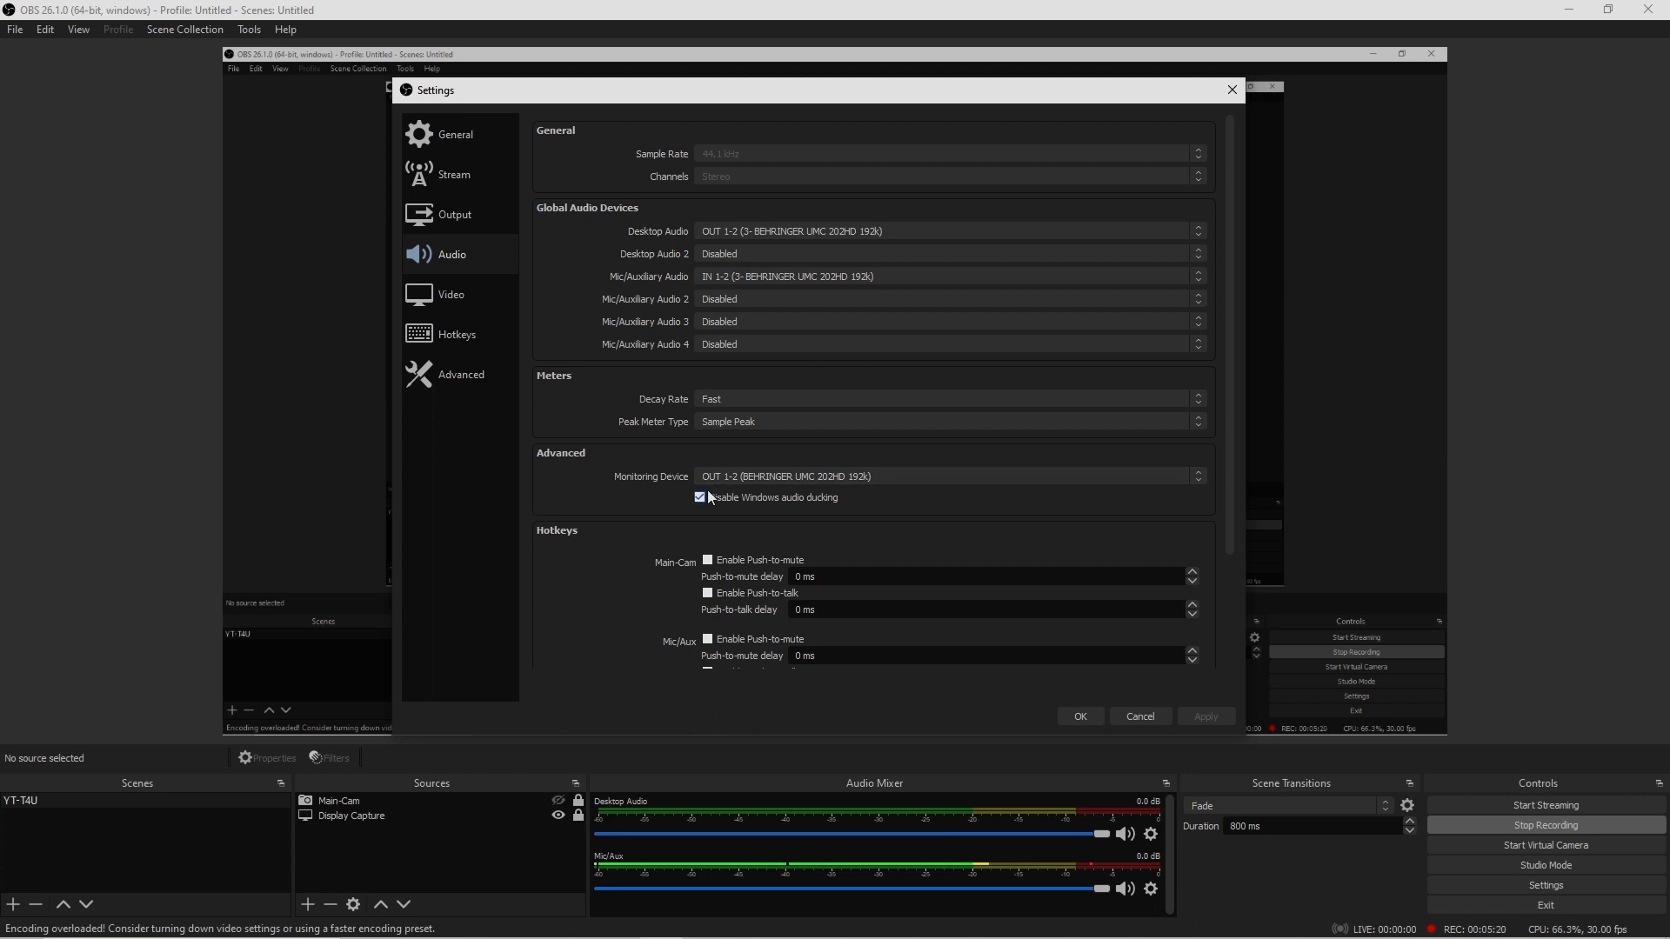
{"action": "mouse_move", "coordinate": [755, 482]}
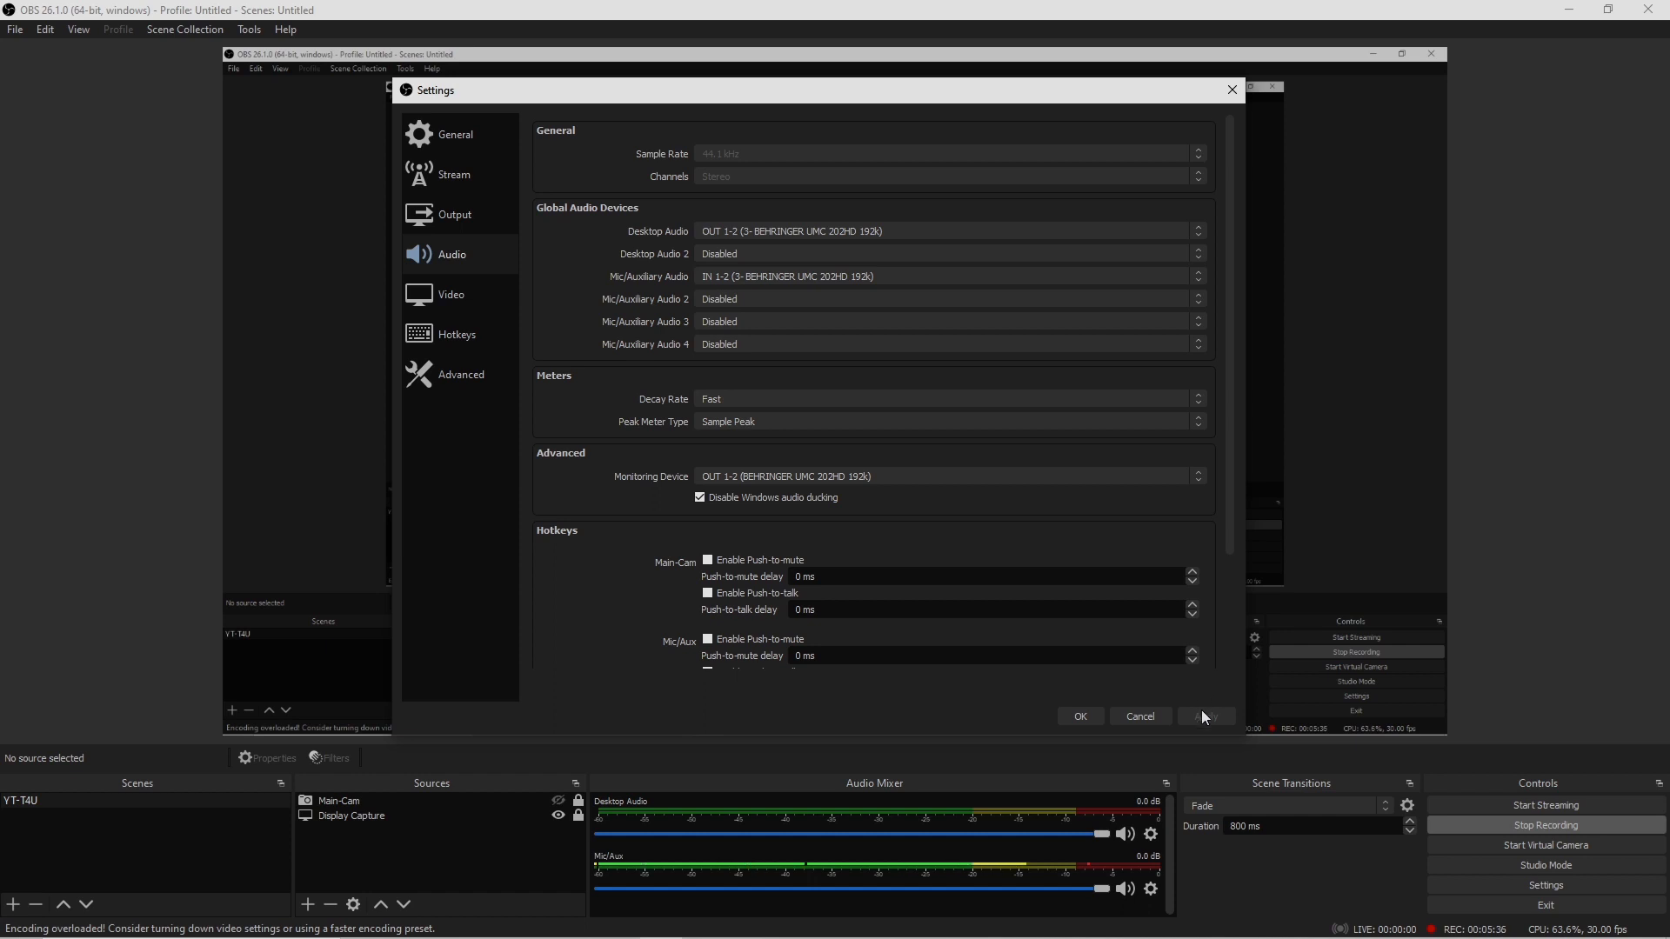
{"action": "mouse_move", "coordinate": [1221, 748]}
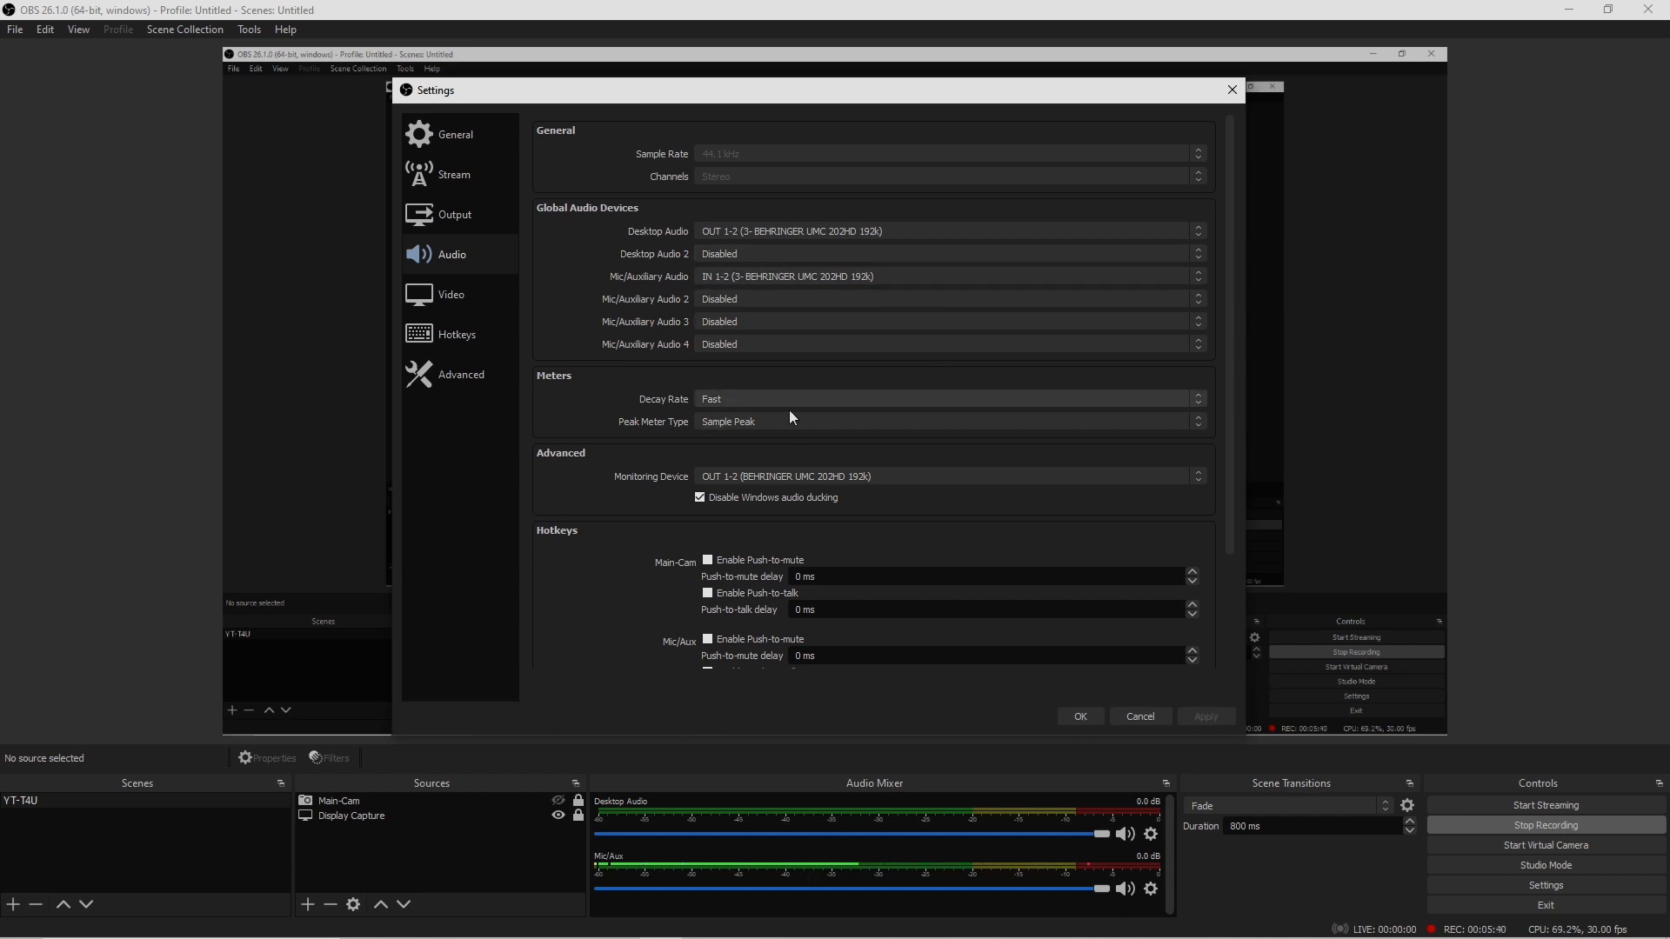
{"action": "mouse_move", "coordinate": [830, 411]}
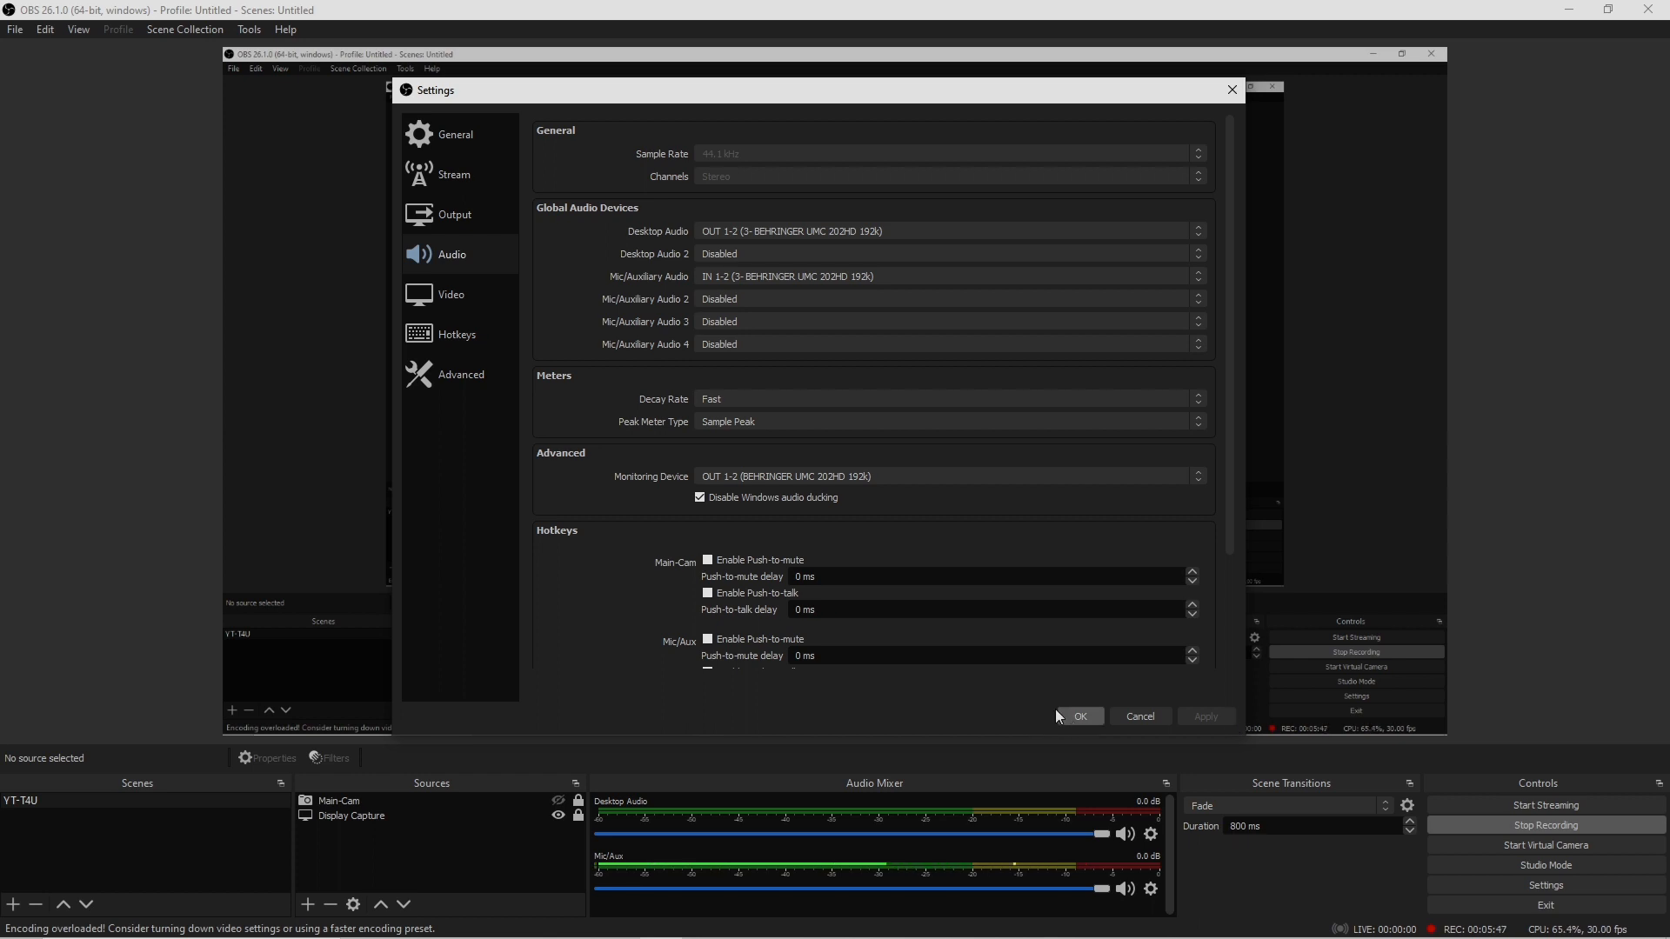
{"action": "left_click", "coordinate": [1080, 715]}
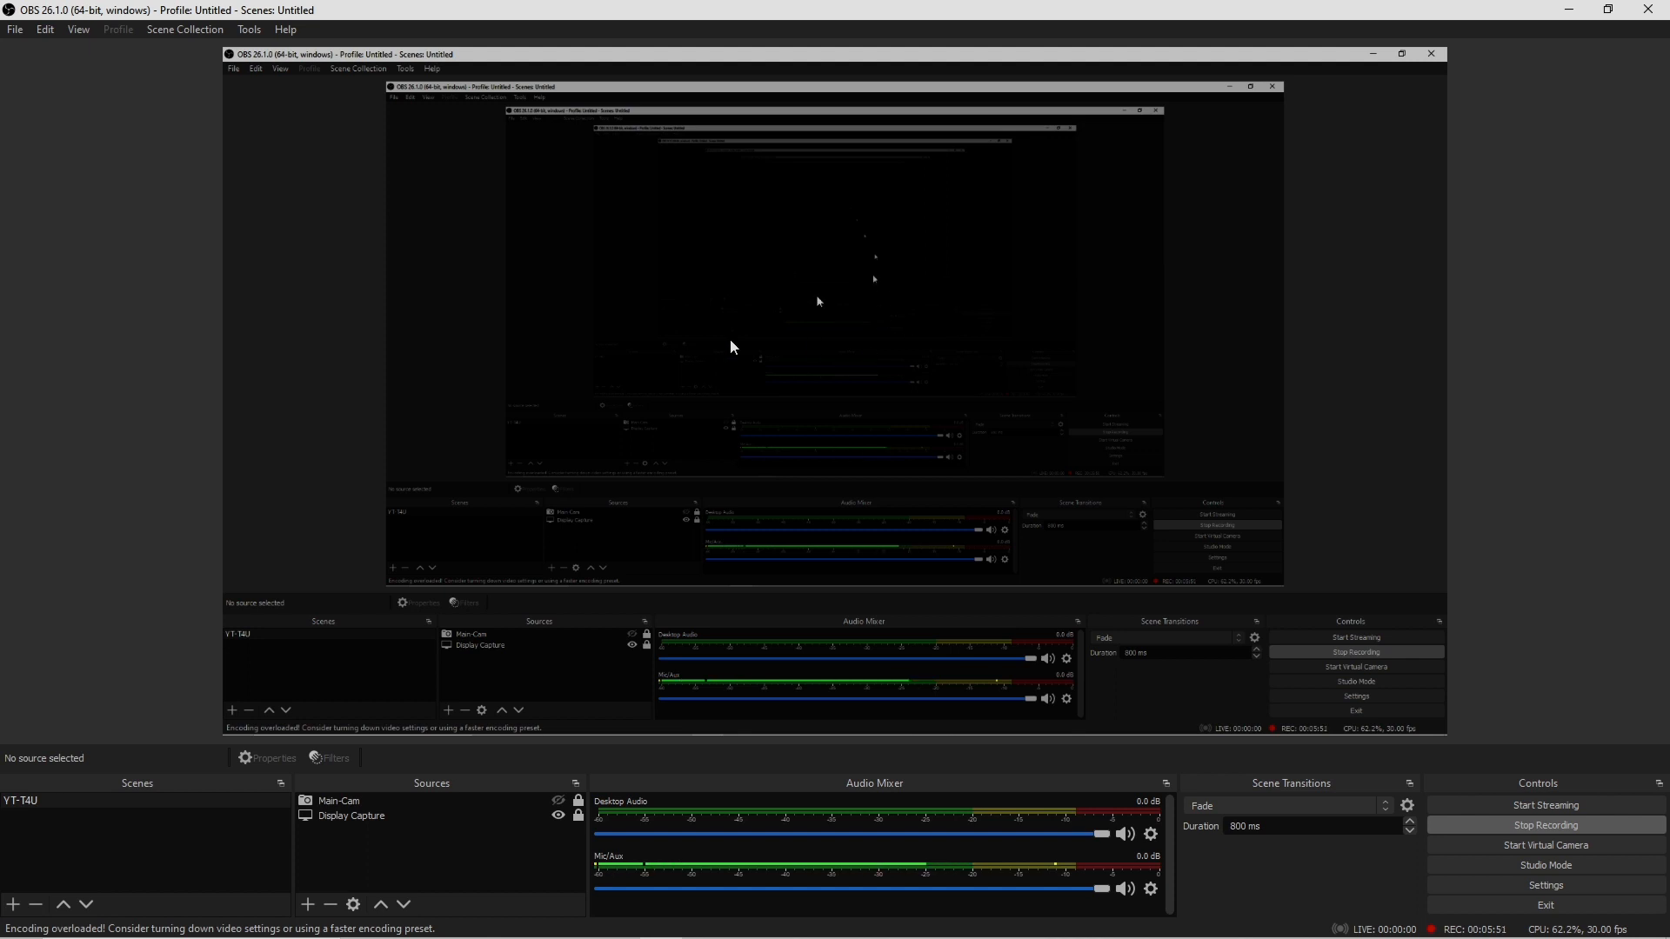
{"action": "mouse_move", "coordinate": [701, 431]}
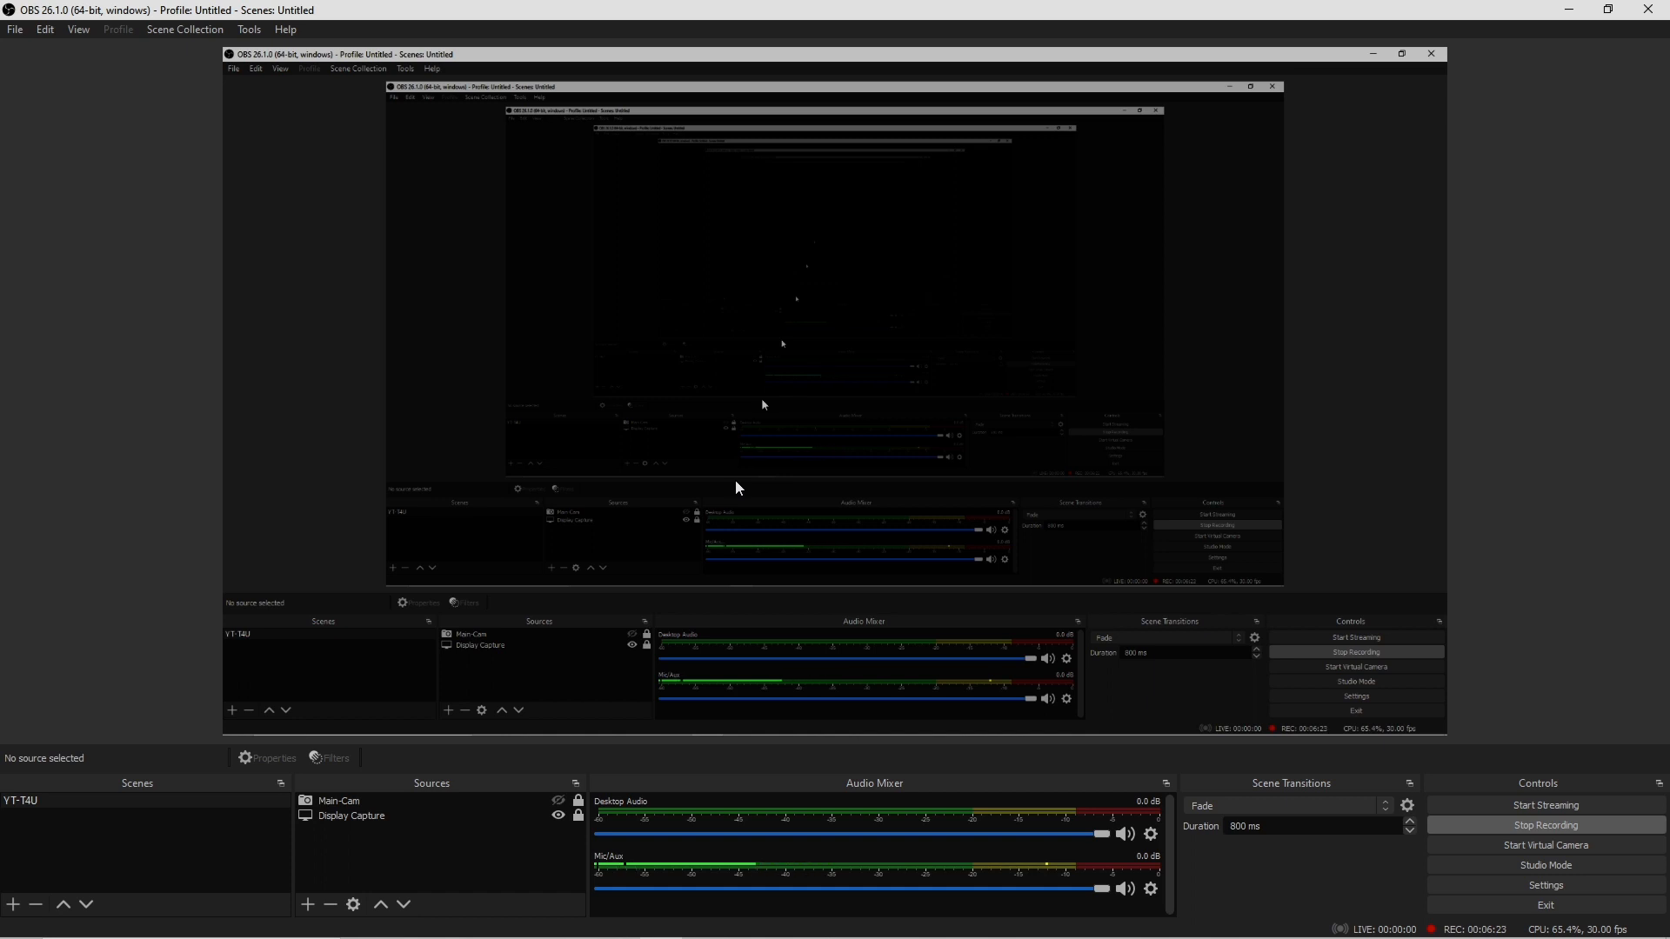
{"action": "mouse_move", "coordinate": [302, 793]}
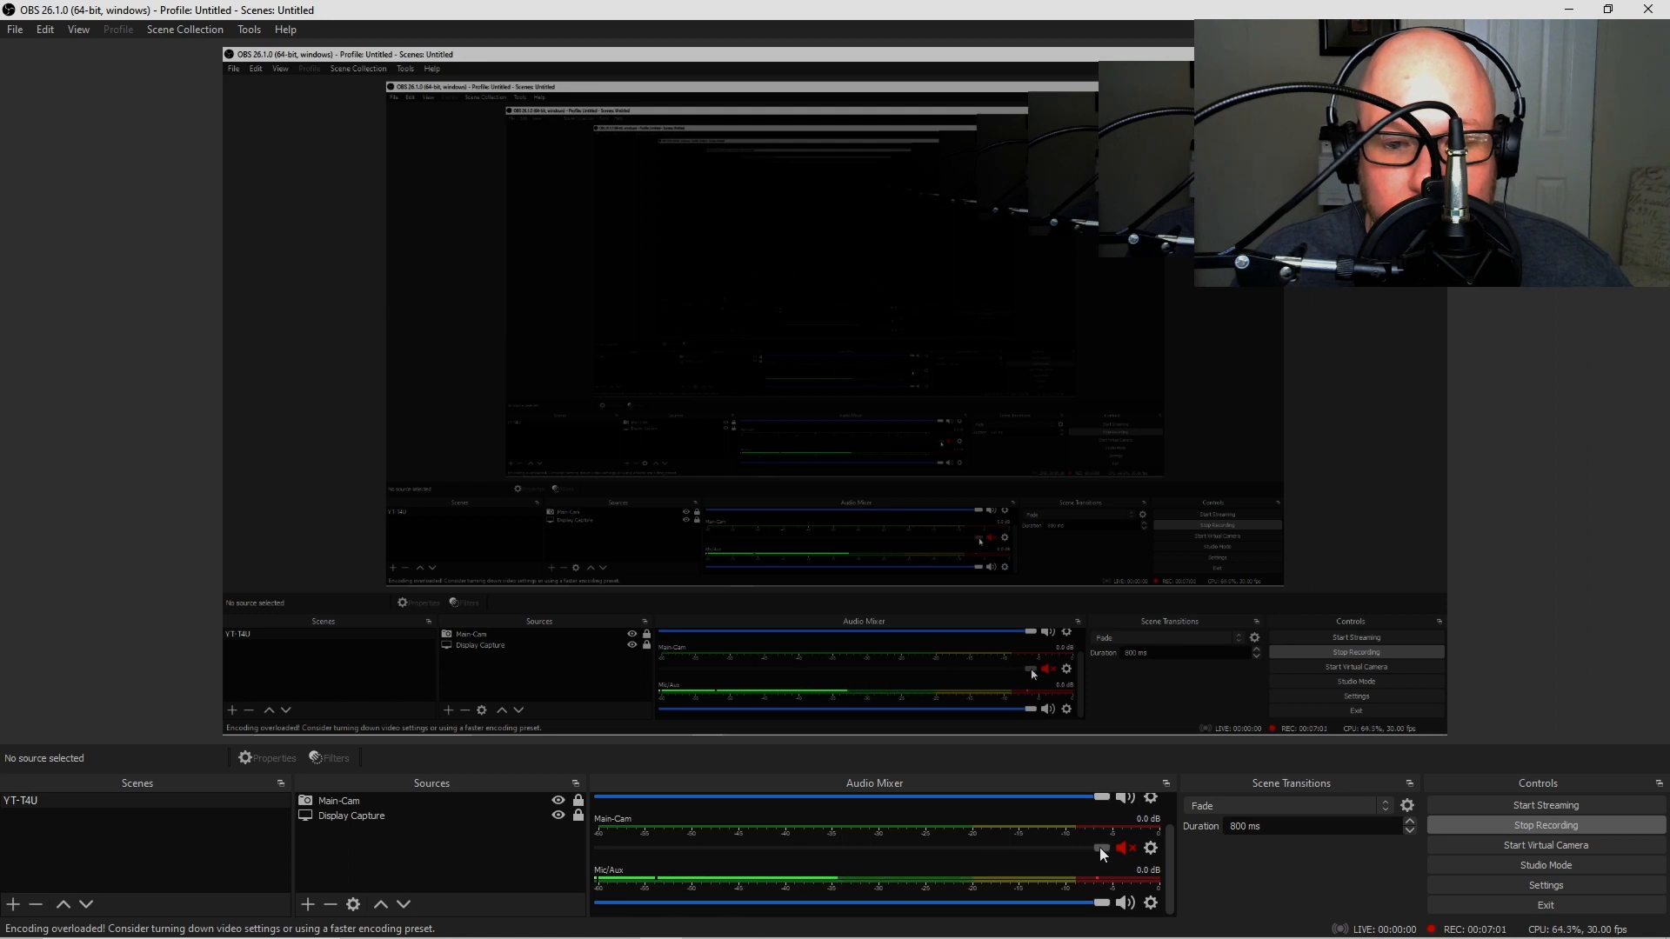
Mute the Main-Cam track in the audio mixer.
{"action": "left_click", "coordinate": [1124, 848]}
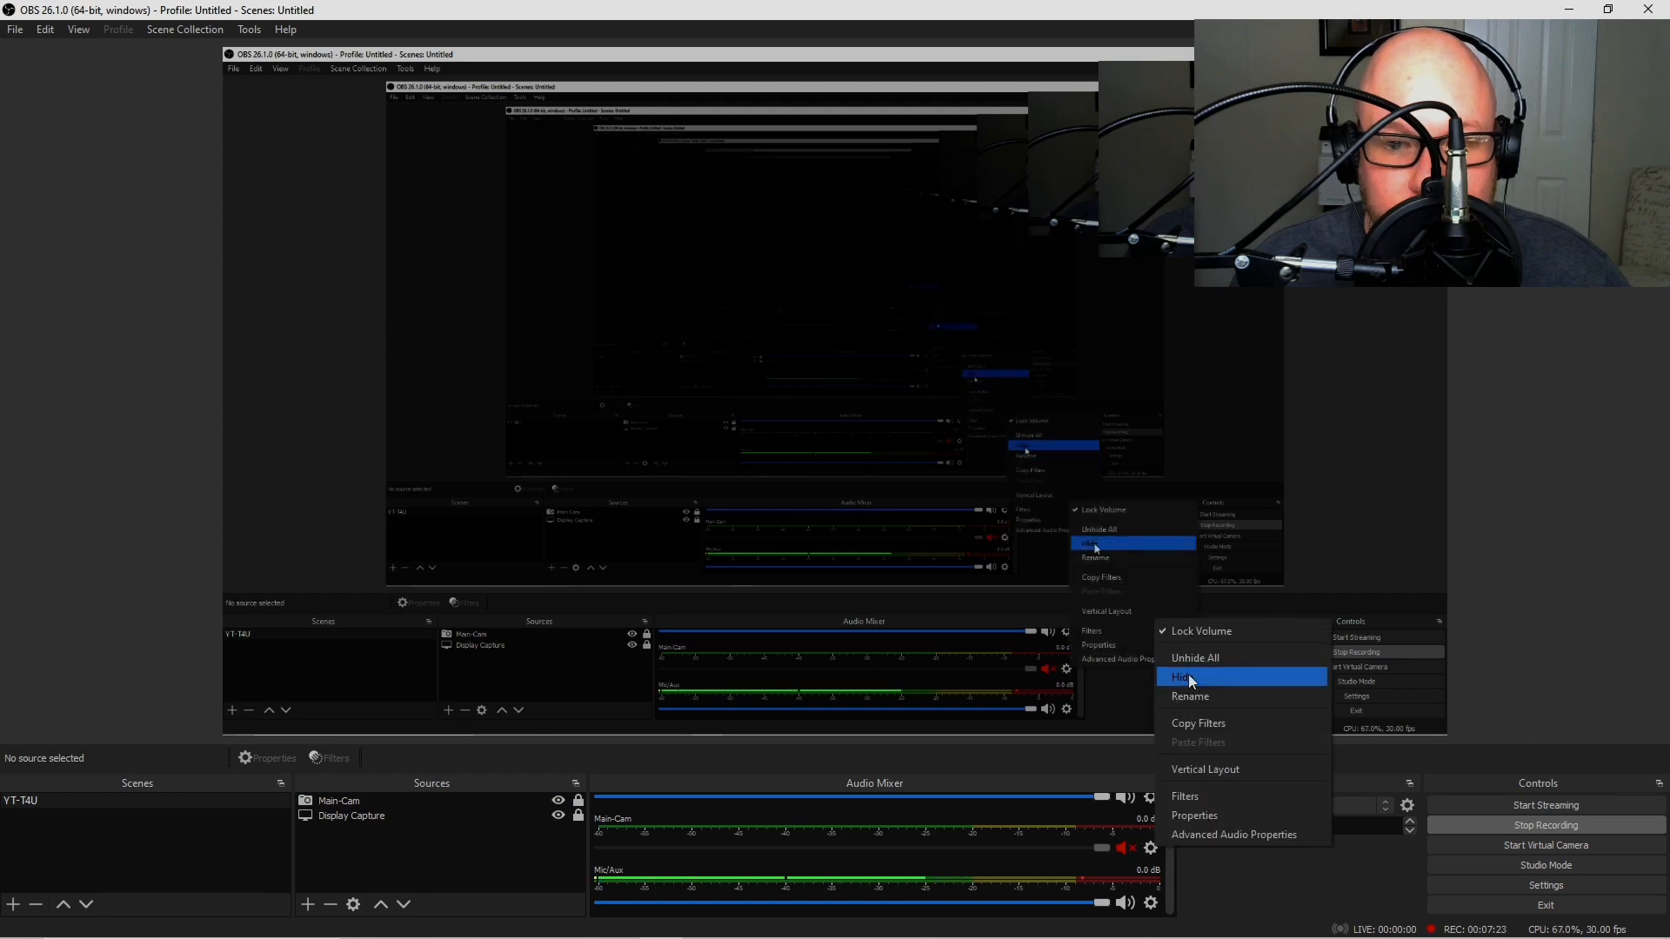
{"action": "left_click", "coordinate": [1182, 676]}
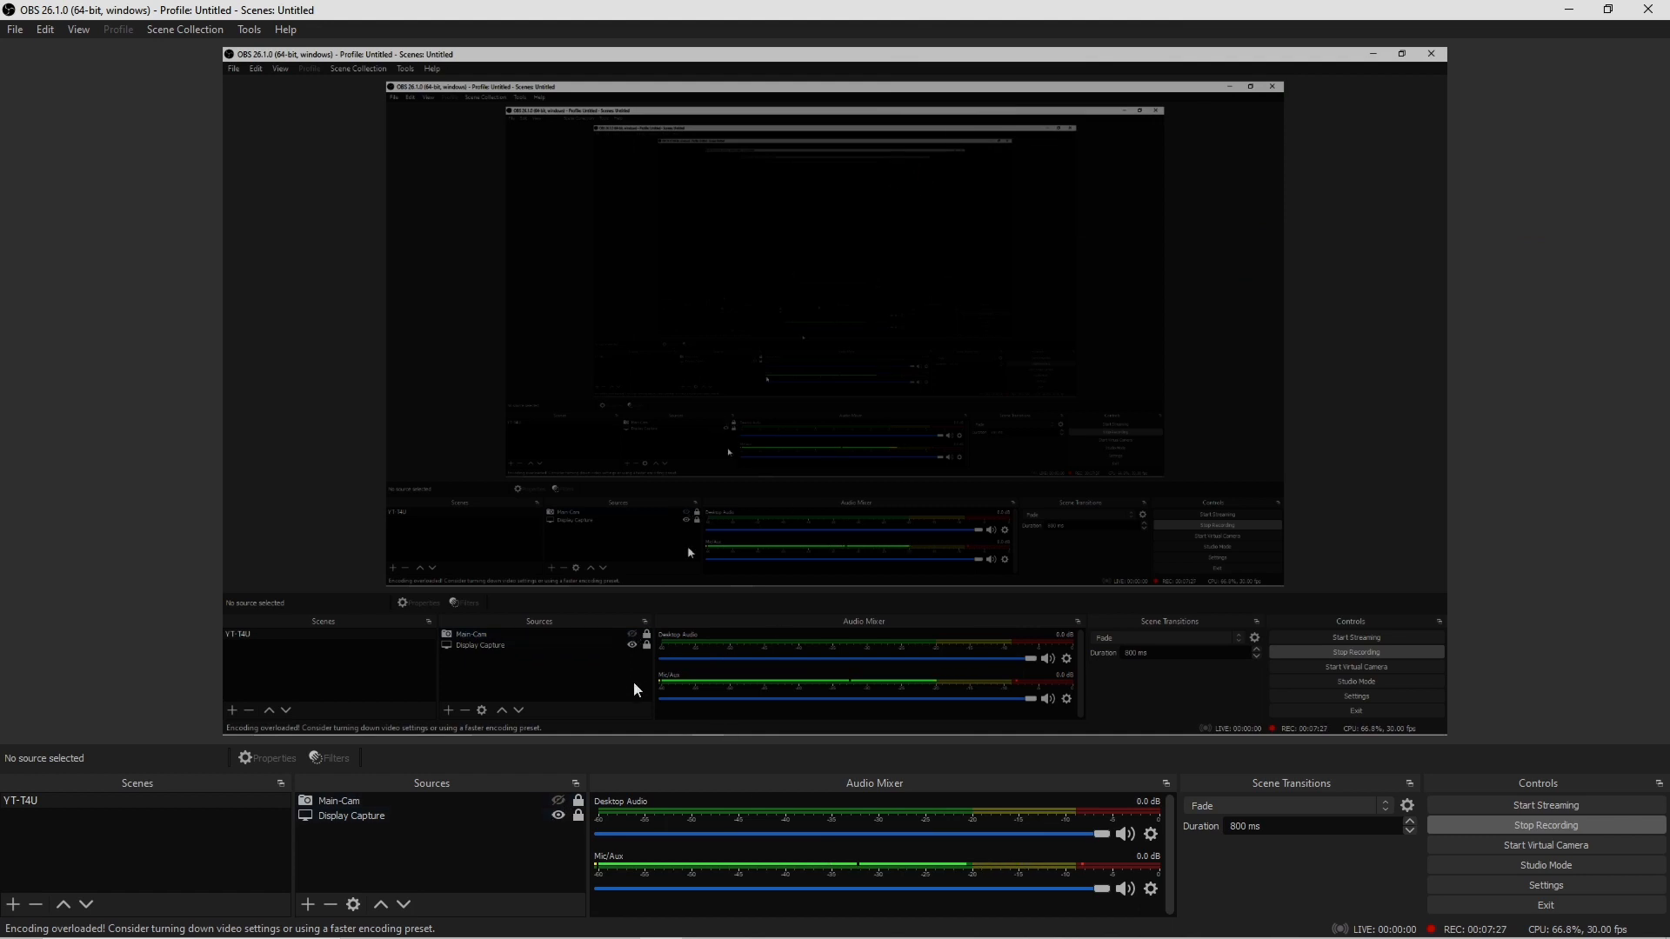
{"action": "mouse_move", "coordinate": [837, 500]}
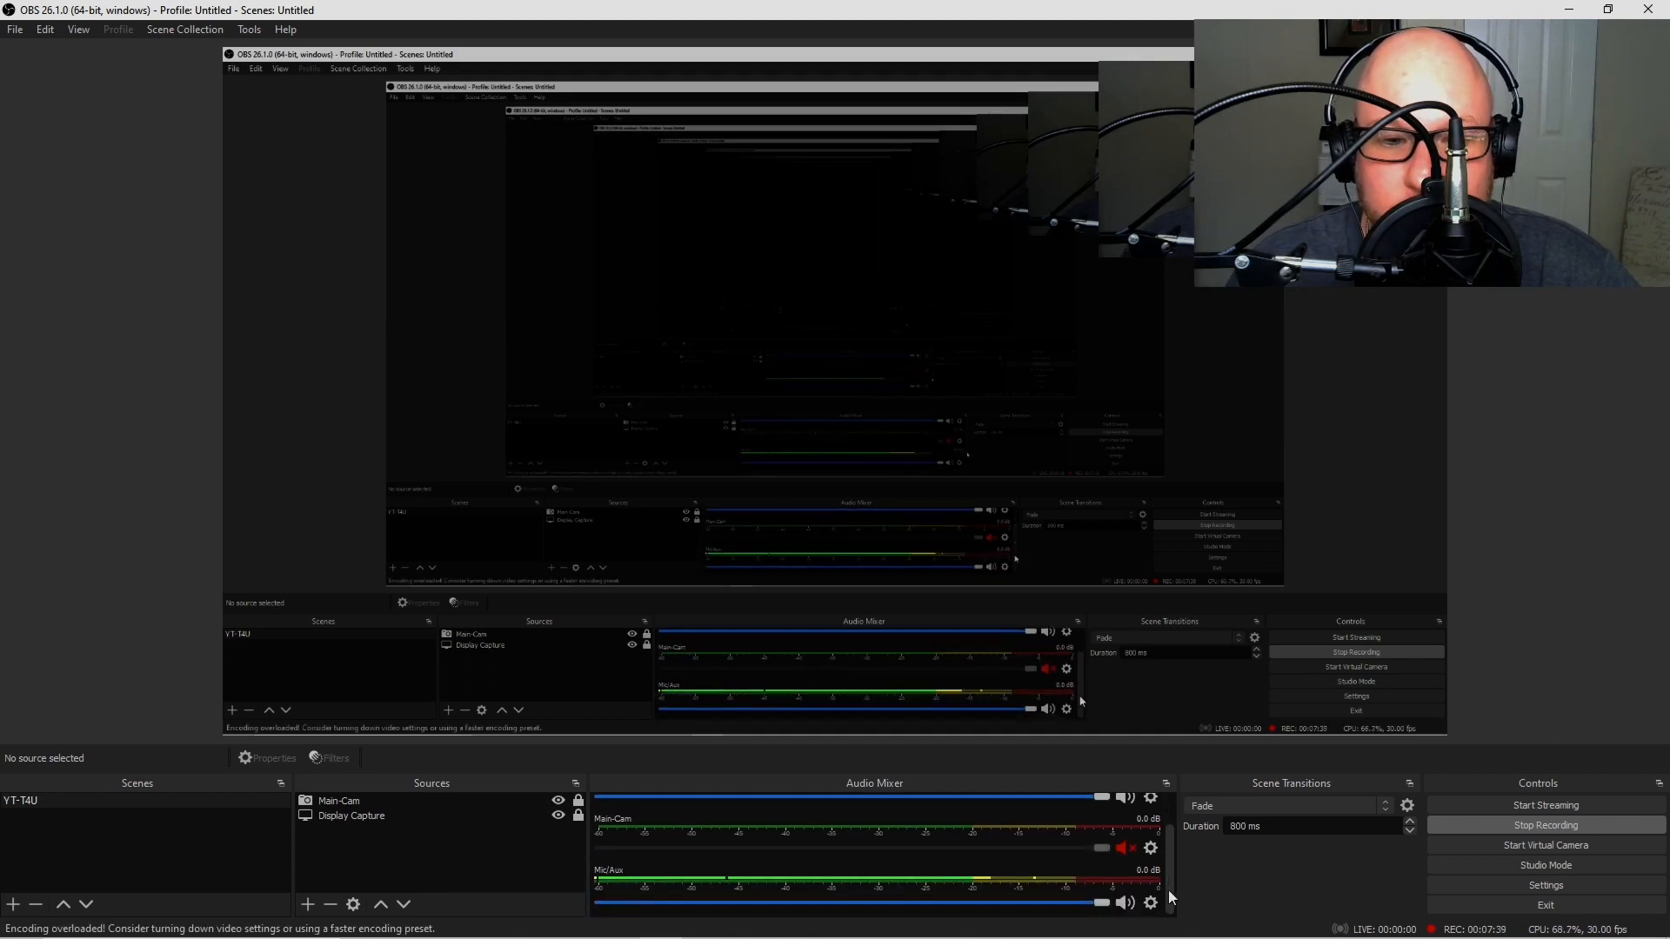
Open a mixer source's audio options to reach Advanced Audio Properties.
{"action": "left_click", "coordinate": [1125, 848]}
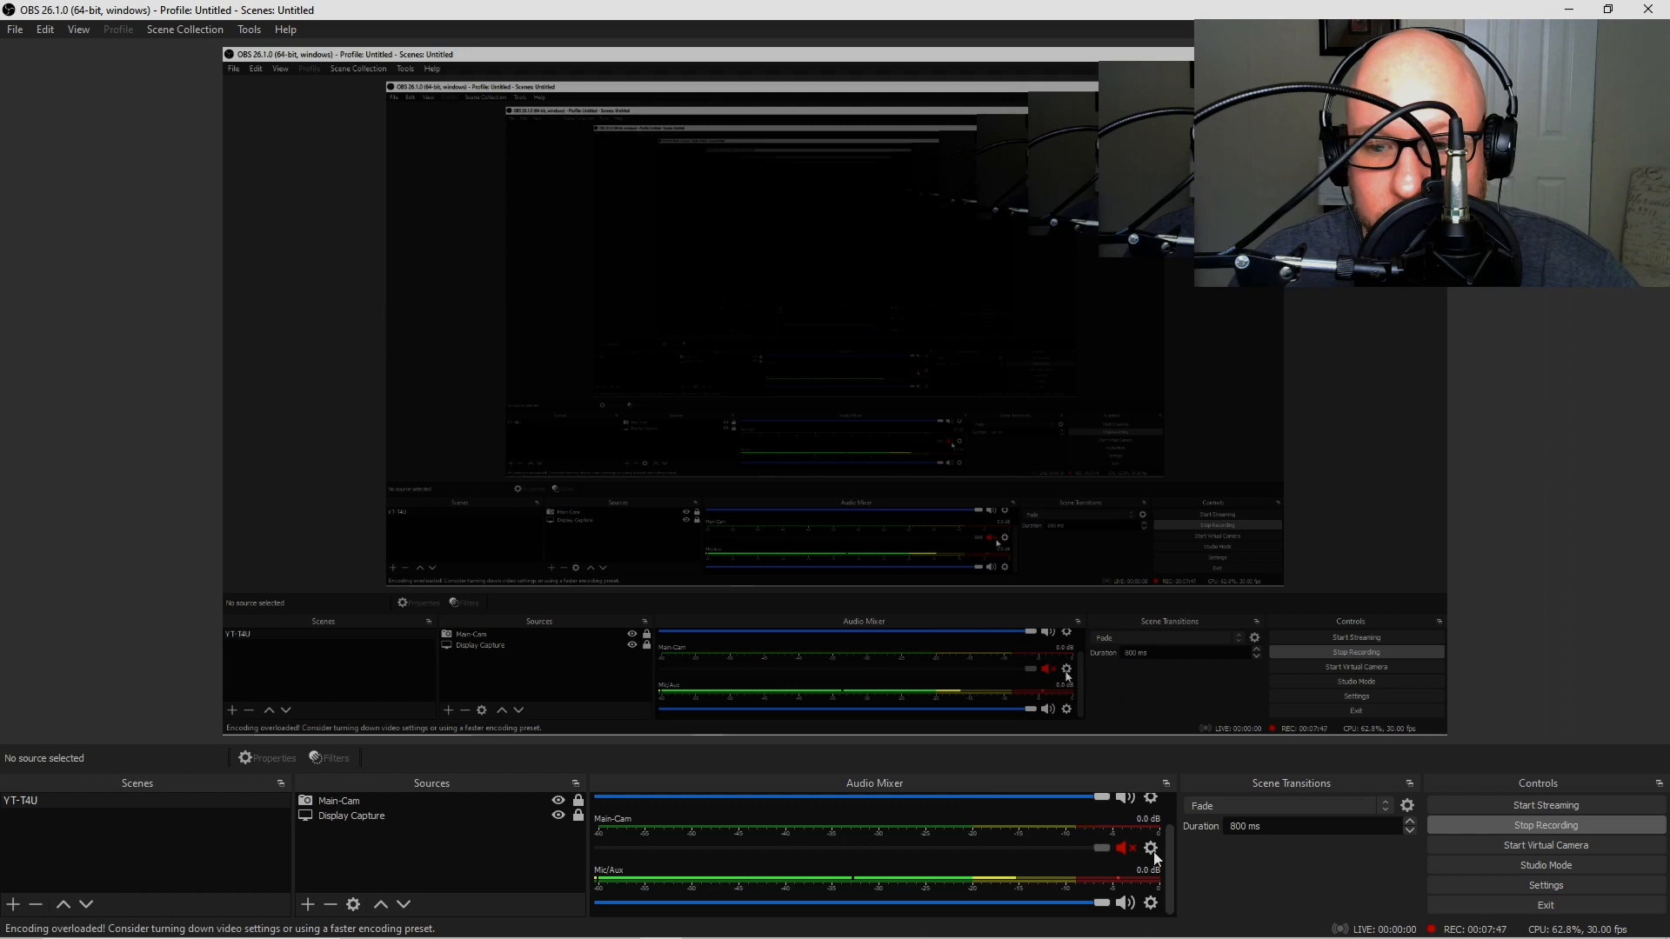
{"action": "right_click", "coordinate": [1149, 871]}
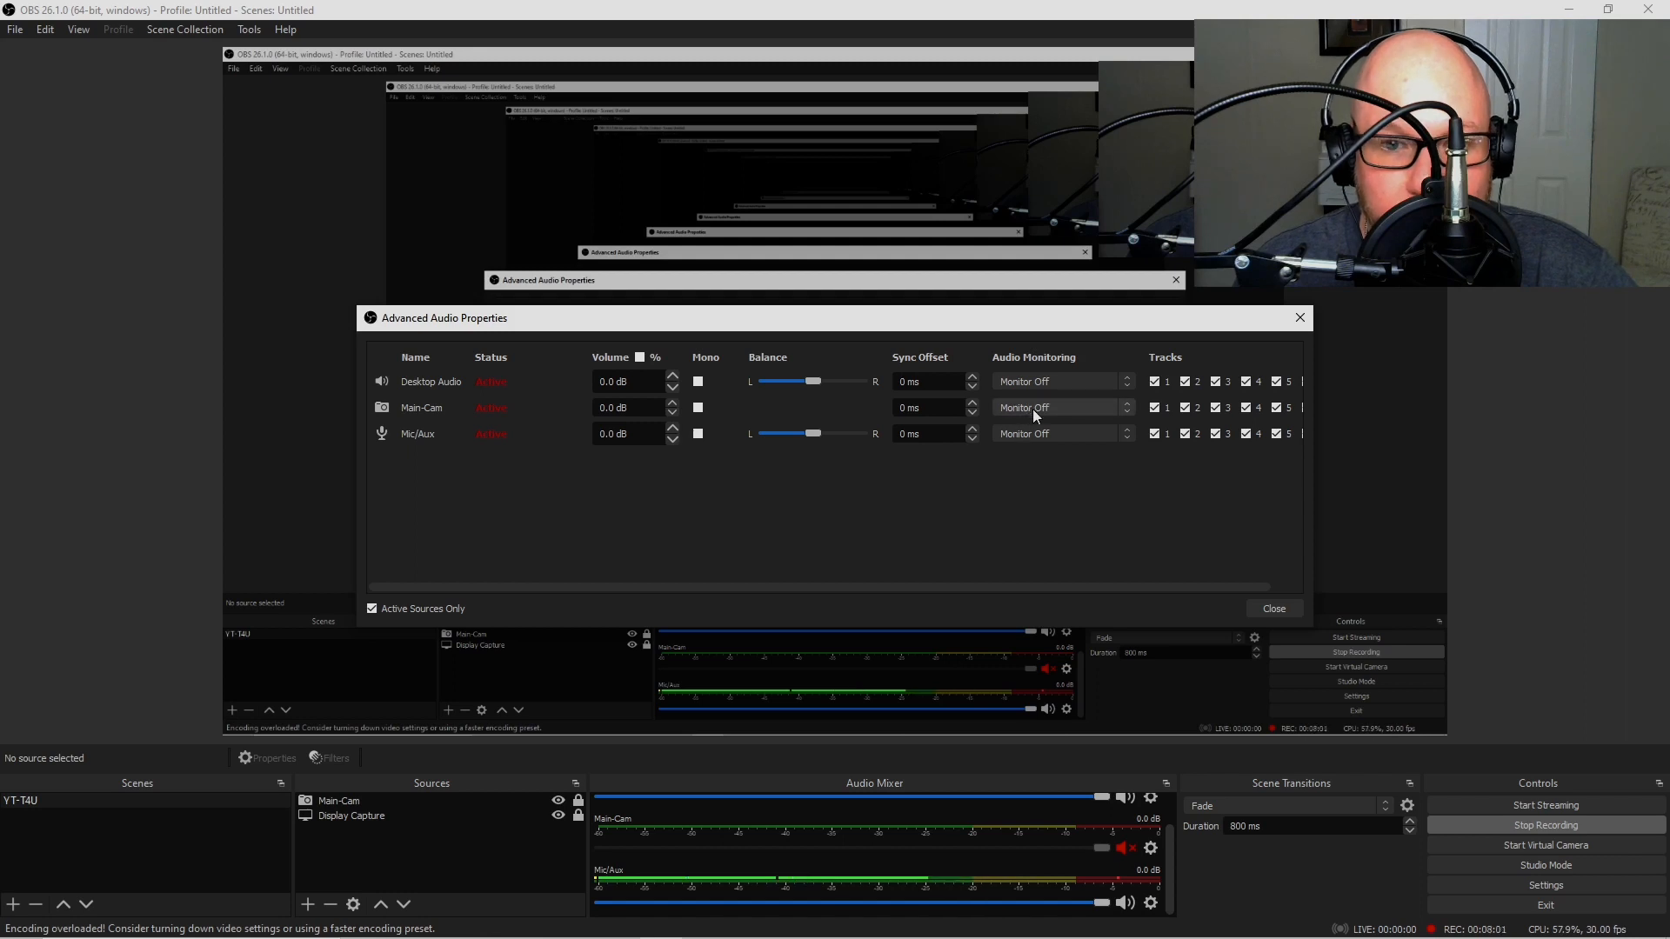
Keep Main-Cam audio monitoring on Monitor Off and close Advanced Audio Properties.
{"action": "left_click", "coordinate": [1055, 407]}
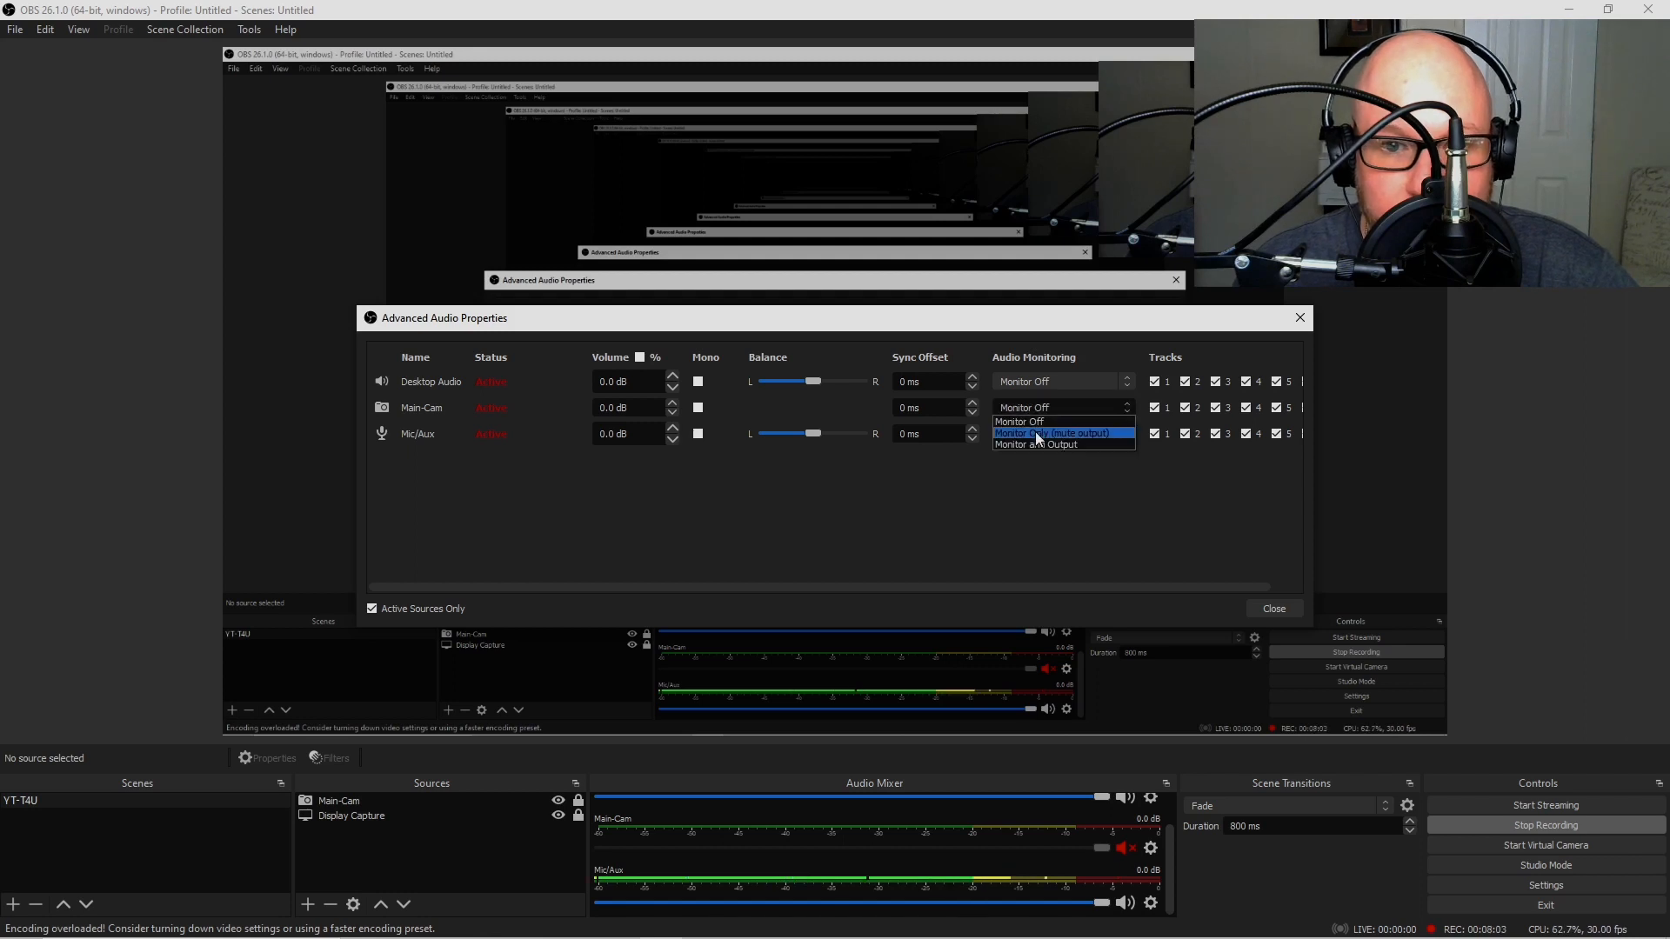
{"action": "mouse_move", "coordinate": [1036, 444]}
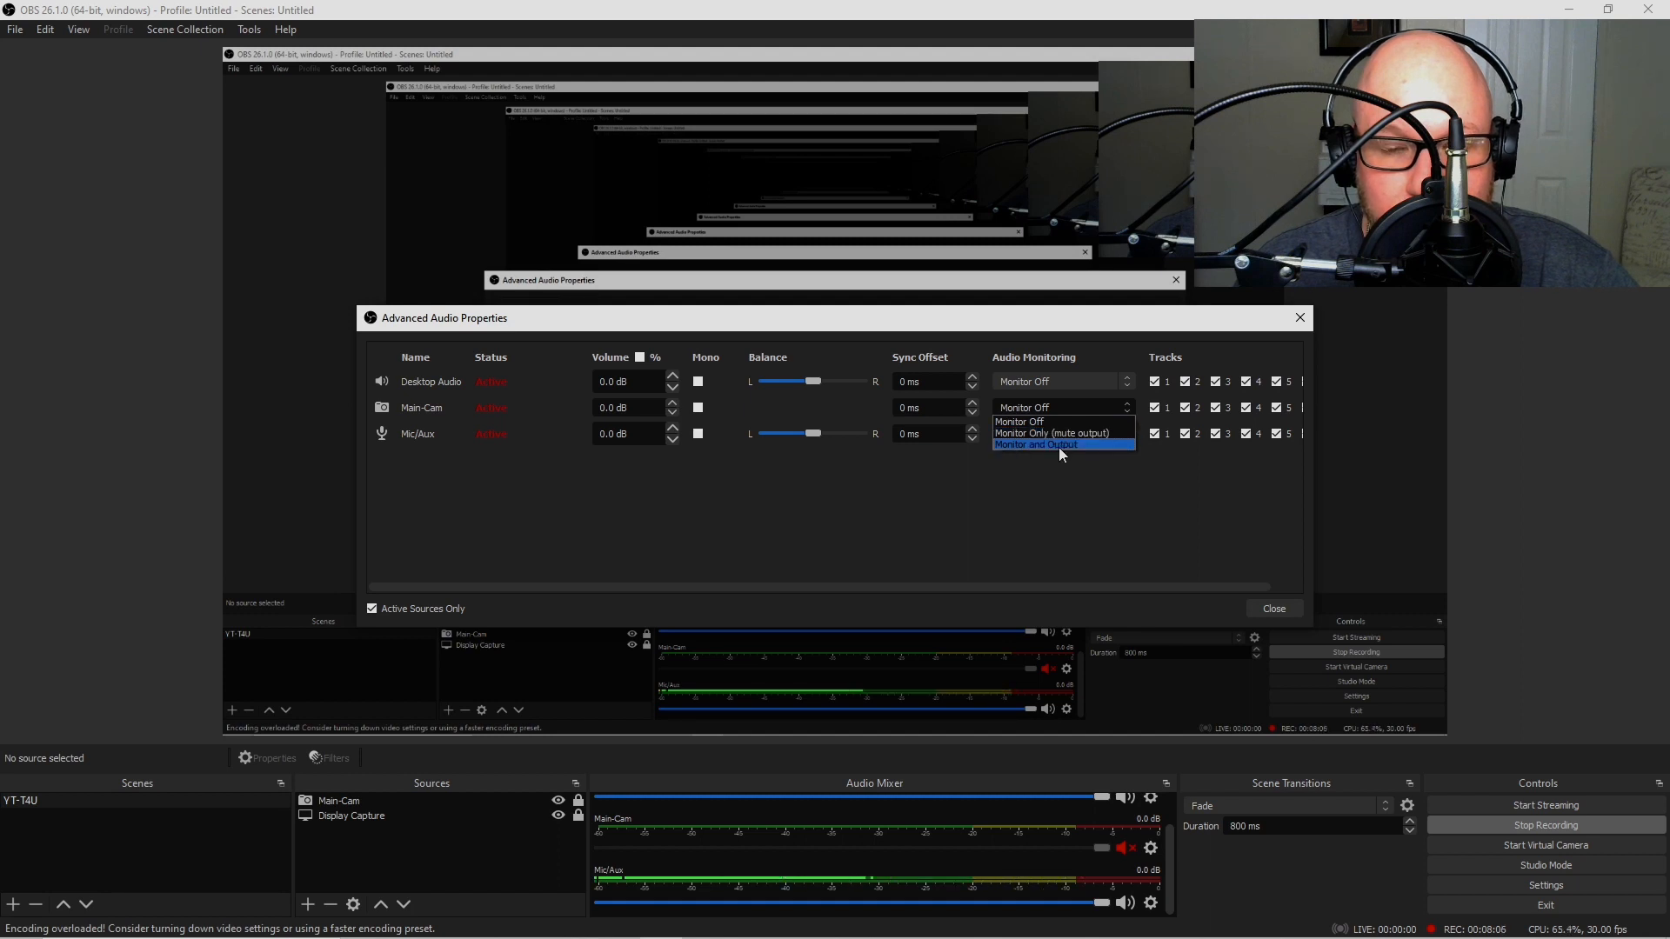
{"action": "mouse_move", "coordinate": [1033, 433]}
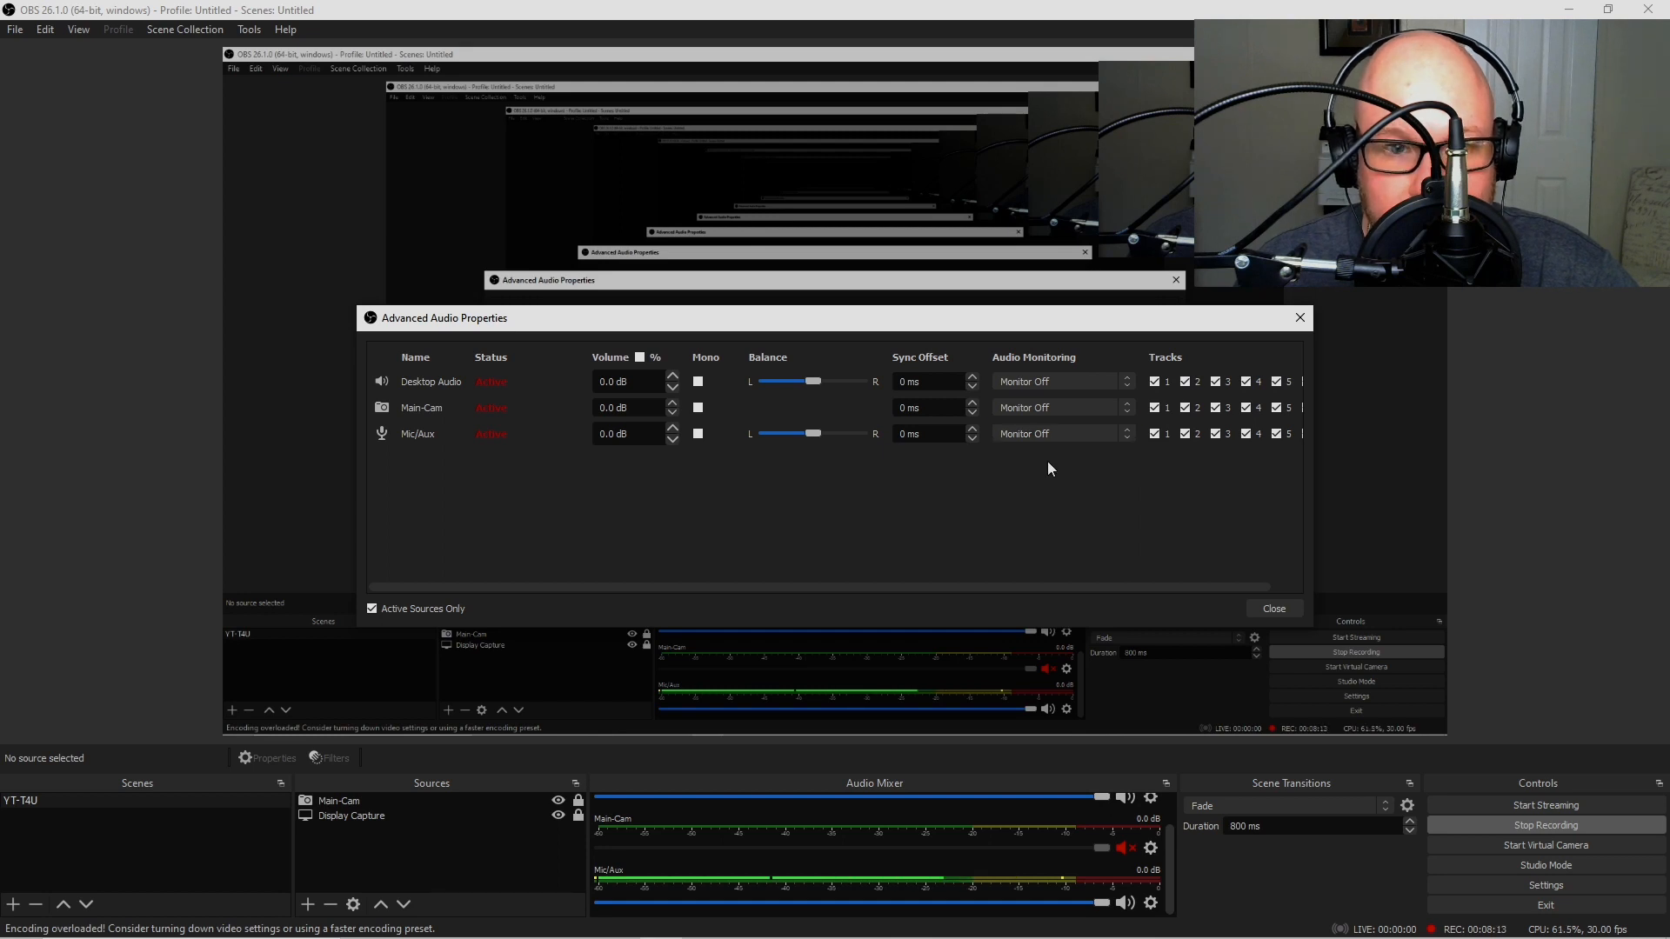
{"action": "mouse_move", "coordinate": [1160, 463]}
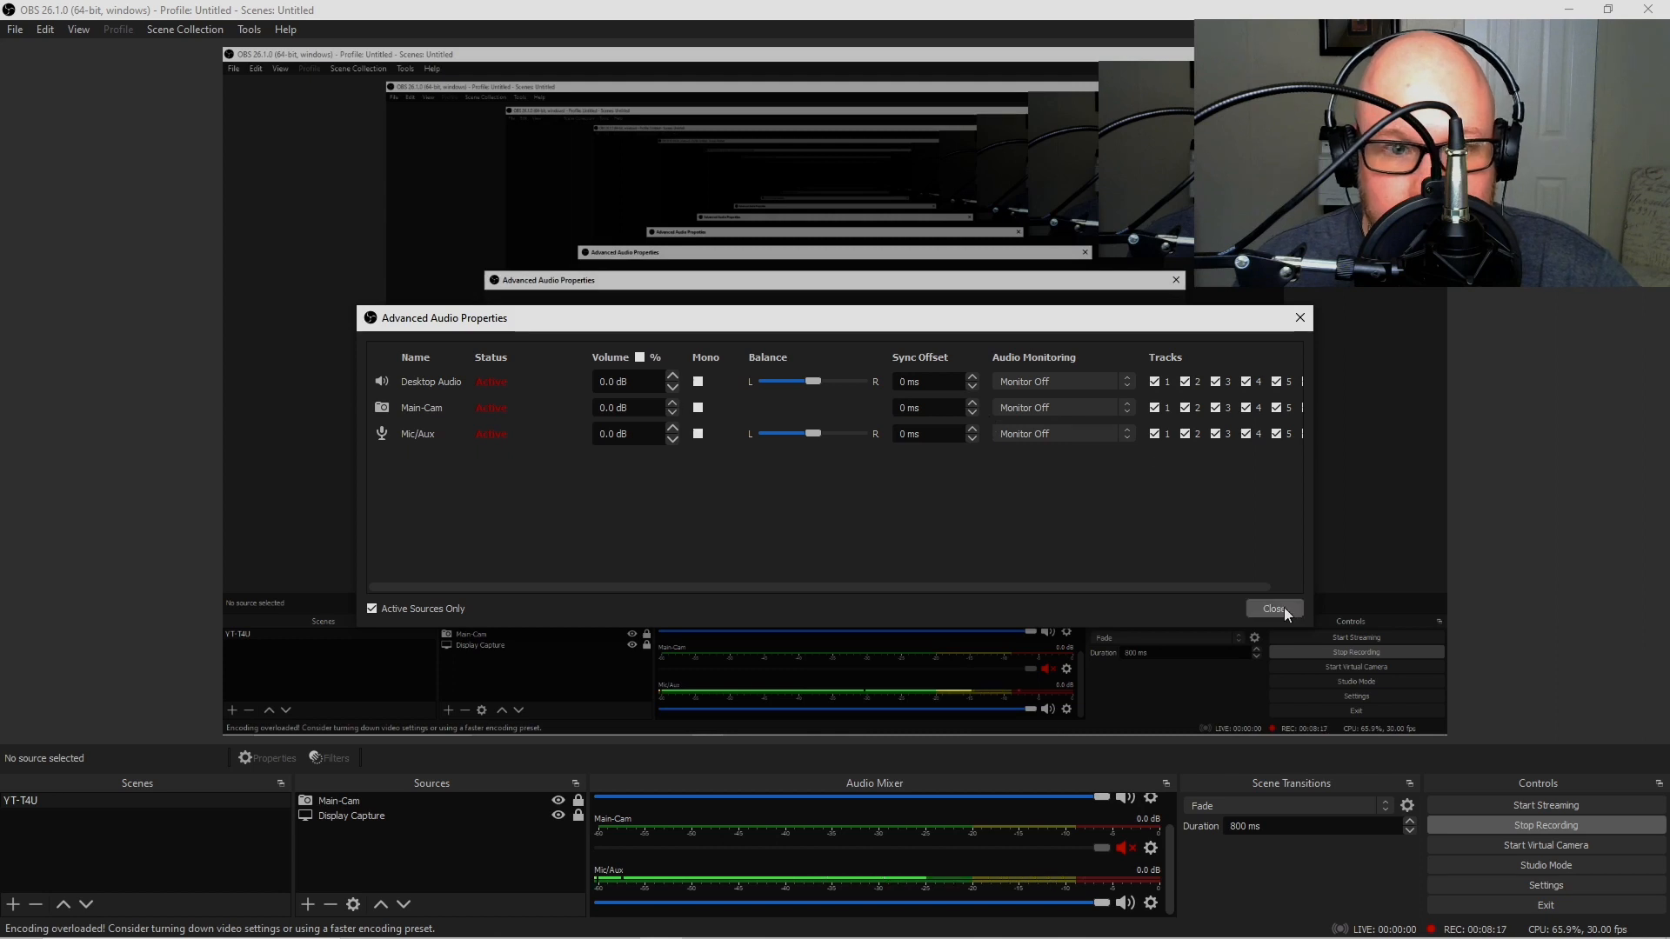
{"action": "left_click", "coordinate": [1274, 608]}
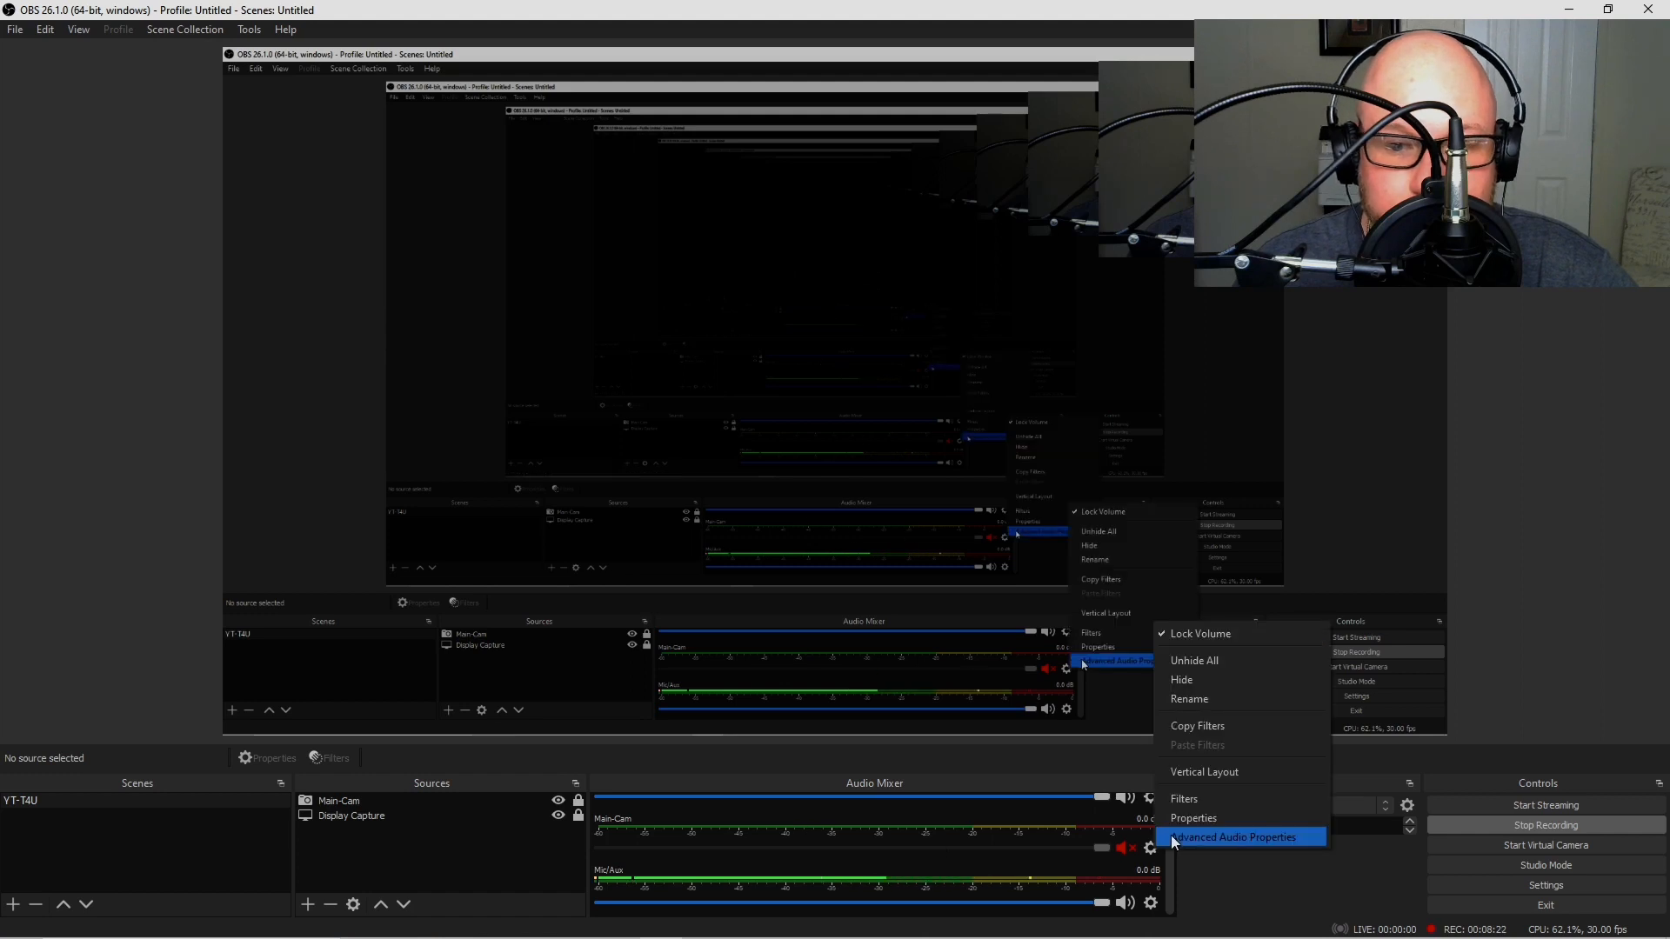
{"action": "mouse_move", "coordinate": [1173, 679]}
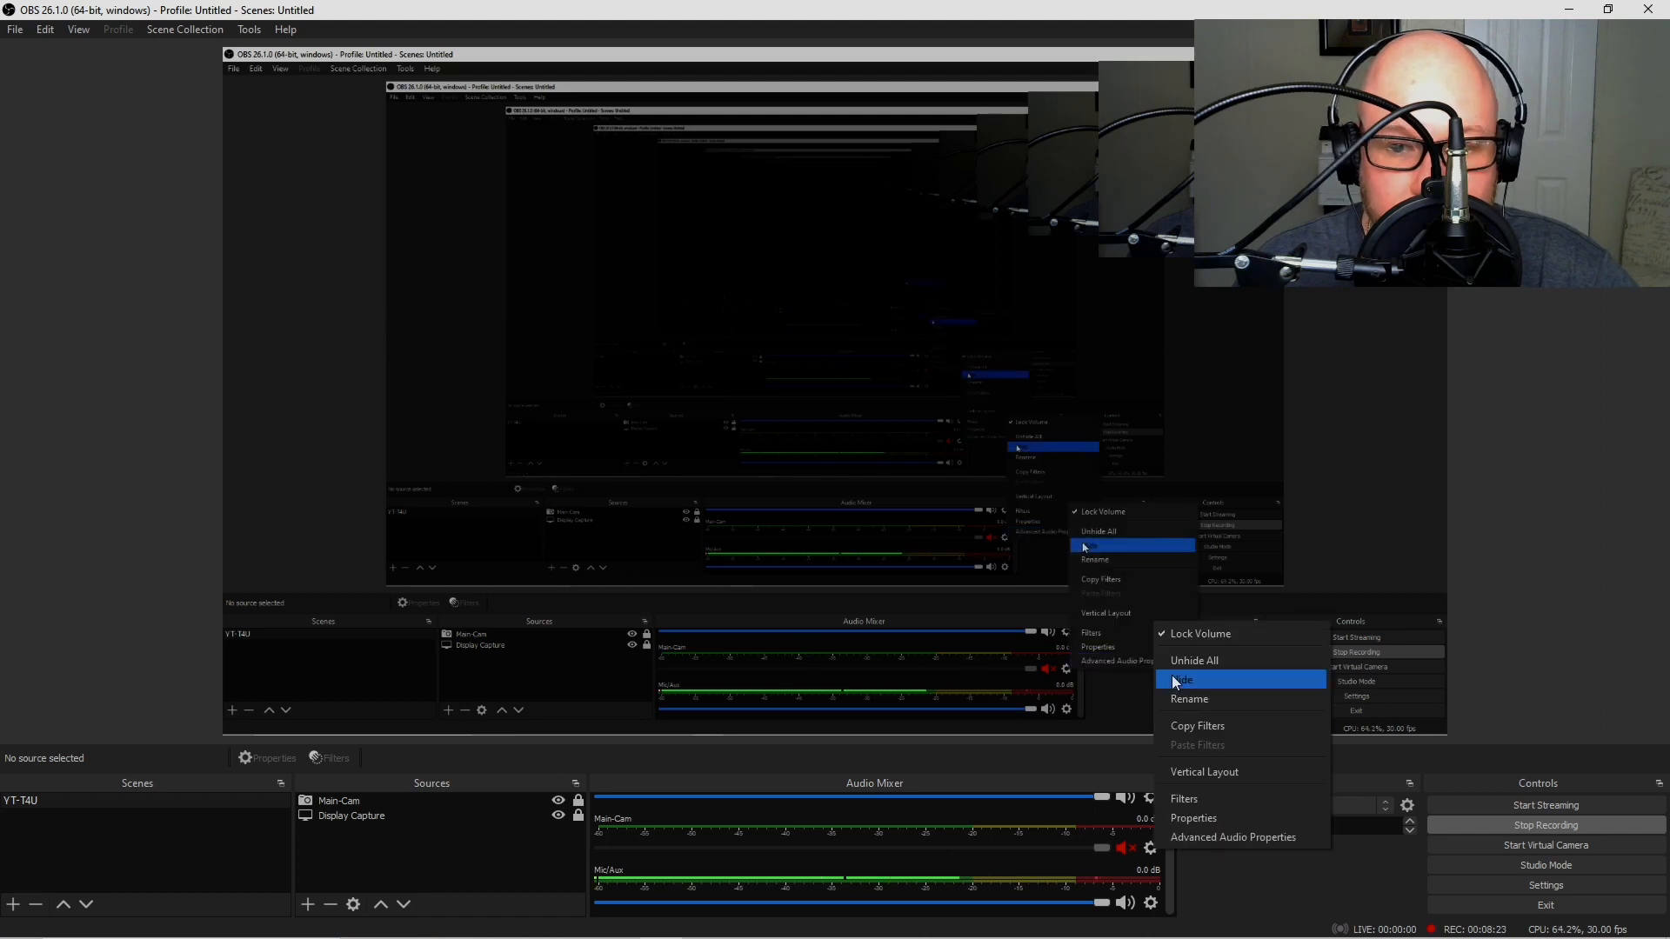
Hide Main-Cam from the audio mixer through its options menu.
{"action": "left_click", "coordinate": [1194, 660]}
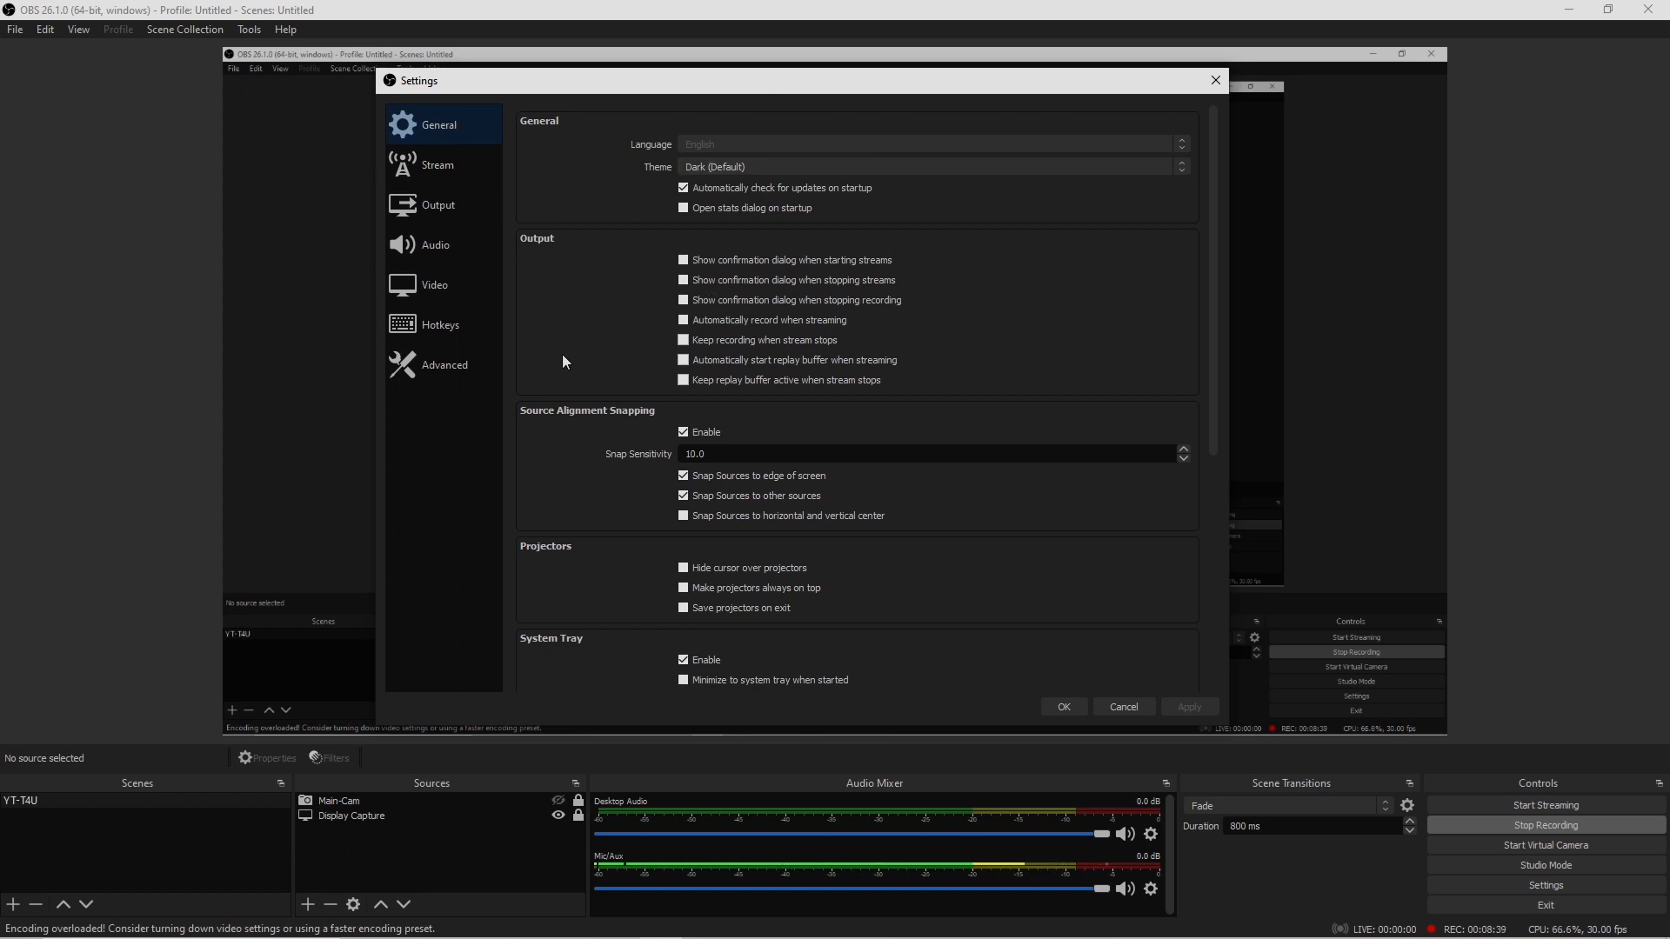
{"action": "mouse_move", "coordinate": [594, 244]}
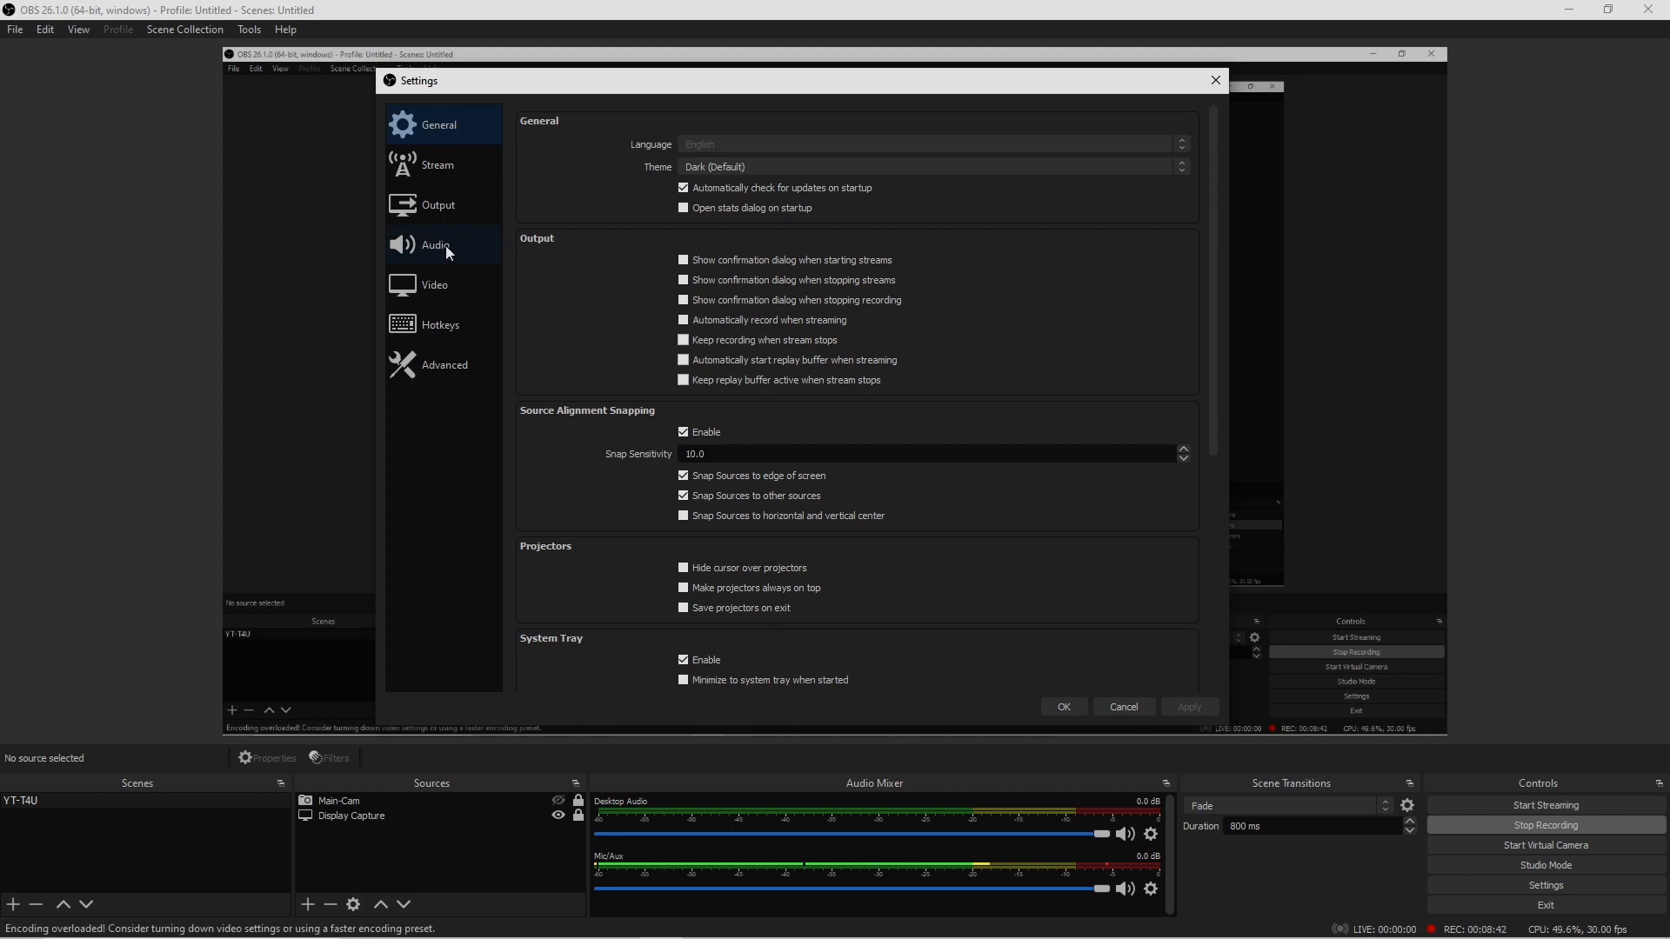
Switch the Settings window to the Audio page listing the global audio devices.
{"action": "left_click", "coordinate": [435, 244]}
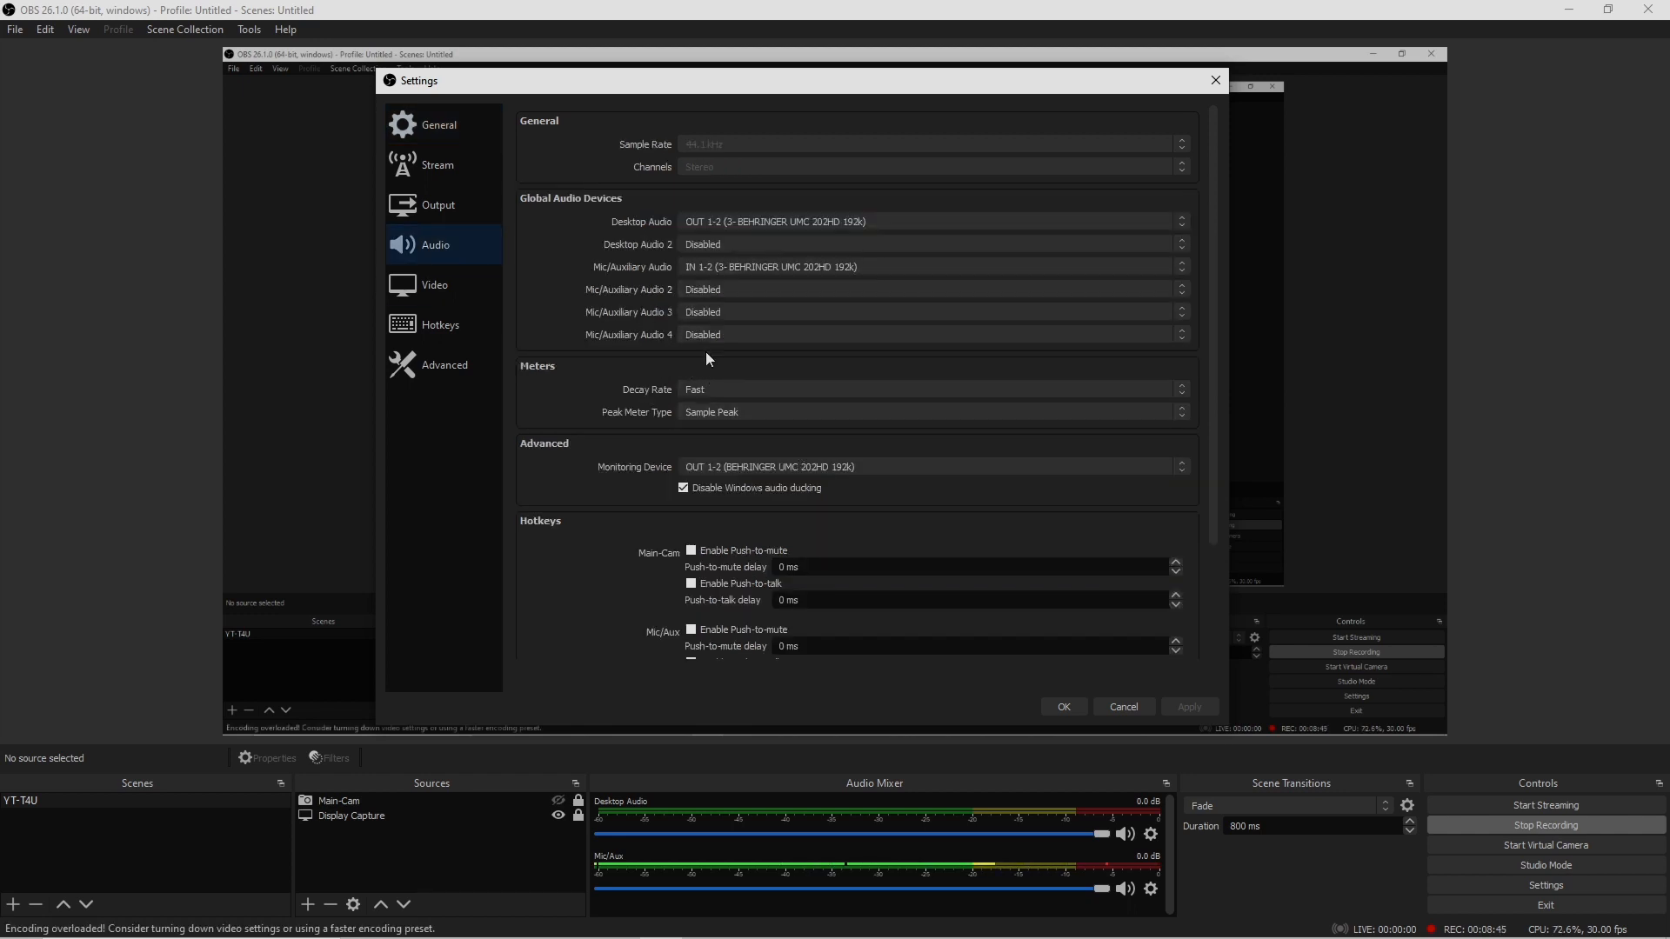
{"action": "mouse_move", "coordinate": [614, 444]}
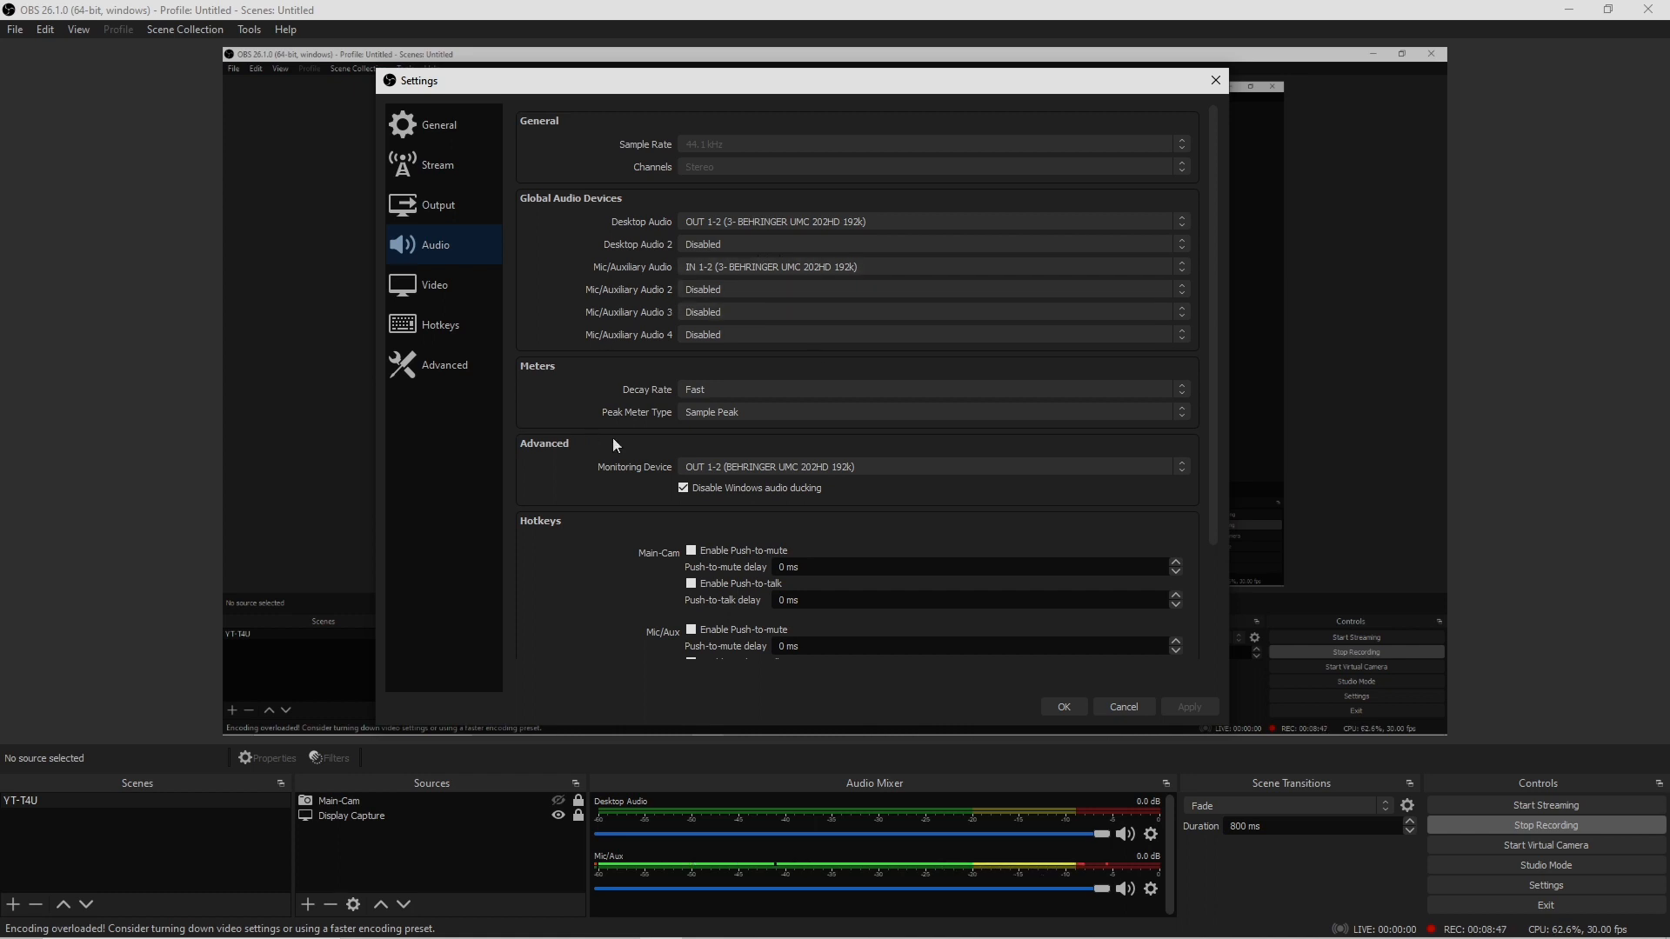
{"action": "mouse_move", "coordinate": [596, 483]}
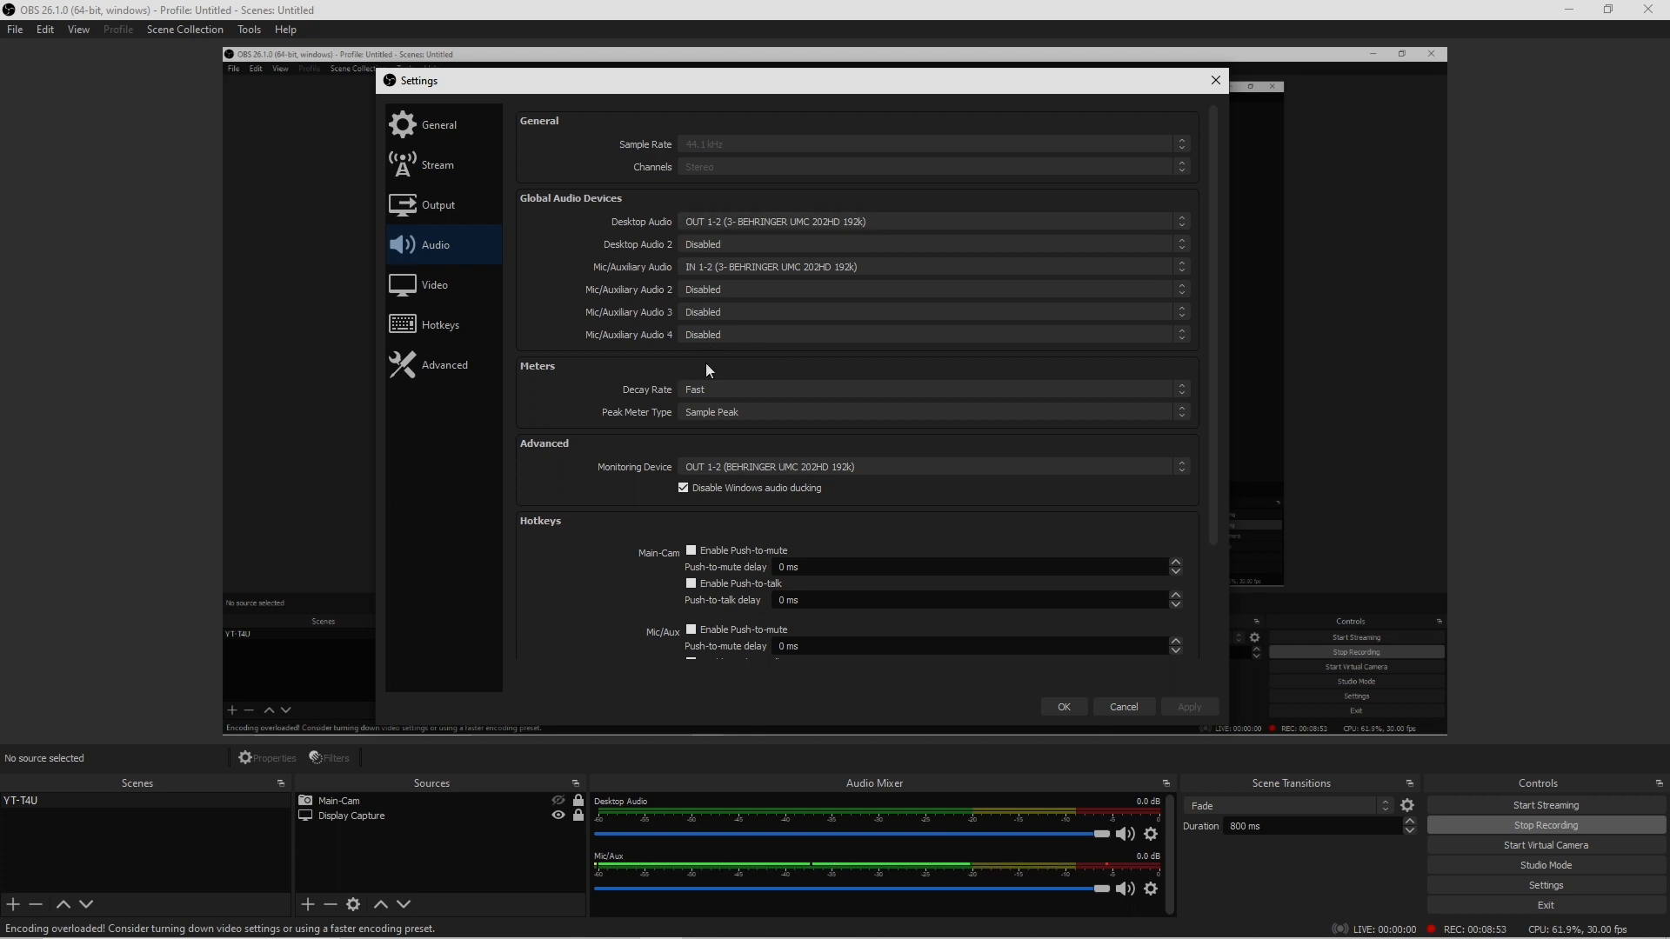
{"action": "mouse_move", "coordinate": [633, 255]}
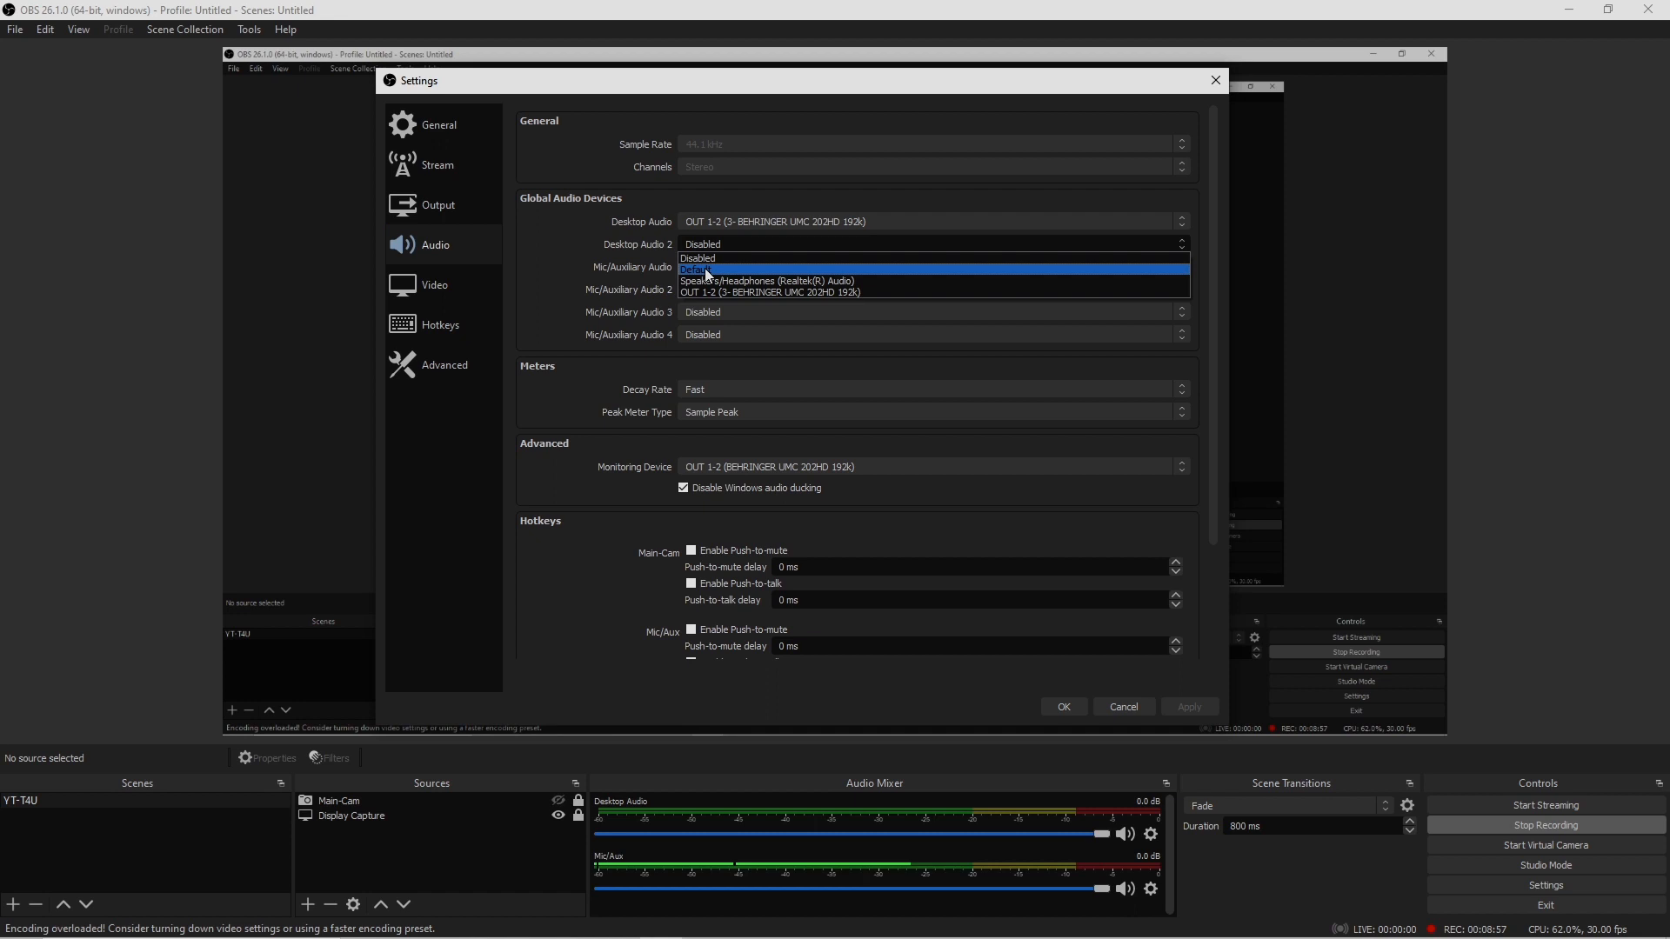
Try Default for Desktop Audio 2, then return it to Disabled.
{"action": "left_click", "coordinate": [705, 269]}
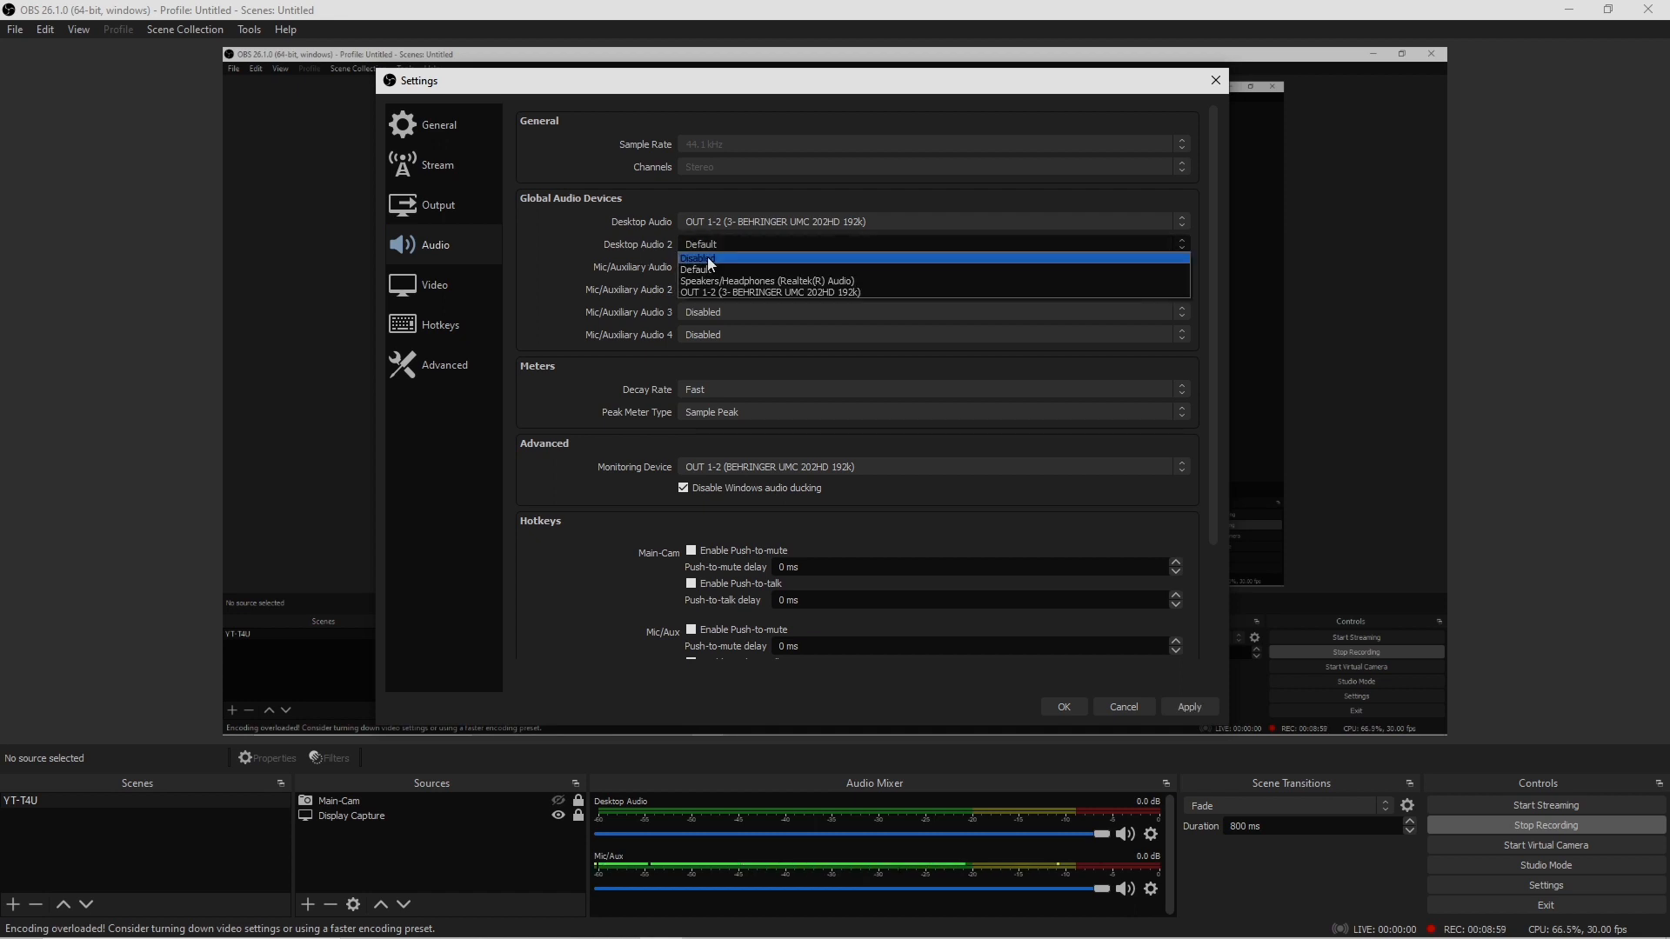
{"action": "left_click", "coordinate": [695, 259]}
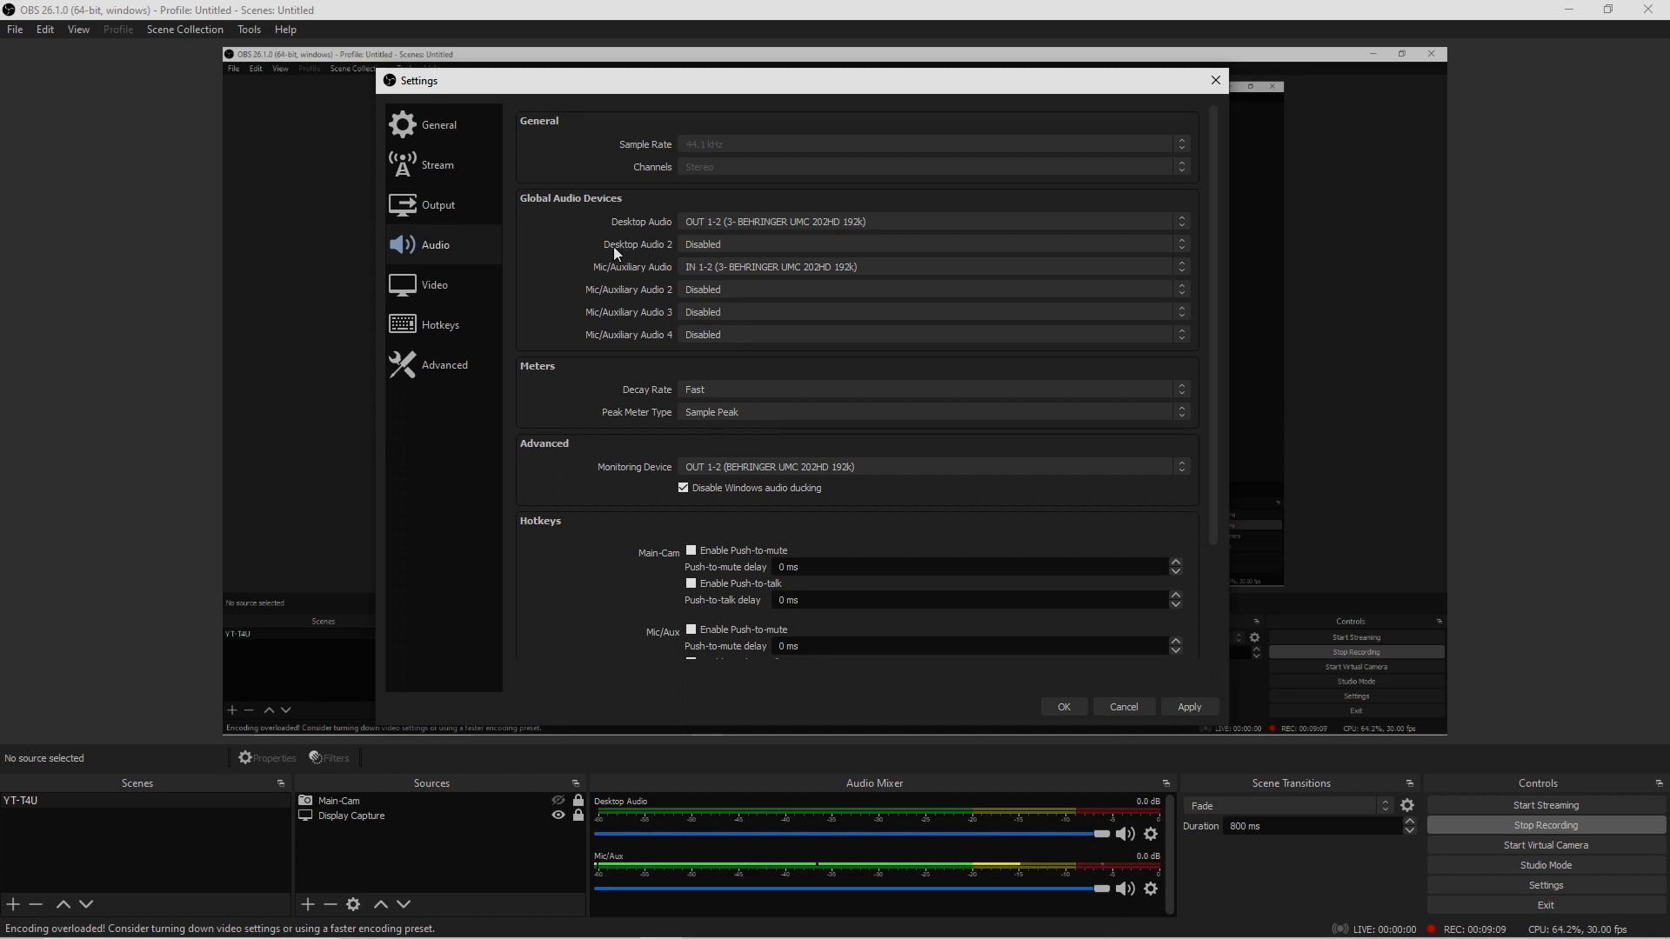
{"action": "mouse_move", "coordinate": [673, 254]}
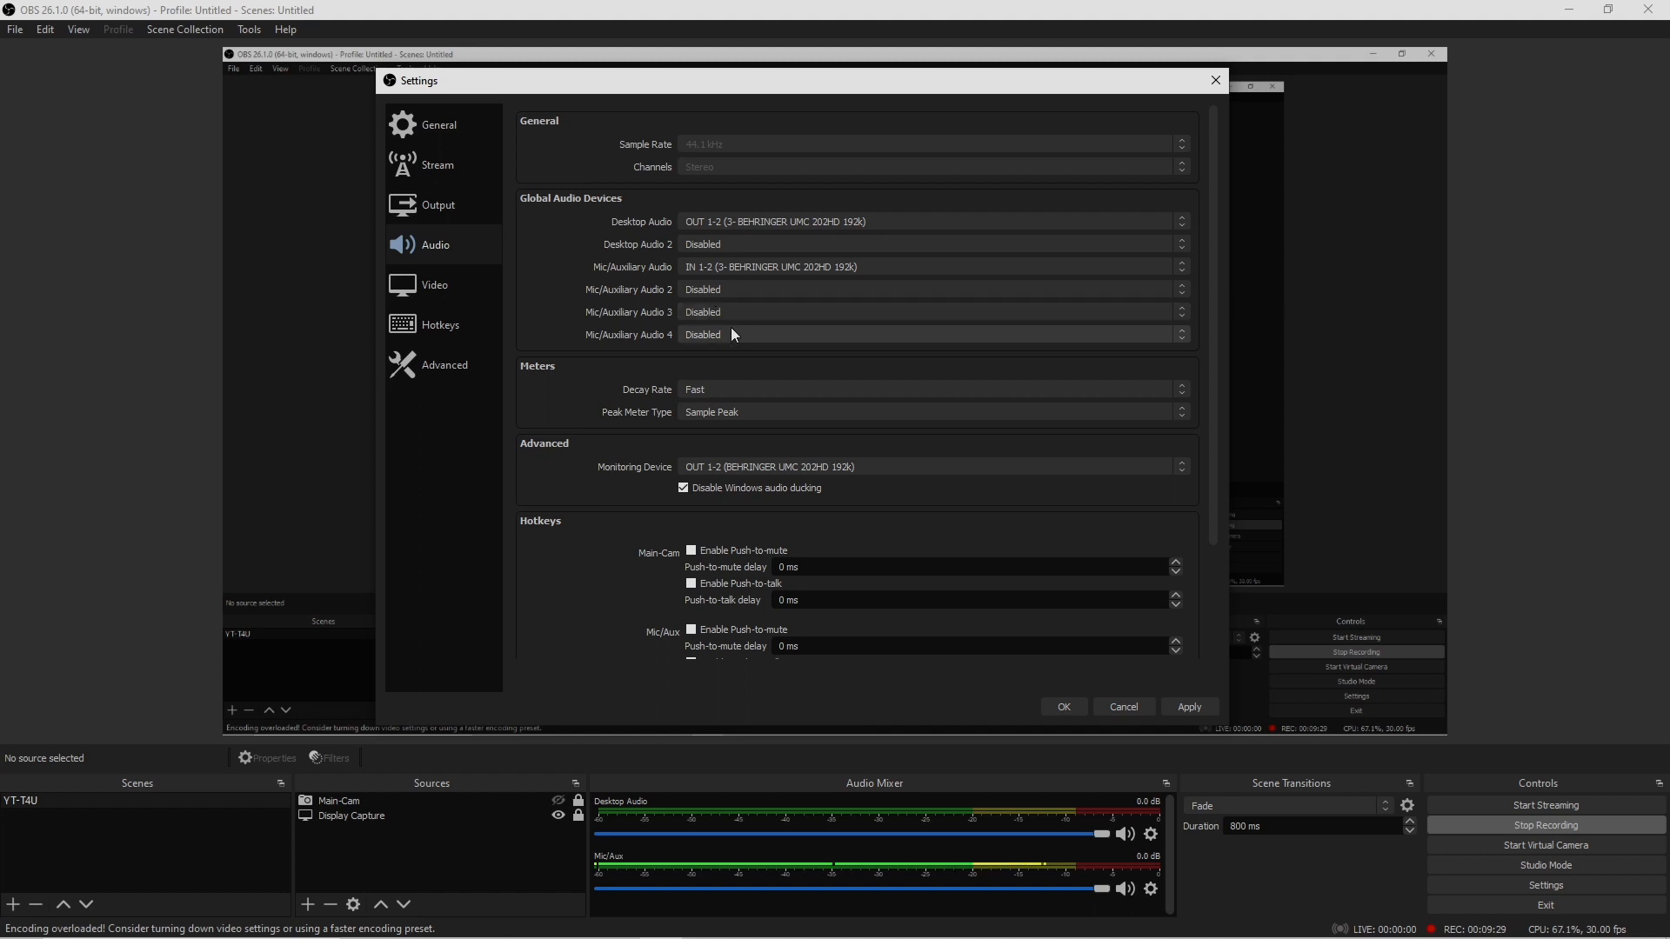
{"action": "mouse_move", "coordinate": [669, 311]}
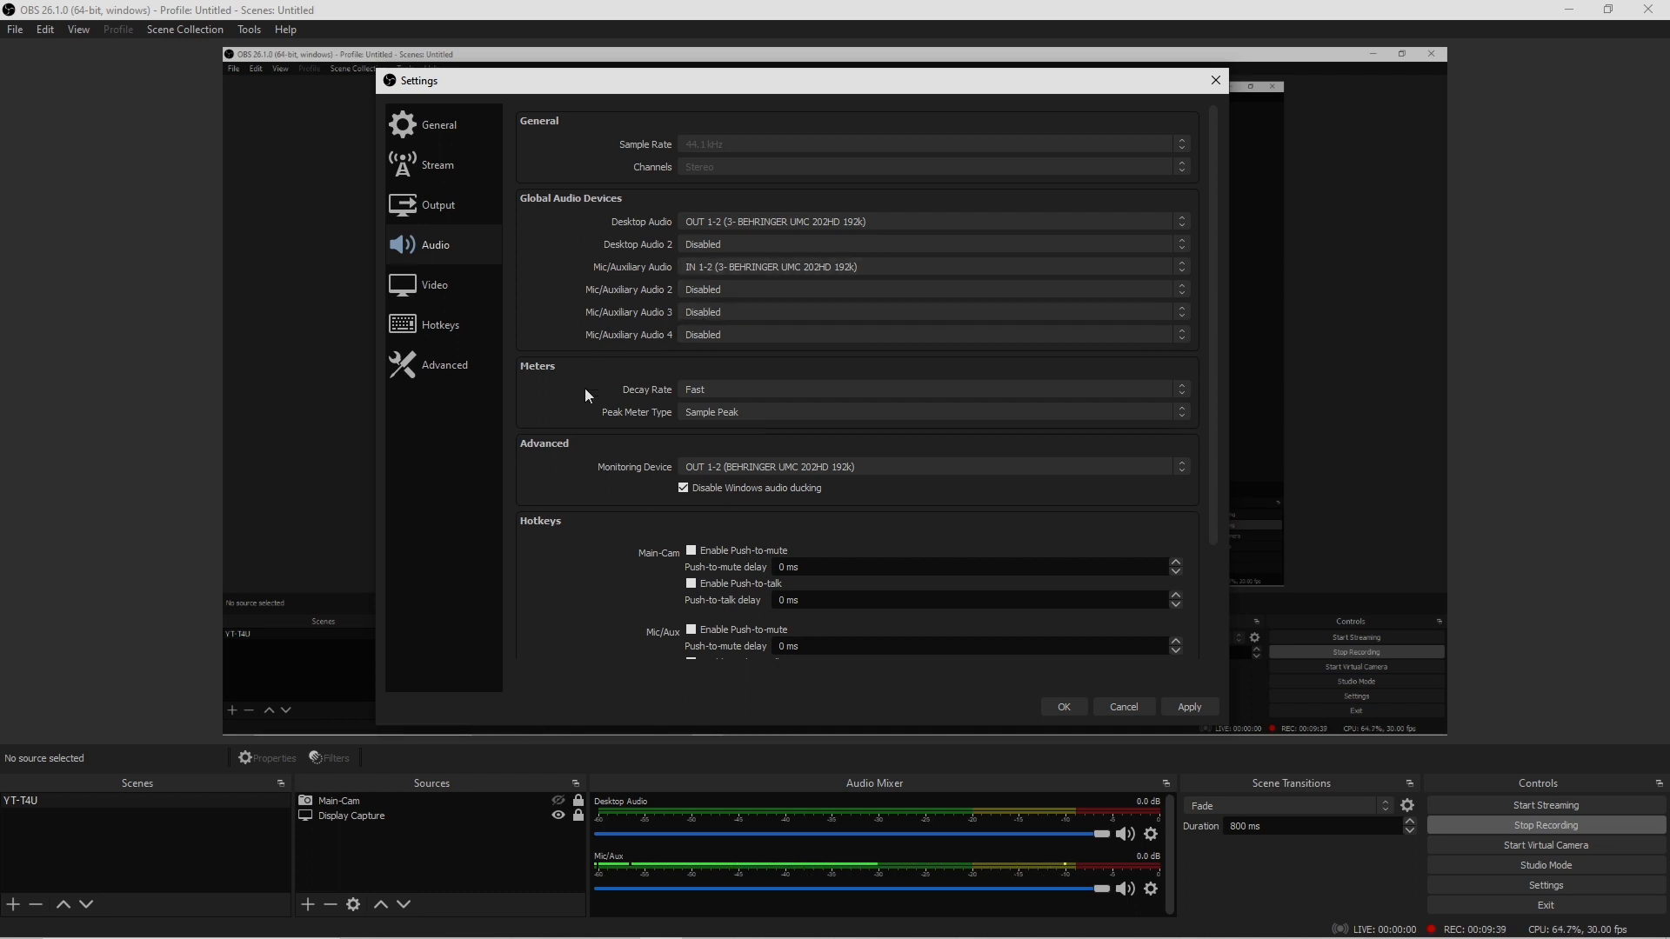
{"action": "mouse_move", "coordinate": [1075, 461]}
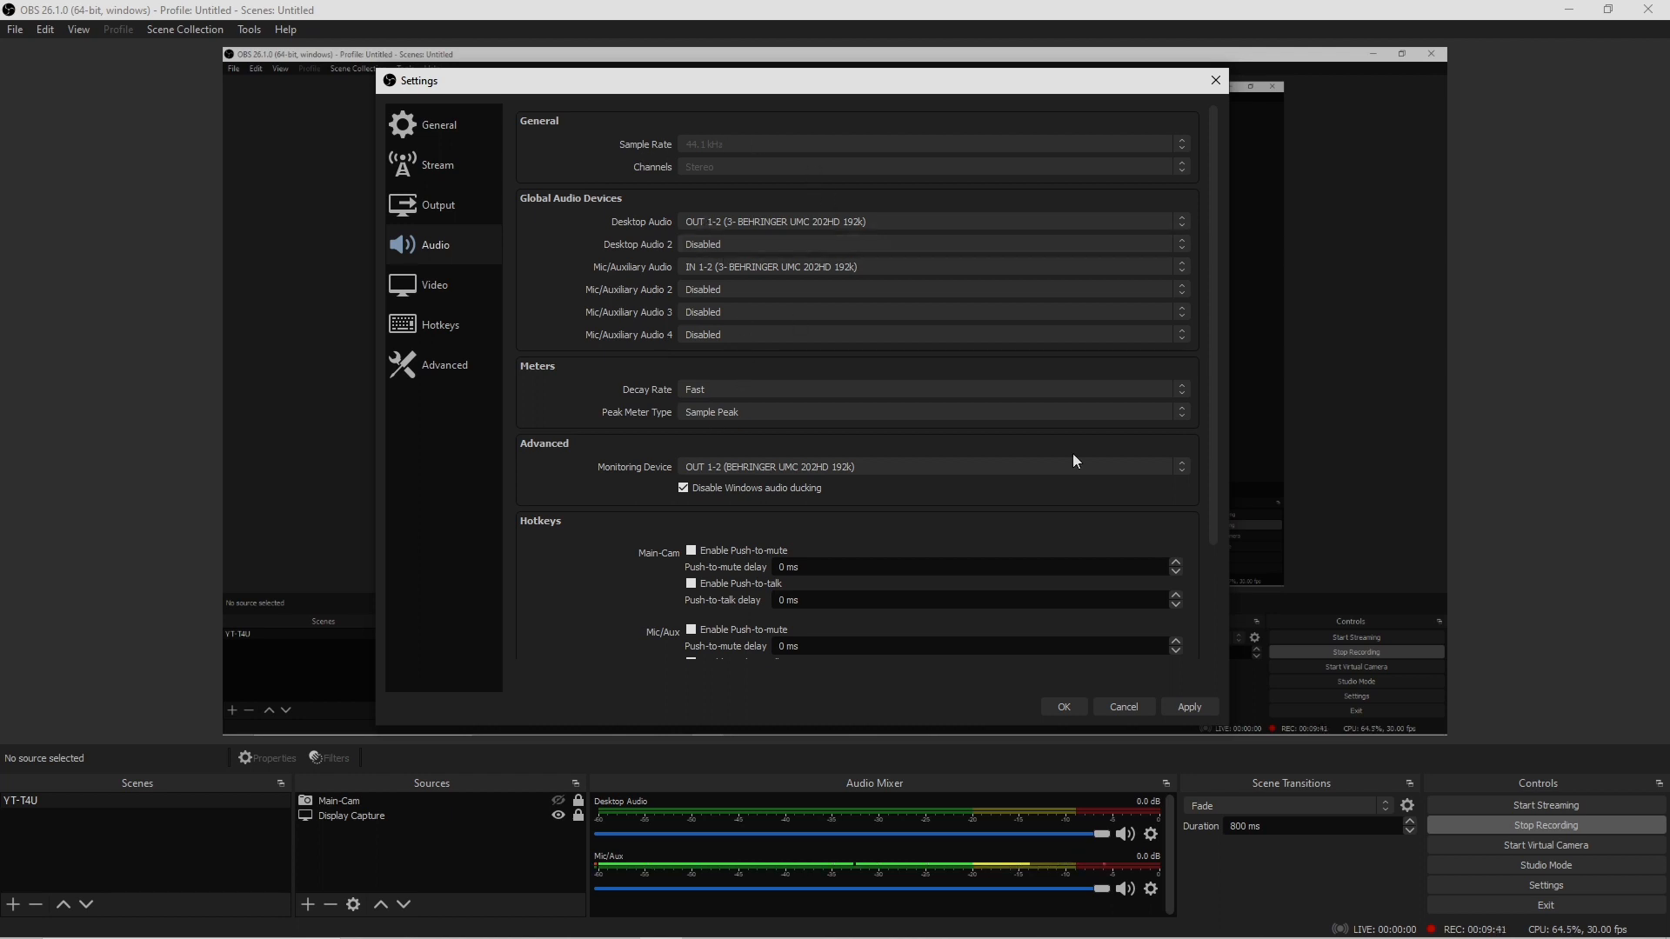
Apply the audio device changes and close Settings with OK.
{"action": "left_click", "coordinate": [1064, 707]}
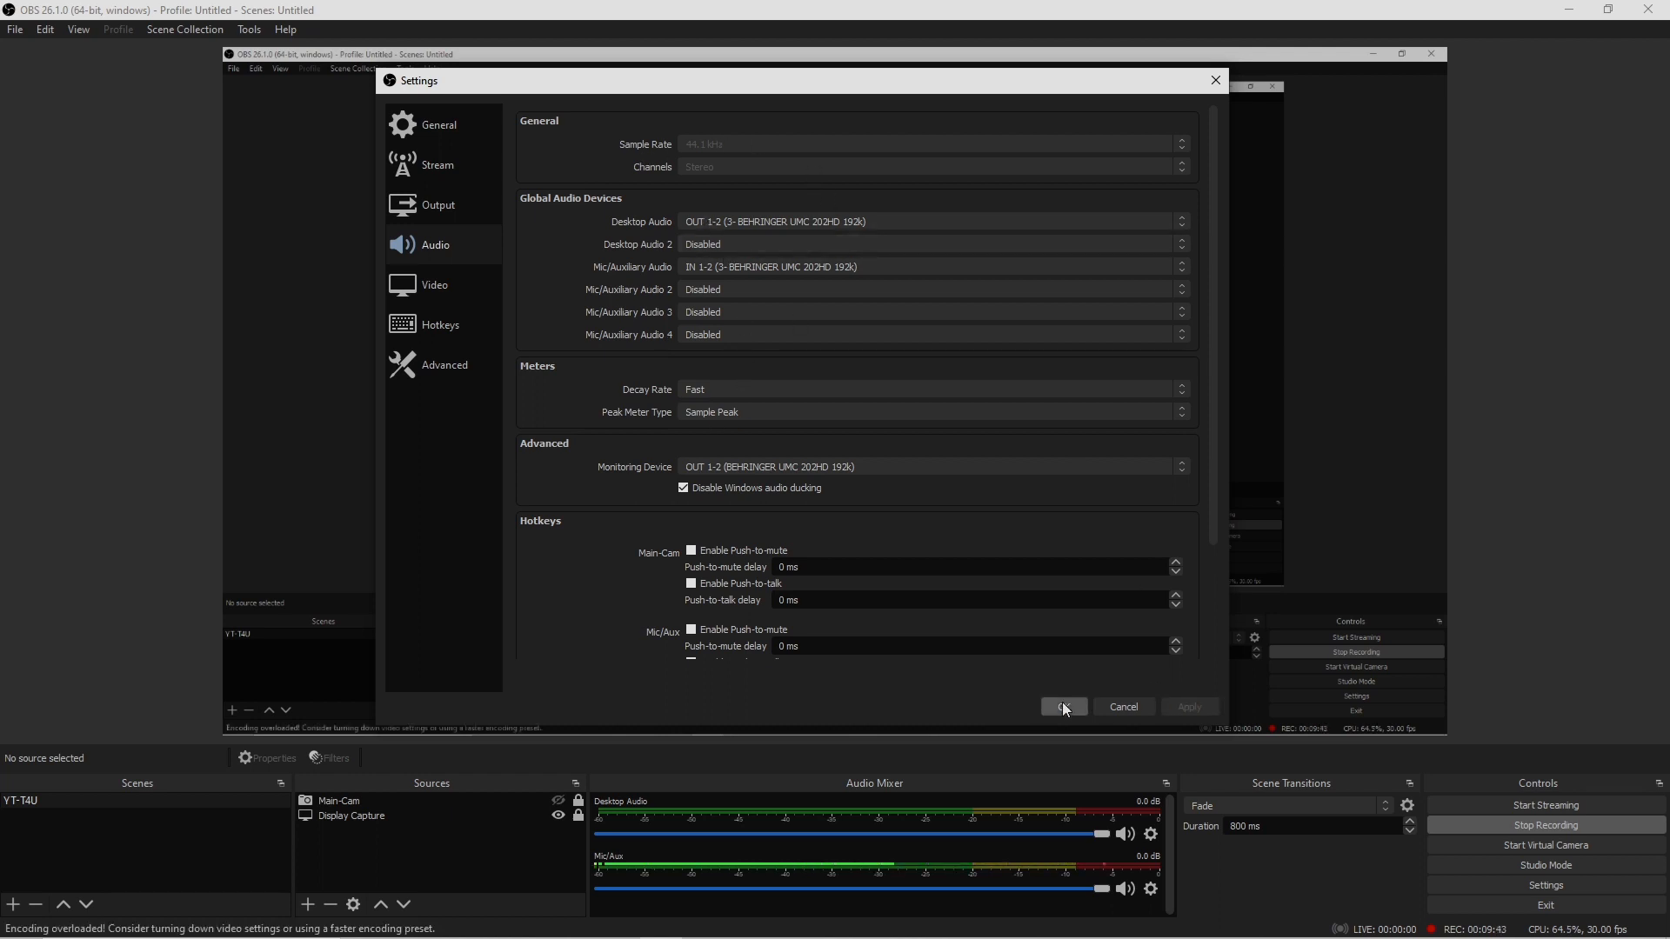
{"action": "left_click", "coordinate": [1063, 707]}
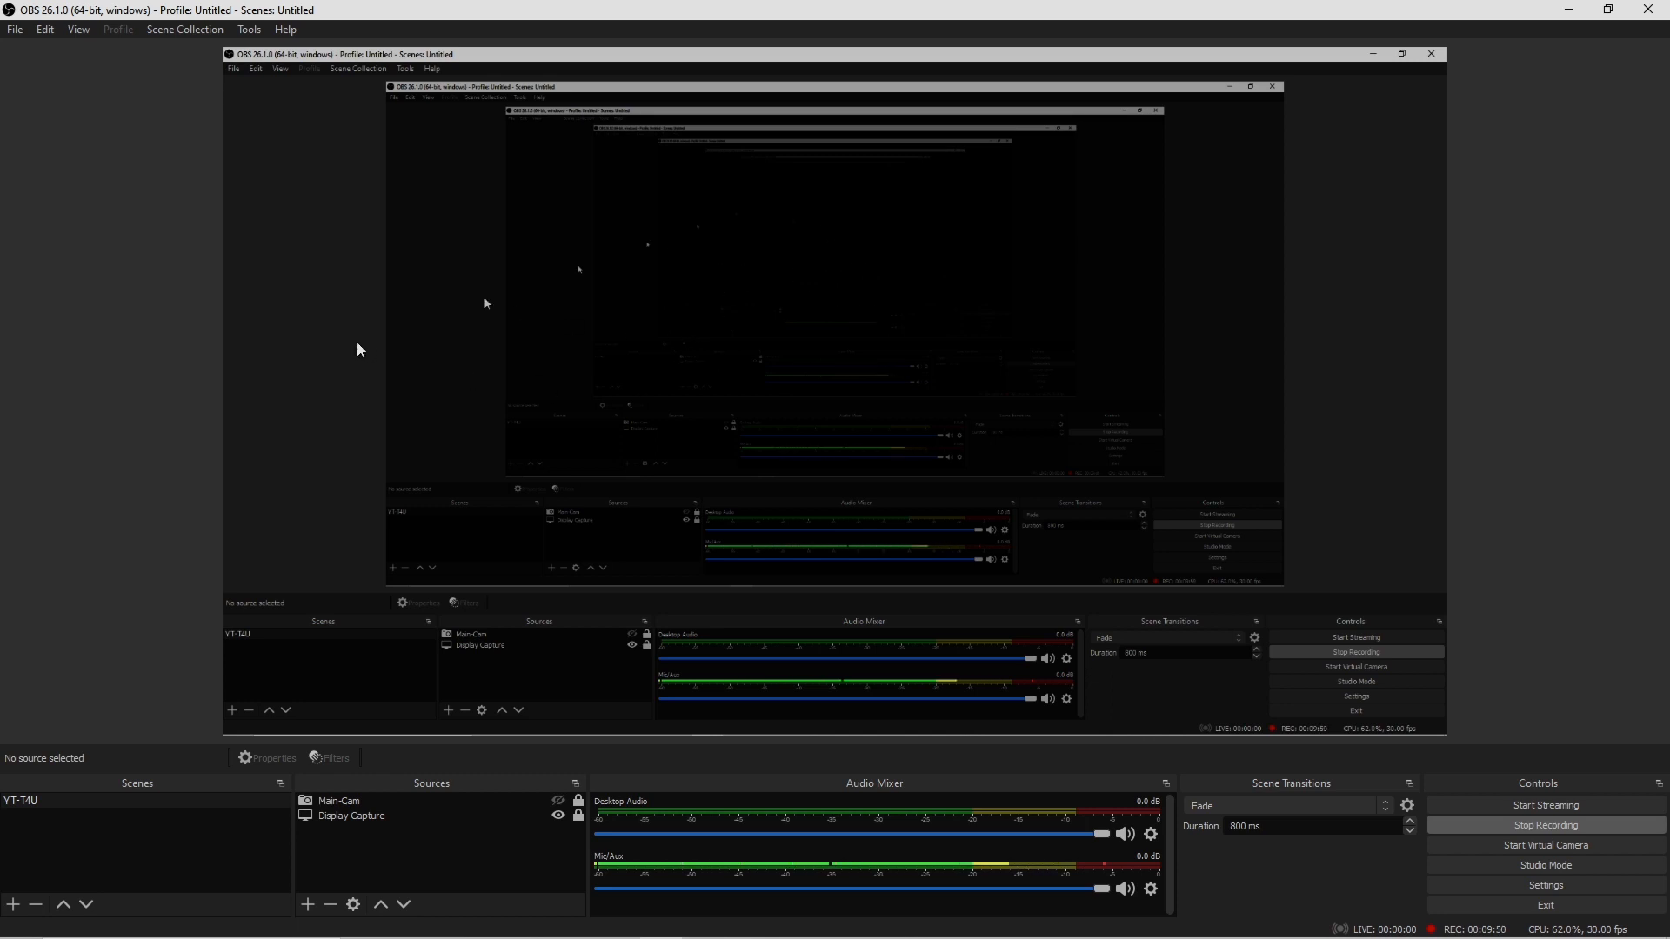
{"action": "mouse_move", "coordinate": [1159, 261]}
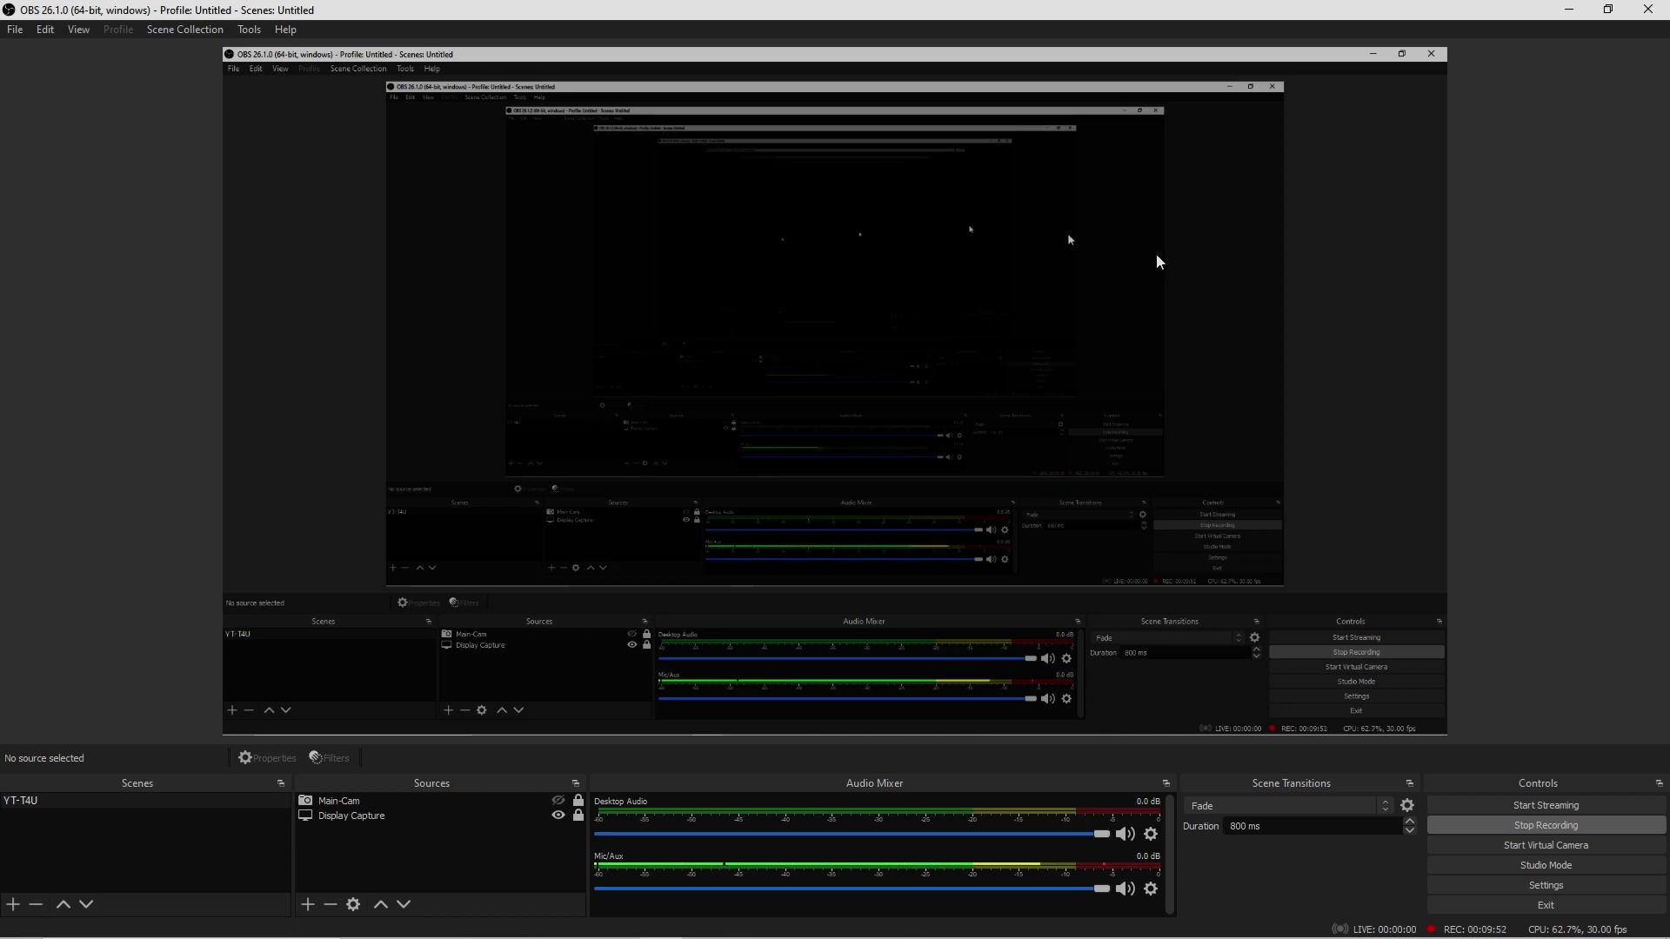